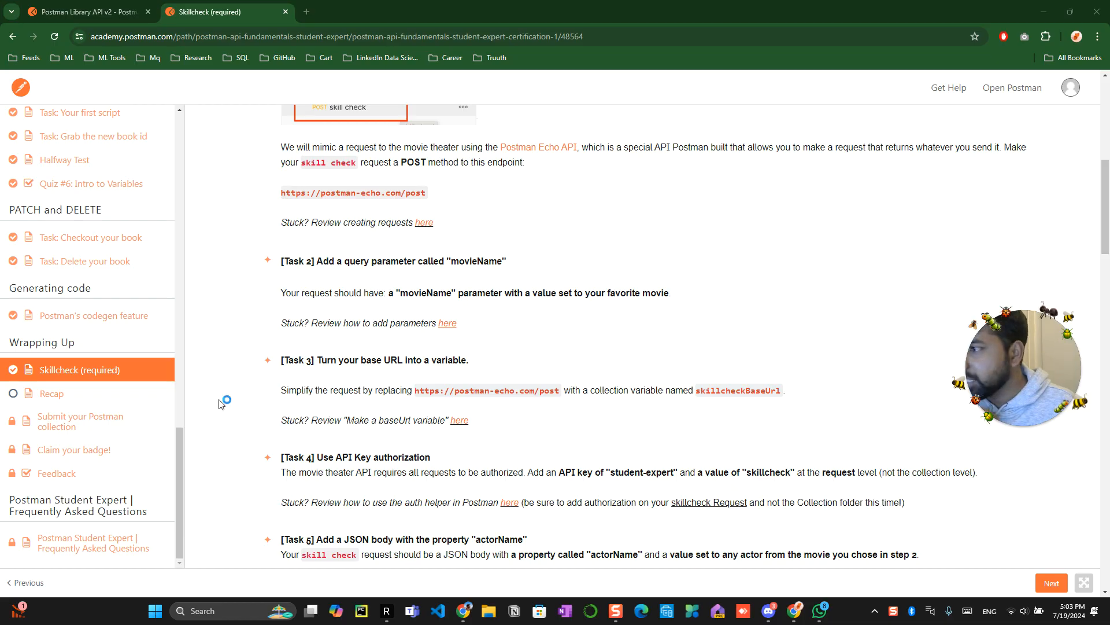
Step: Review the Skillcheck task instructions and switch to the Postman workspace
{"action": "scroll", "scroll_direction": "up", "scroll_amount": 3}
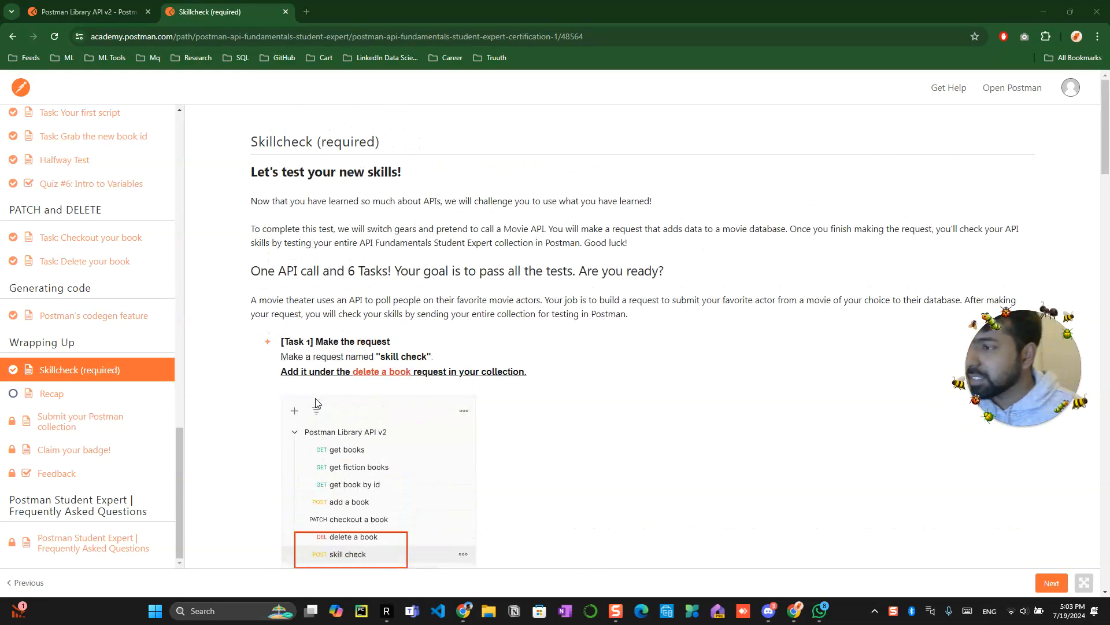
{"action": "key", "text": "alt+tab"}
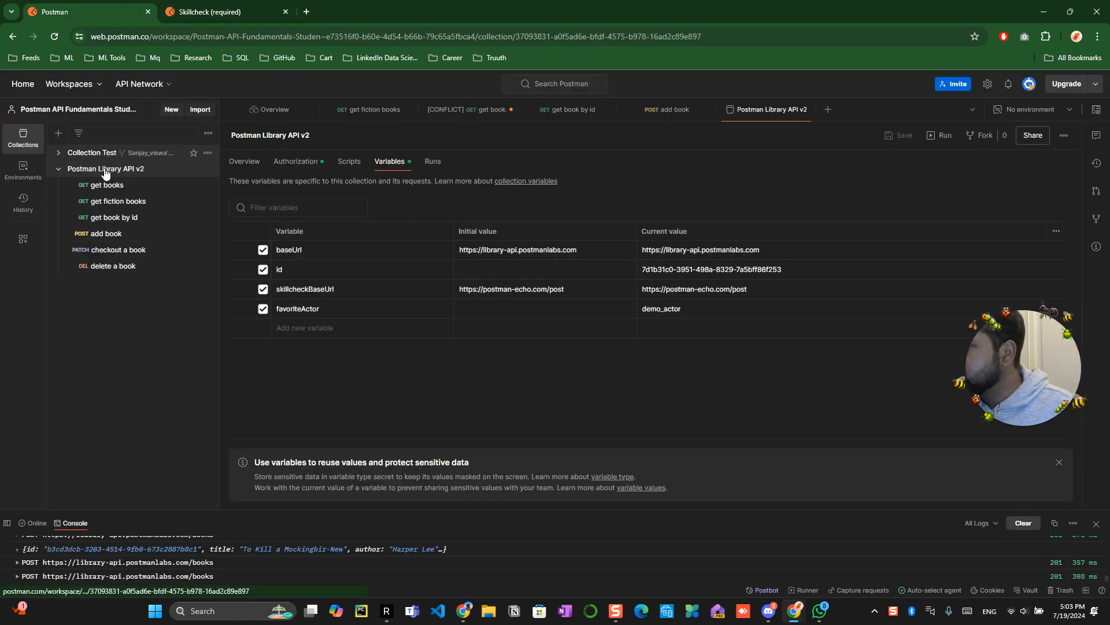
Step: Run Halfway Check (16/16 passing) and Final Check (22/28 passing) in Collection Test
{"action": "left_click", "coordinate": [111, 169]}
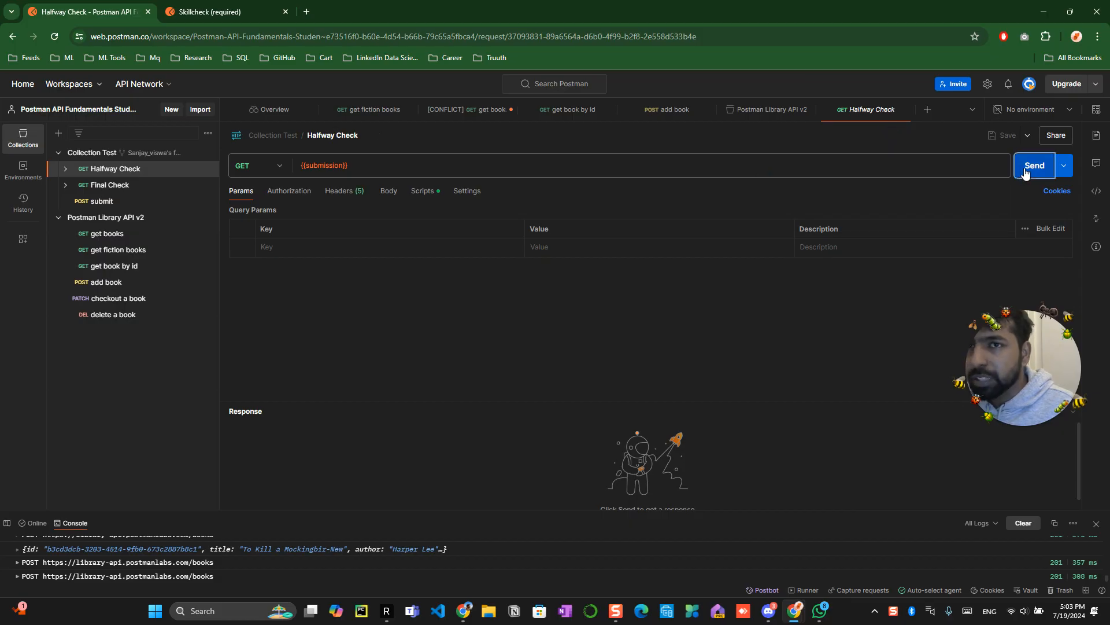
{"action": "left_click", "coordinate": [1033, 165]}
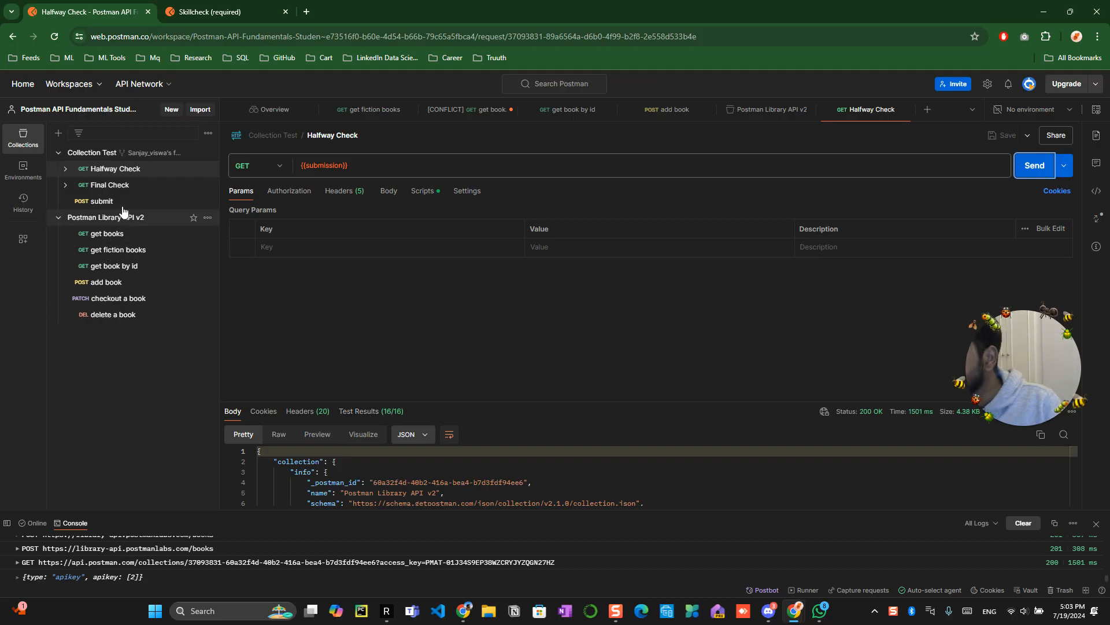
{"action": "left_click", "coordinate": [108, 185]}
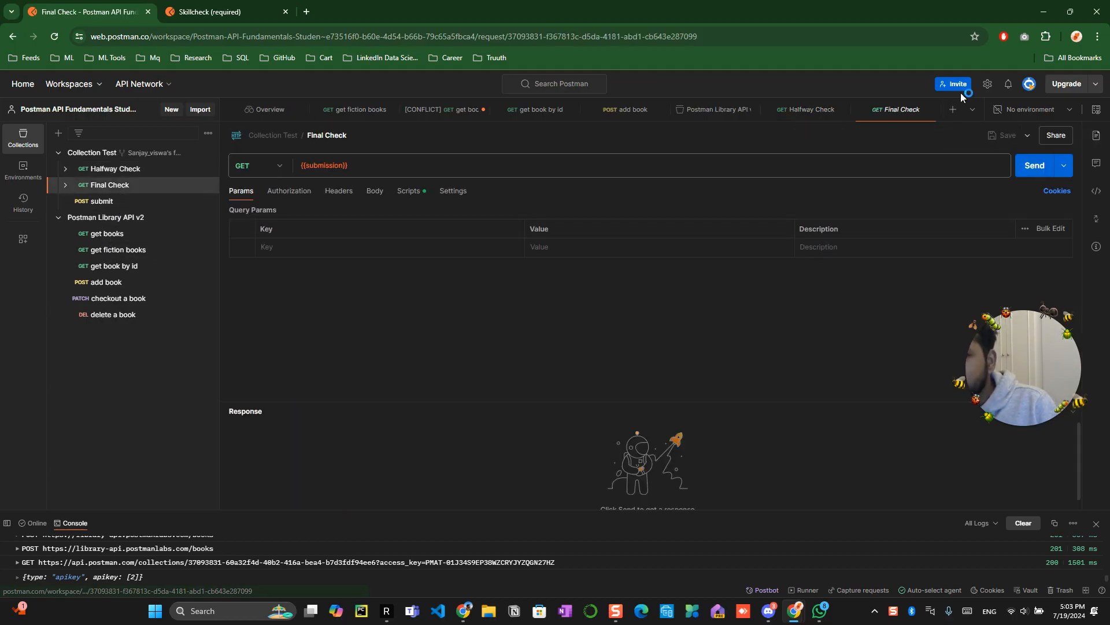
{"action": "left_click", "coordinate": [1034, 165]}
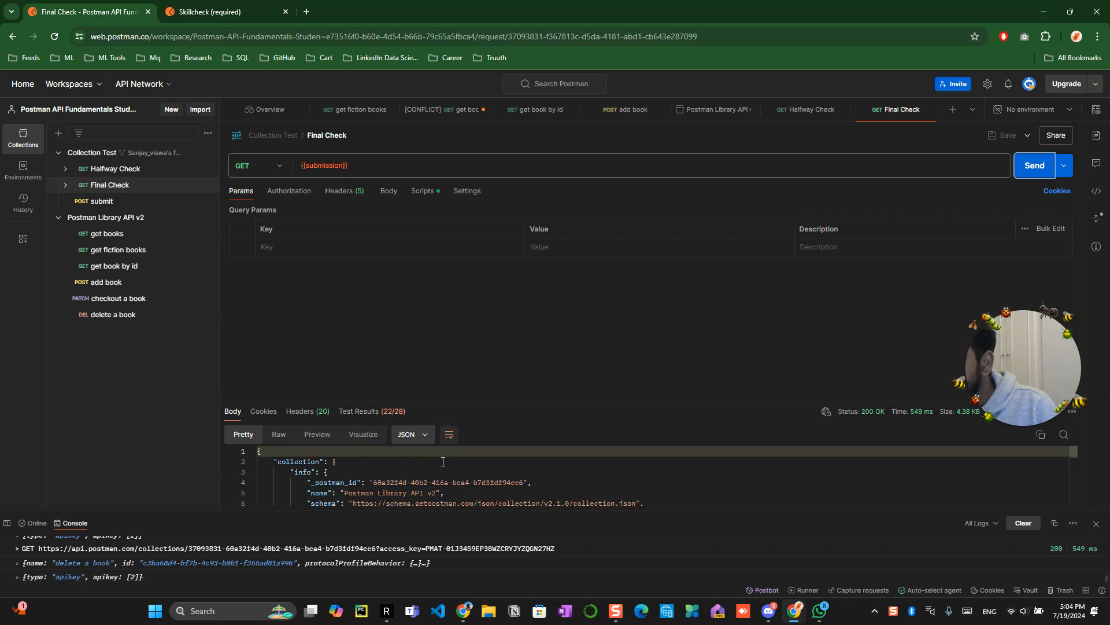
Step: Check the response headers, select the delete a book request, and return to the Skillcheck page
{"action": "left_click", "coordinate": [301, 411]}
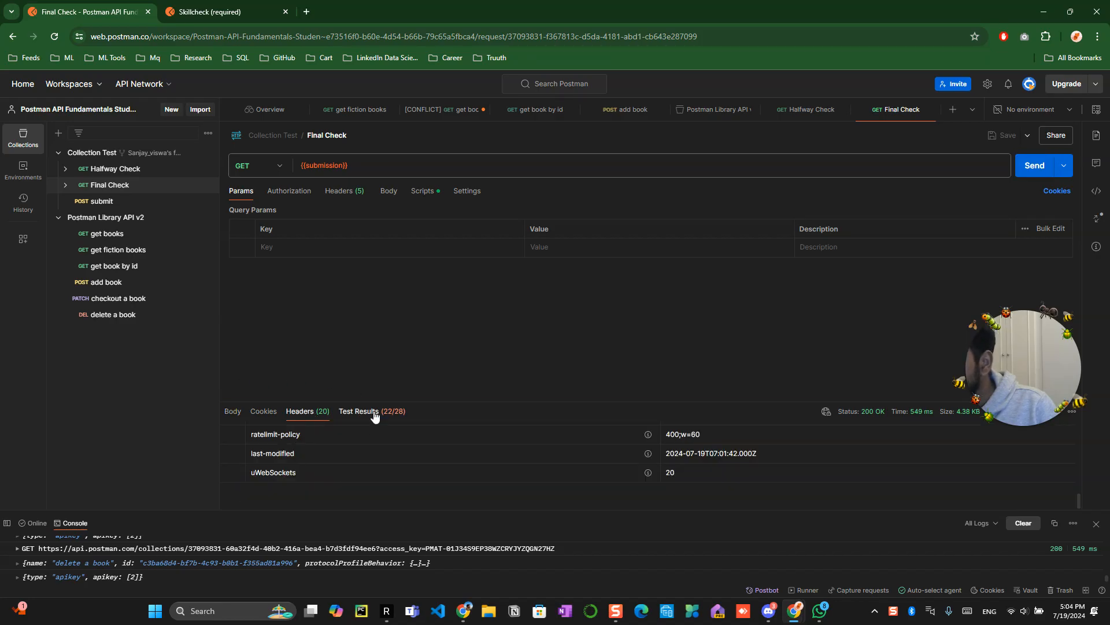
{"action": "left_click", "coordinate": [112, 313]}
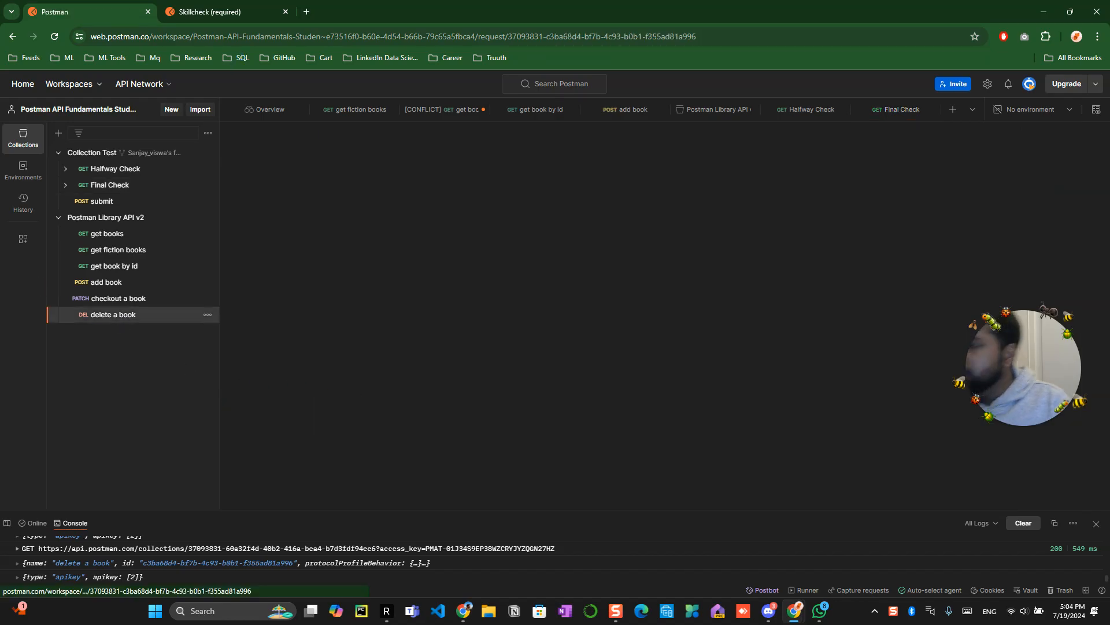
{"action": "left_click", "coordinate": [226, 12]}
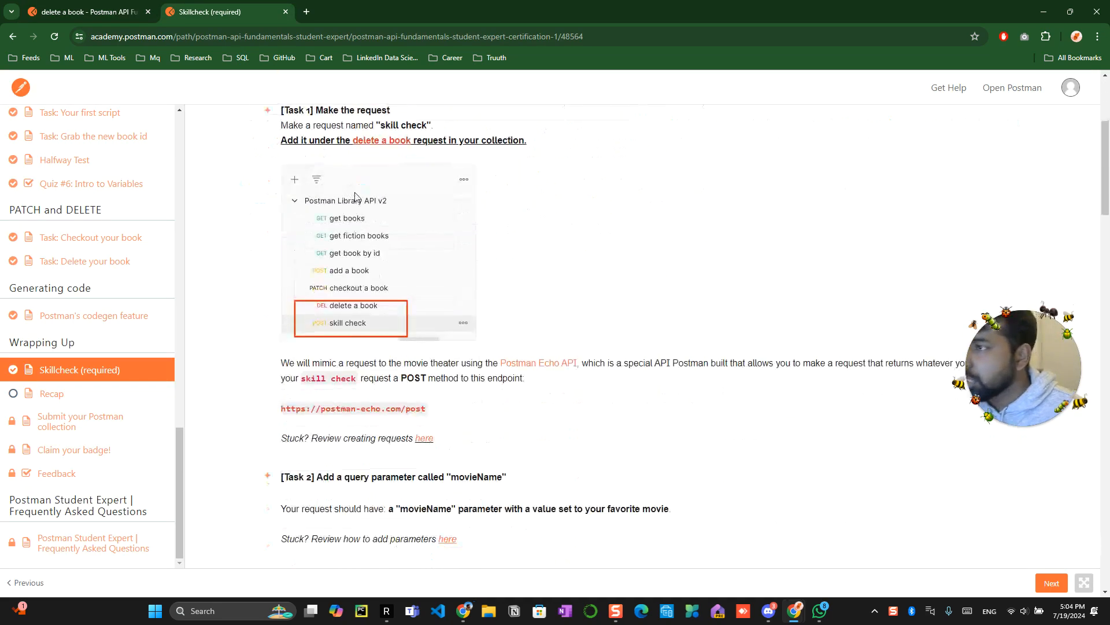
Step: Select the required request name 'skill check' from Task 1 on the Academy page
{"action": "scroll", "scroll_direction": "up", "scroll_amount": 3}
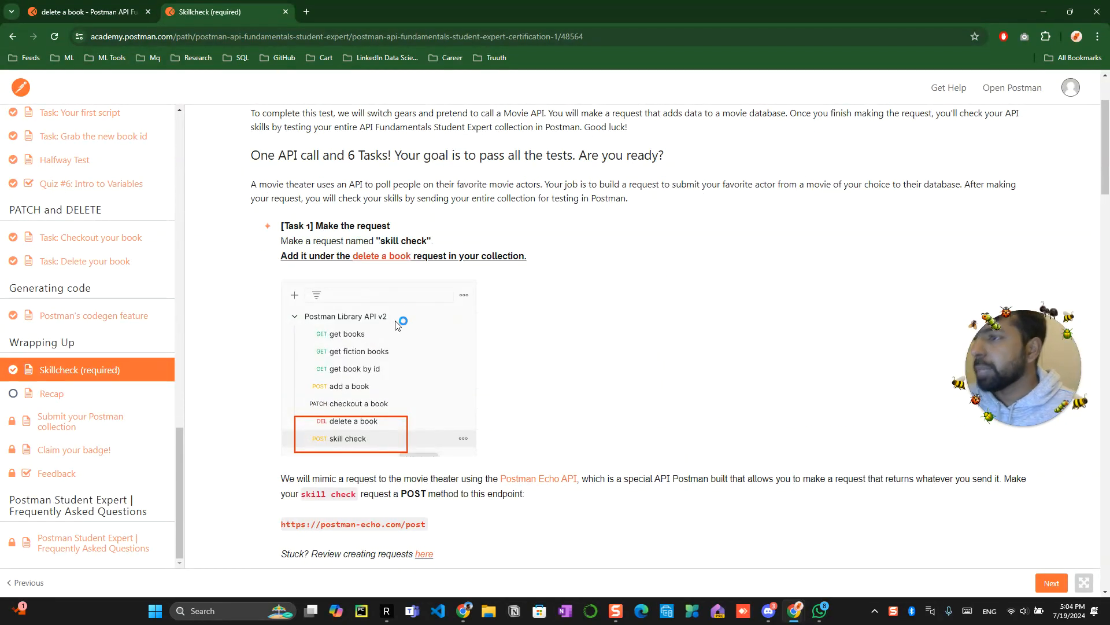
{"action": "double_click", "coordinate": [402, 240]}
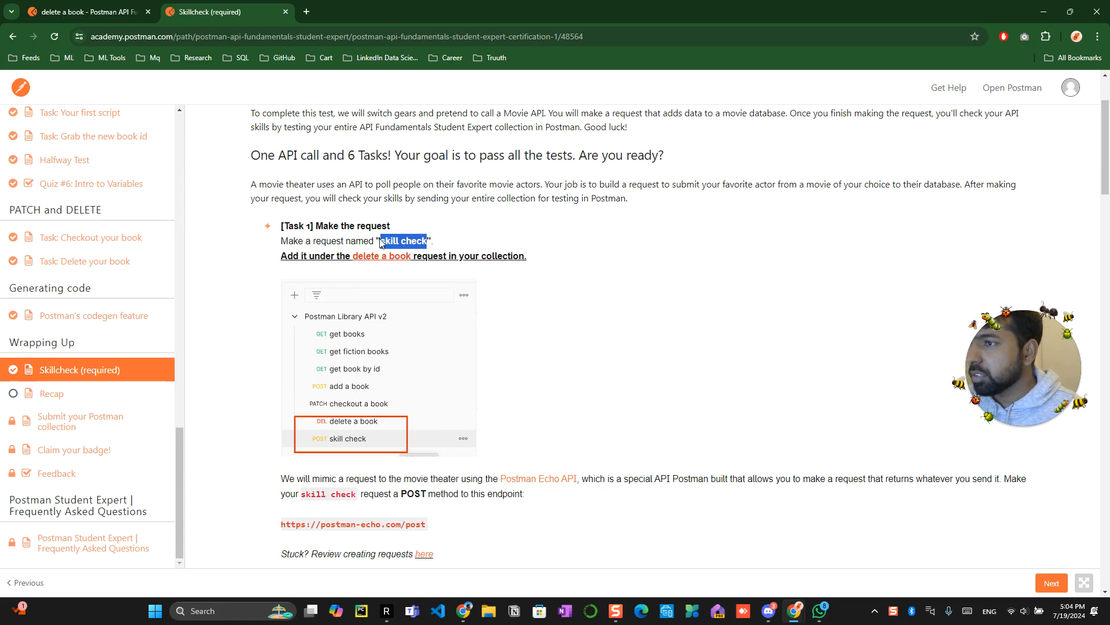
{"action": "scroll", "scroll_direction": "down", "scroll_amount": 3}
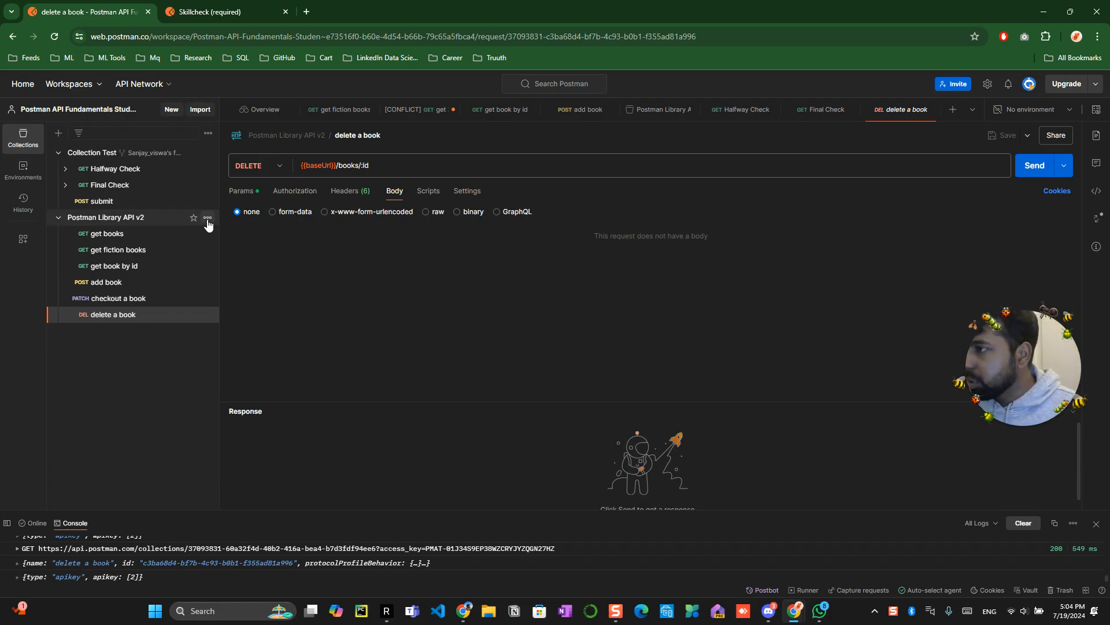
Step: Add a new request named skill check to Postman Library API v2 with method POST
{"action": "left_click", "coordinate": [207, 218]}
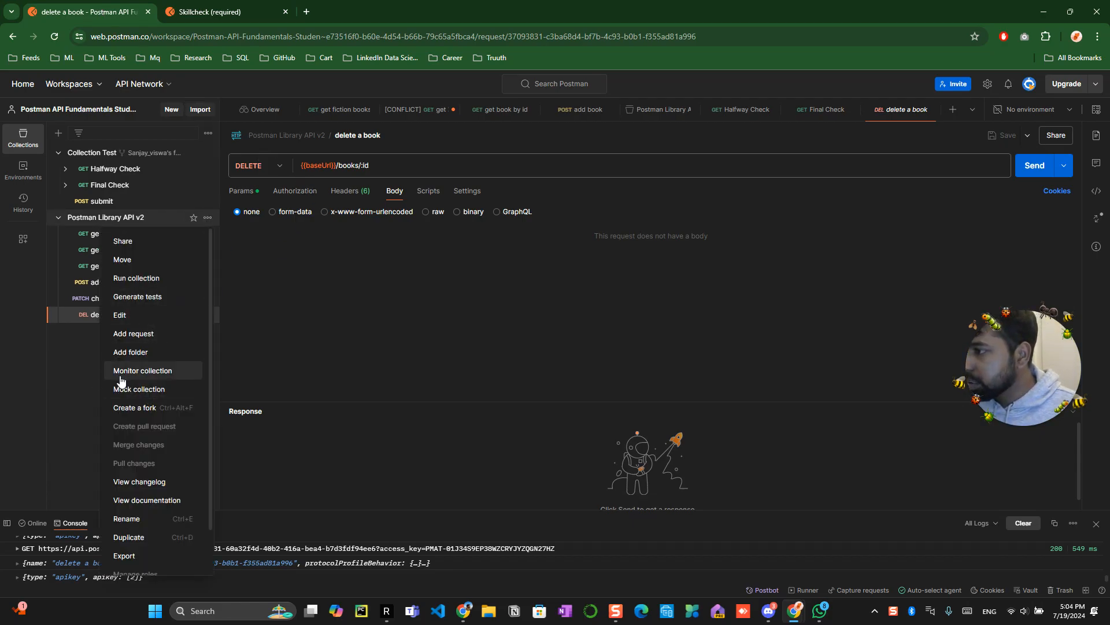
{"action": "left_click", "coordinate": [132, 333]}
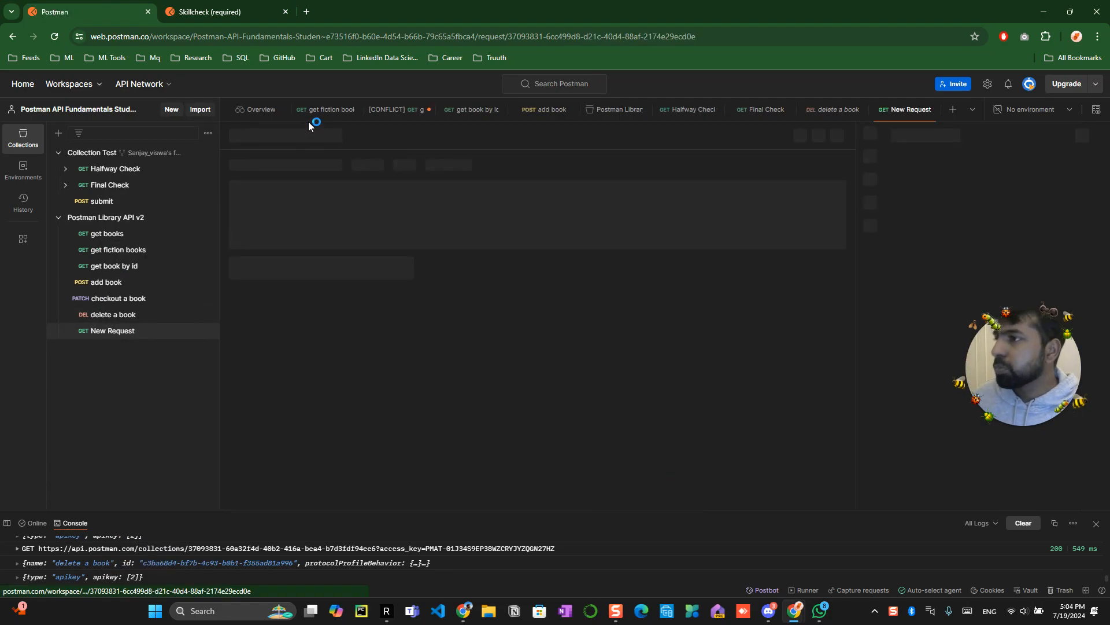
{"action": "left_click", "coordinate": [259, 165]}
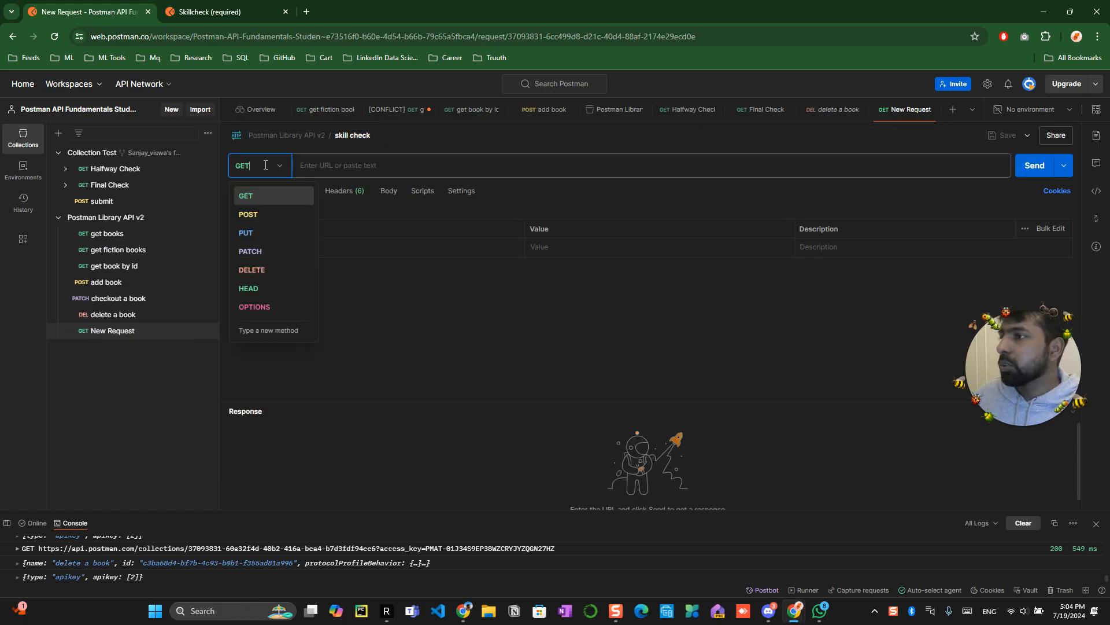
{"action": "left_click", "coordinate": [227, 12]}
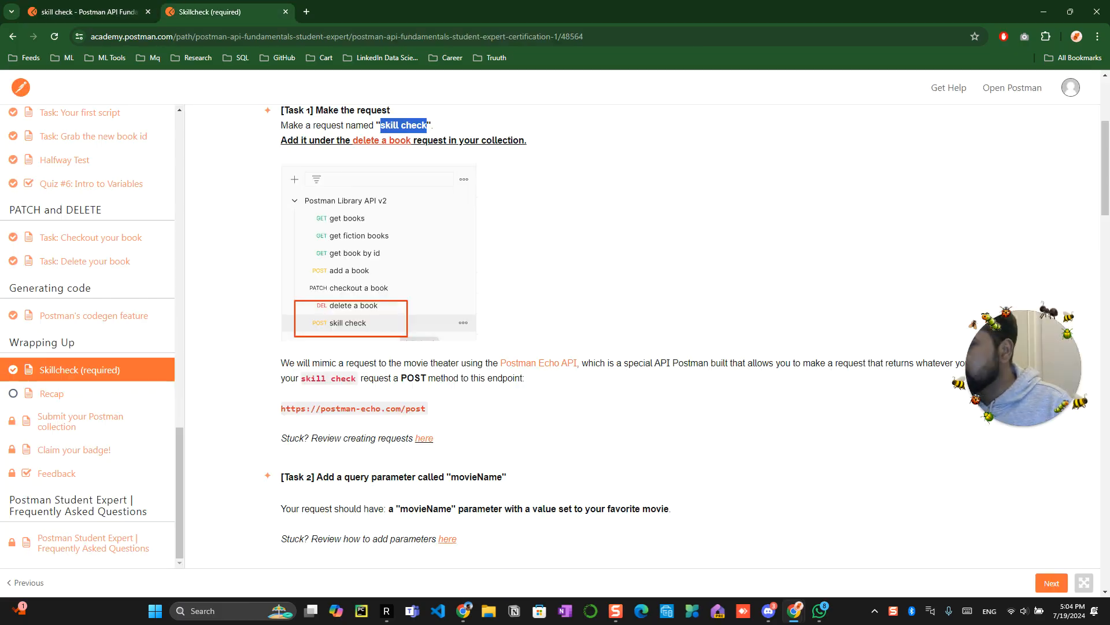
{"action": "double_click", "coordinate": [354, 408]}
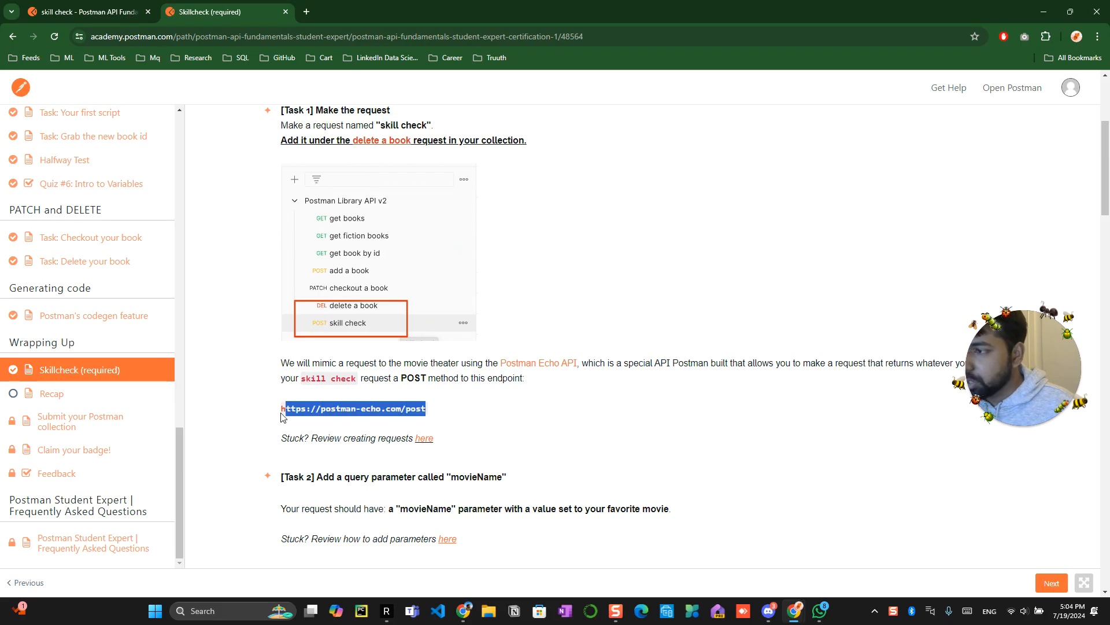
{"action": "left_click", "coordinate": [84, 11]}
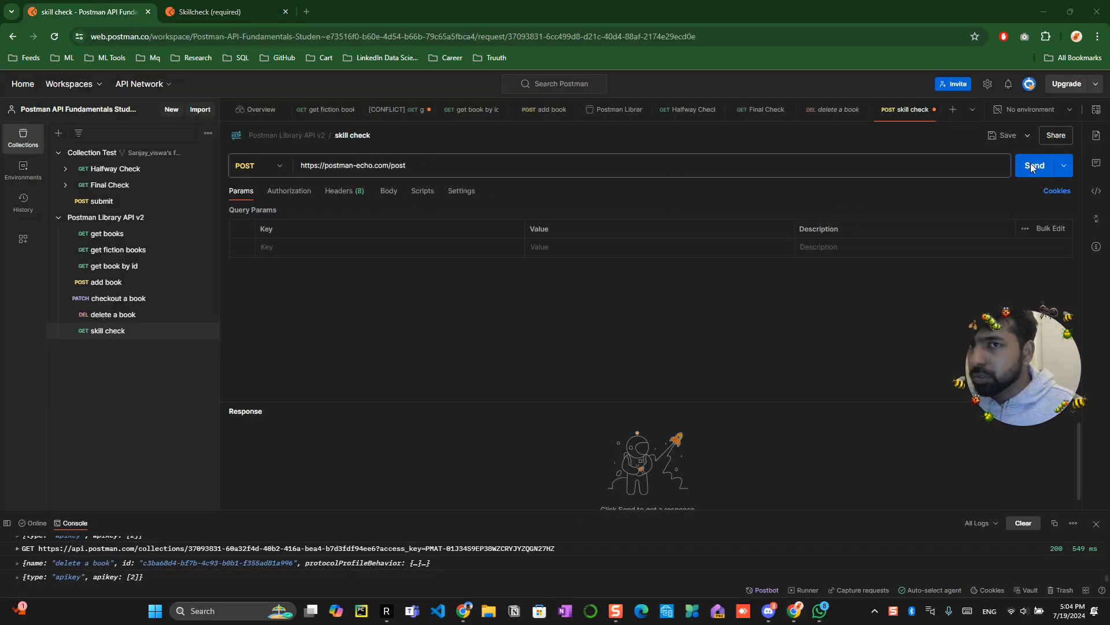
Step: Send the skill check request for a 200 OK echo response and return to Final Check
{"action": "left_click", "coordinate": [1033, 165]}
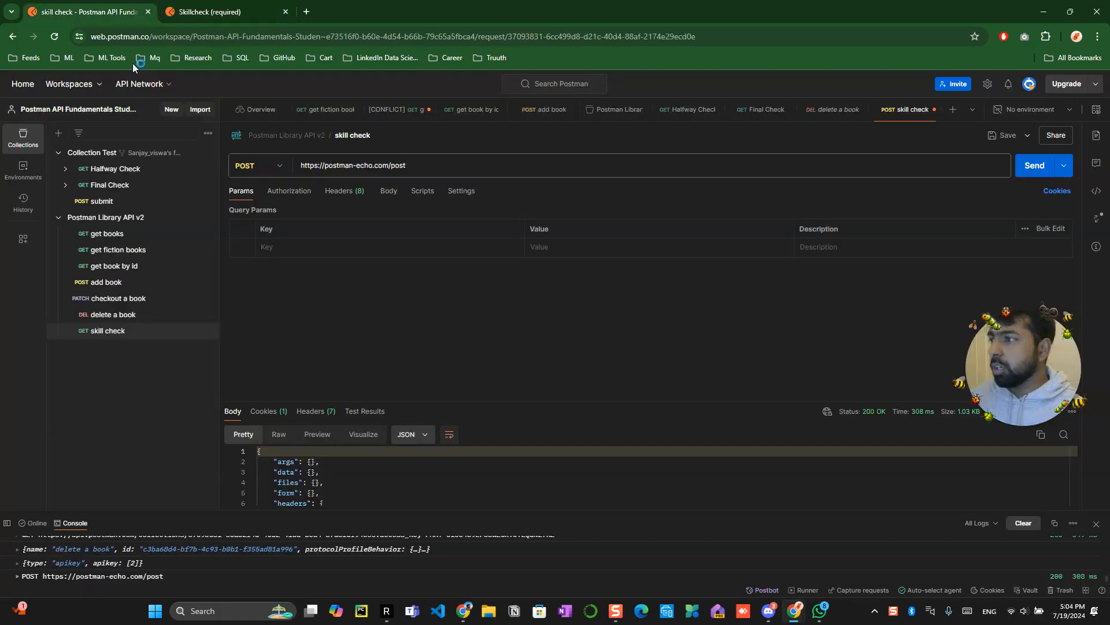
{"action": "left_click", "coordinate": [760, 109]}
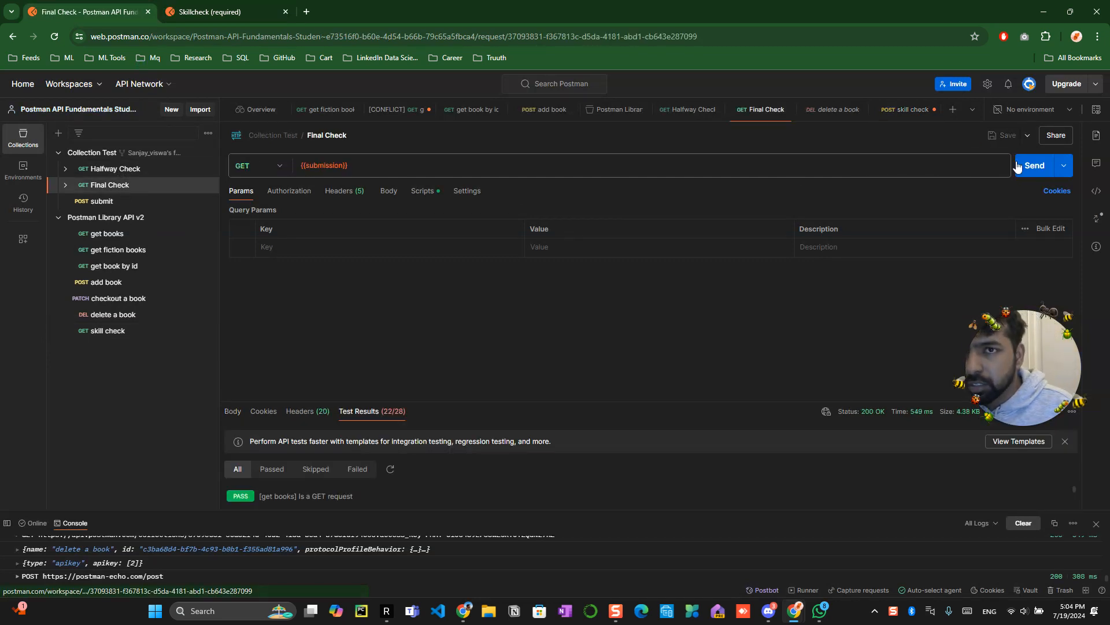
Step: Rerun Final Check to see the failing skill check tests, then save the skill check request
{"action": "left_click", "coordinate": [1033, 165]}
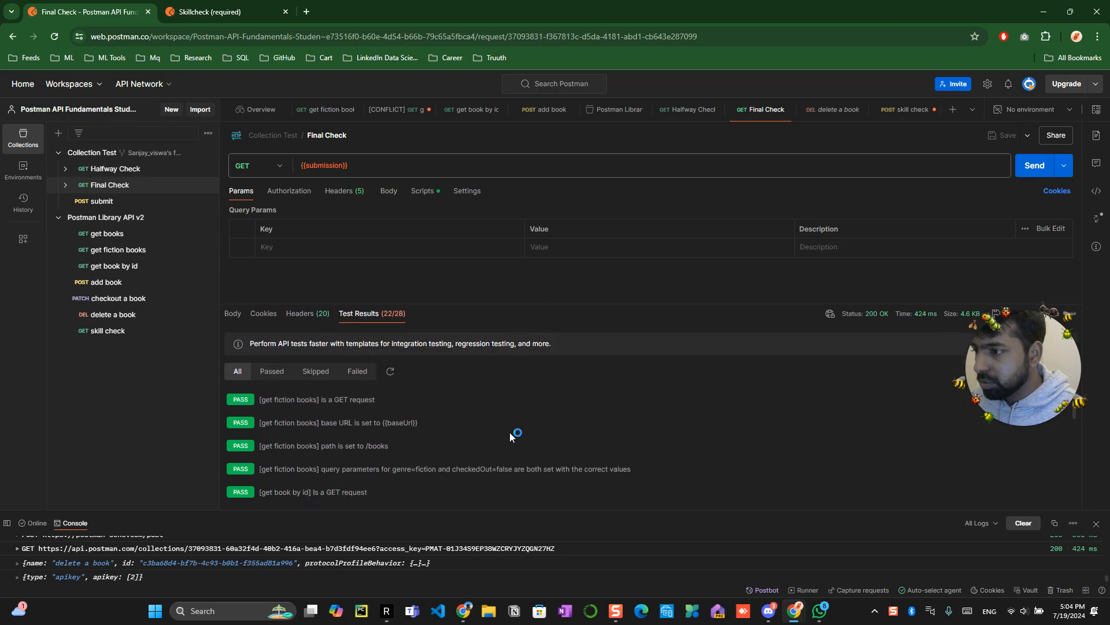
{"action": "scroll", "scroll_direction": "down", "scroll_amount": 3}
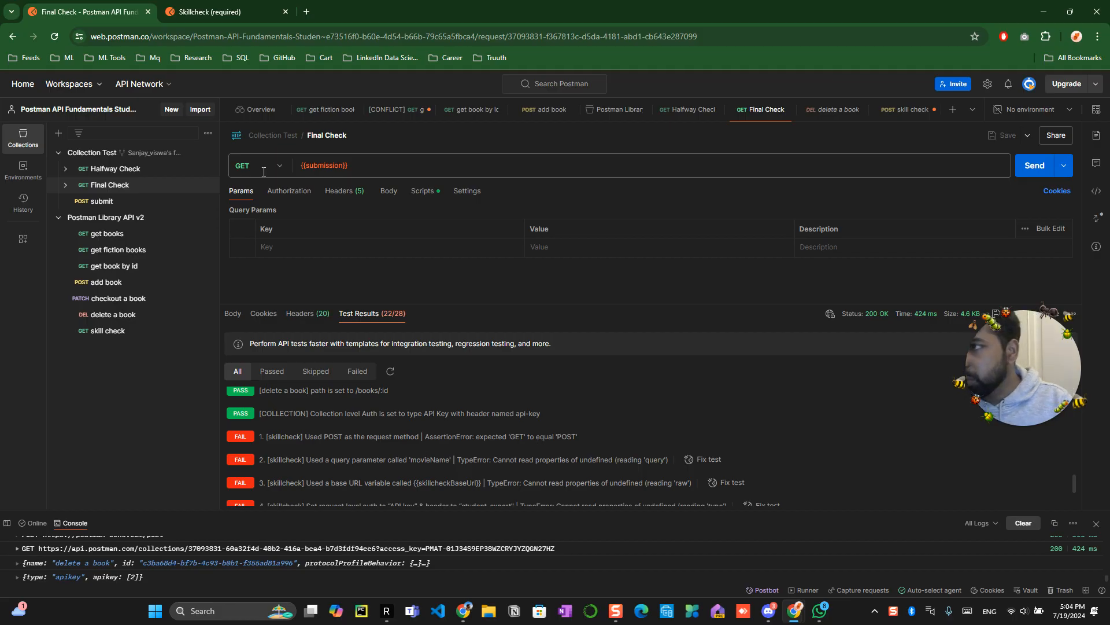
{"action": "left_click", "coordinate": [109, 329]}
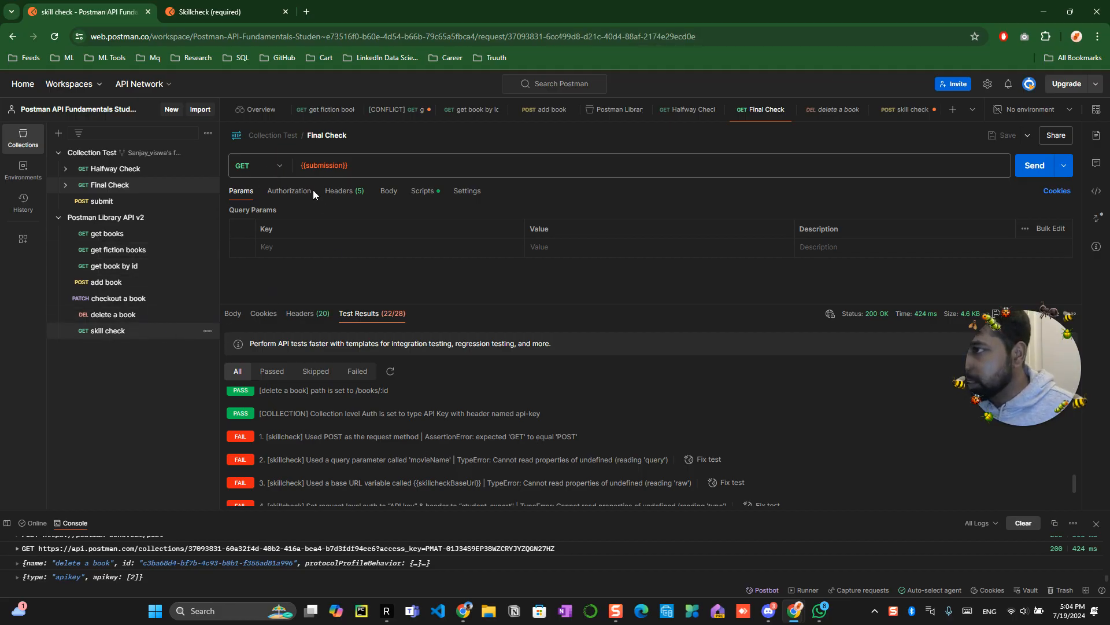
{"action": "left_click", "coordinate": [908, 109]}
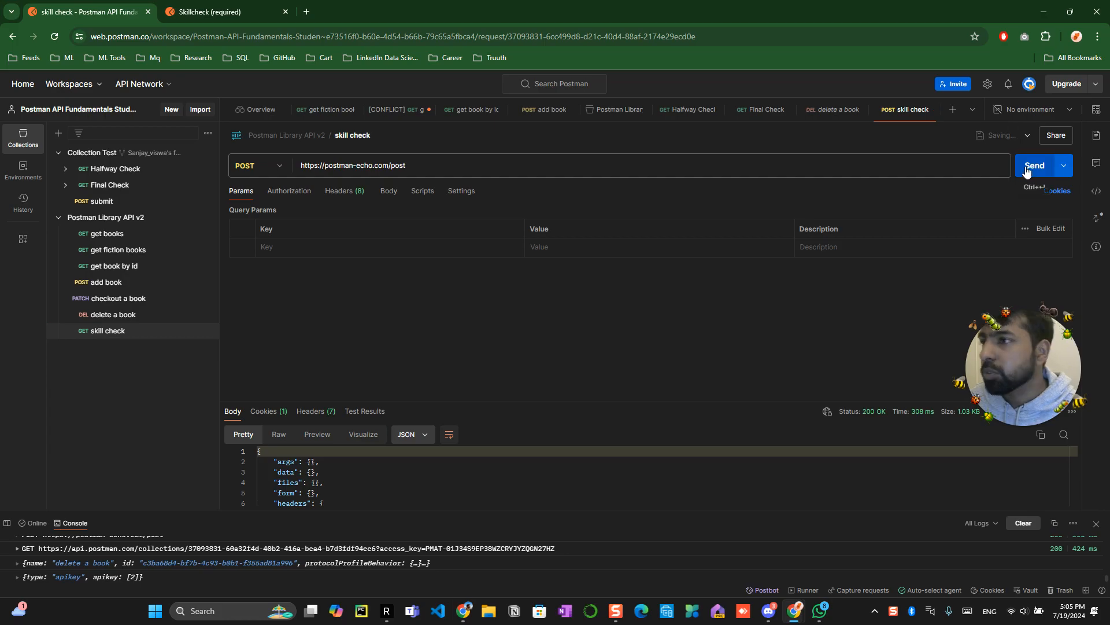
Step: Resend skill check and rerun Final Check so the POST test passes, reaching 23/28
{"action": "left_click", "coordinate": [1034, 166]}
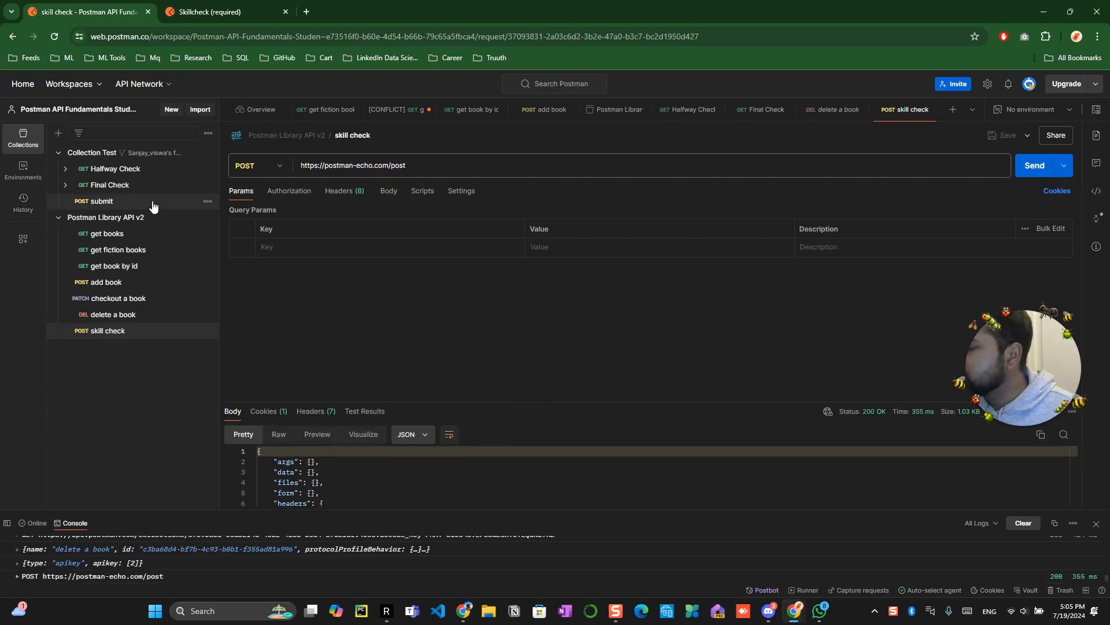
{"action": "left_click", "coordinate": [95, 201]}
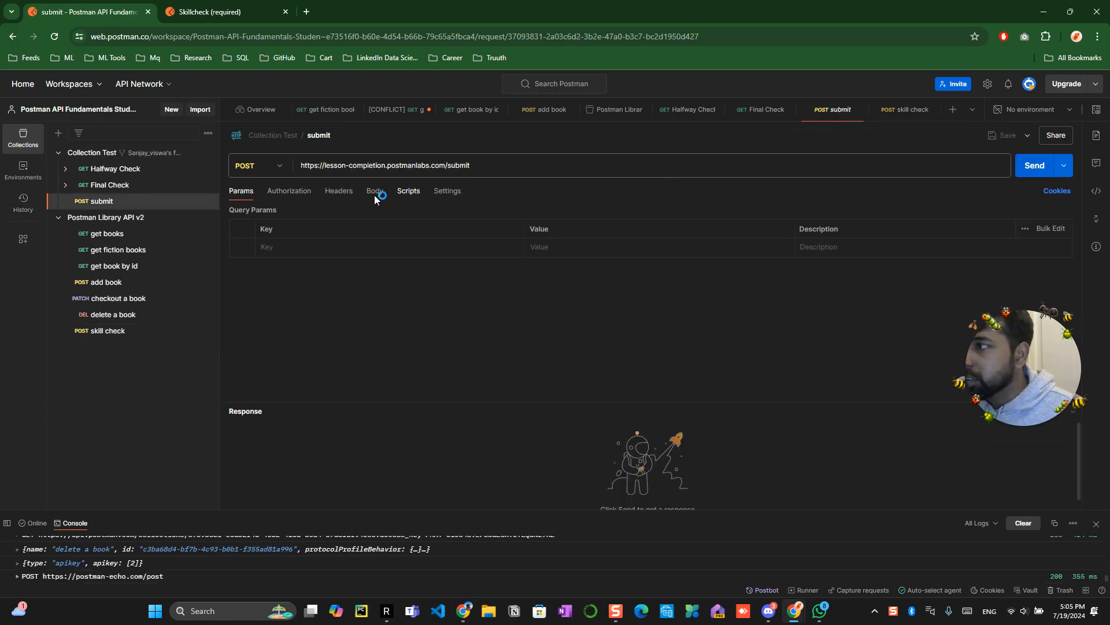
{"action": "left_click", "coordinate": [760, 109]}
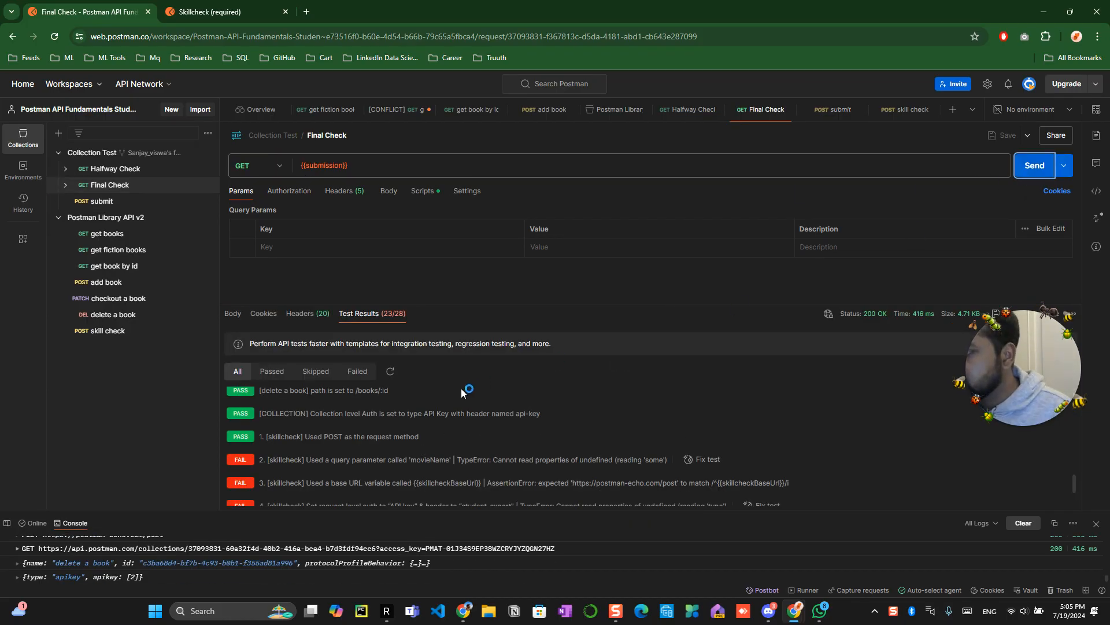
{"action": "mouse_move", "coordinate": [107, 331]}
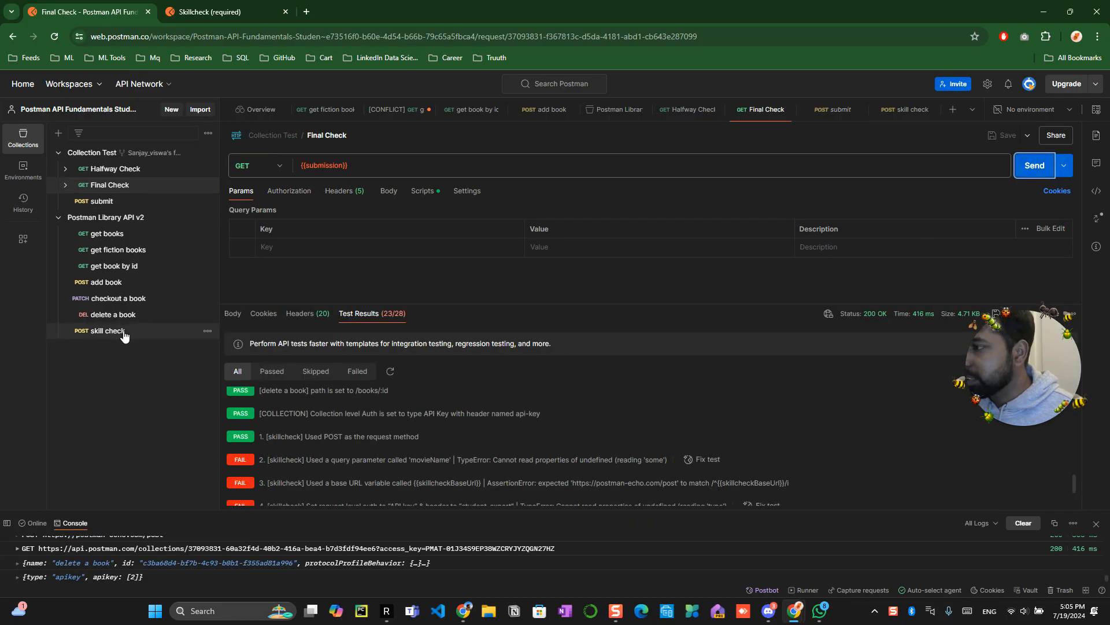
{"action": "left_click", "coordinate": [226, 12]}
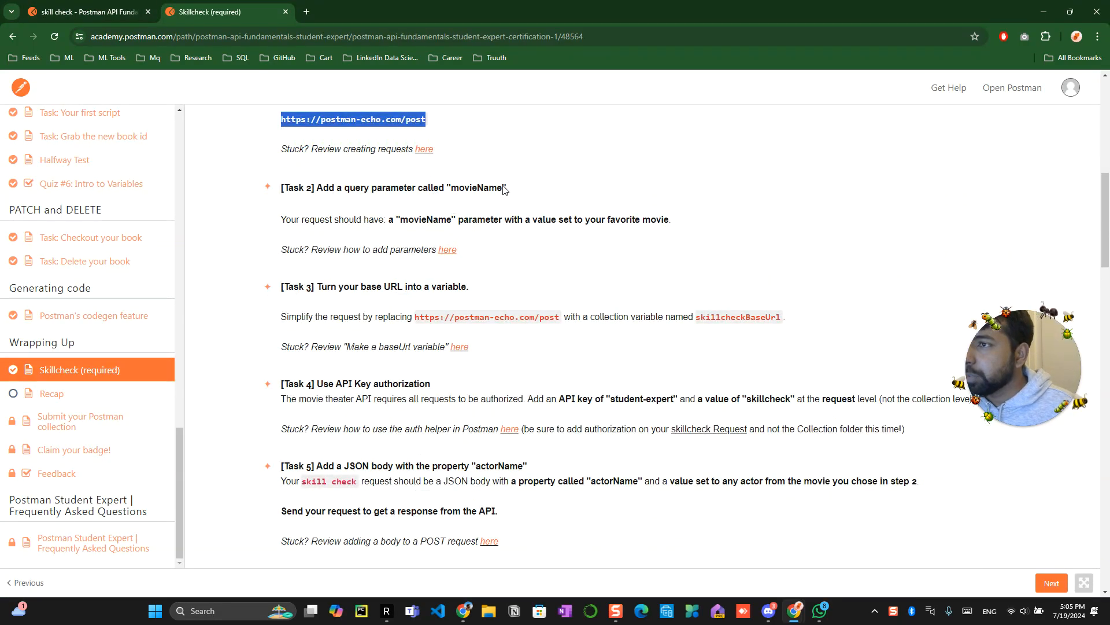
Step: Select the movieName parameter name in Task 2 of the Skillcheck instructions
{"action": "double_click", "coordinate": [476, 187]}
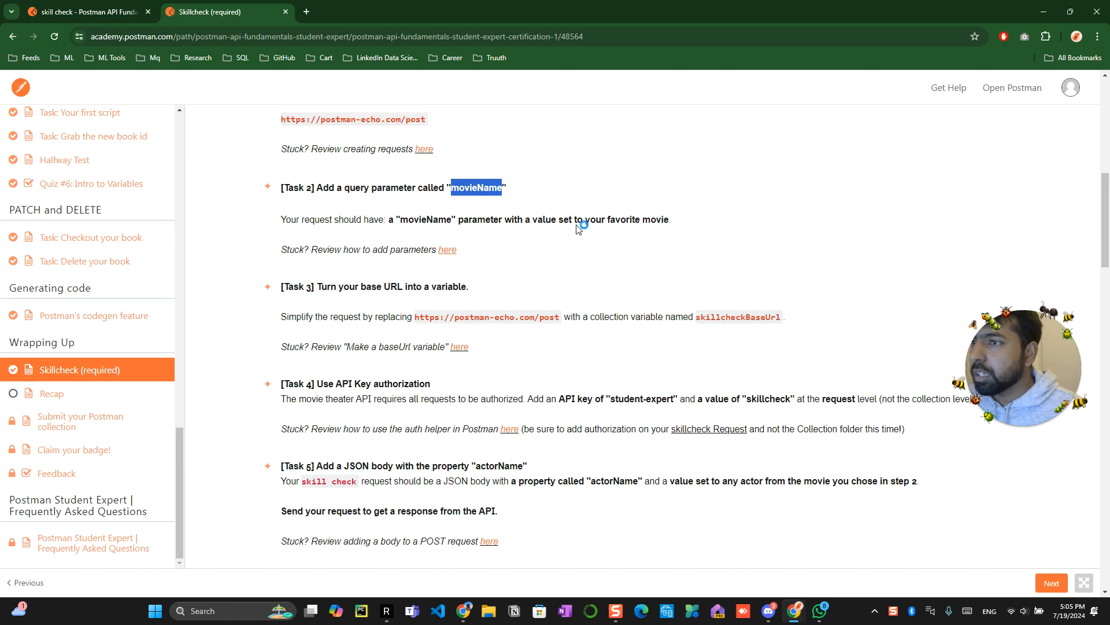
{"action": "mouse_move", "coordinate": [515, 226]}
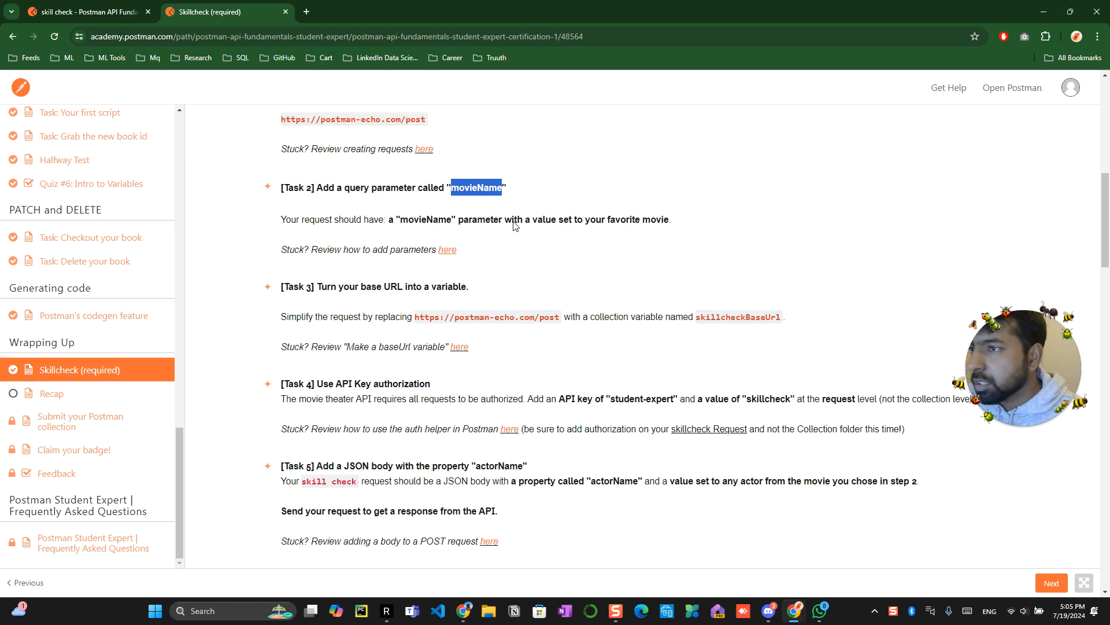
{"action": "mouse_move", "coordinate": [652, 225]}
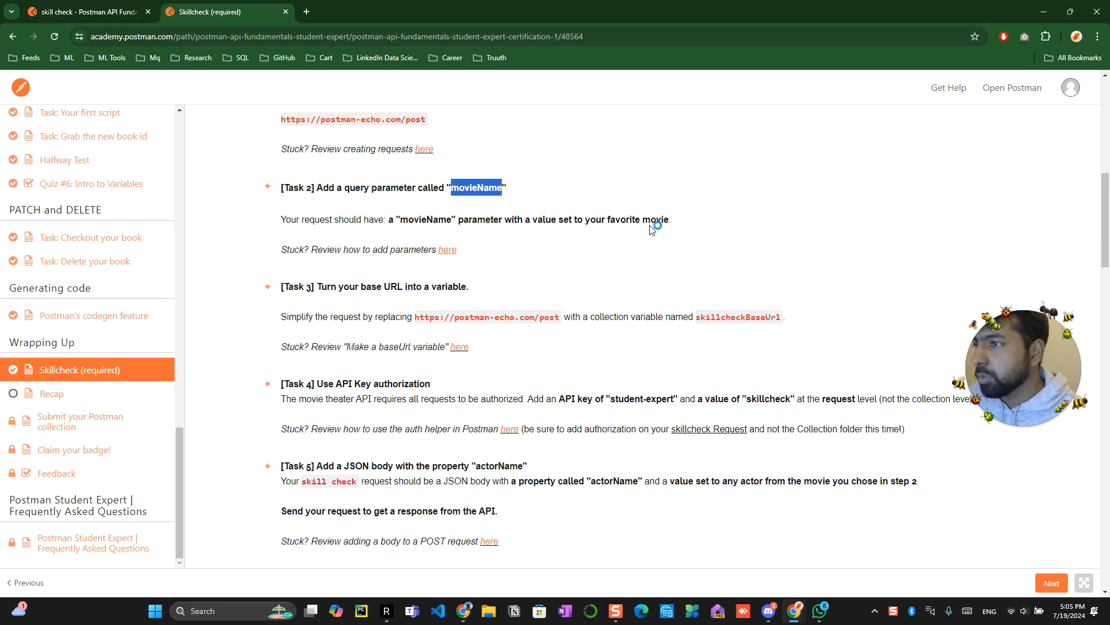
{"action": "mouse_move", "coordinate": [635, 229]}
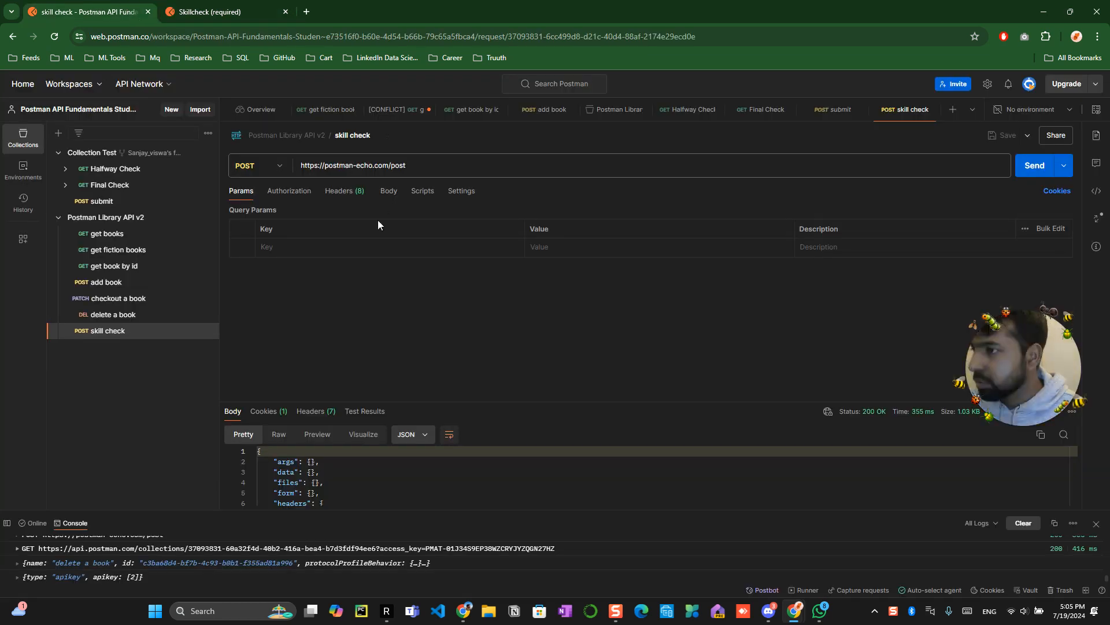
Step: Add query parameter movieName=sample_movie to skill check and send the request
{"action": "type", "text": "movieName"}
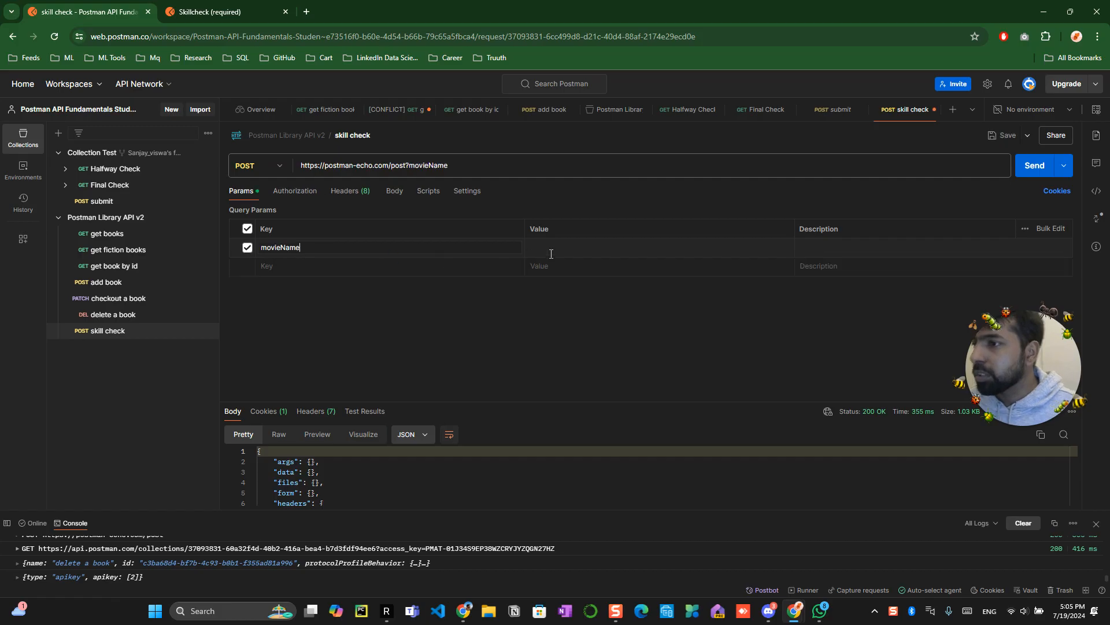
{"action": "left_click", "coordinate": [562, 247]}
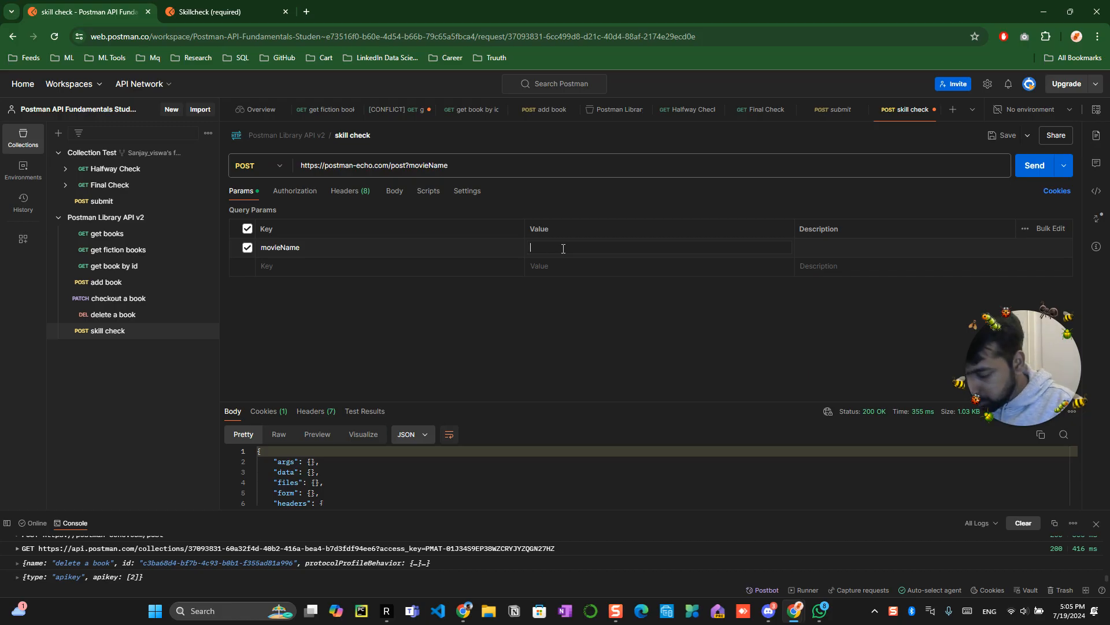
{"action": "type", "text": "ZM"}
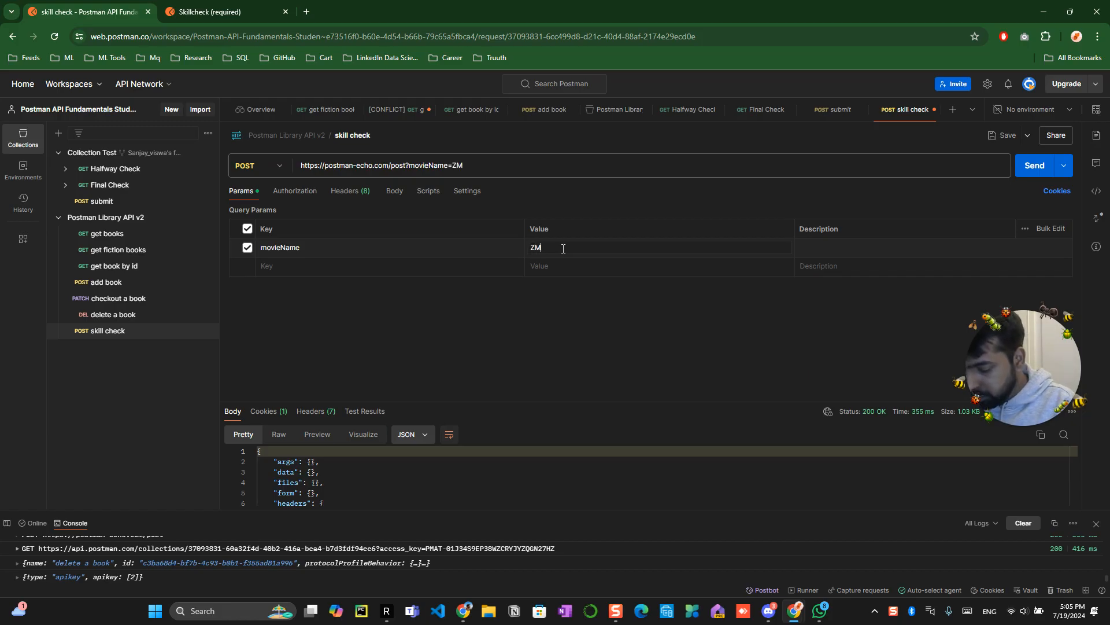
{"action": "type", "text": "B"}
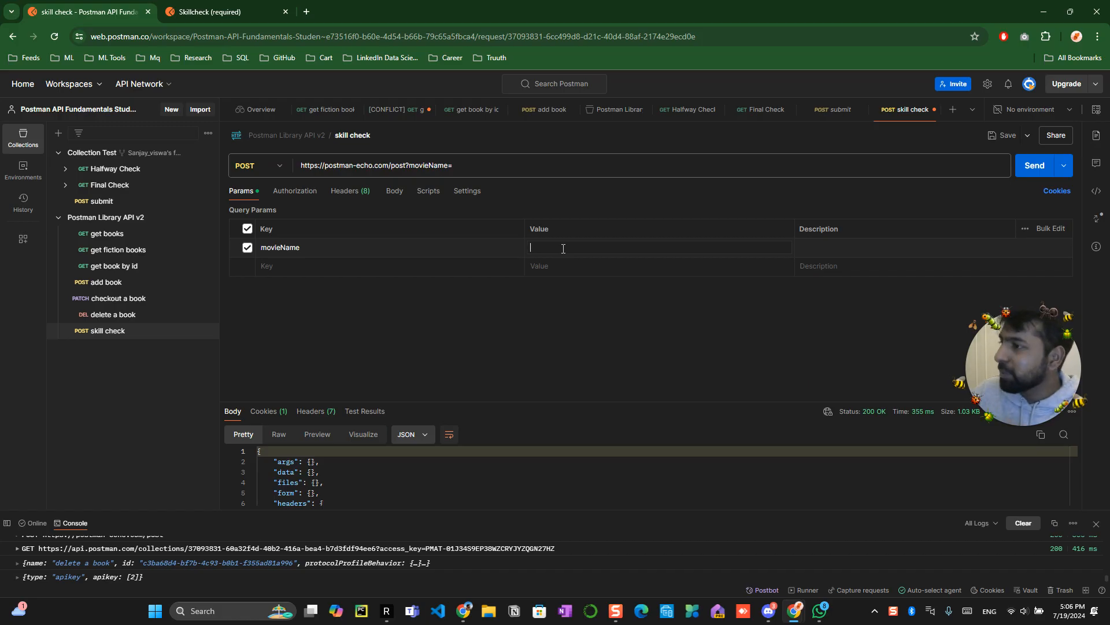
{"action": "type", "text": "sample_movie"}
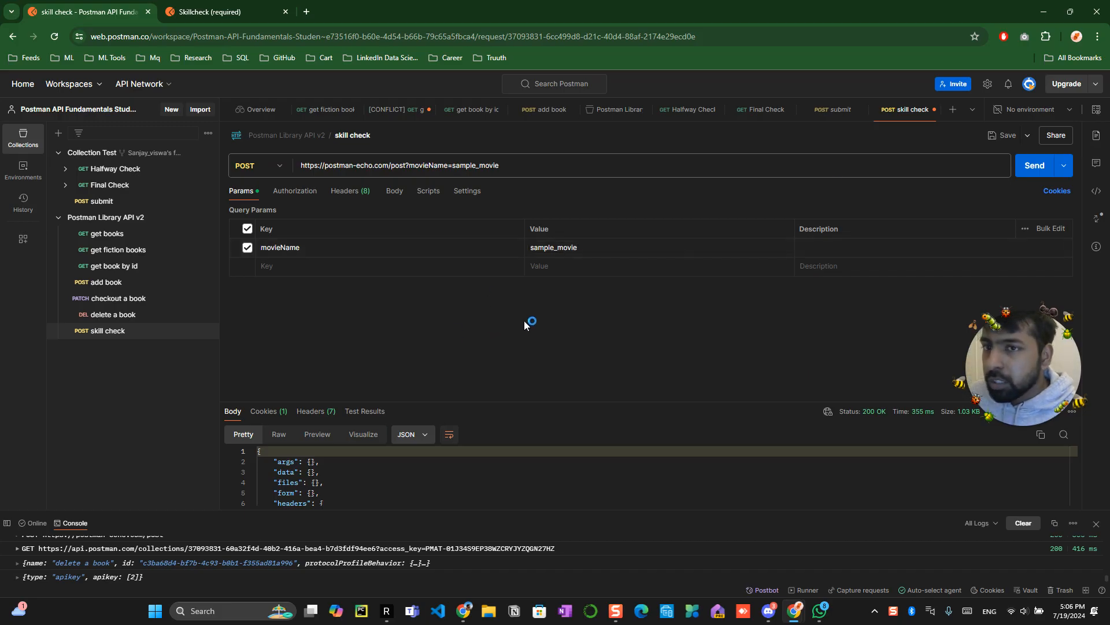
{"action": "left_click", "coordinate": [1034, 165]}
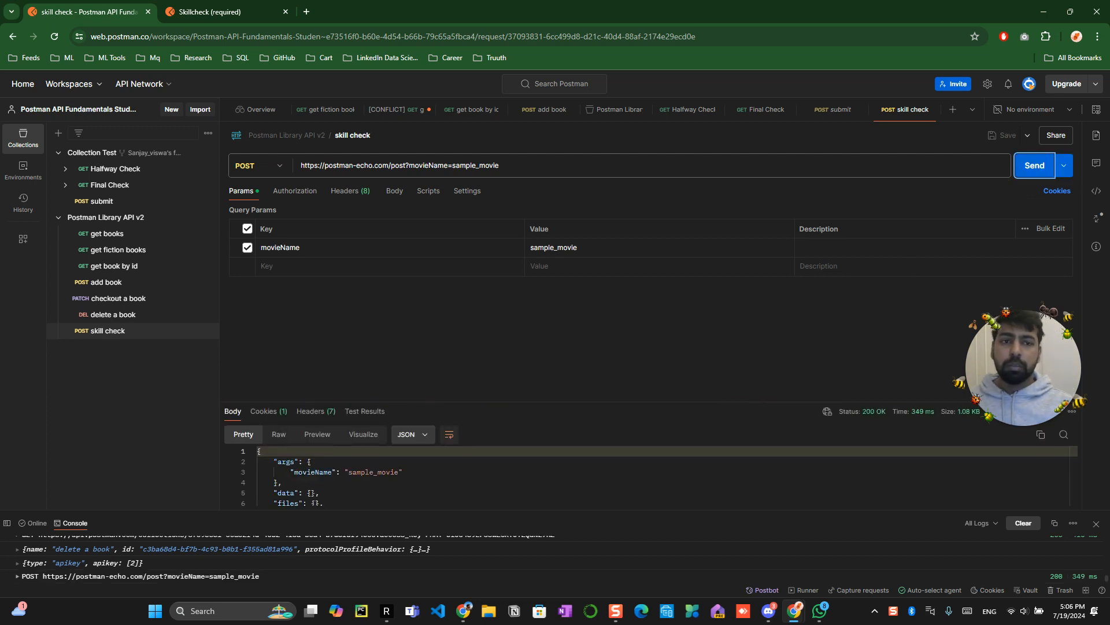
{"action": "mouse_move", "coordinate": [401, 379]}
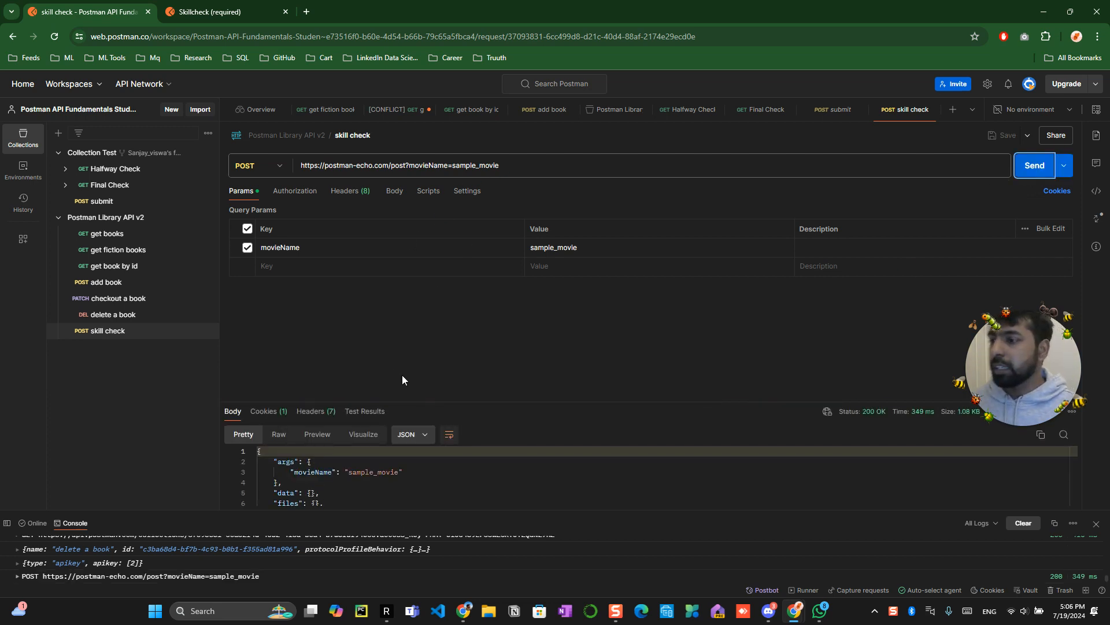
Step: Rerun Final Check to reach 24/28, then select skillcheckBaseUrl in Task 3 instructions
{"action": "left_click", "coordinate": [760, 108]}
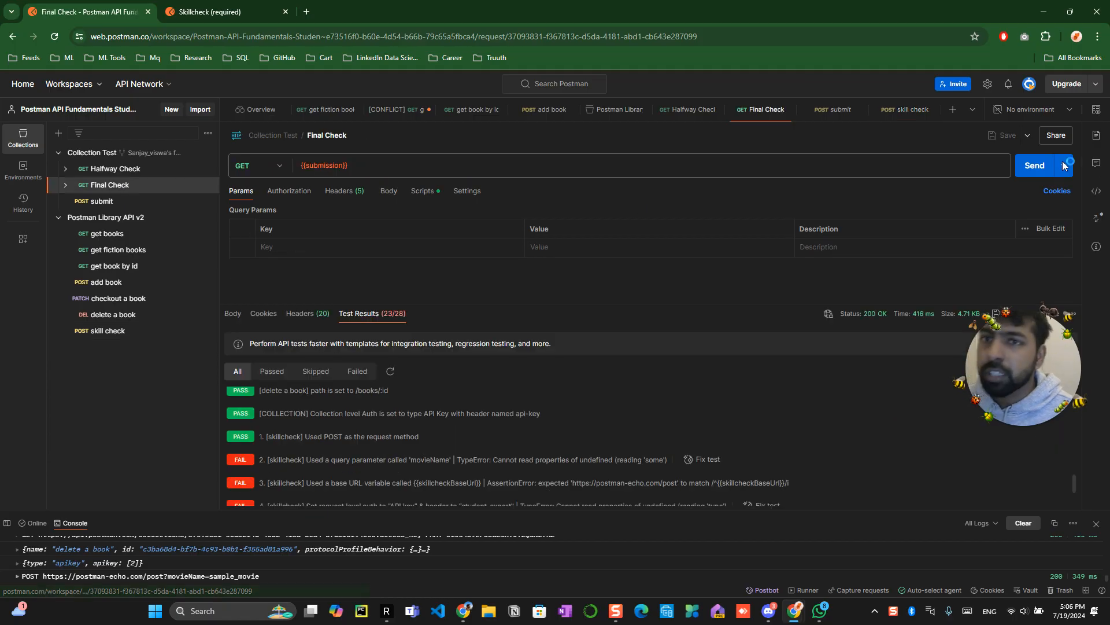
{"action": "left_click", "coordinate": [1034, 165]}
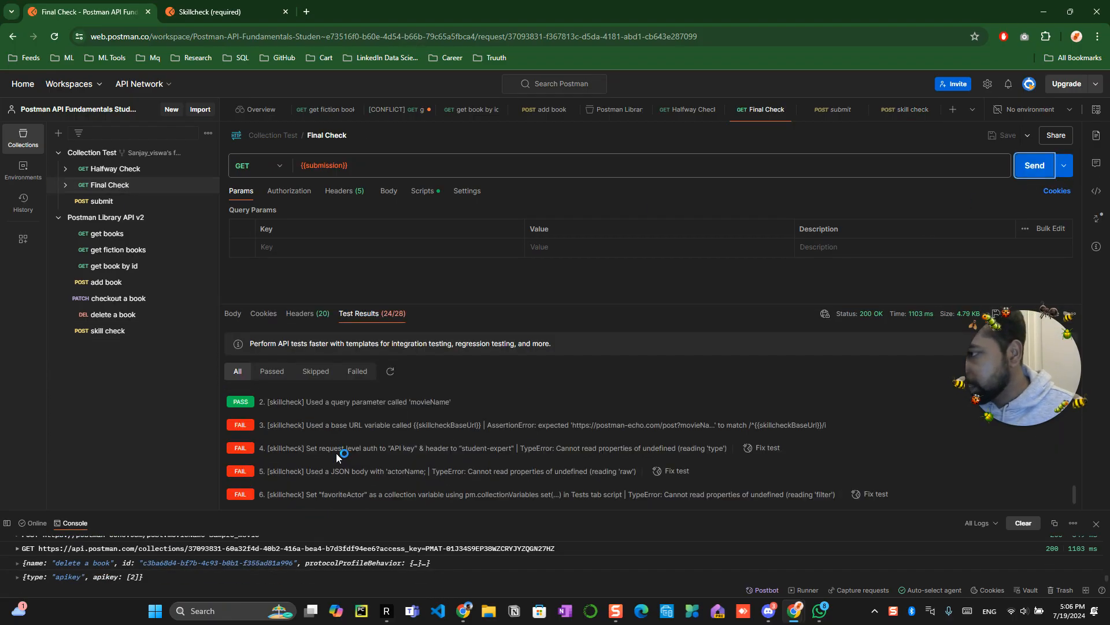
{"action": "scroll", "scroll_direction": "up", "scroll_amount": 3}
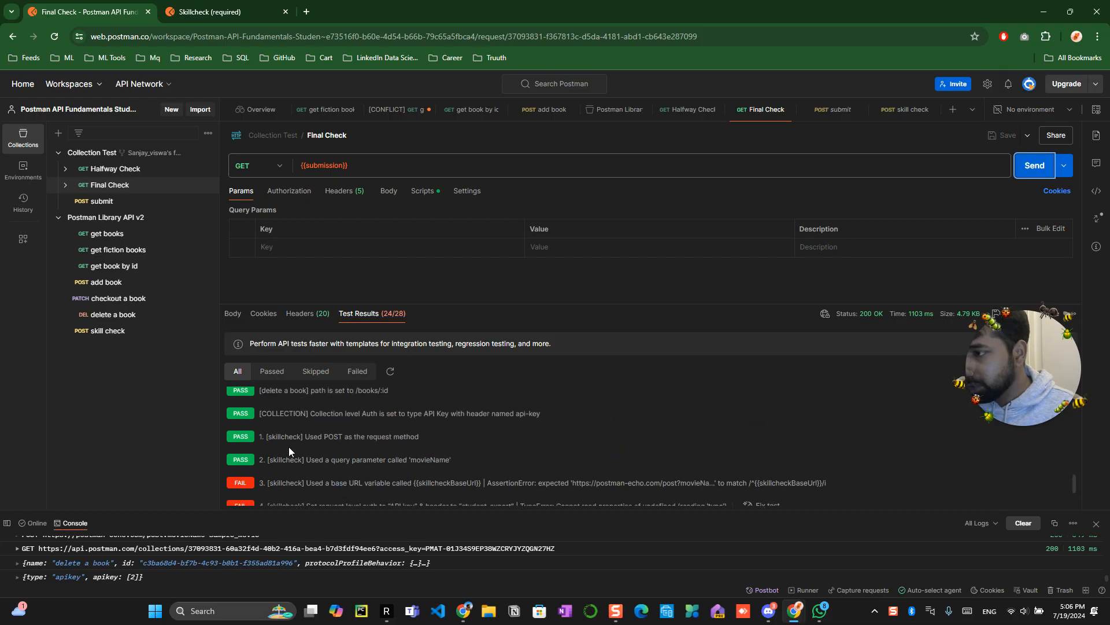
{"action": "left_click", "coordinate": [226, 12]}
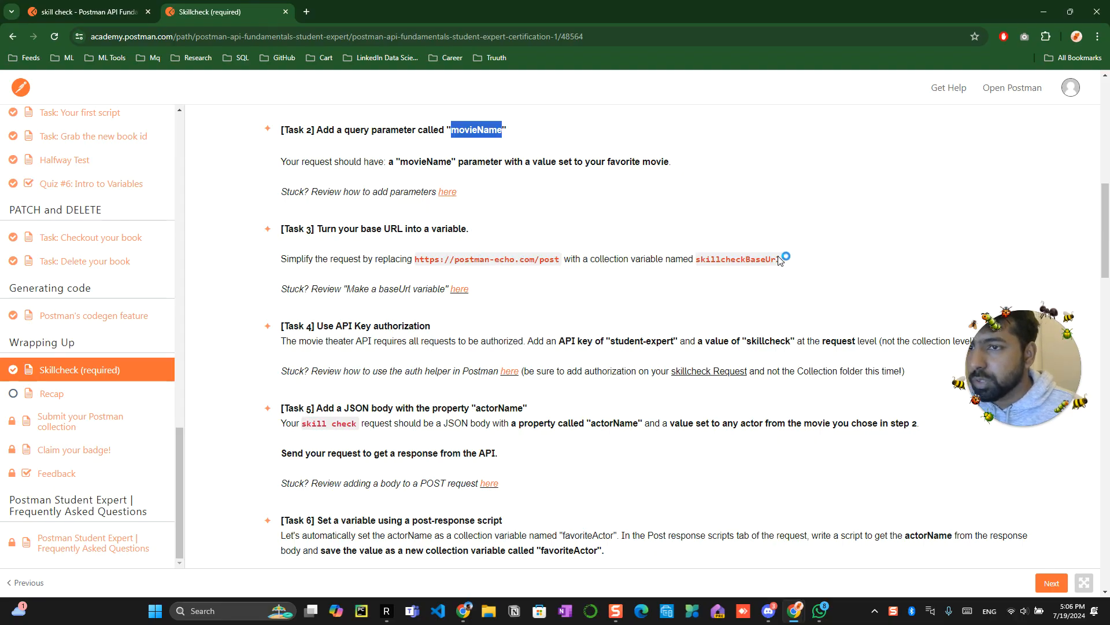
{"action": "double_click", "coordinate": [738, 258]}
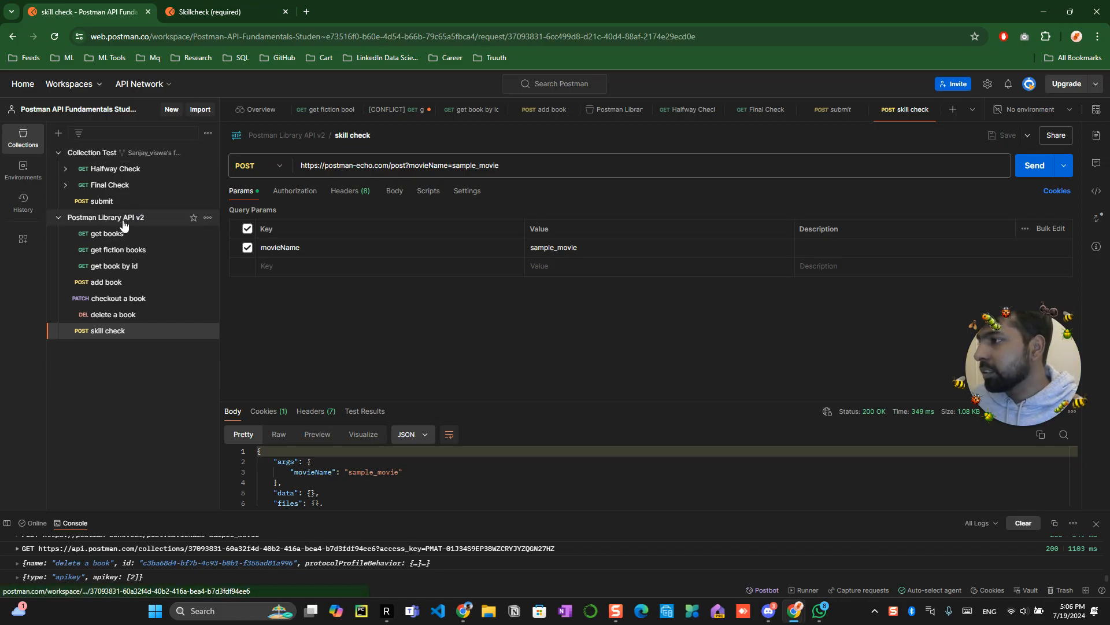
Step: Delete the skillcheckBaseUrl and favoriteActor collection variables and reload the workspace
{"action": "left_click", "coordinate": [105, 217]}
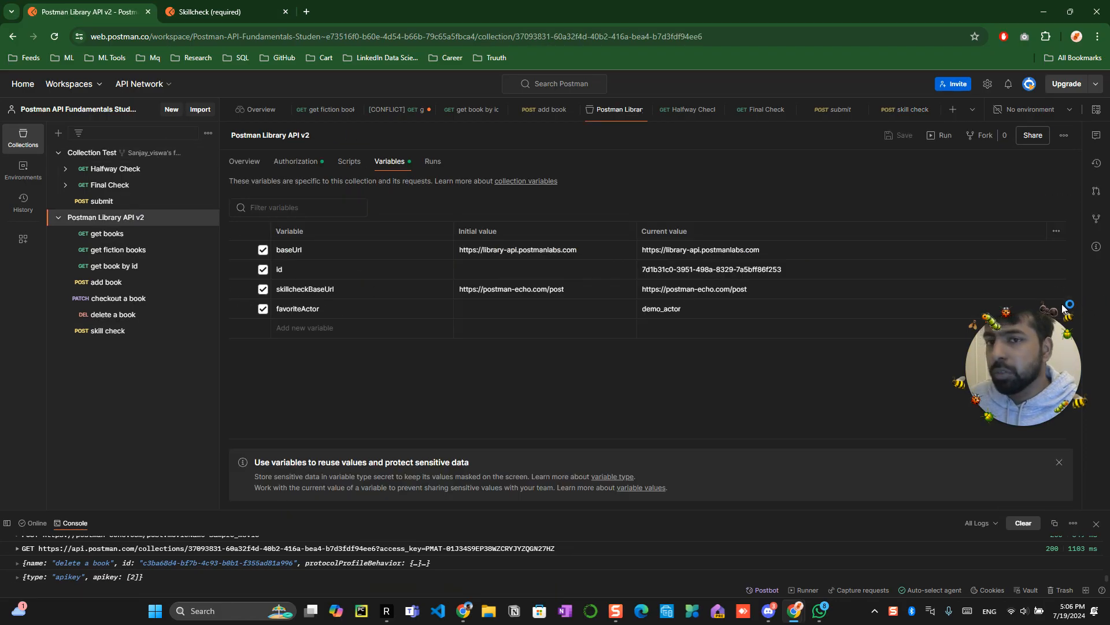
{"action": "mouse_move", "coordinate": [1074, 228]}
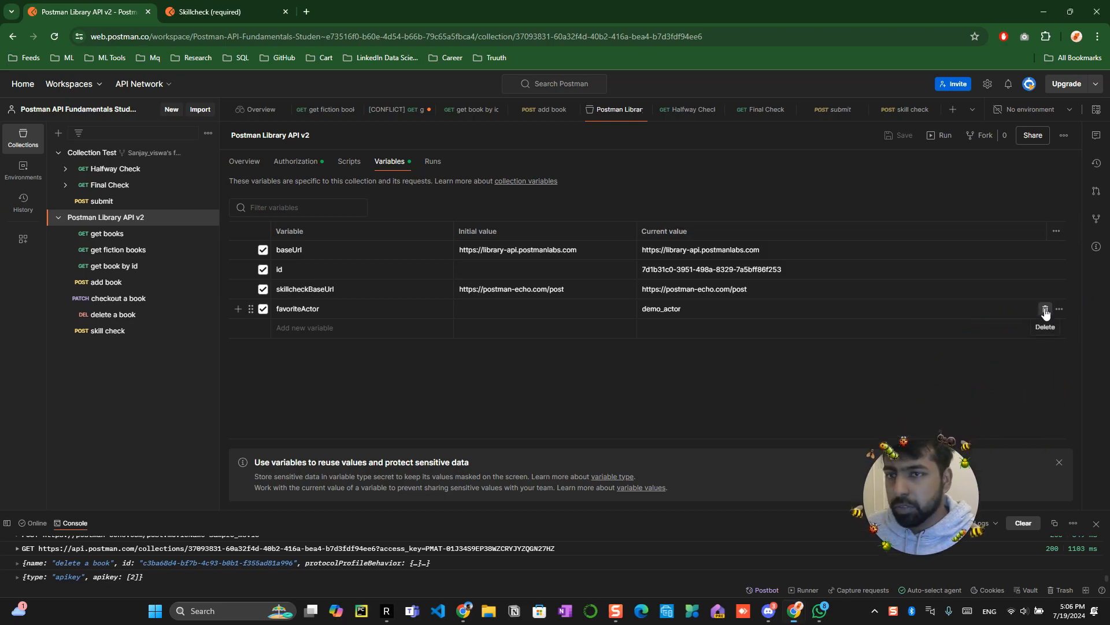
{"action": "left_click", "coordinate": [1046, 308]}
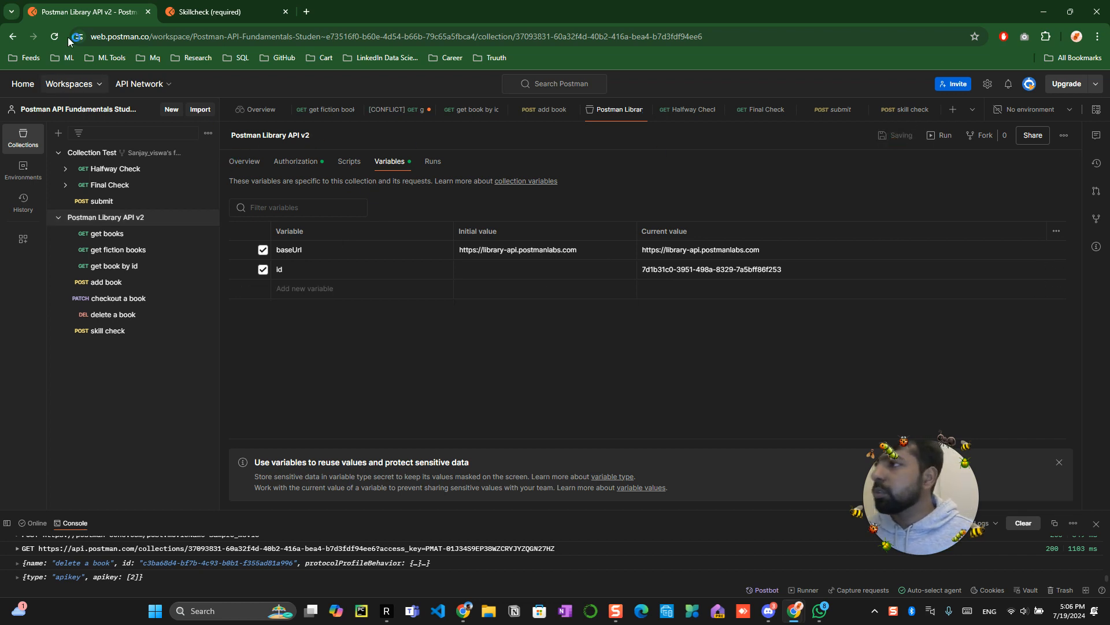
{"action": "left_click", "coordinate": [55, 36]}
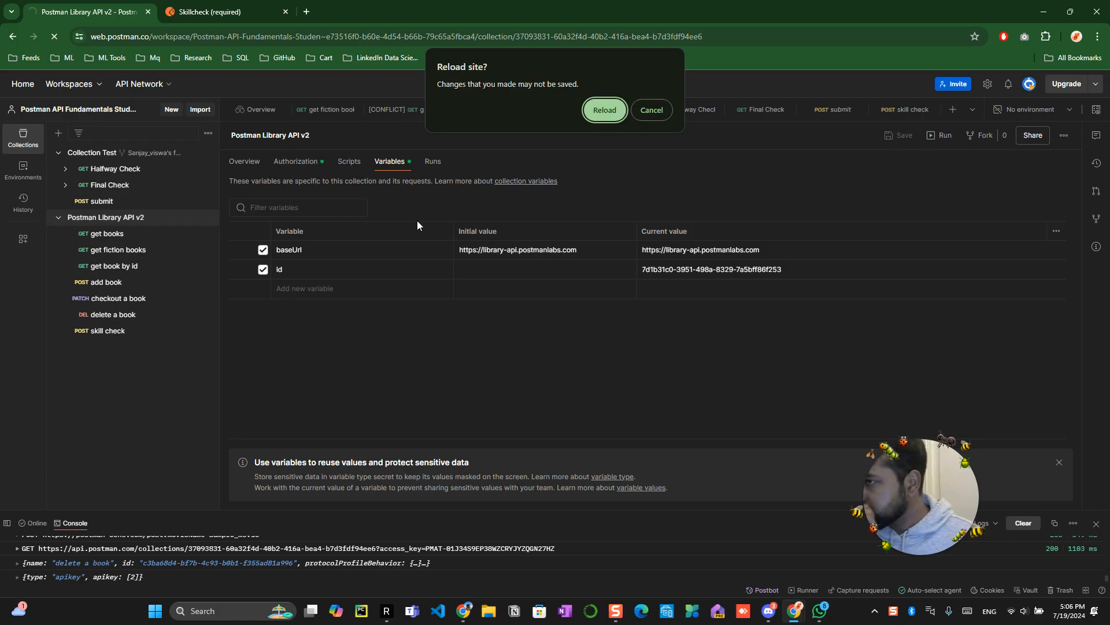
{"action": "left_click", "coordinate": [603, 110]}
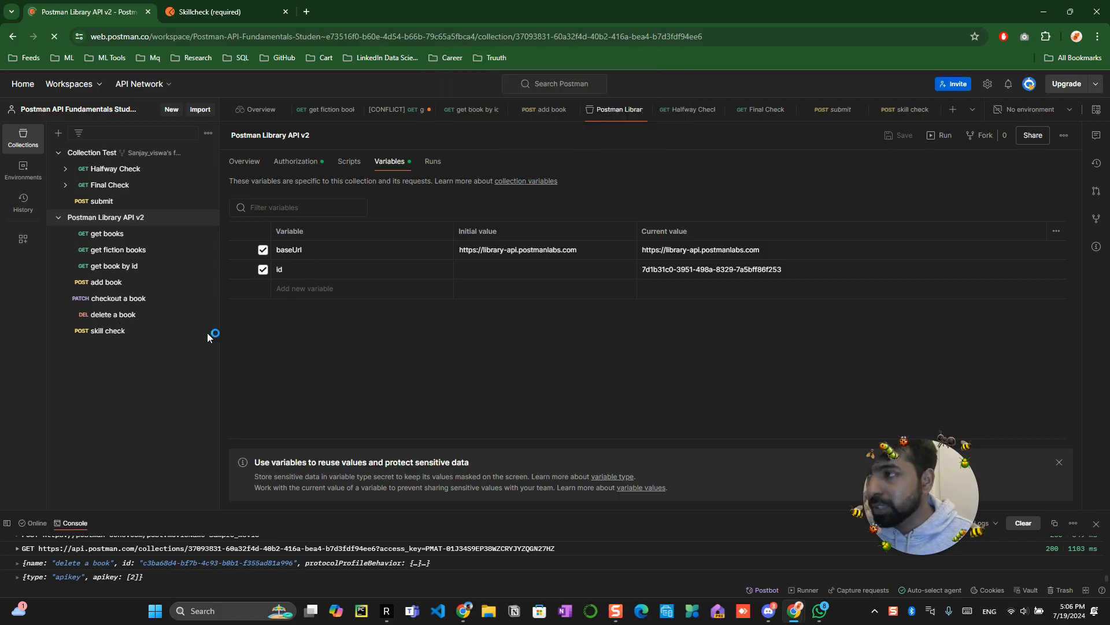
Step: Reopen the skill check request after the reload
{"action": "left_click", "coordinate": [54, 36]}
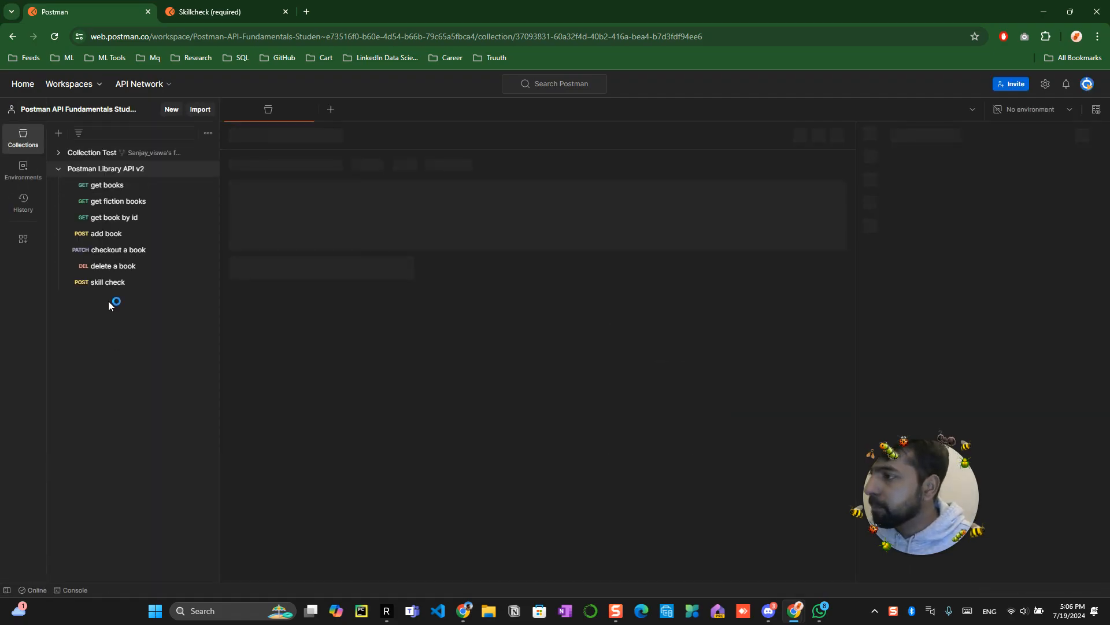
{"action": "left_click", "coordinate": [108, 282]}
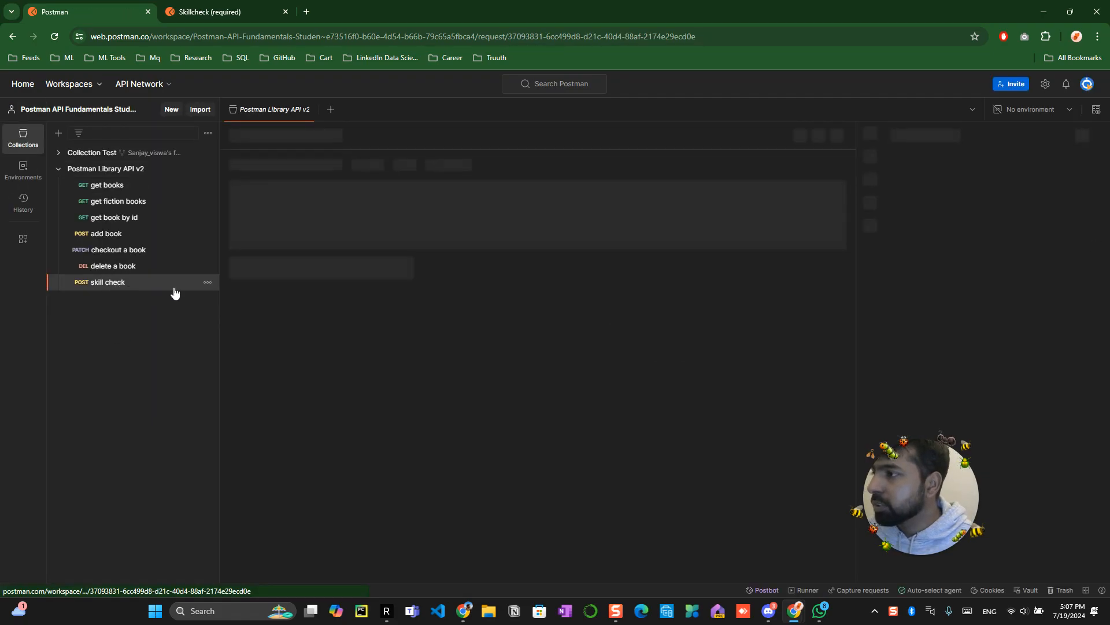
{"action": "left_click", "coordinate": [106, 282]}
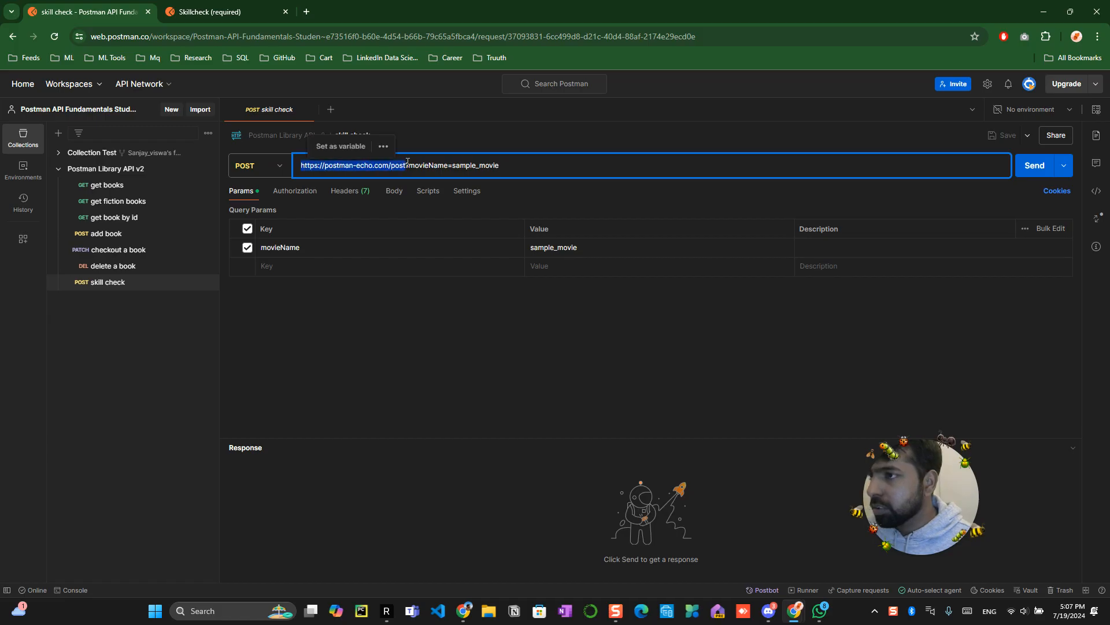
Step: Turn the postman-echo base URL into a new collection variable named skillcheckBaseUrl
{"action": "left_click", "coordinate": [340, 147]}
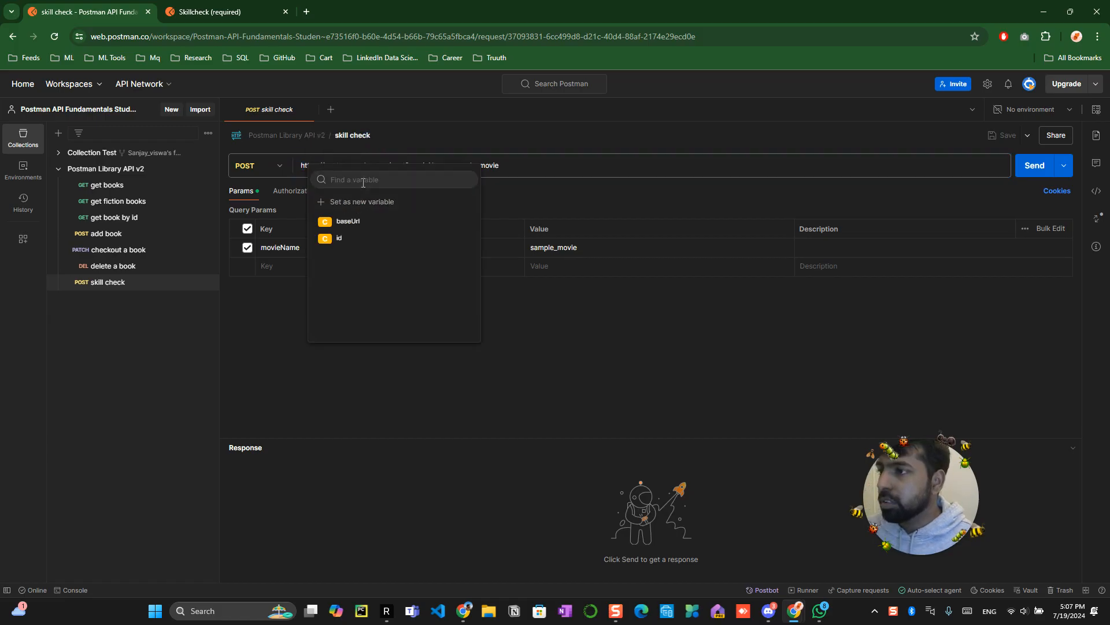
{"action": "left_click", "coordinate": [361, 205]}
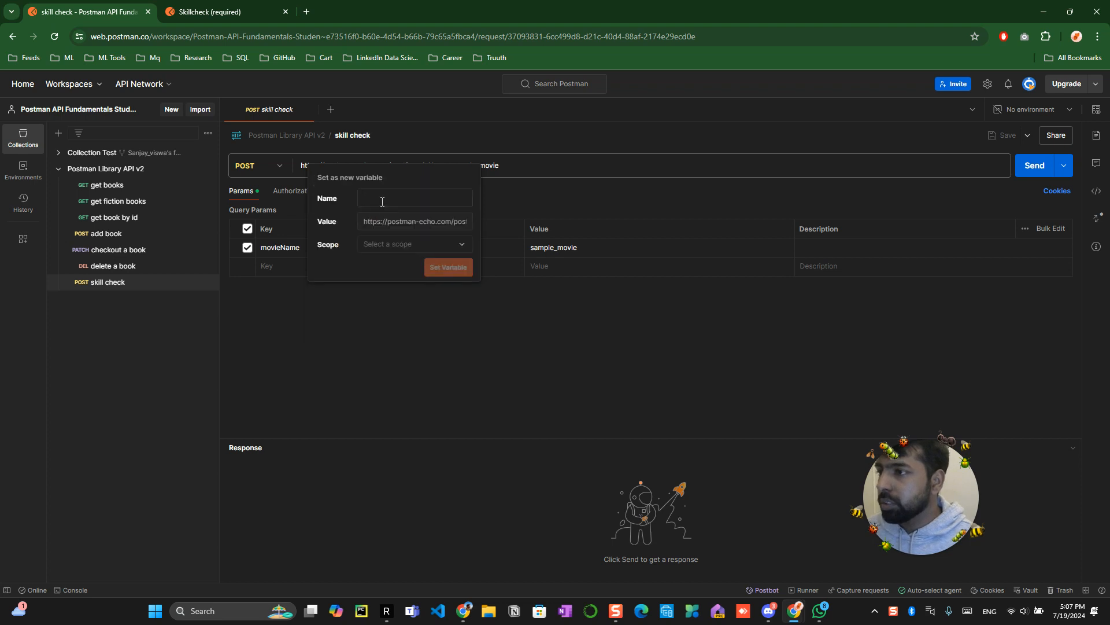
{"action": "left_click", "coordinate": [446, 270]}
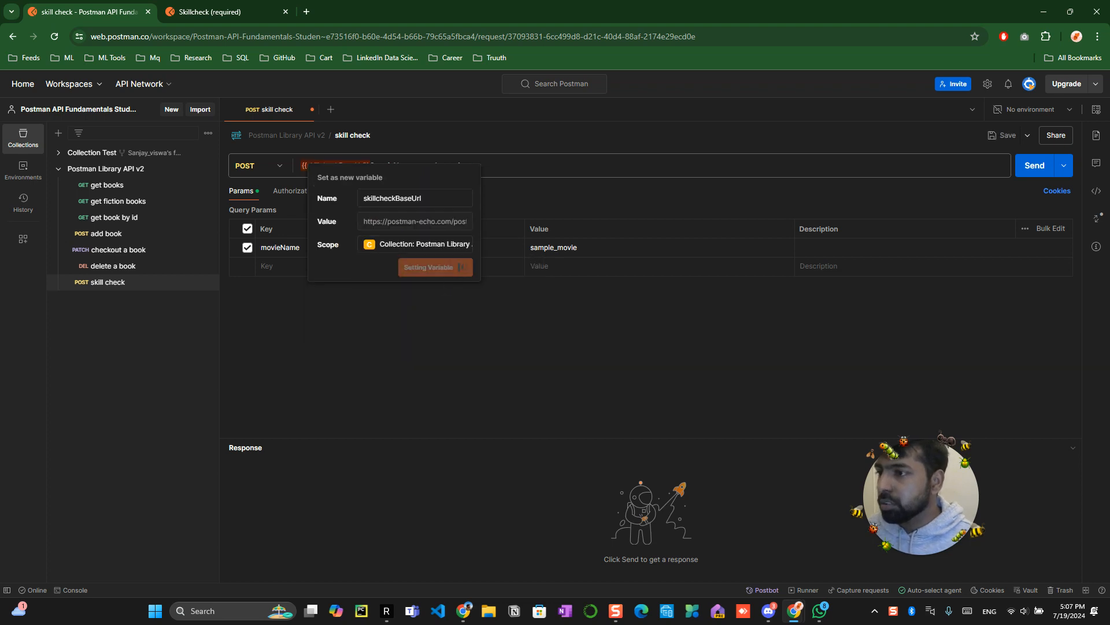
{"action": "left_click", "coordinate": [434, 267]}
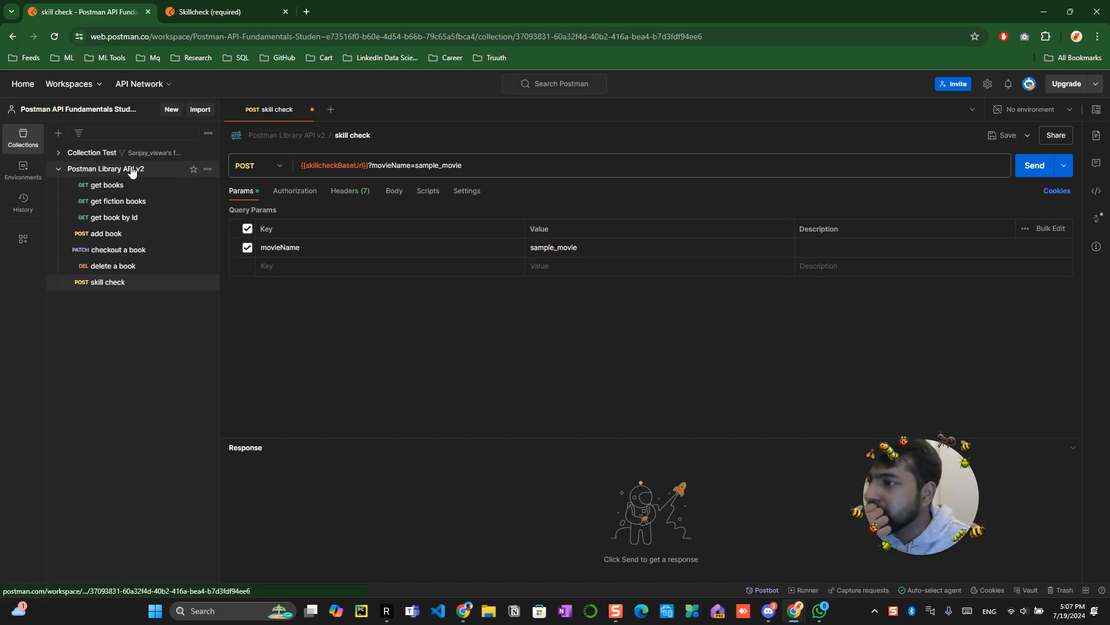
Step: Review the collection's variables to confirm skillcheckBaseUrl is listed
{"action": "left_click", "coordinate": [106, 169]}
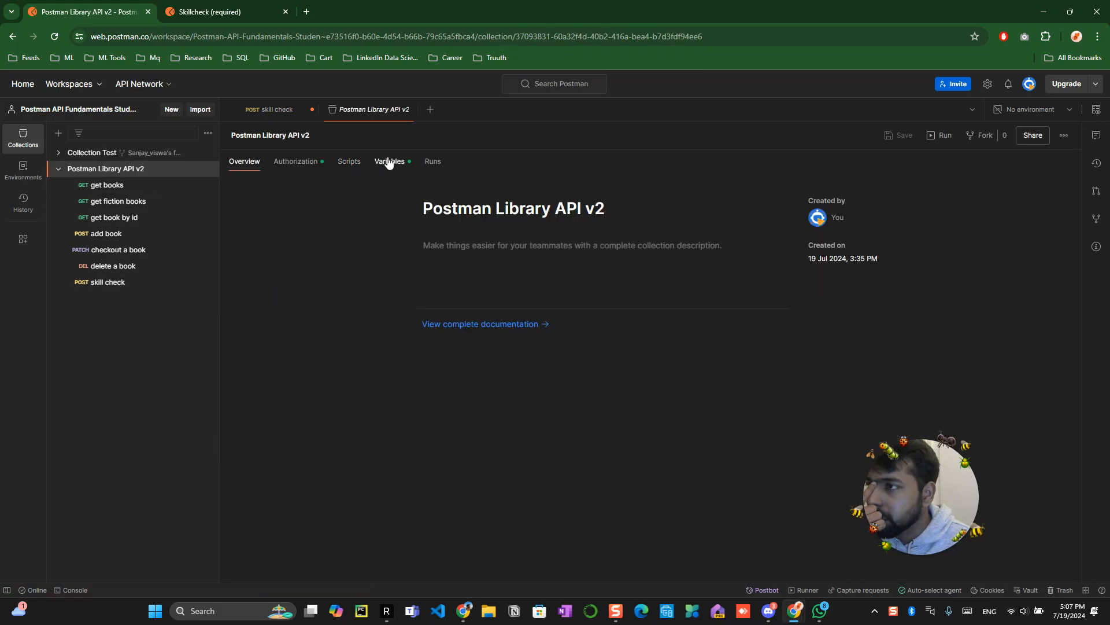
{"action": "left_click", "coordinate": [389, 161]}
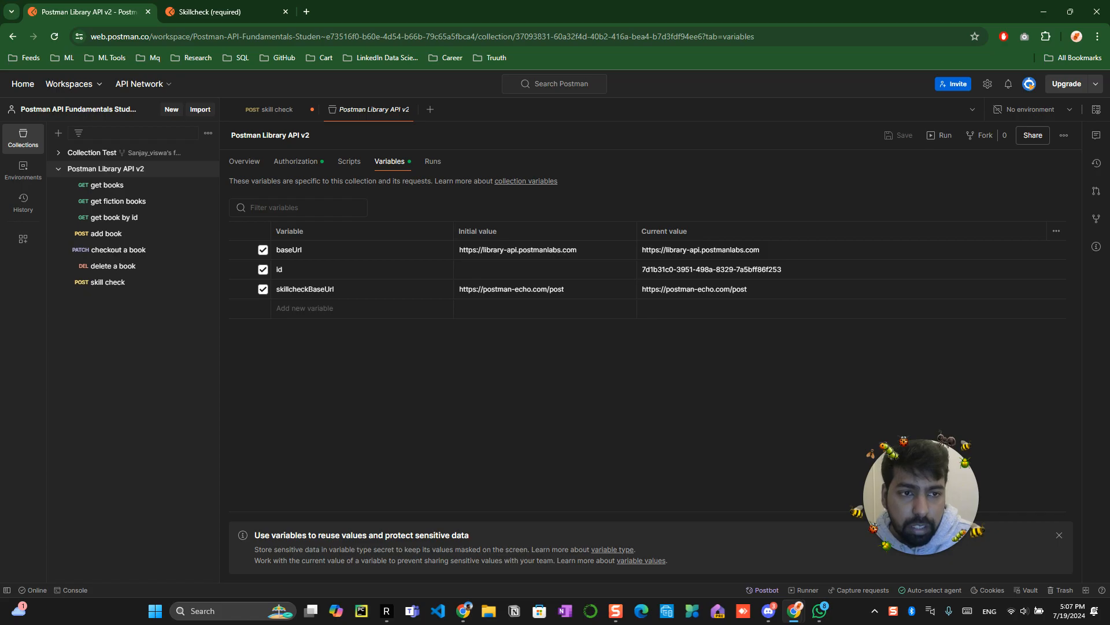
{"action": "mouse_move", "coordinate": [849, 218]}
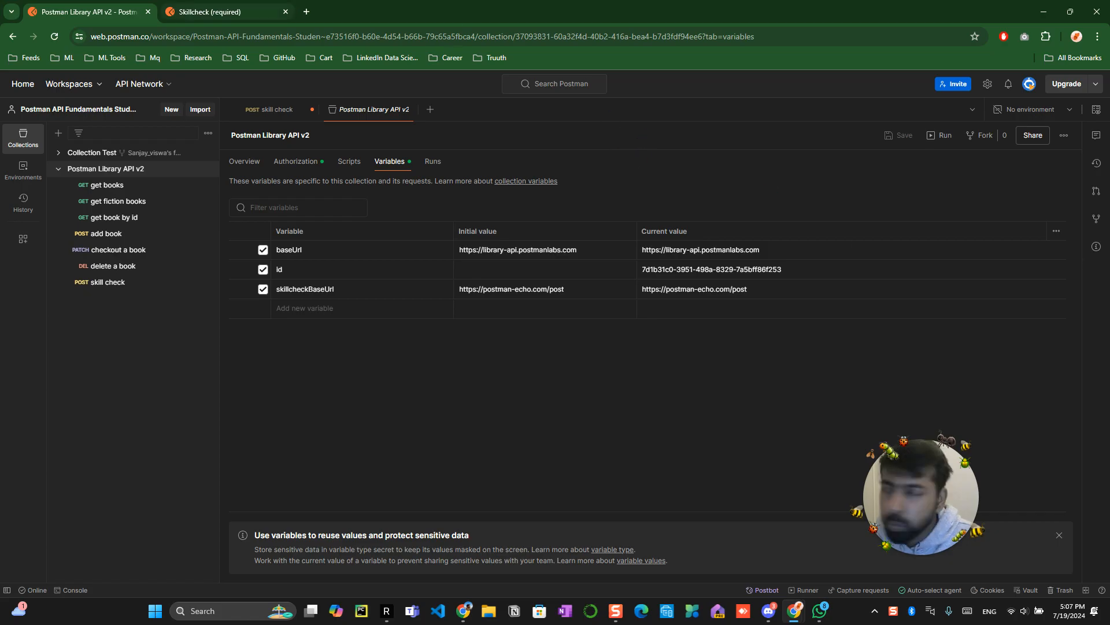
Step: Send the skill check request for its 200 echo of movieName=sample_movie, then expand Collection Test
{"action": "left_click", "coordinate": [106, 282]}
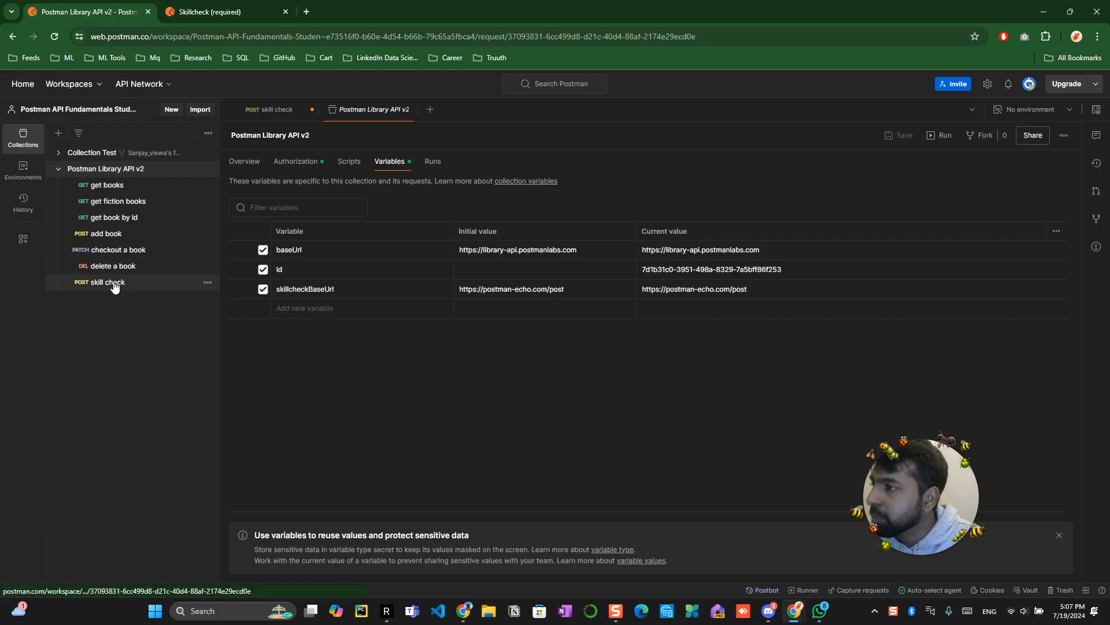
{"action": "left_click", "coordinate": [99, 282]}
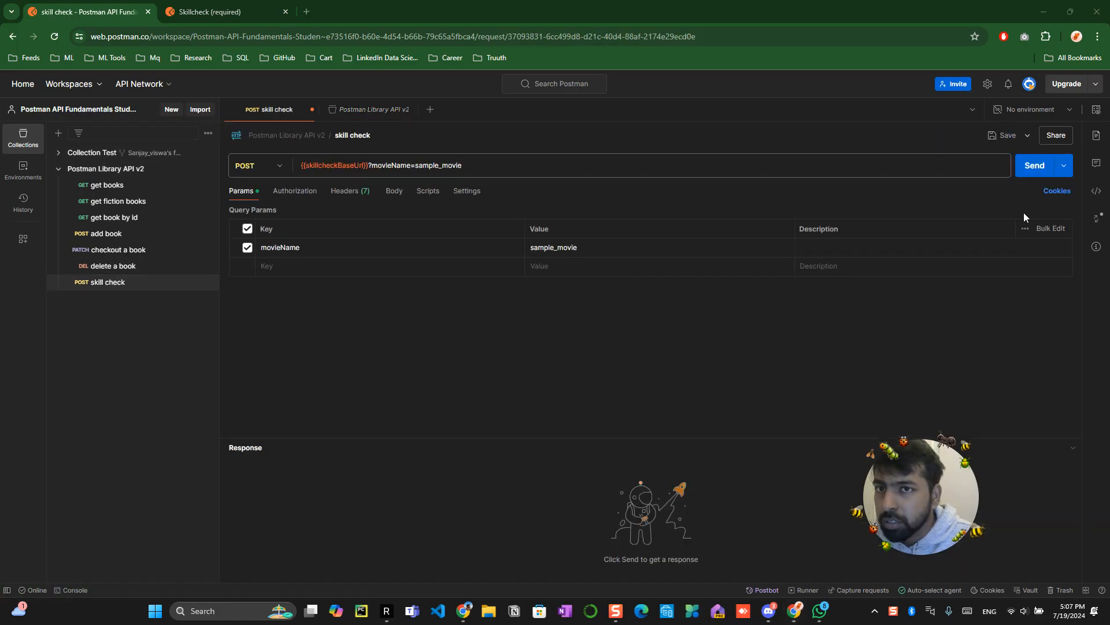
{"action": "left_click", "coordinate": [1034, 165]}
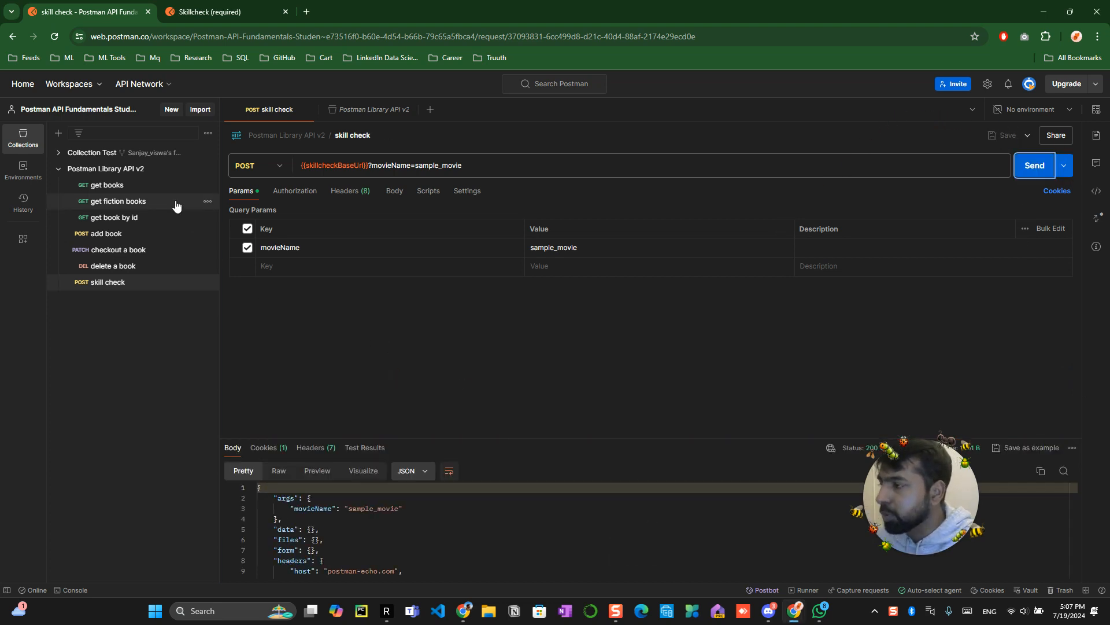
{"action": "left_click", "coordinate": [93, 153]}
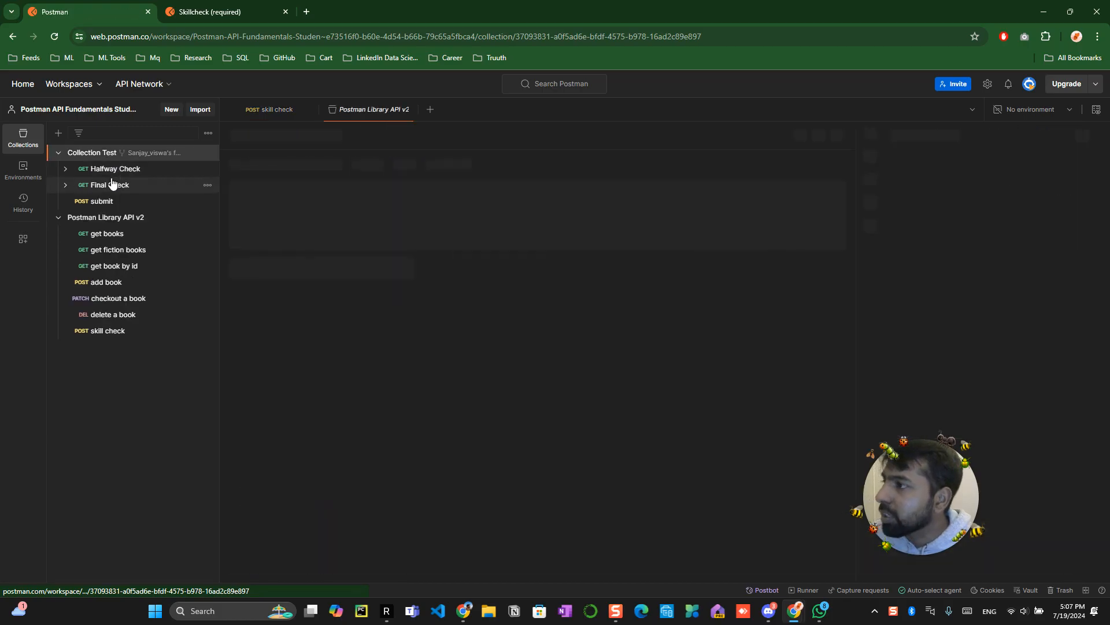
Step: Run the Final Check request and look over its response
{"action": "left_click", "coordinate": [111, 185]}
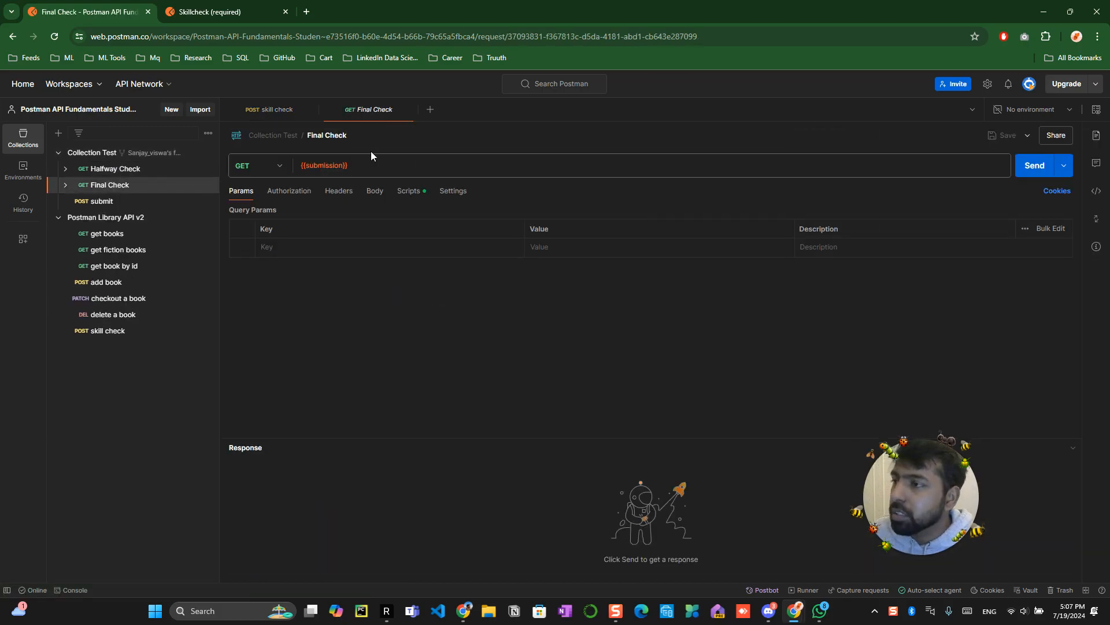
{"action": "left_click", "coordinate": [1034, 165]}
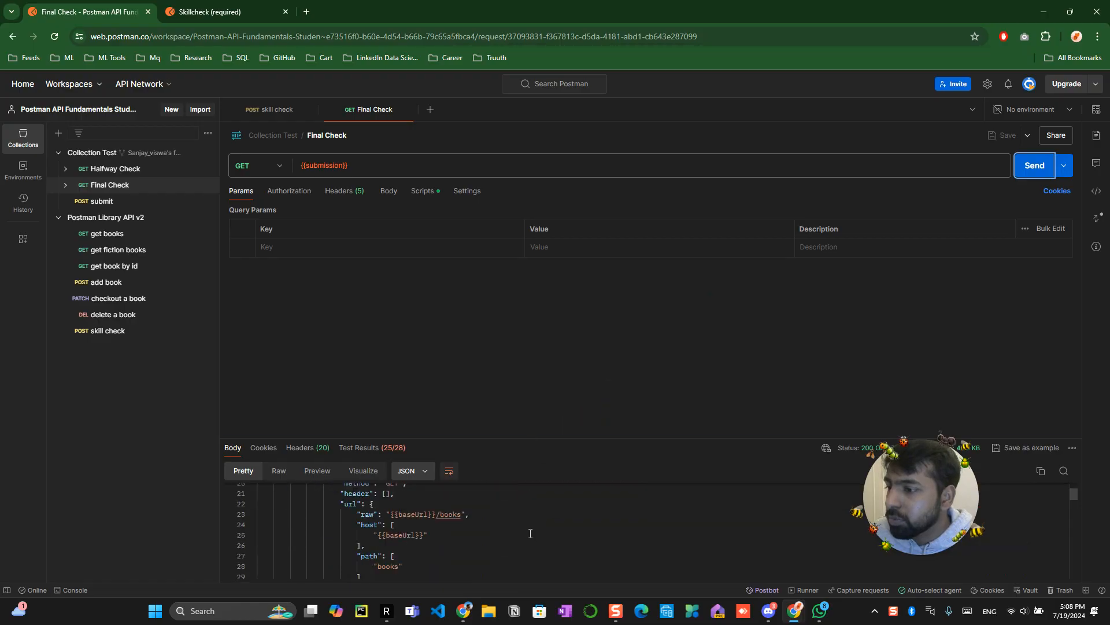
{"action": "scroll", "scroll_direction": "down", "scroll_amount": 3}
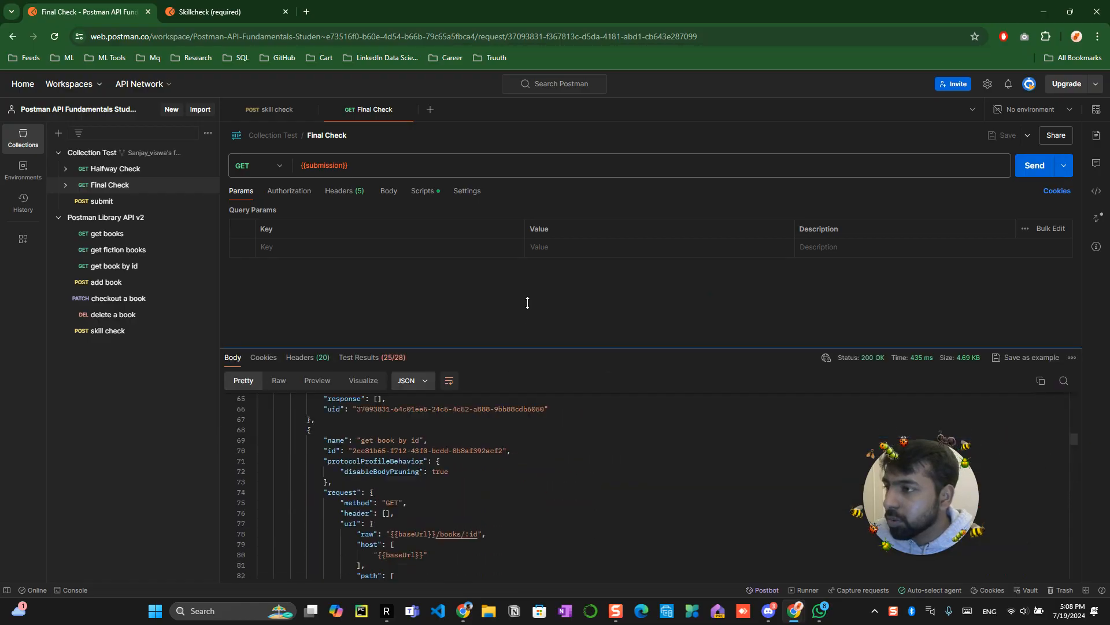
Step: Review the 25/28 test results, then return to the skill check request
{"action": "left_click", "coordinate": [371, 299]}
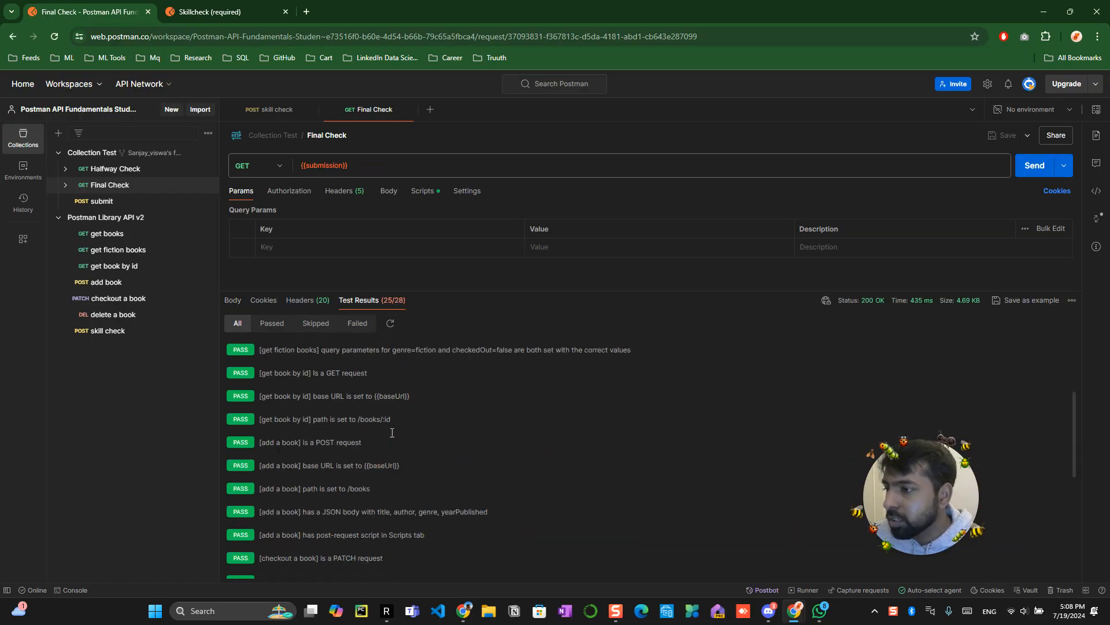
{"action": "scroll", "scroll_direction": "down", "scroll_amount": 3}
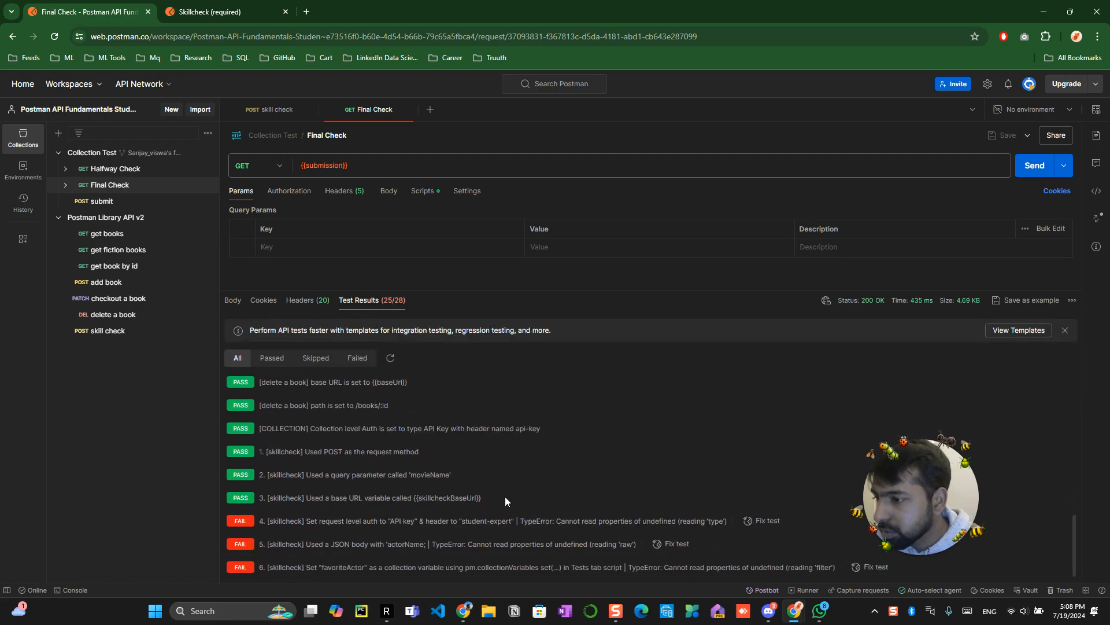
{"action": "mouse_move", "coordinate": [443, 411]}
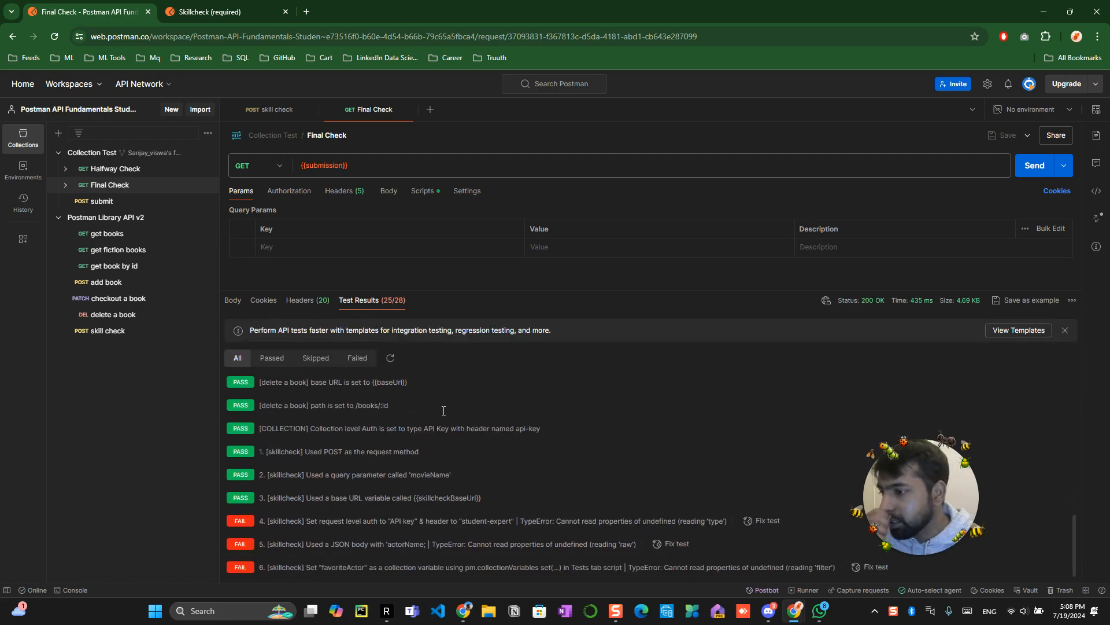
{"action": "left_click", "coordinate": [100, 329]}
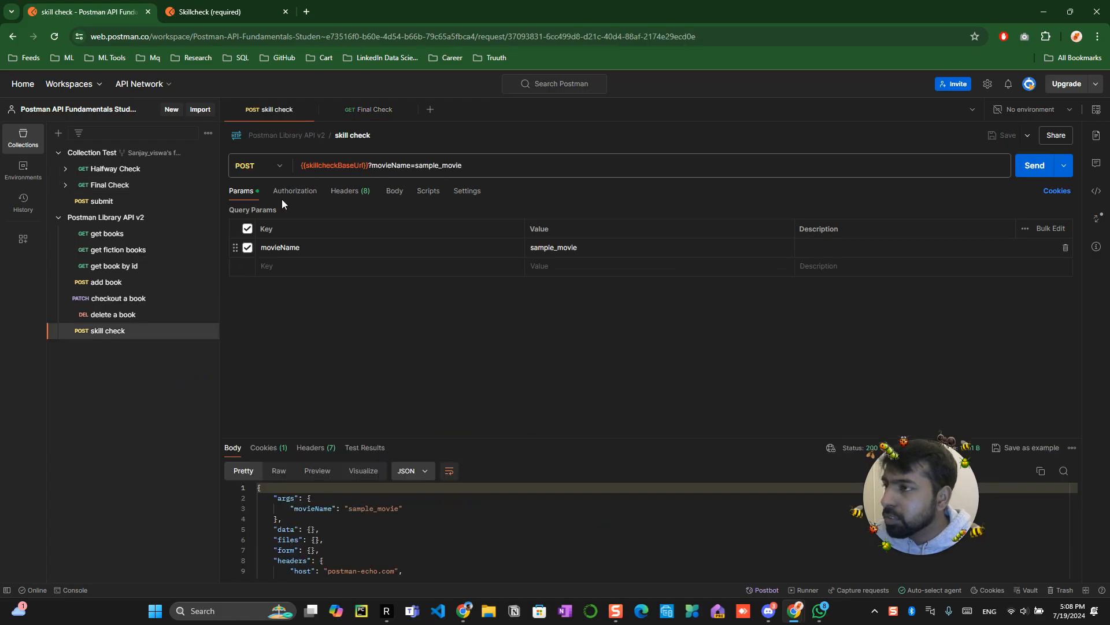
Step: In the Skillcheck instructions, select the Task 4 API key name student-expert for copying
{"action": "left_click", "coordinate": [226, 11]}
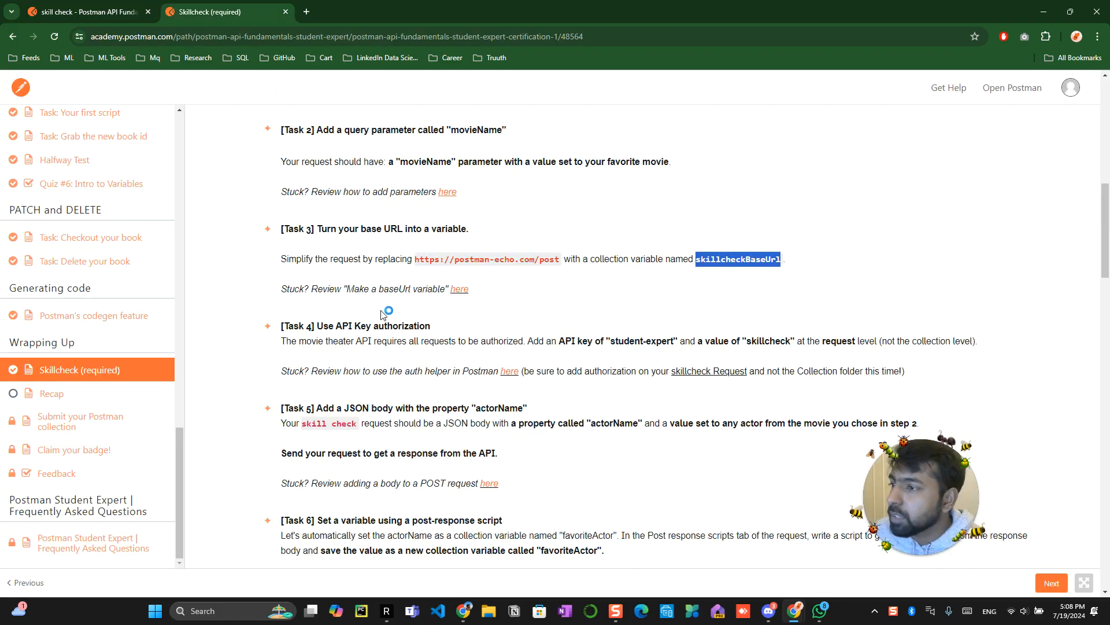
{"action": "scroll", "scroll_direction": "down", "scroll_amount": 3}
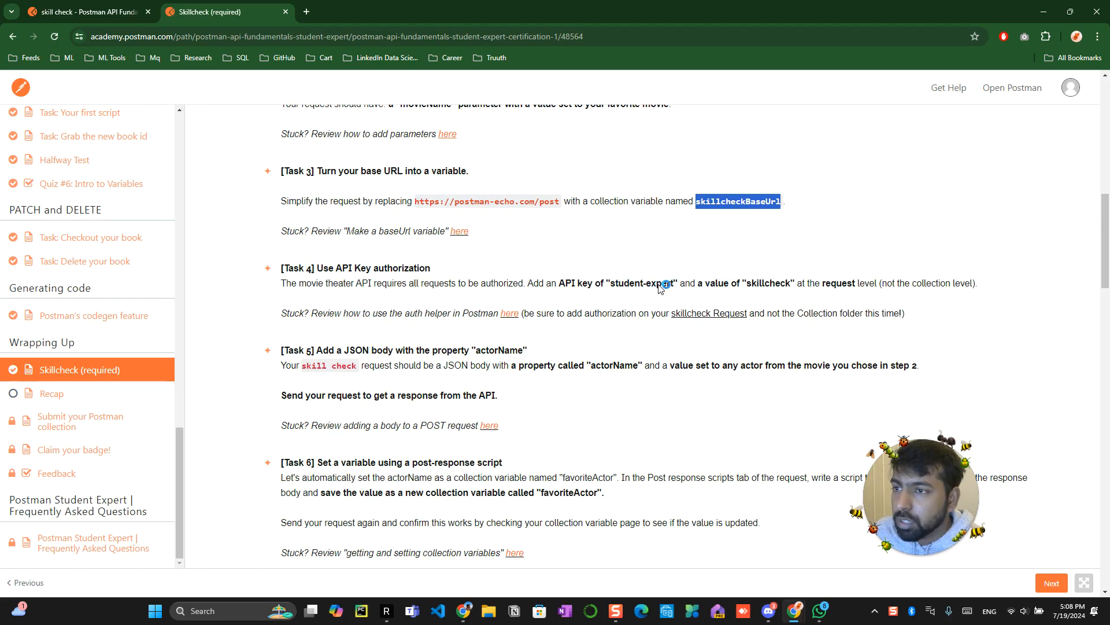
{"action": "double_click", "coordinate": [642, 282]}
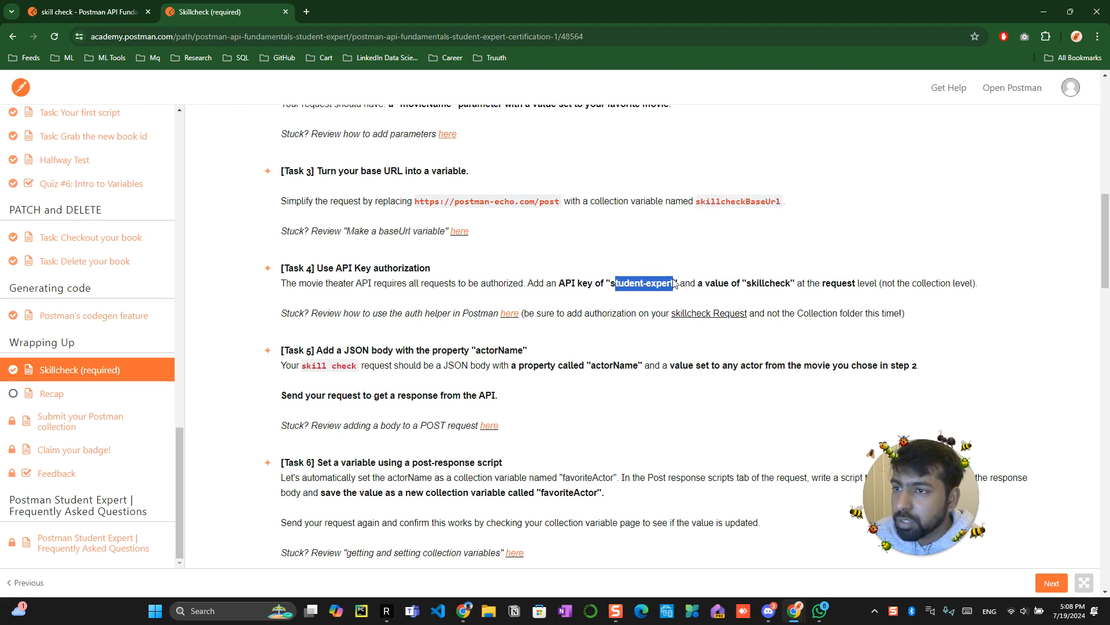
{"action": "mouse_move", "coordinate": [783, 314]}
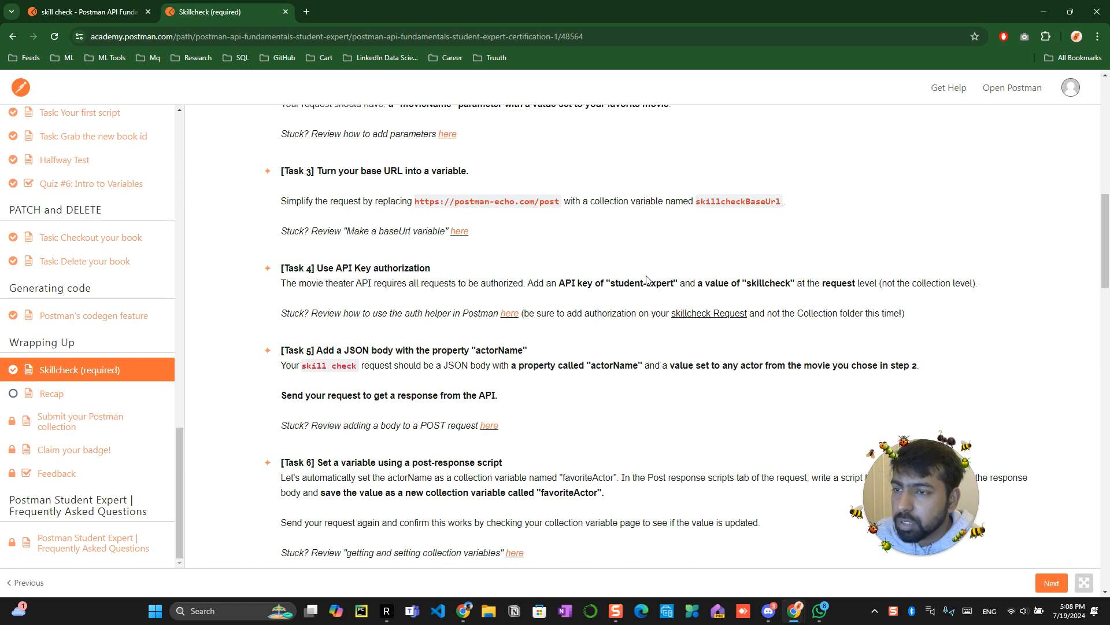
{"action": "double_click", "coordinate": [643, 283]}
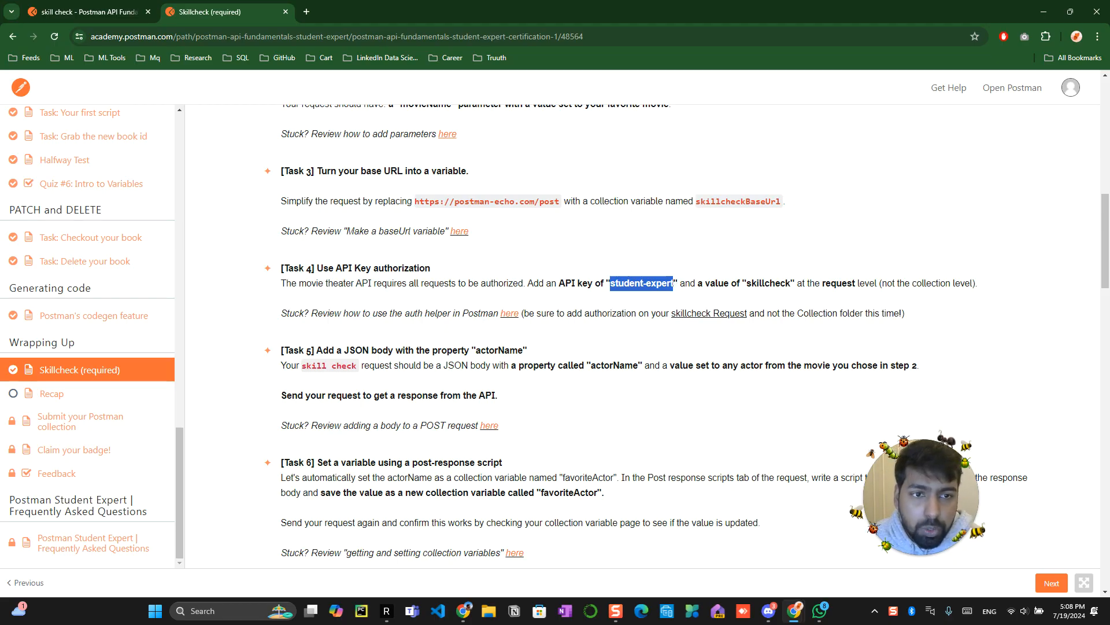
{"action": "left_click", "coordinate": [85, 12]}
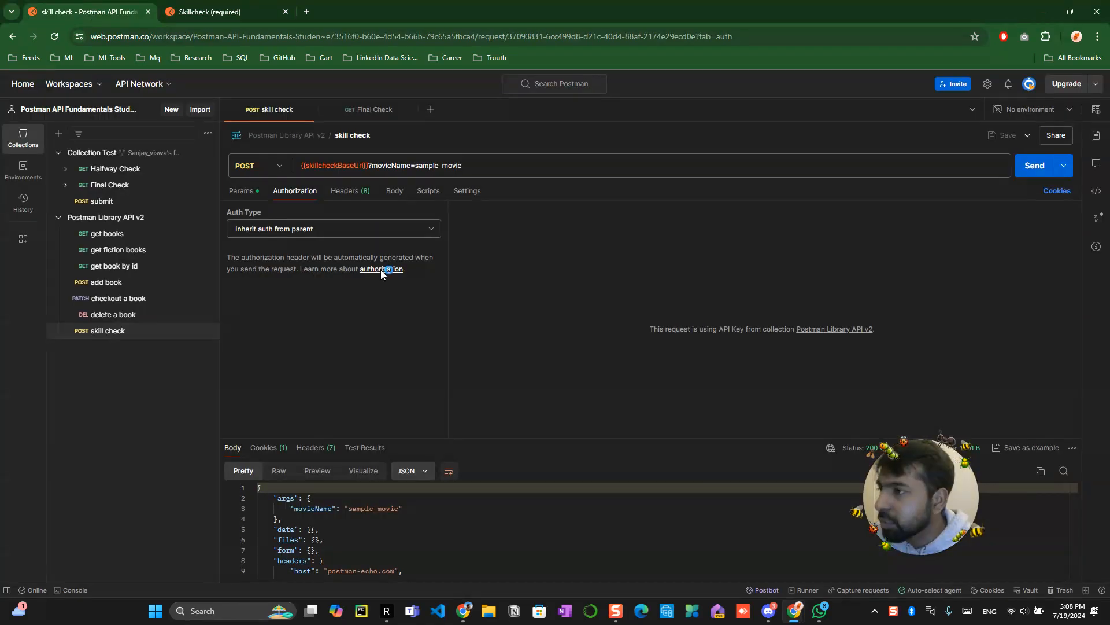
{"action": "left_click", "coordinate": [333, 228]}
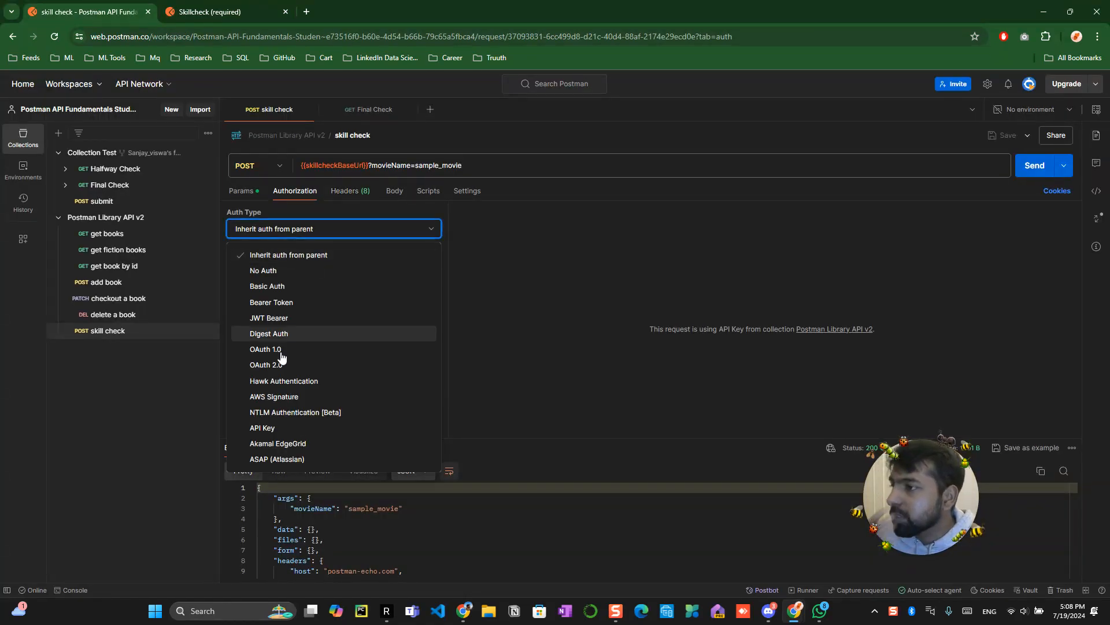
{"action": "left_click", "coordinate": [263, 430]}
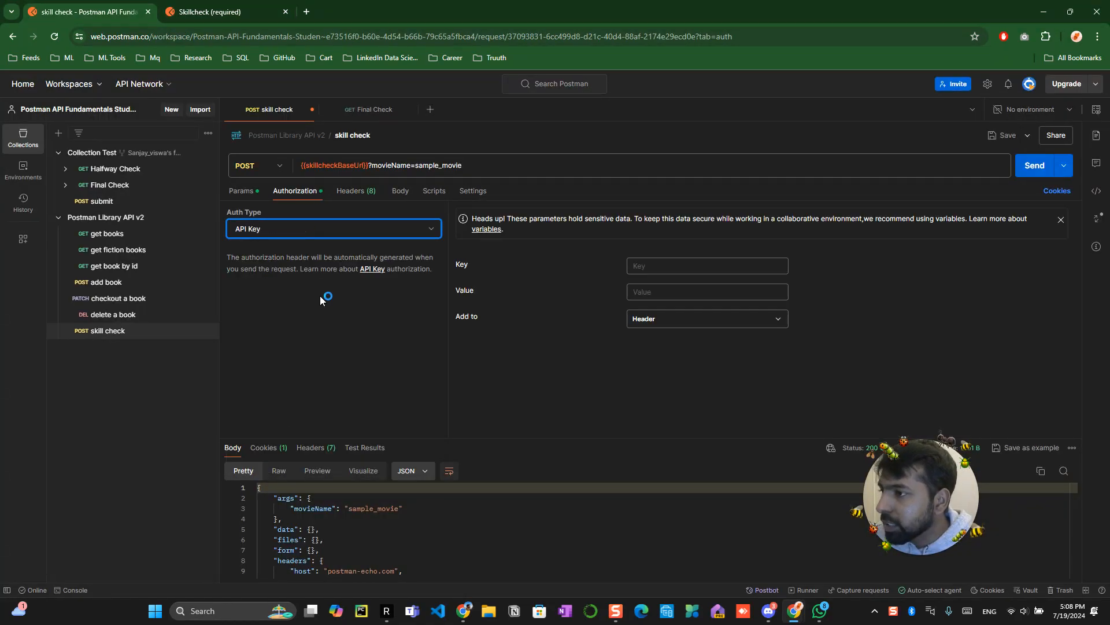
{"action": "type", "text": "student-expert"}
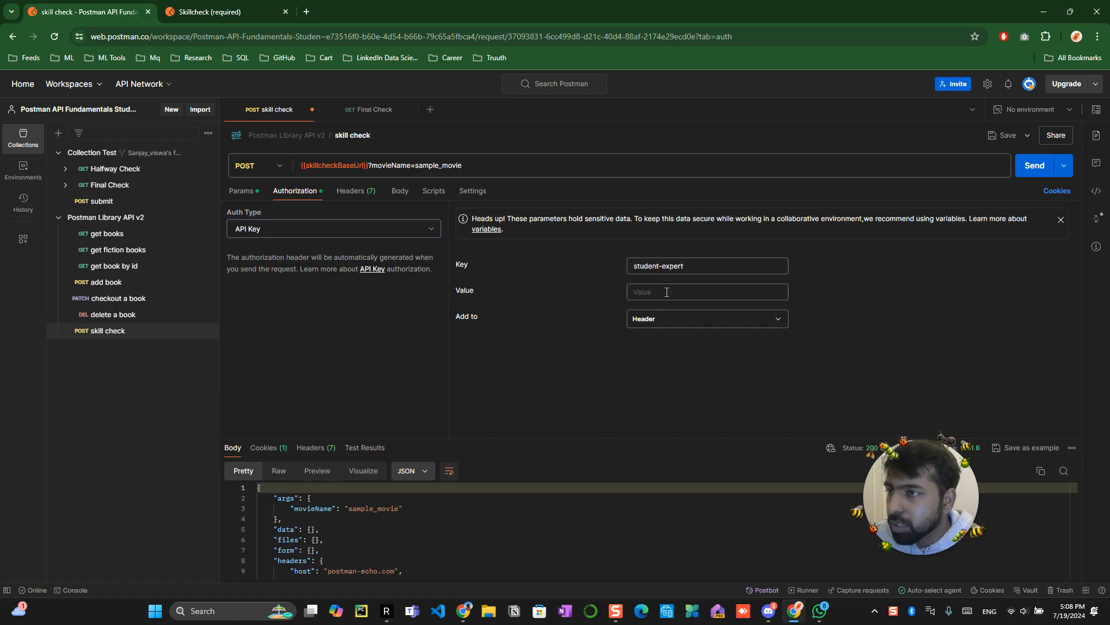
{"action": "left_click", "coordinate": [223, 11]}
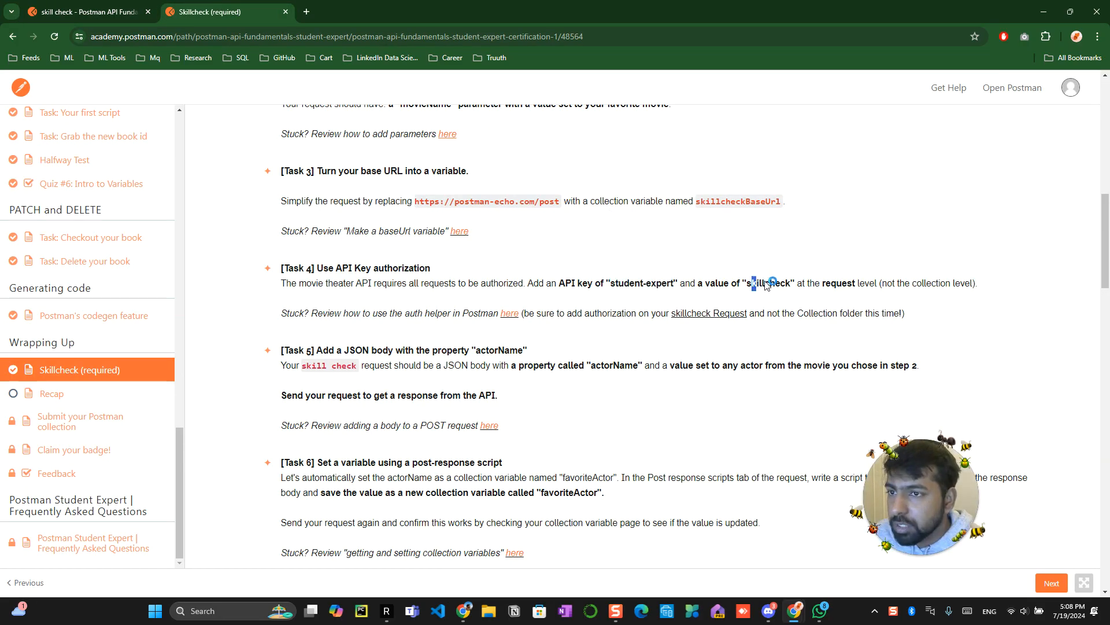
{"action": "double_click", "coordinate": [768, 282]}
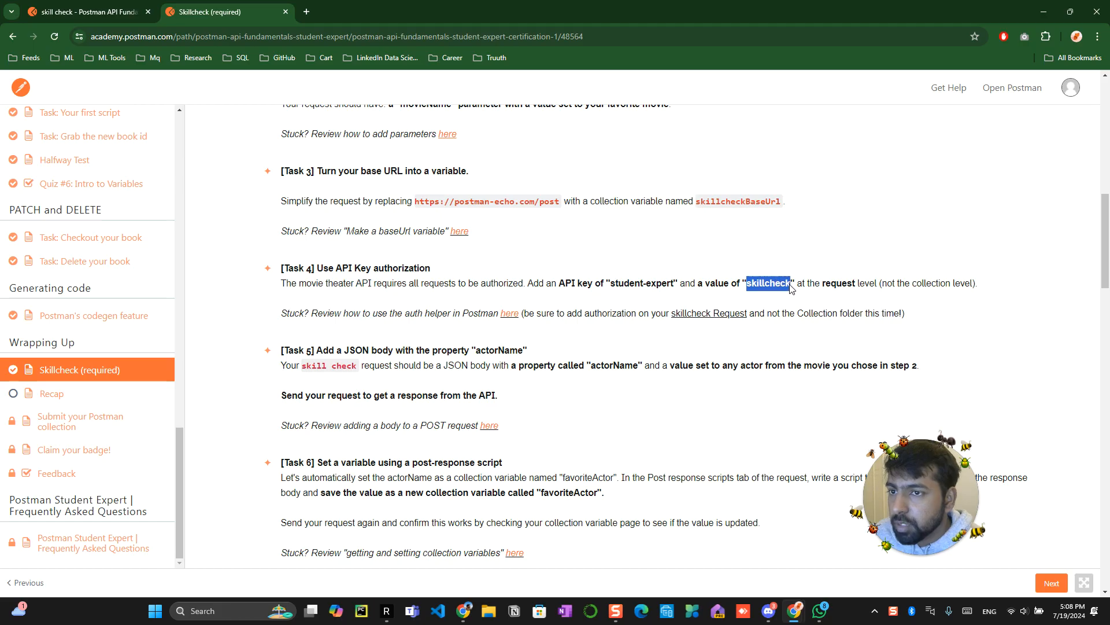
{"action": "left_click", "coordinate": [84, 12]}
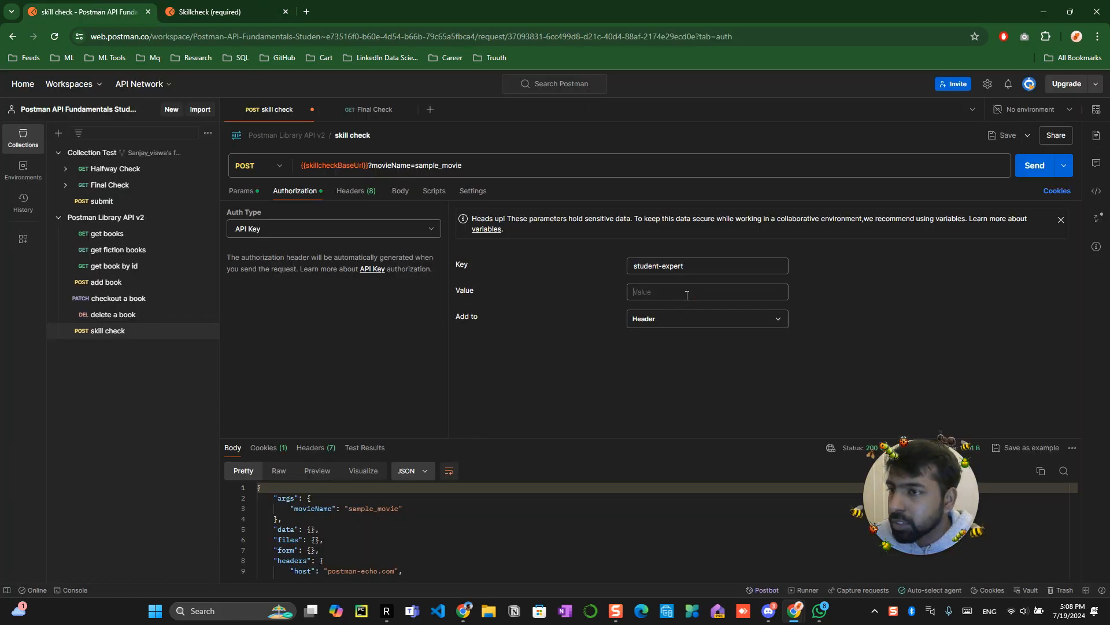
{"action": "type", "text": "skillcheck"}
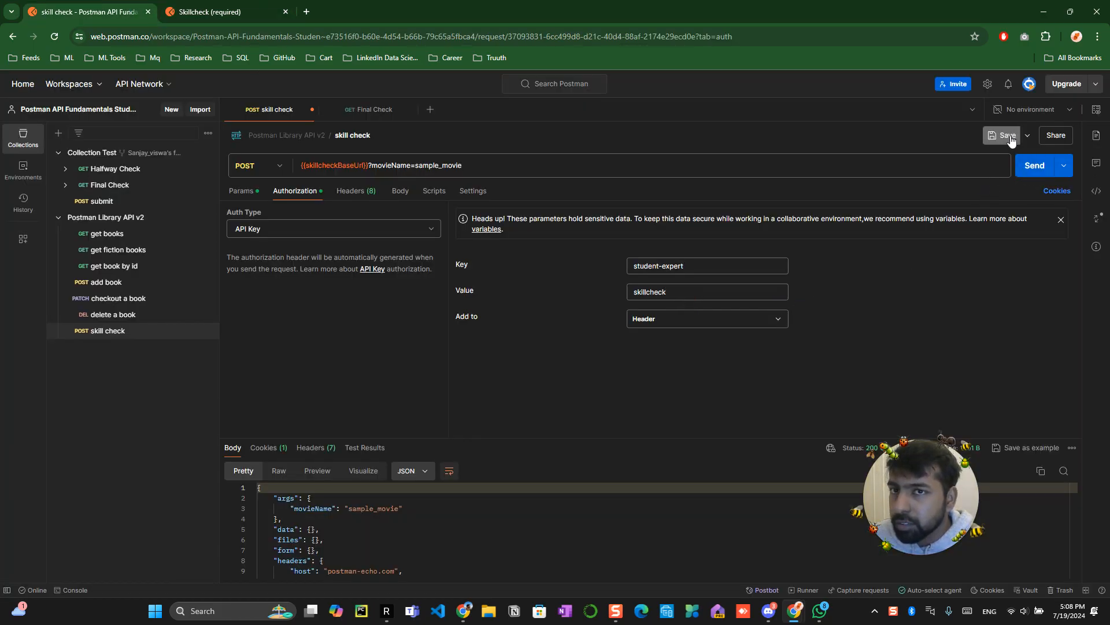
{"action": "left_click", "coordinate": [1004, 135]}
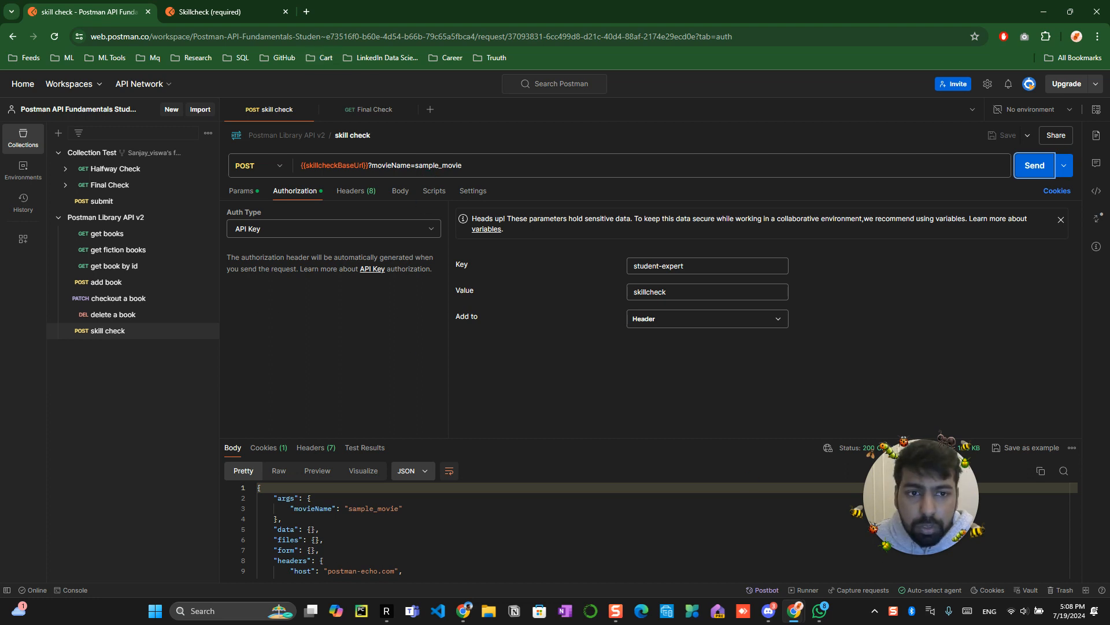
Step: Rerun Final Check to reach 26 of 28 passing with the API key test
{"action": "left_click", "coordinate": [369, 110]}
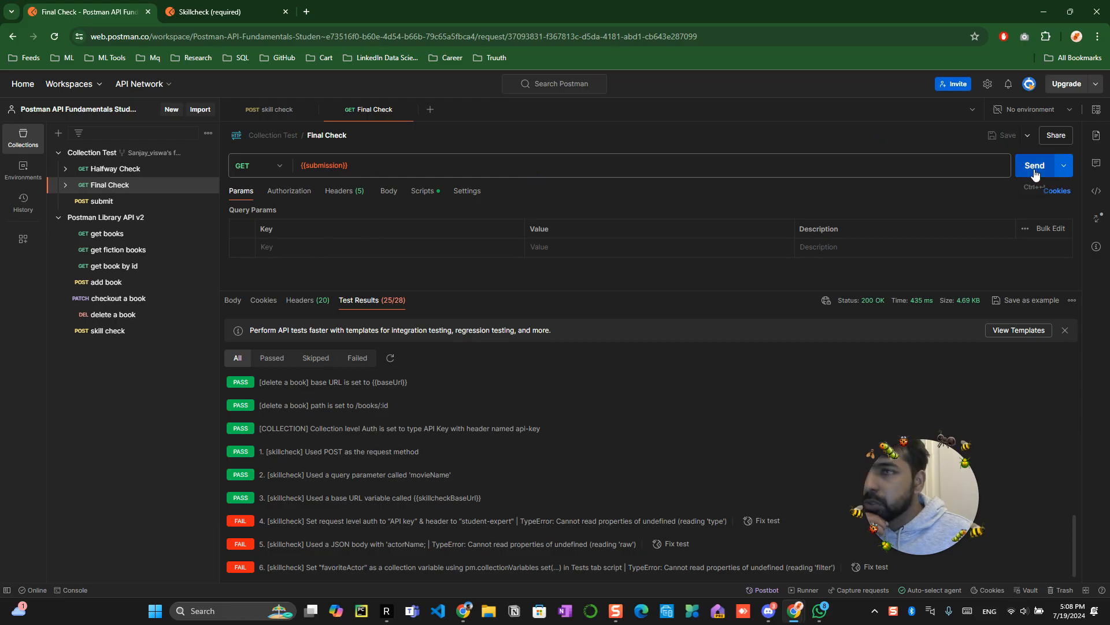
{"action": "left_click", "coordinate": [1034, 165]}
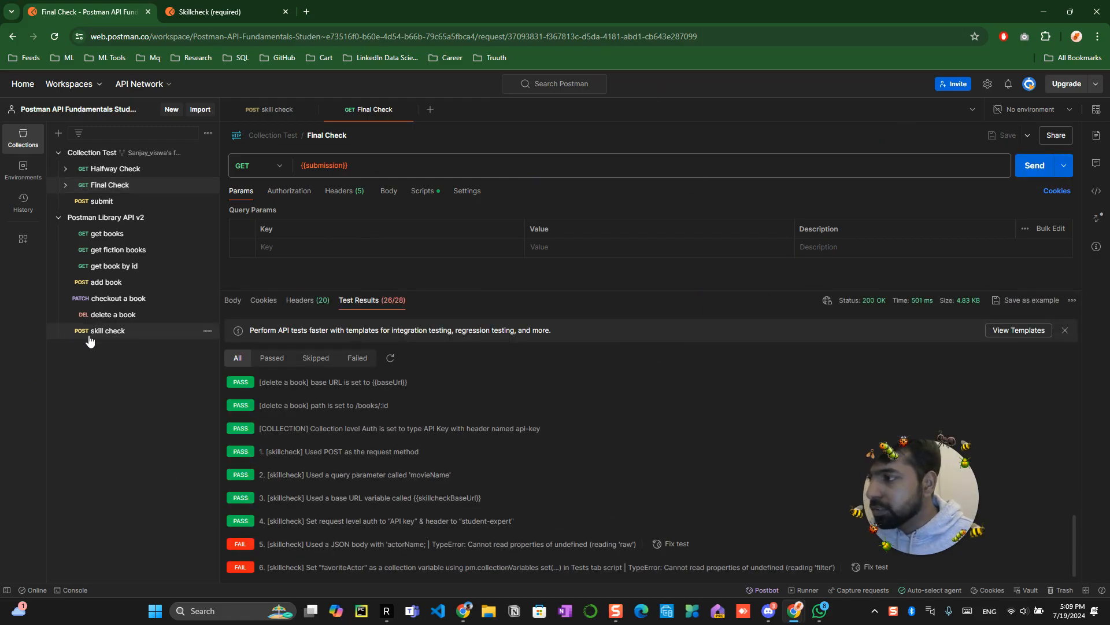
Step: Reopen the skill check request and compare it against Tasks 4–5 in the Academy instructions
{"action": "left_click", "coordinate": [107, 331]}
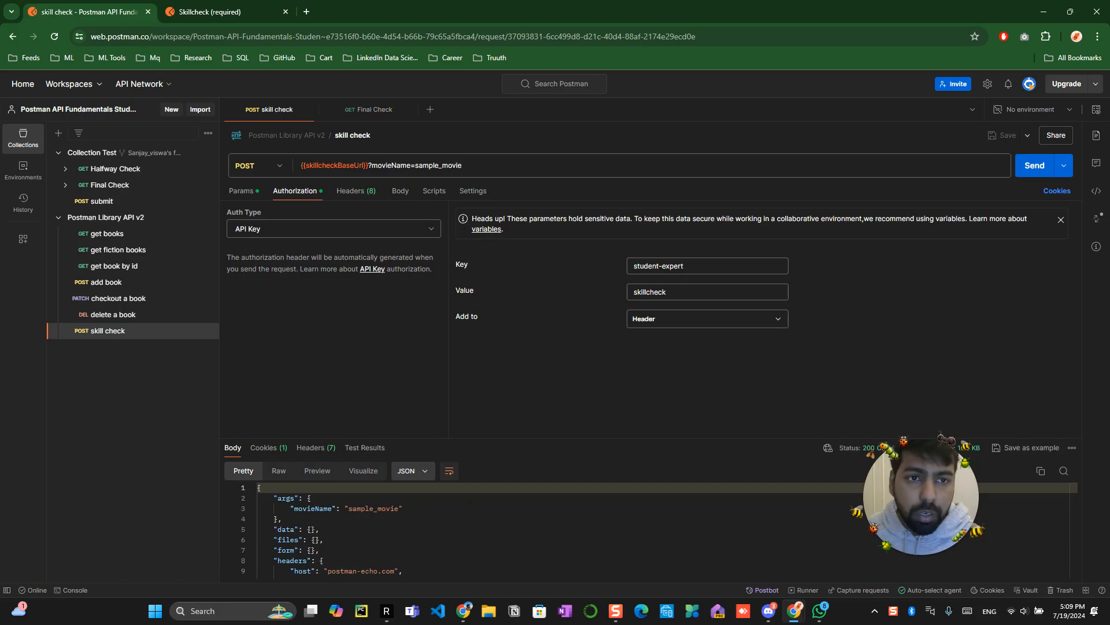
{"action": "left_click", "coordinate": [226, 12]}
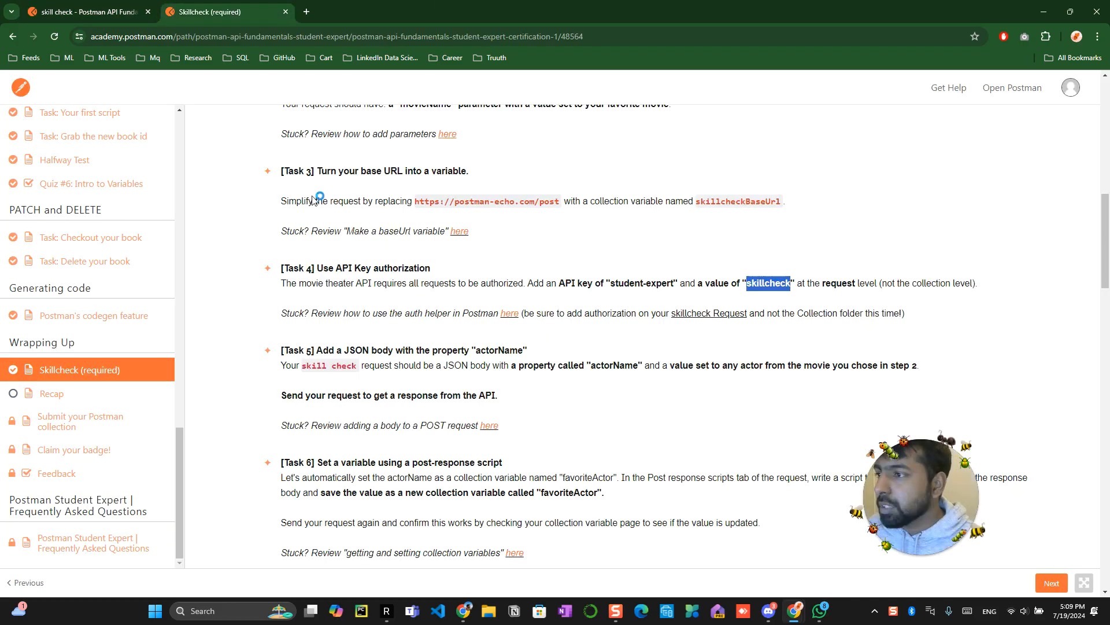
{"action": "scroll", "scroll_direction": "down", "scroll_amount": 3}
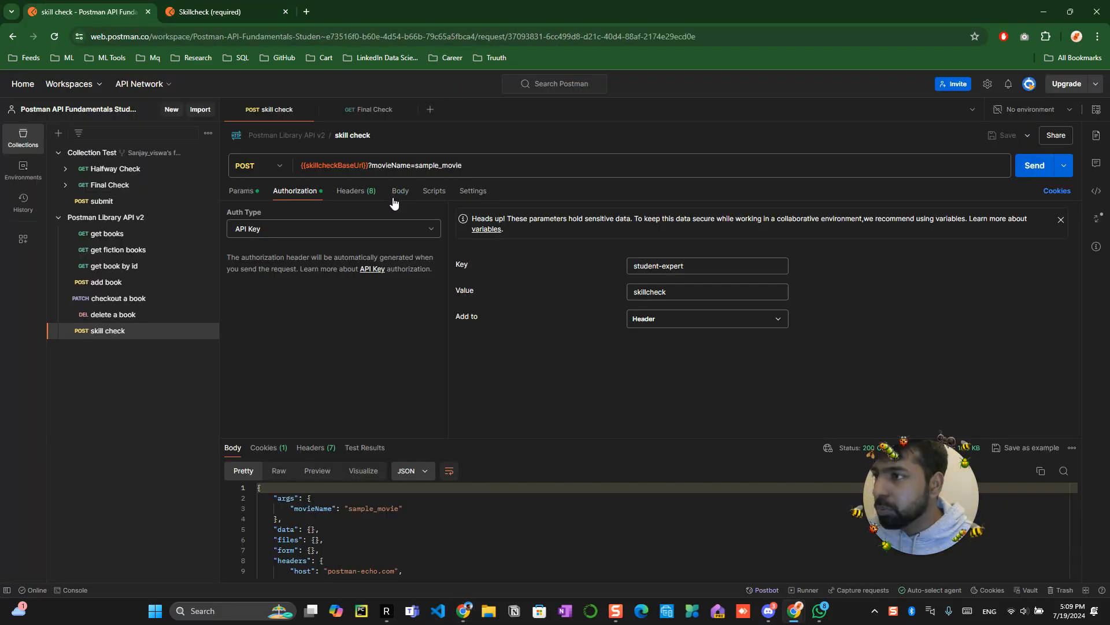
Step: Save a raw JSON actorName body on the skill check request and rerun Final Check for 27/28
{"action": "left_click", "coordinate": [400, 191]}
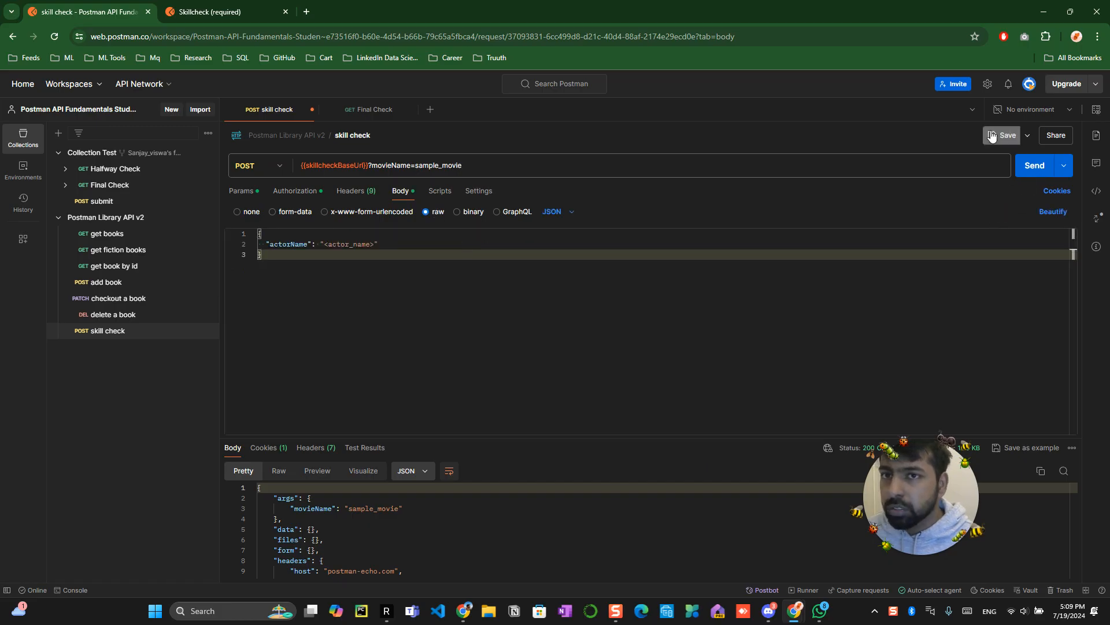
{"action": "left_click", "coordinate": [1003, 135]}
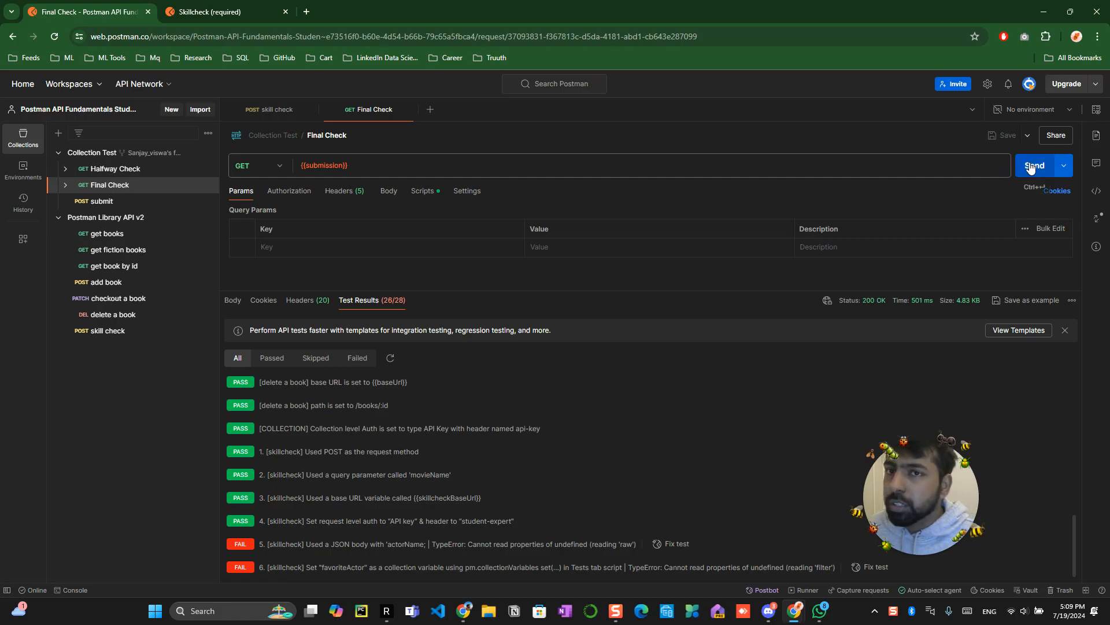
{"action": "left_click", "coordinate": [1034, 165]}
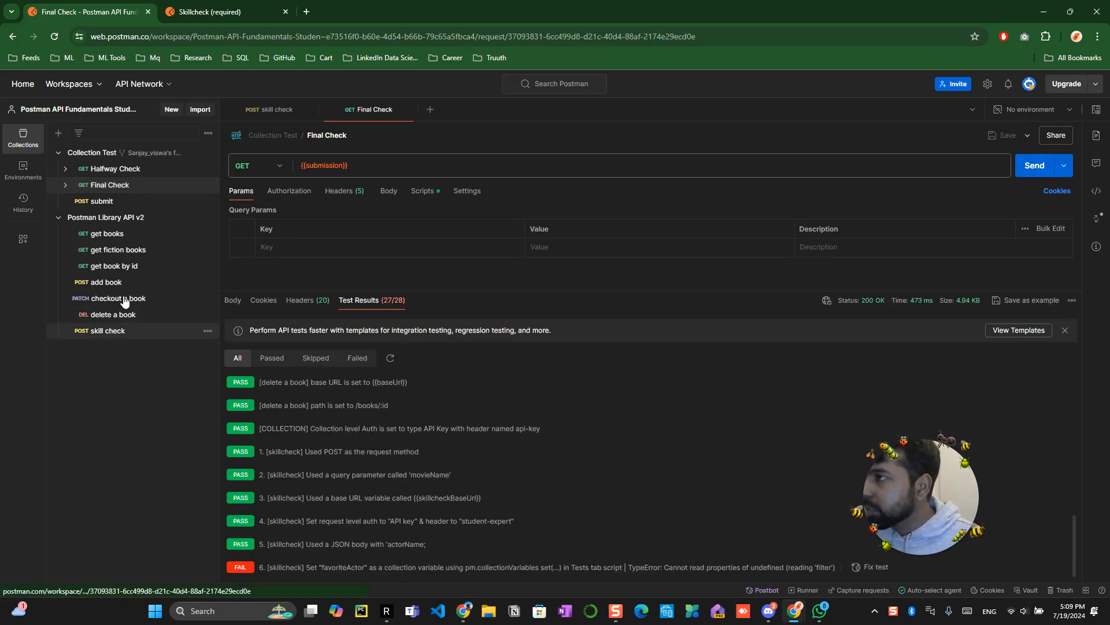
Step: Return to the course instructions and scroll to Task 6
{"action": "left_click", "coordinate": [226, 12]}
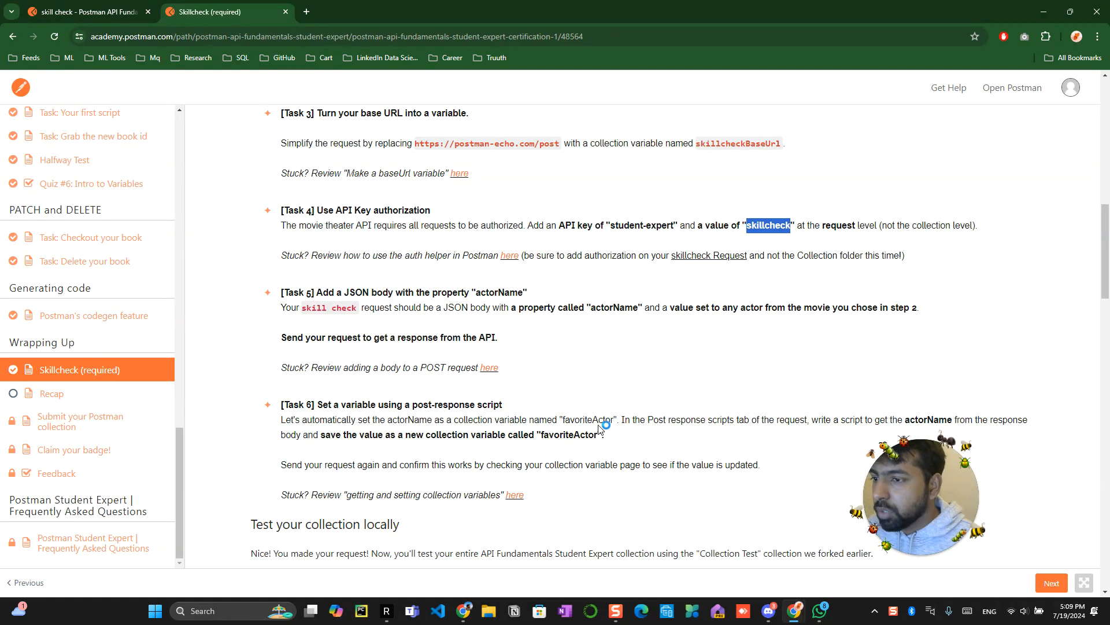
{"action": "scroll", "scroll_direction": "down", "scroll_amount": 3}
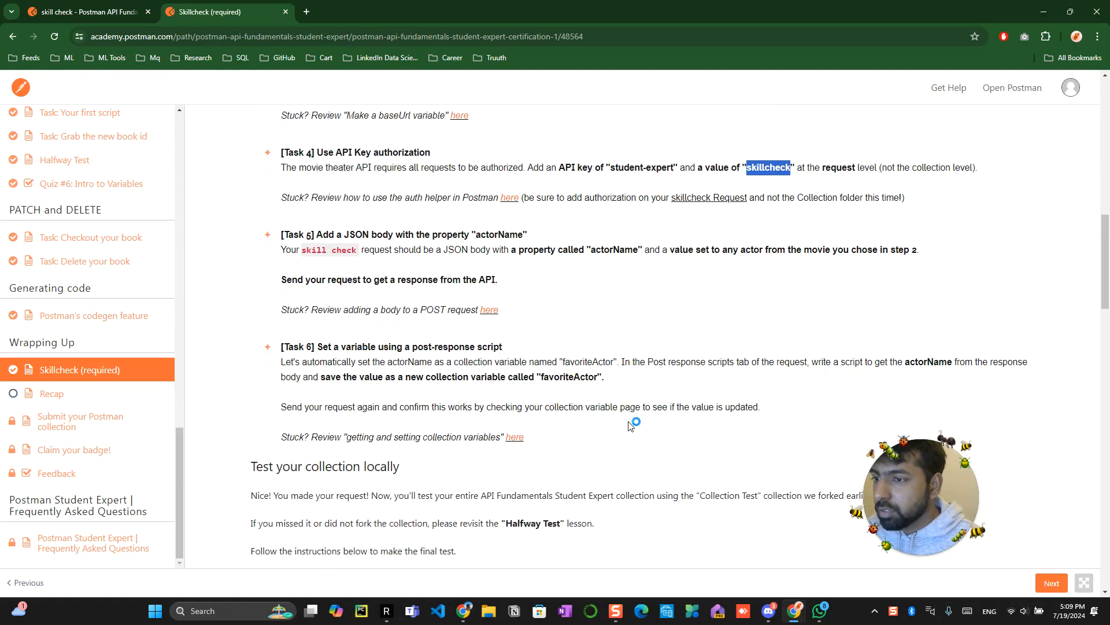
{"action": "mouse_move", "coordinate": [629, 425]}
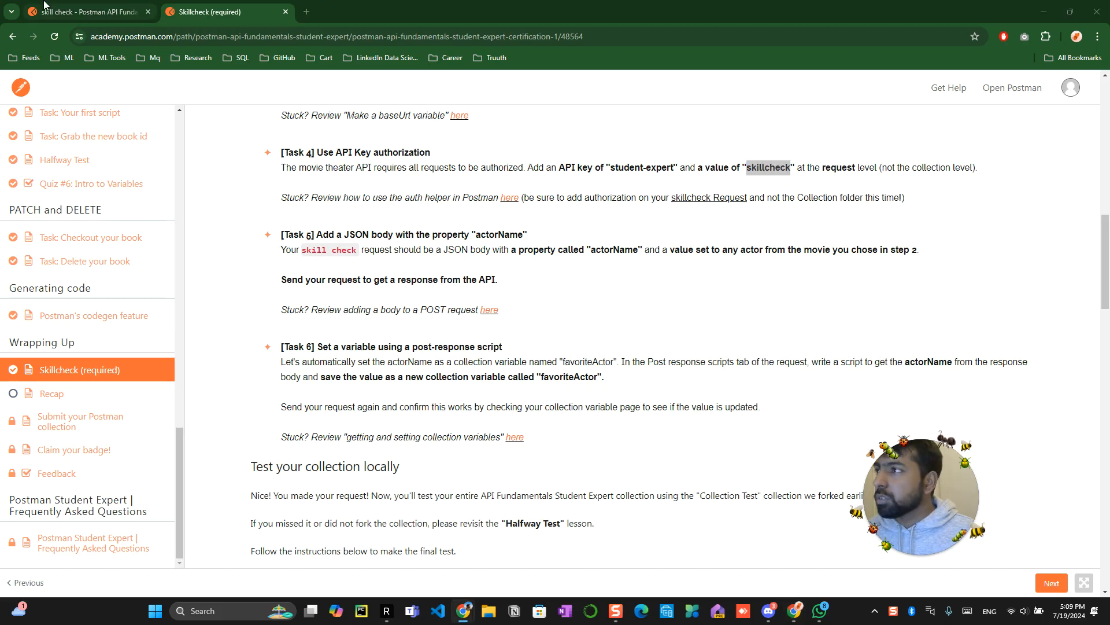
Step: Add a post-response script saving actorName as favoriteActor and send the request for 28/28
{"action": "left_click", "coordinate": [85, 12]}
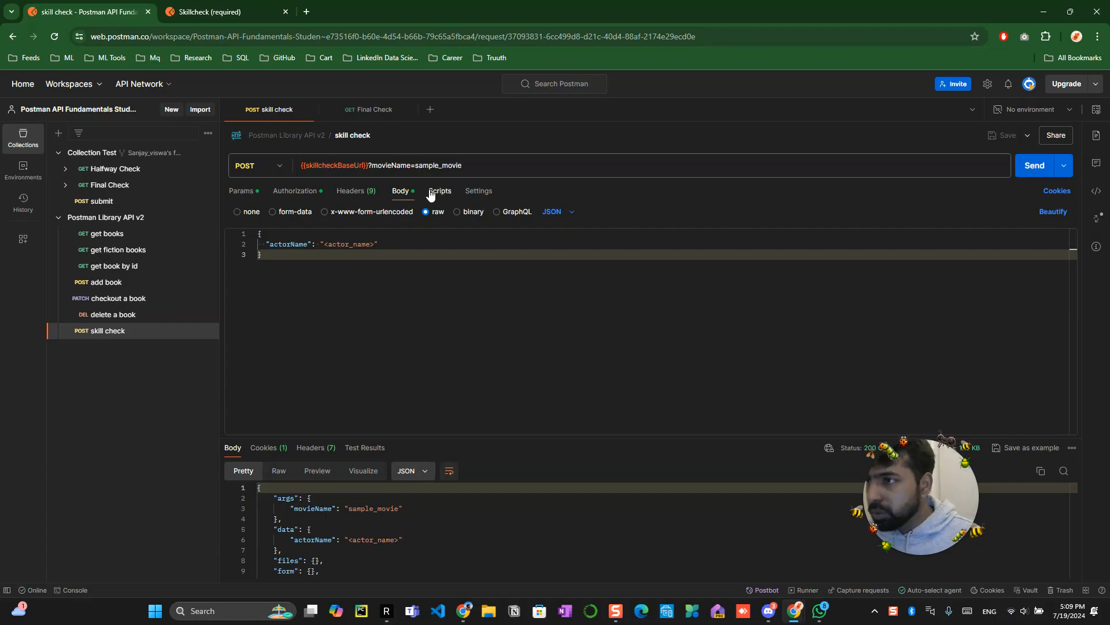
{"action": "left_click", "coordinate": [439, 191]}
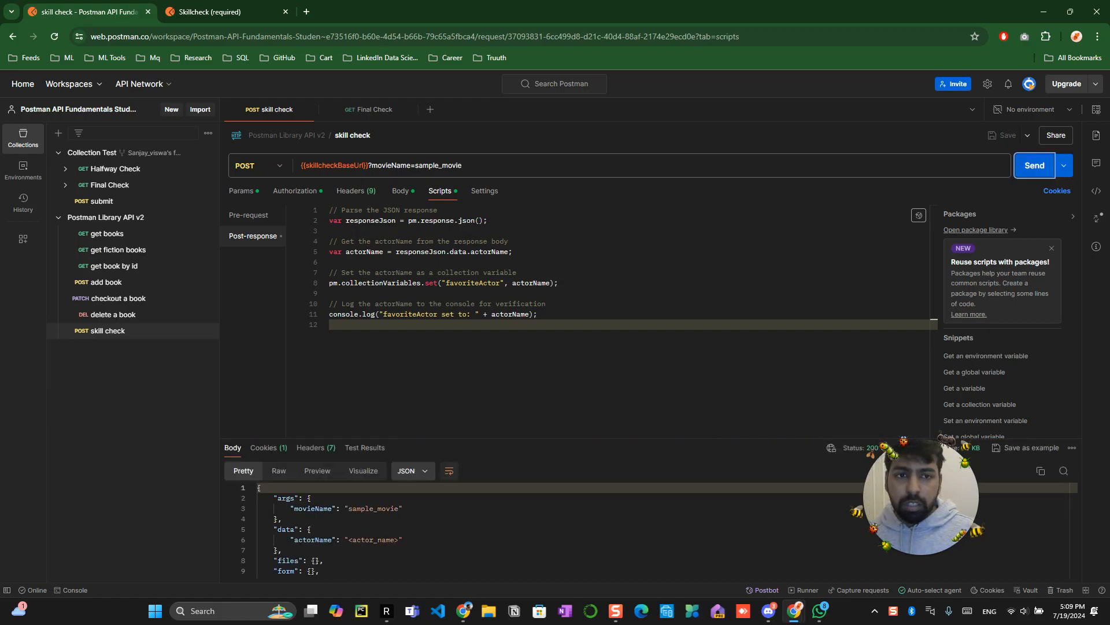
{"action": "left_click", "coordinate": [103, 200]}
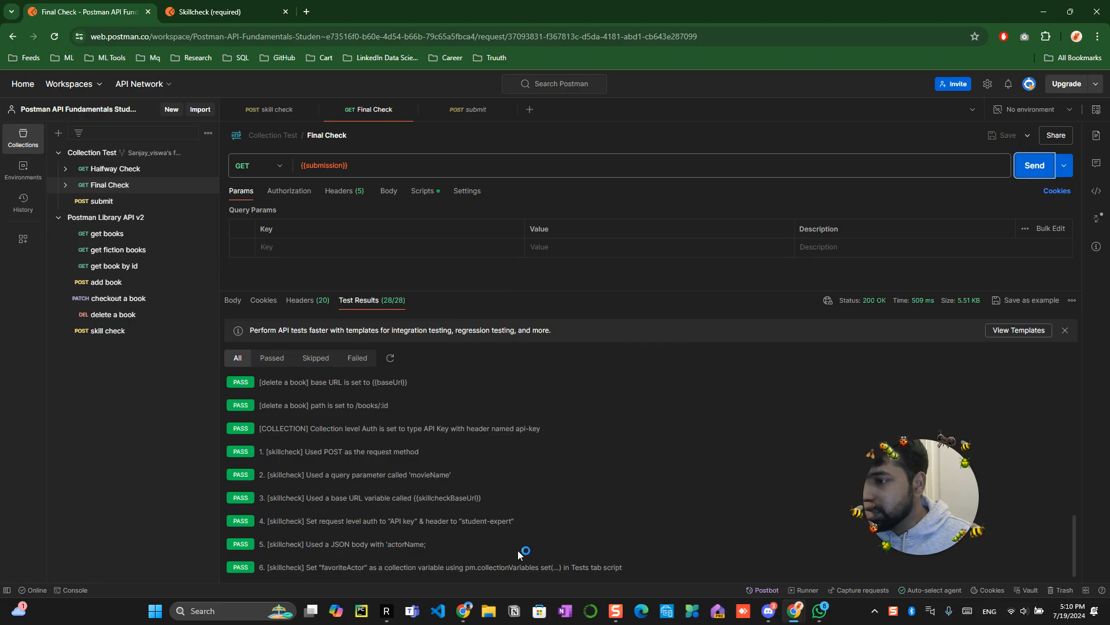
Step: Advance the course past Skillcheck and Recap to the collection submission lesson
{"action": "left_click", "coordinate": [227, 12]}
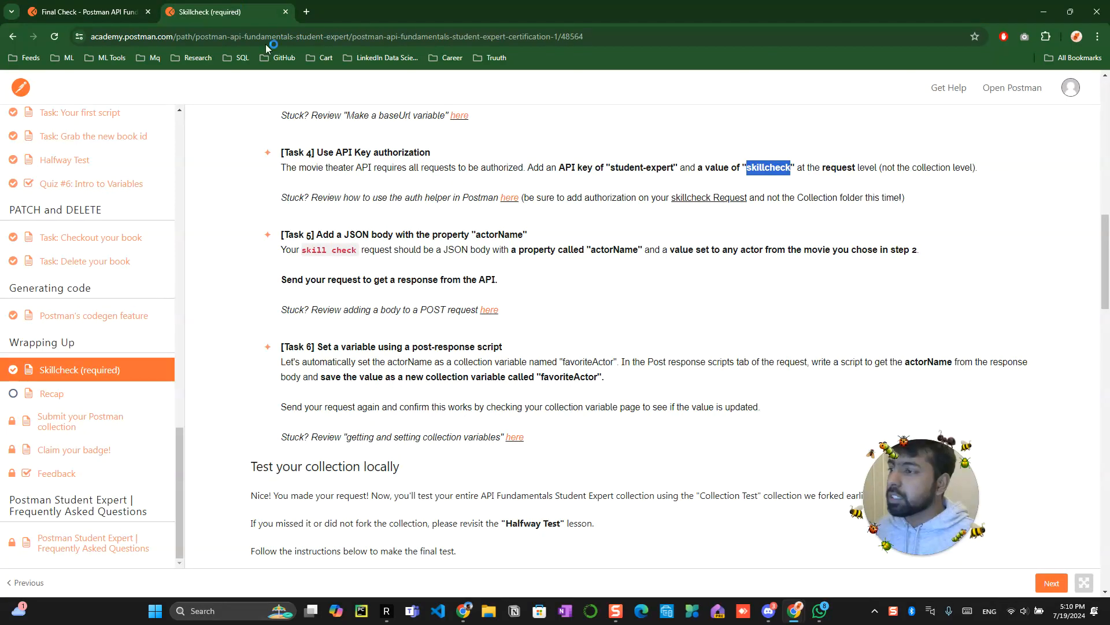
{"action": "scroll", "scroll_direction": "down", "scroll_amount": 3}
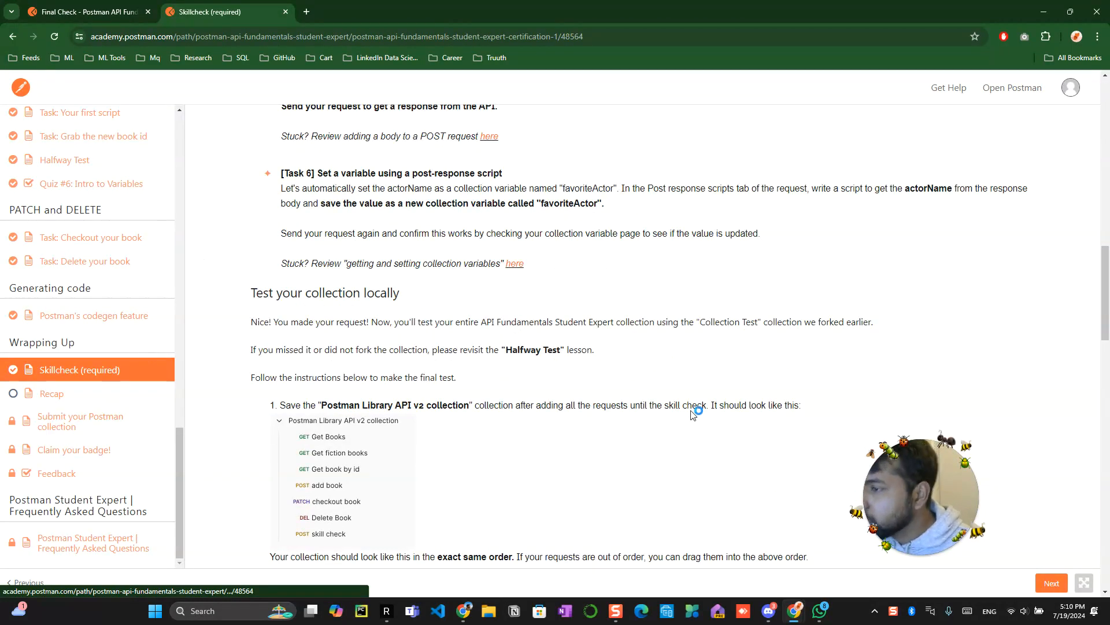
{"action": "scroll", "scroll_direction": "down", "scroll_amount": 3}
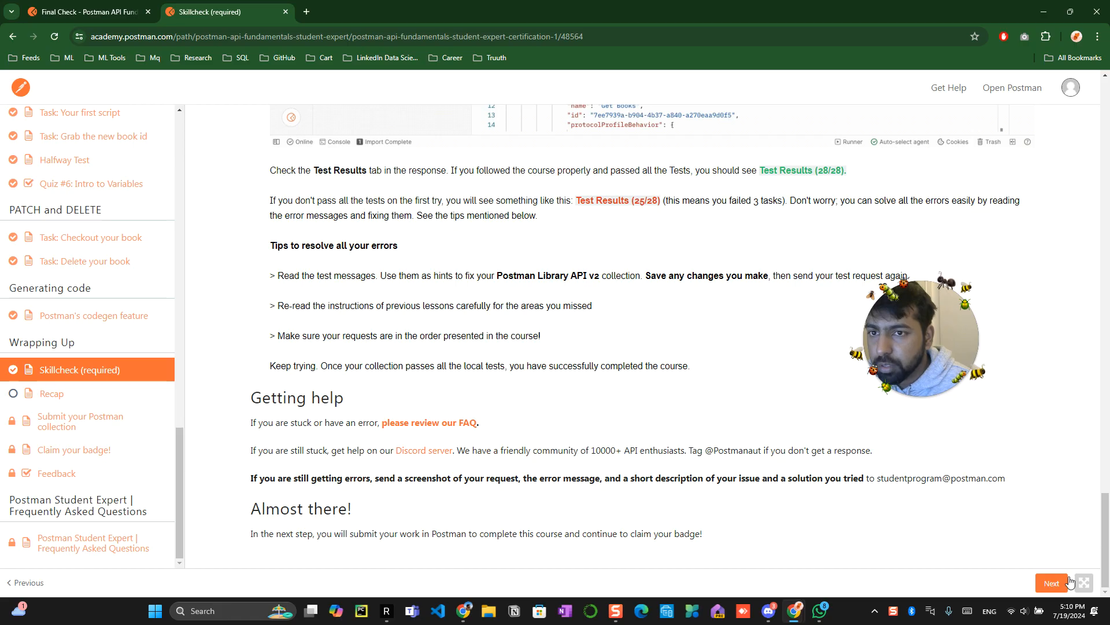
{"action": "left_click", "coordinate": [80, 421]}
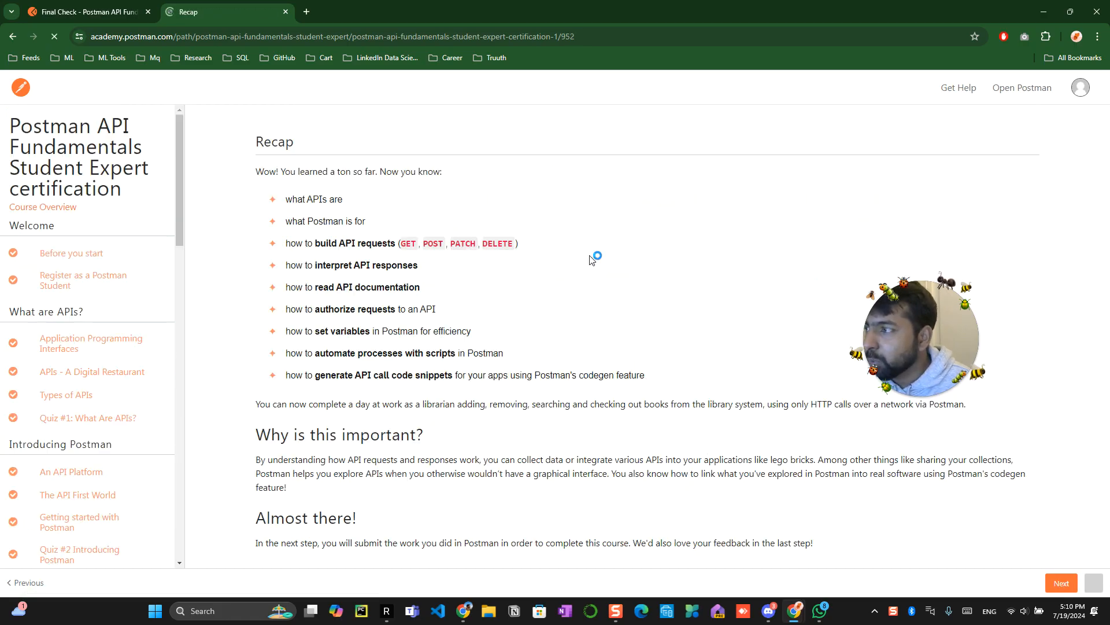
{"action": "scroll", "scroll_direction": "down", "scroll_amount": 3}
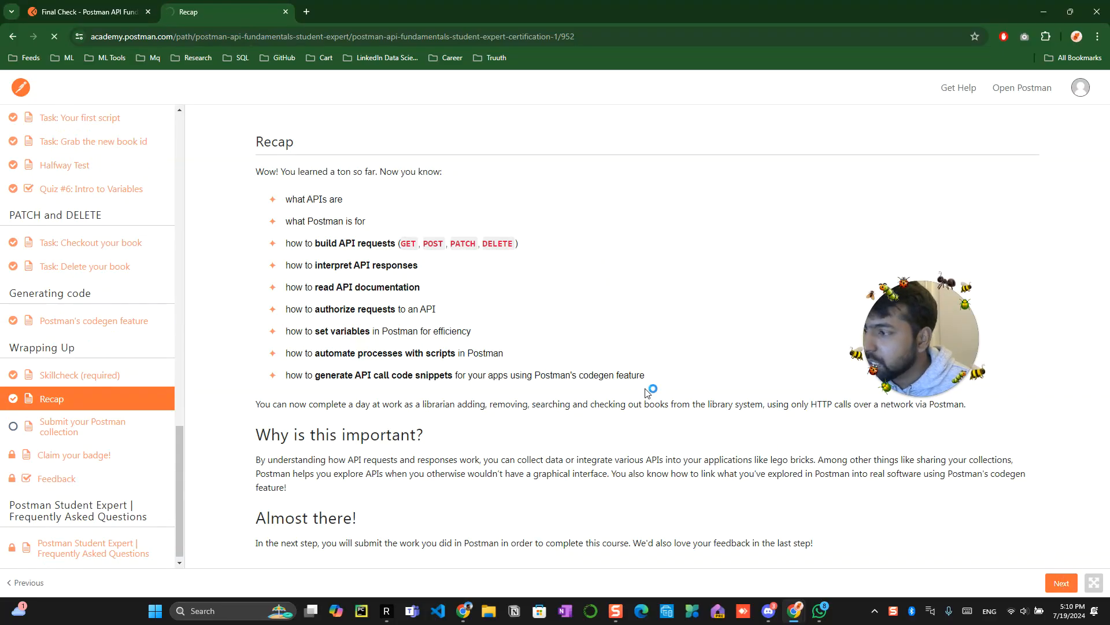
{"action": "left_click", "coordinate": [1061, 581]}
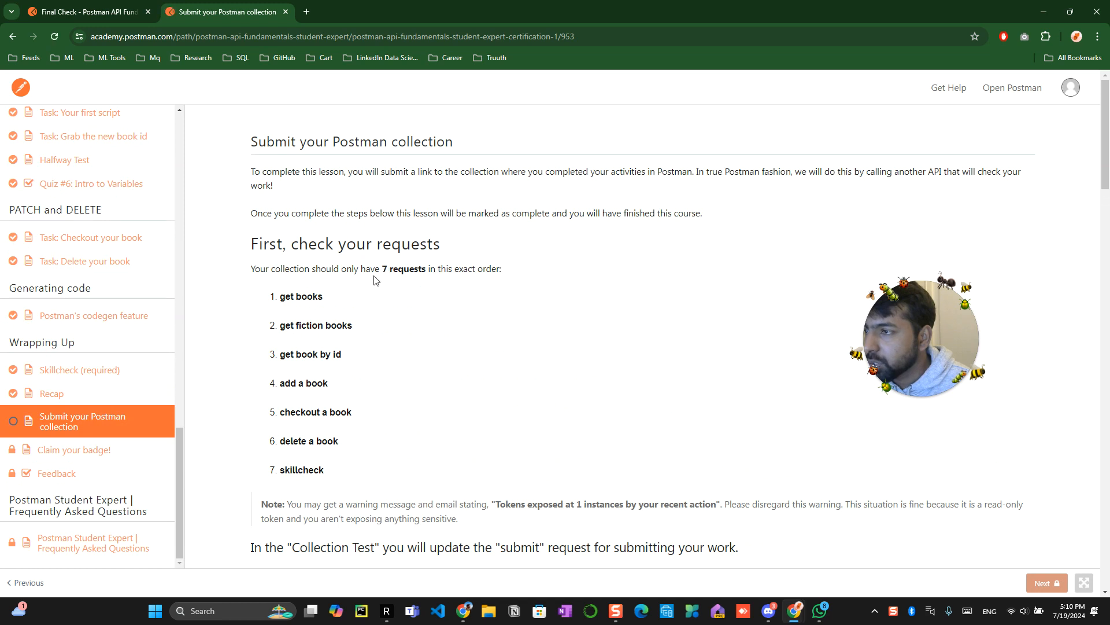
Step: Scroll through the submission lesson to its submit-request instructions
{"action": "scroll", "scroll_direction": "down", "scroll_amount": 3}
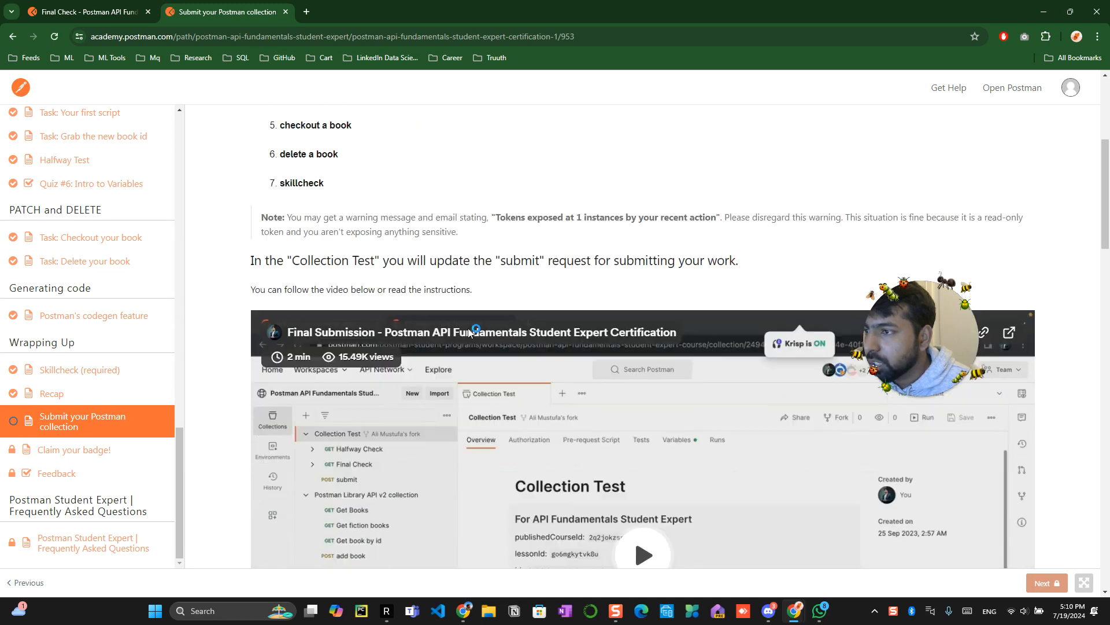
{"action": "scroll", "scroll_direction": "down", "scroll_amount": 3}
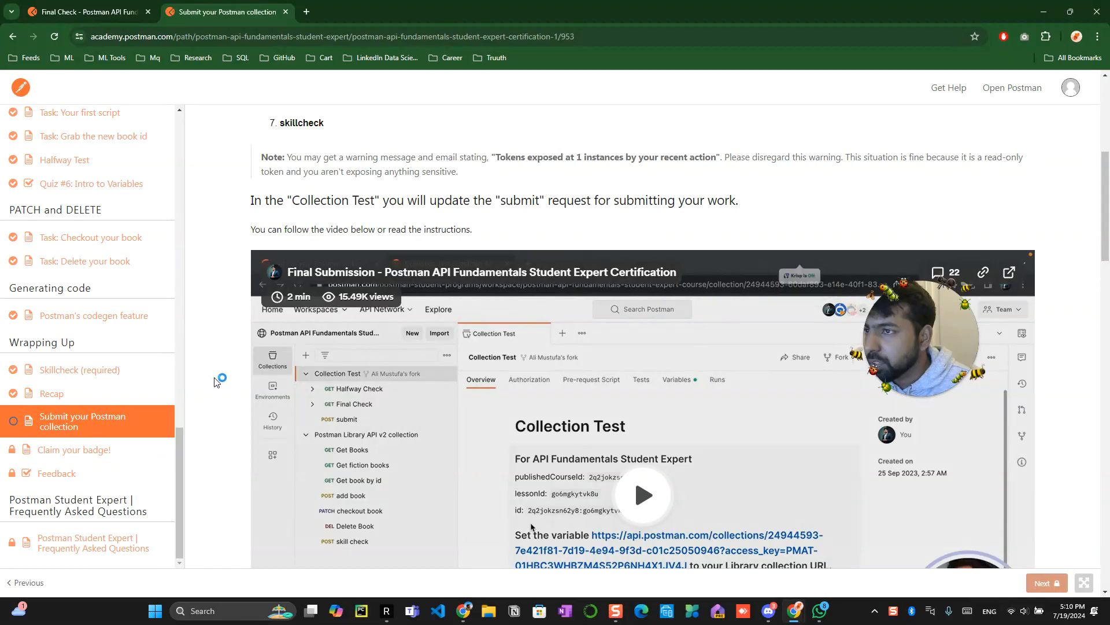
{"action": "scroll", "scroll_direction": "down", "scroll_amount": 3}
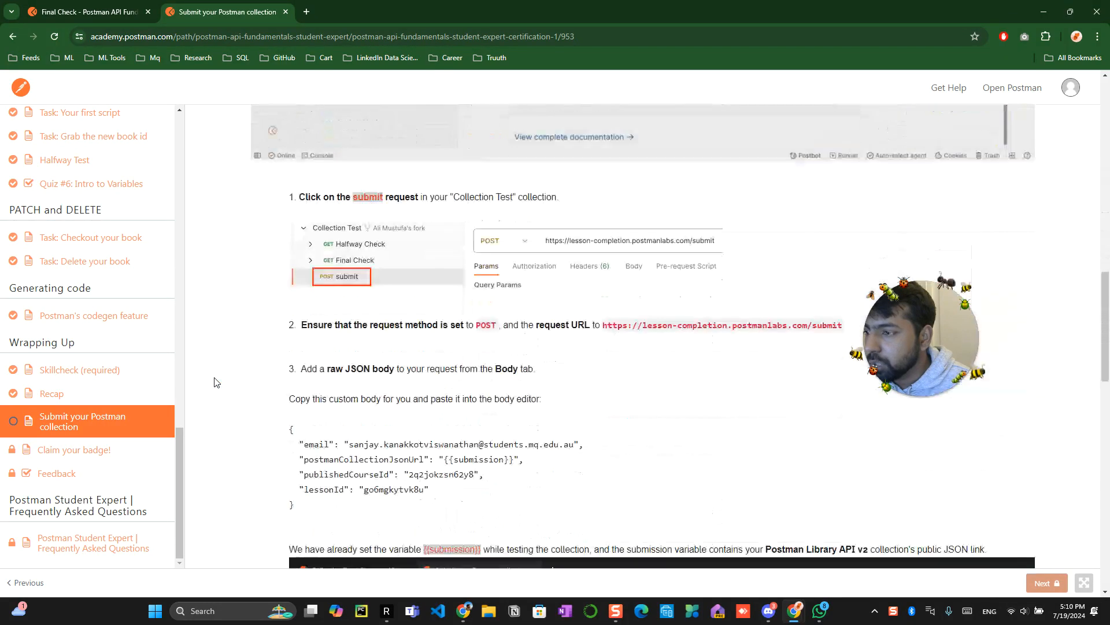
{"action": "scroll", "scroll_direction": "down", "scroll_amount": 3}
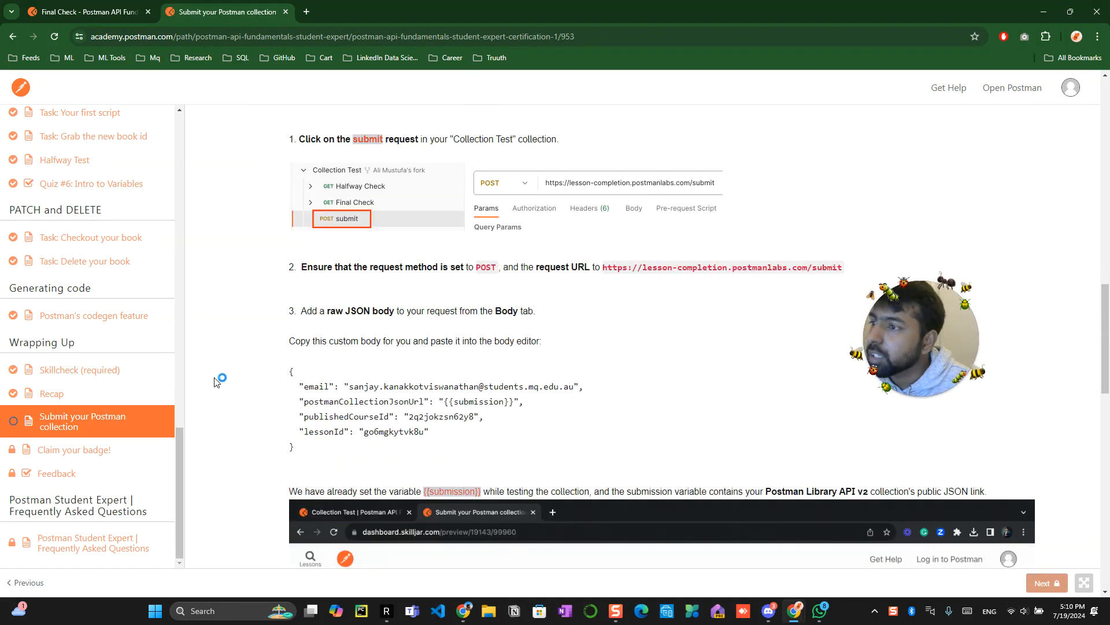
{"action": "mouse_move", "coordinate": [607, 281]}
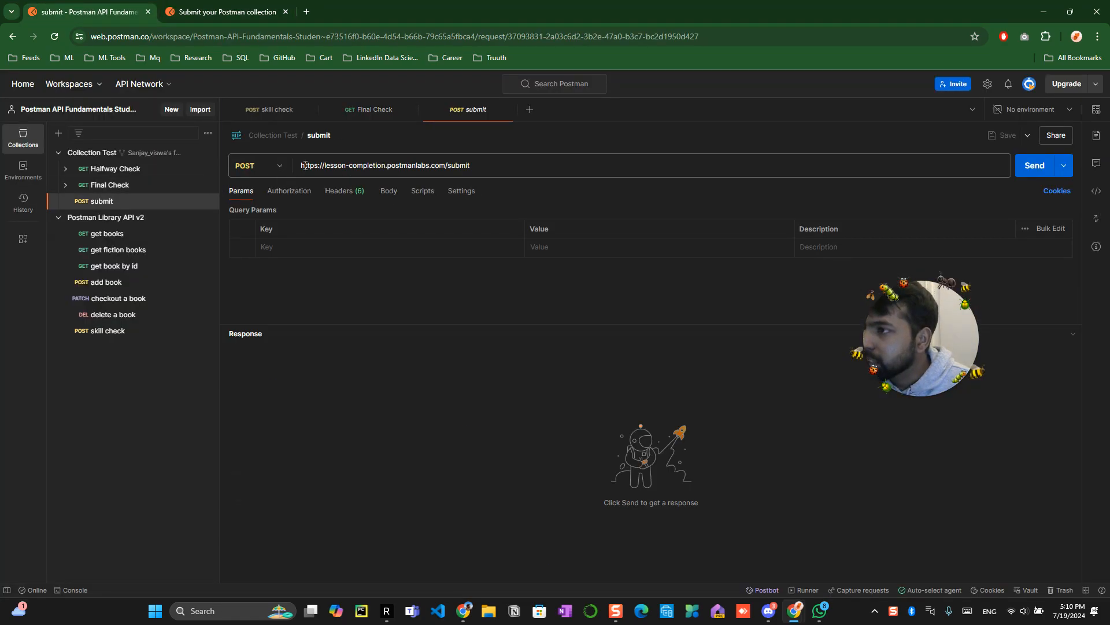
Step: Bring up the Collection Test submit request and its raw JSON body
{"action": "left_click", "coordinate": [225, 11]}
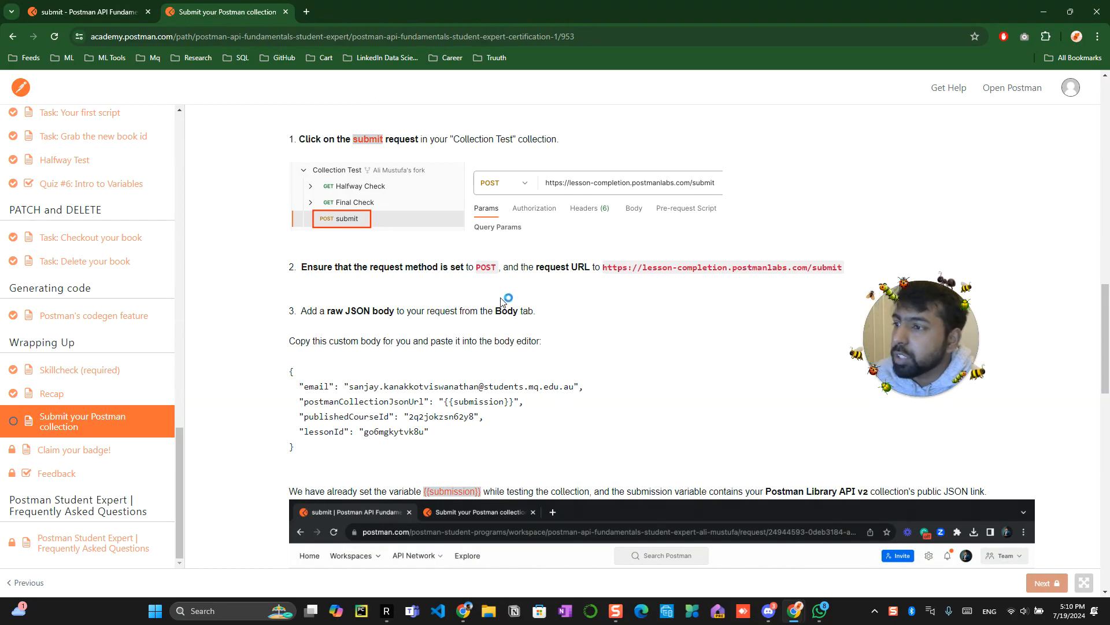
{"action": "mouse_move", "coordinate": [283, 406]}
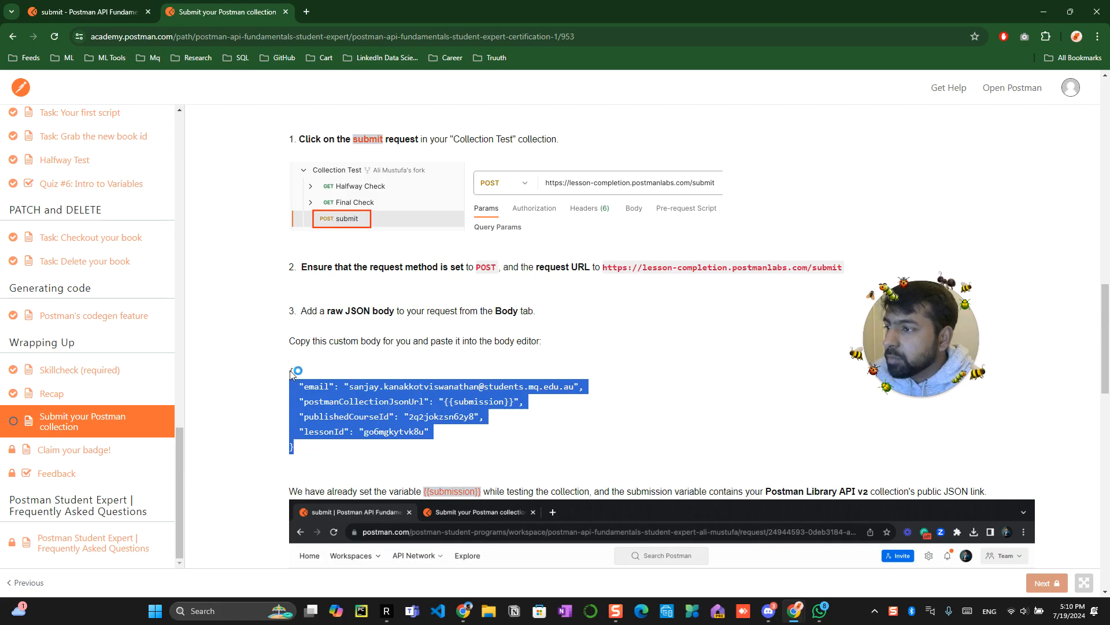
{"action": "left_click", "coordinate": [85, 11]}
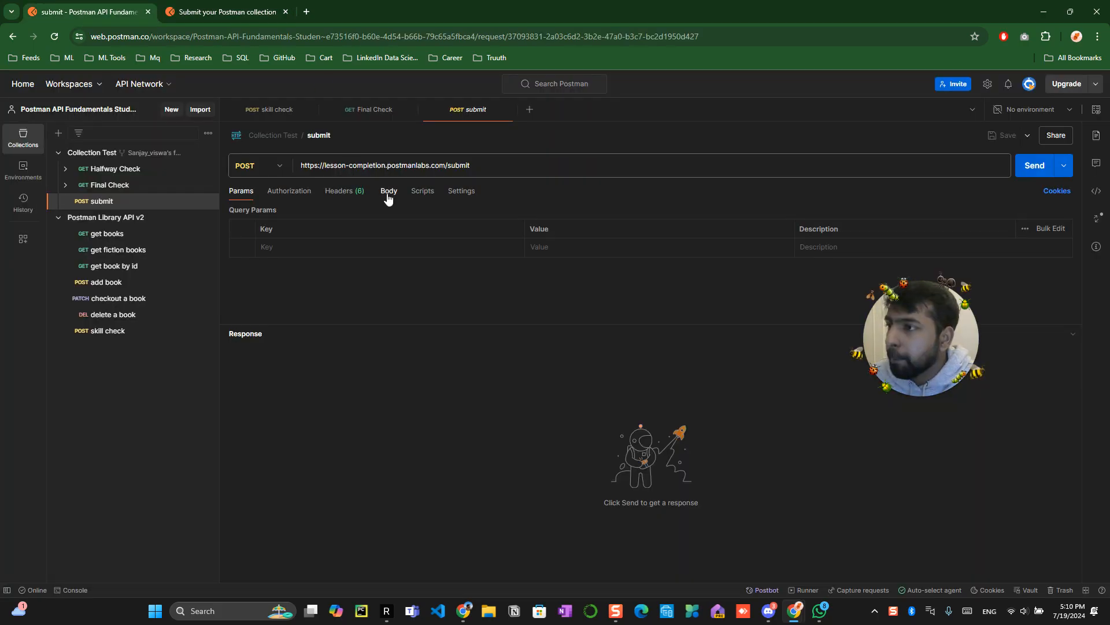
{"action": "left_click", "coordinate": [388, 191]}
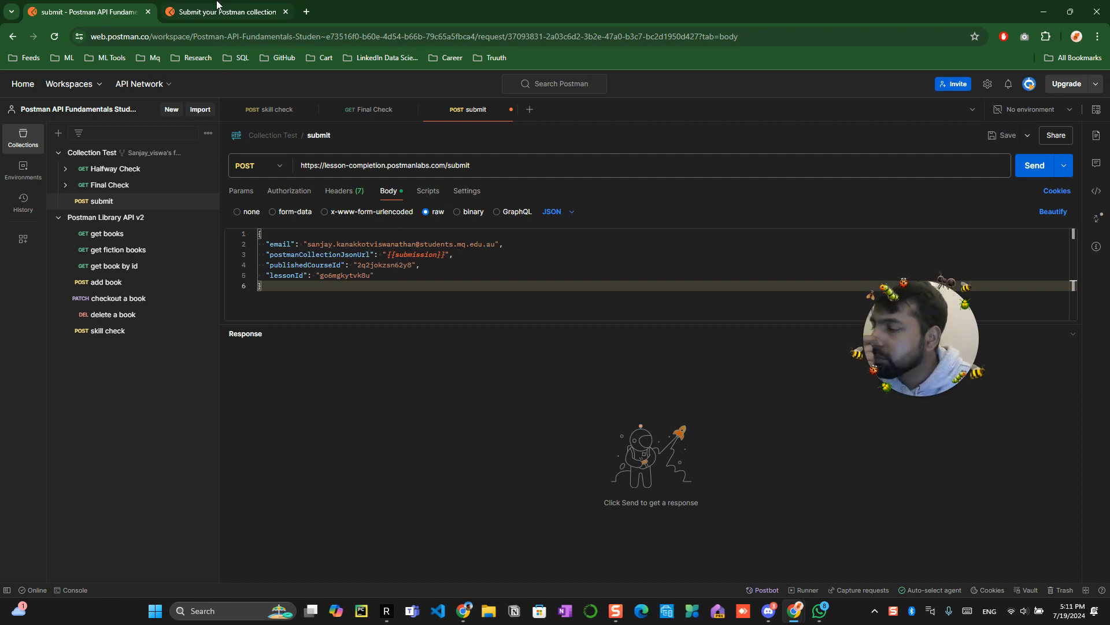
Step: Read through the lesson's submit instructions for the body's submission variable
{"action": "left_click", "coordinate": [227, 12]}
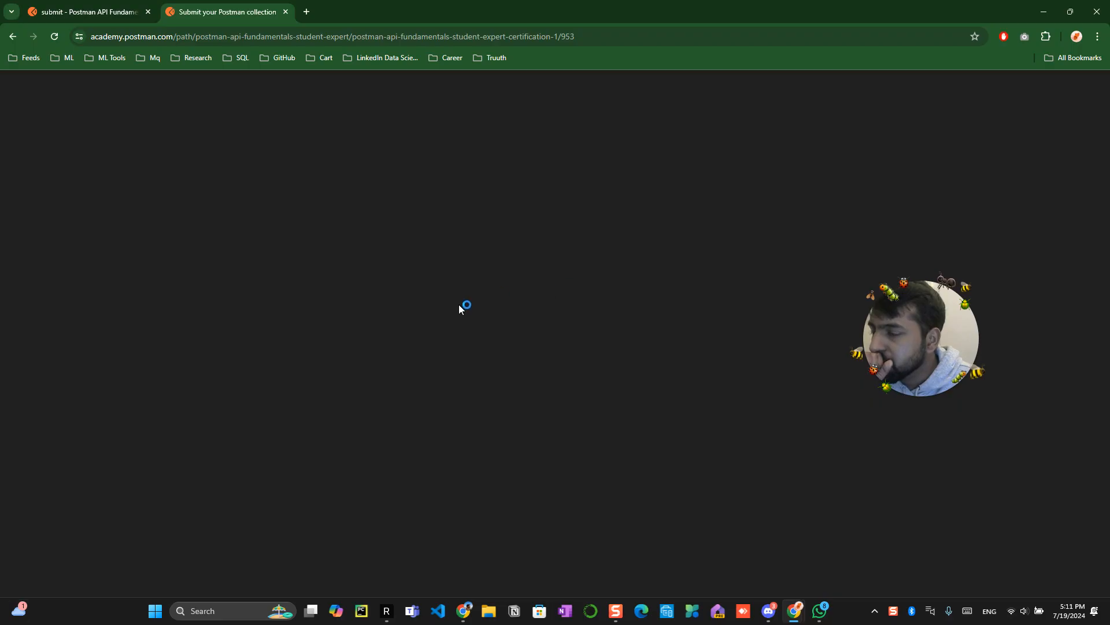
{"action": "mouse_move", "coordinate": [632, 340]}
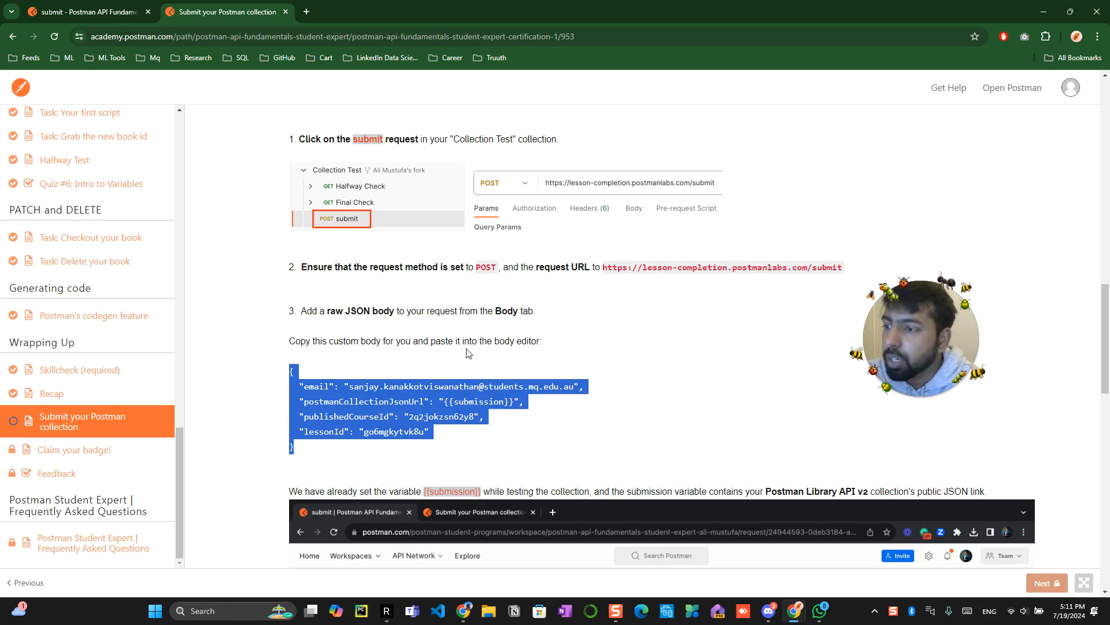
{"action": "scroll", "scroll_direction": "down", "scroll_amount": 3}
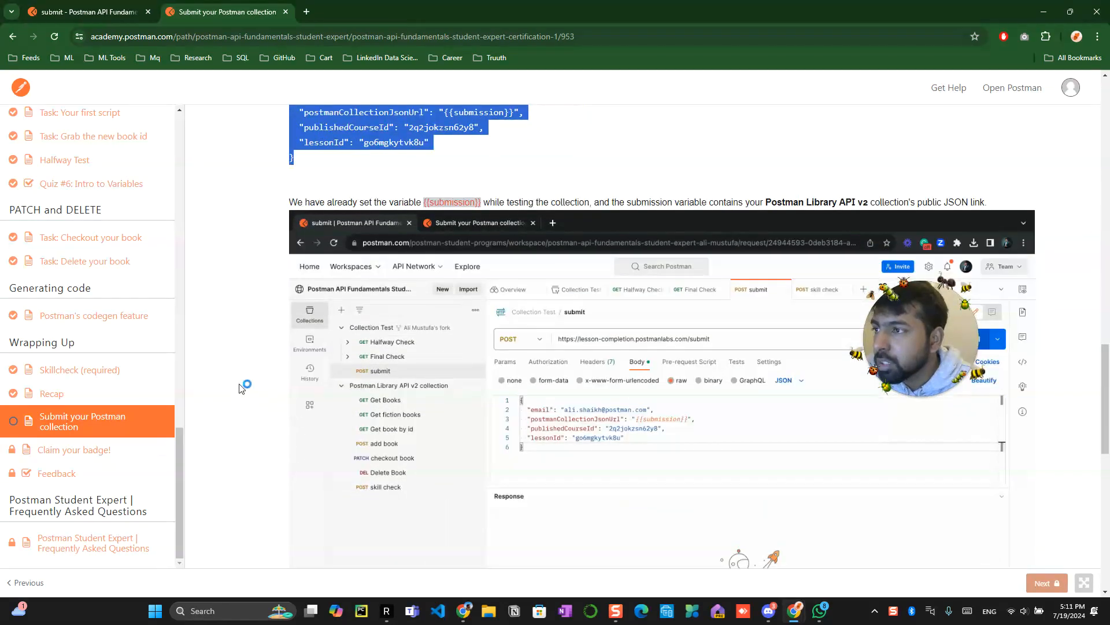
{"action": "scroll", "scroll_direction": "down", "scroll_amount": 3}
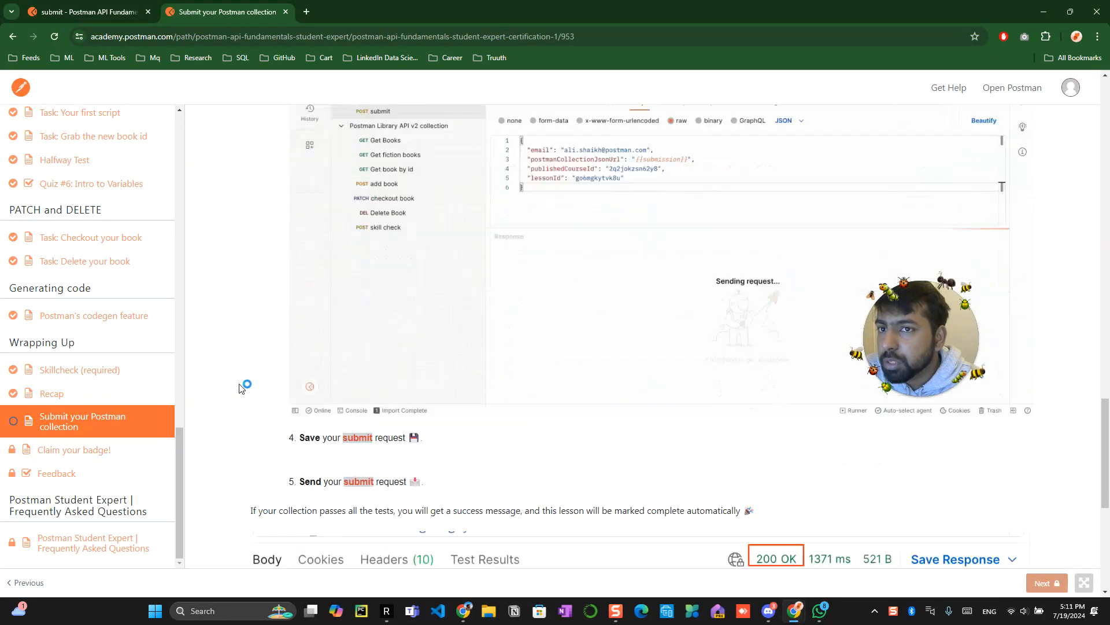
{"action": "scroll", "scroll_direction": "down", "scroll_amount": 3}
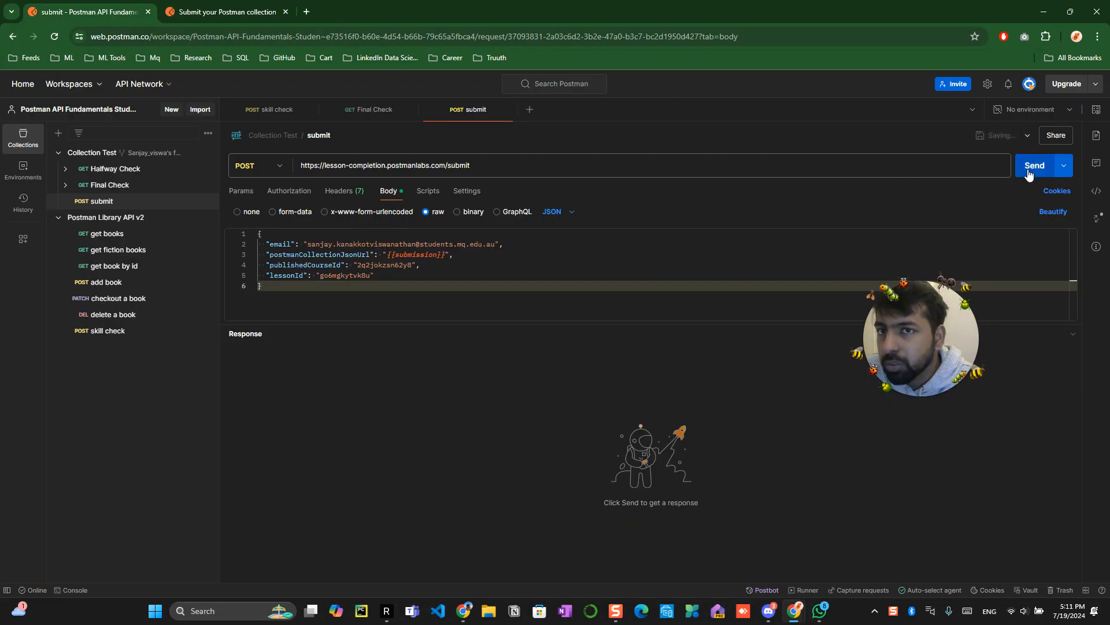
Step: Send the submit request, get the Congratulations response, and reload the Academy lesson to show it checked
{"action": "left_click", "coordinate": [1034, 166]}
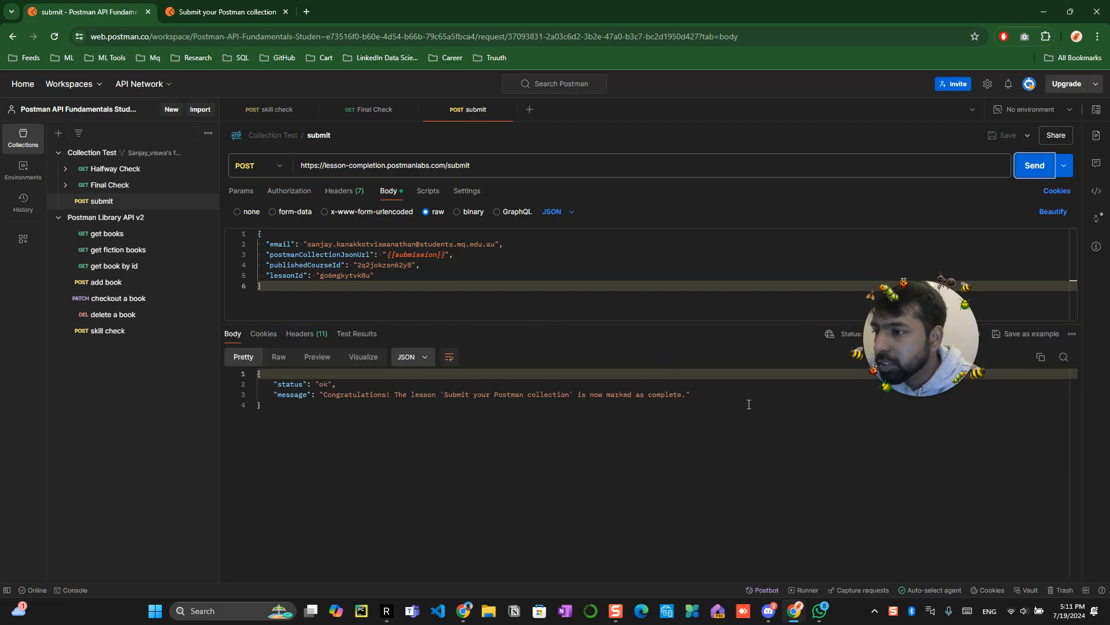
{"action": "left_click", "coordinate": [225, 12]}
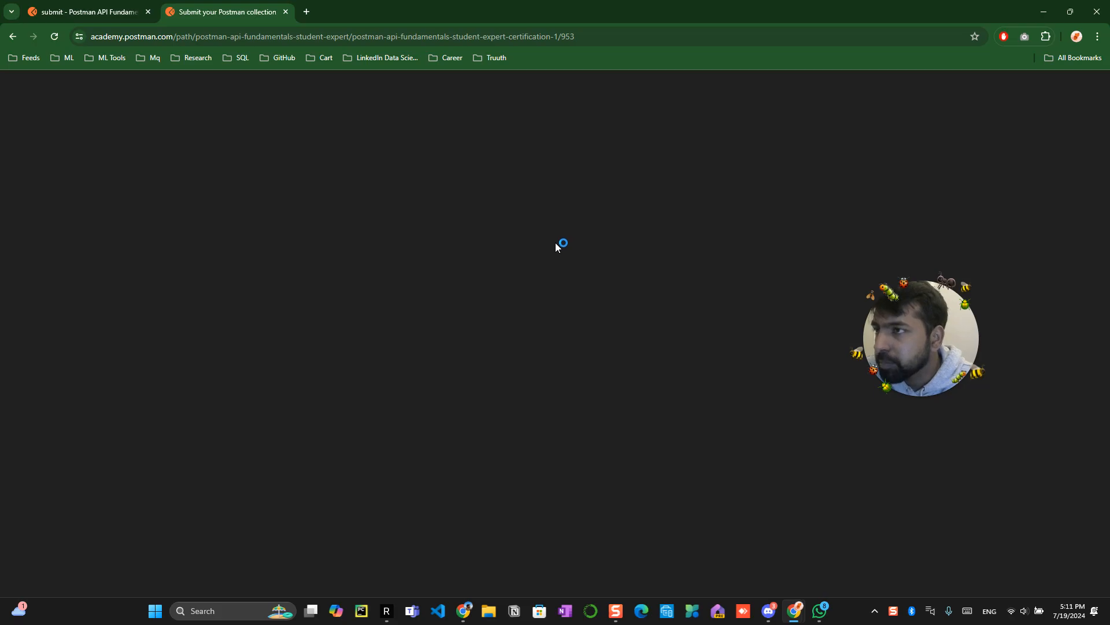
{"action": "mouse_move", "coordinate": [519, 224]}
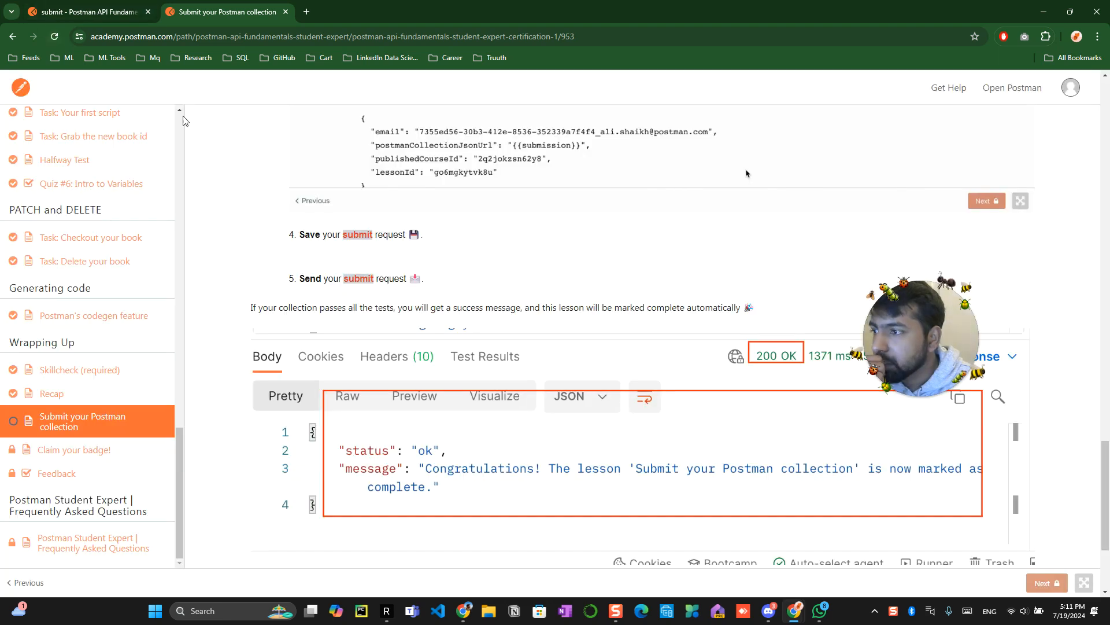
{"action": "scroll", "scroll_direction": "down", "scroll_amount": 3}
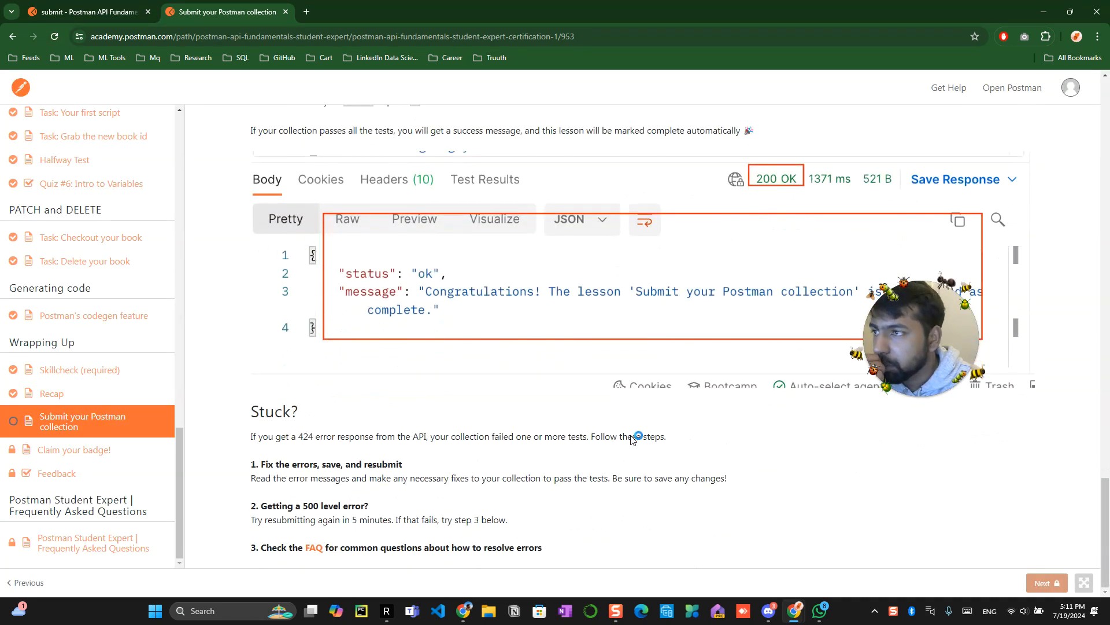
{"action": "mouse_move", "coordinate": [21, 6]}
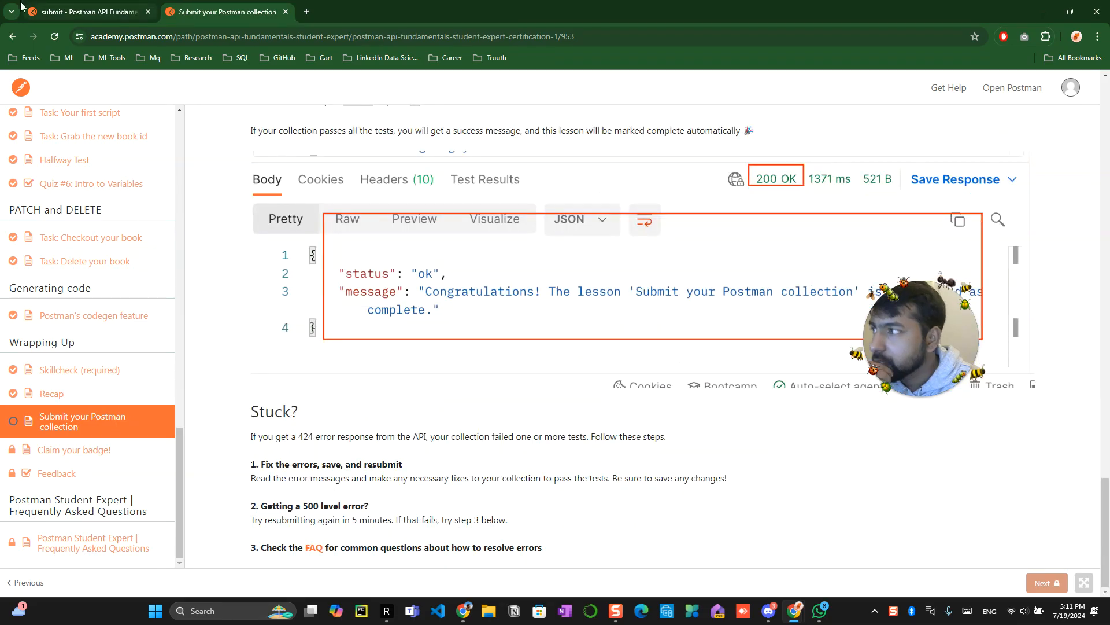
{"action": "left_click", "coordinate": [55, 36]}
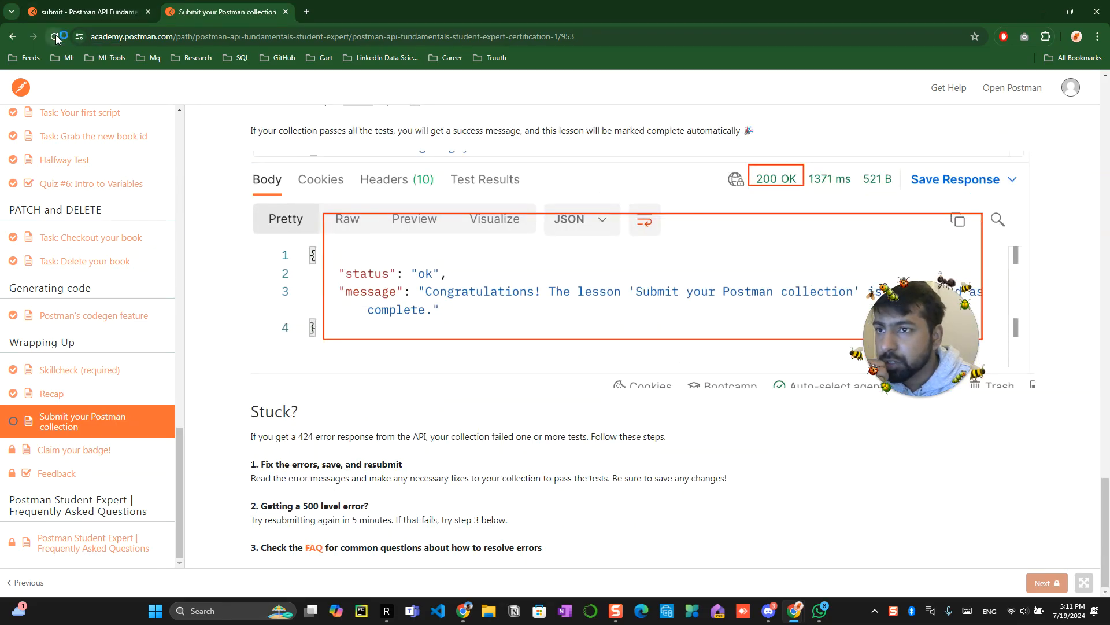
{"action": "left_click", "coordinate": [58, 35]}
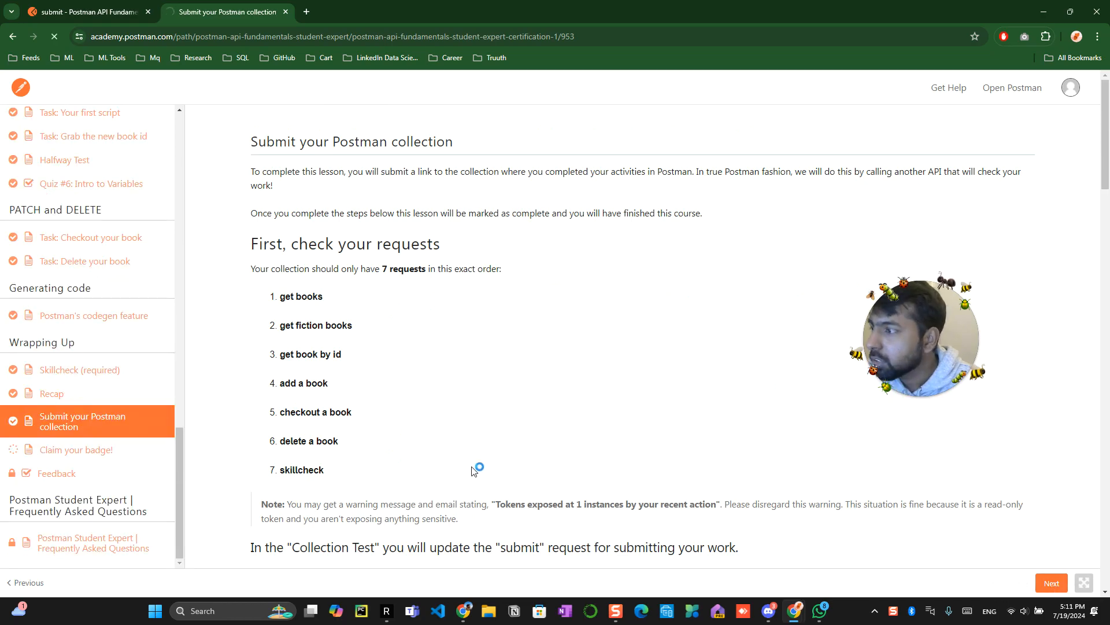
Step: Move to the Claim your badge lesson and play its video on copying the collection JSON link
{"action": "left_click", "coordinate": [76, 449]}
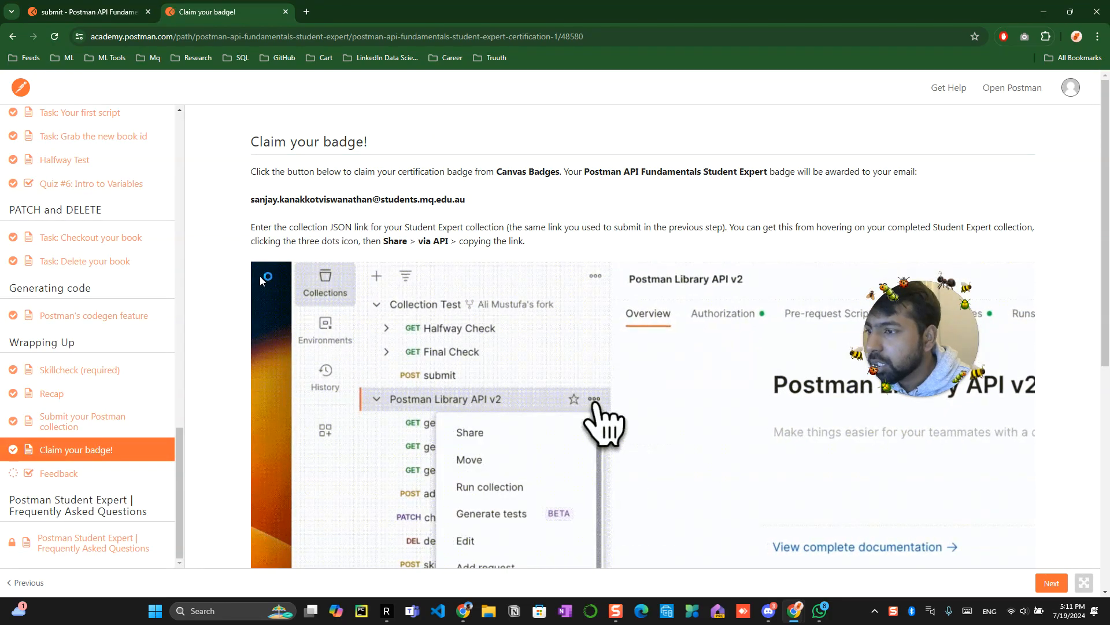
{"action": "left_click", "coordinate": [469, 431]}
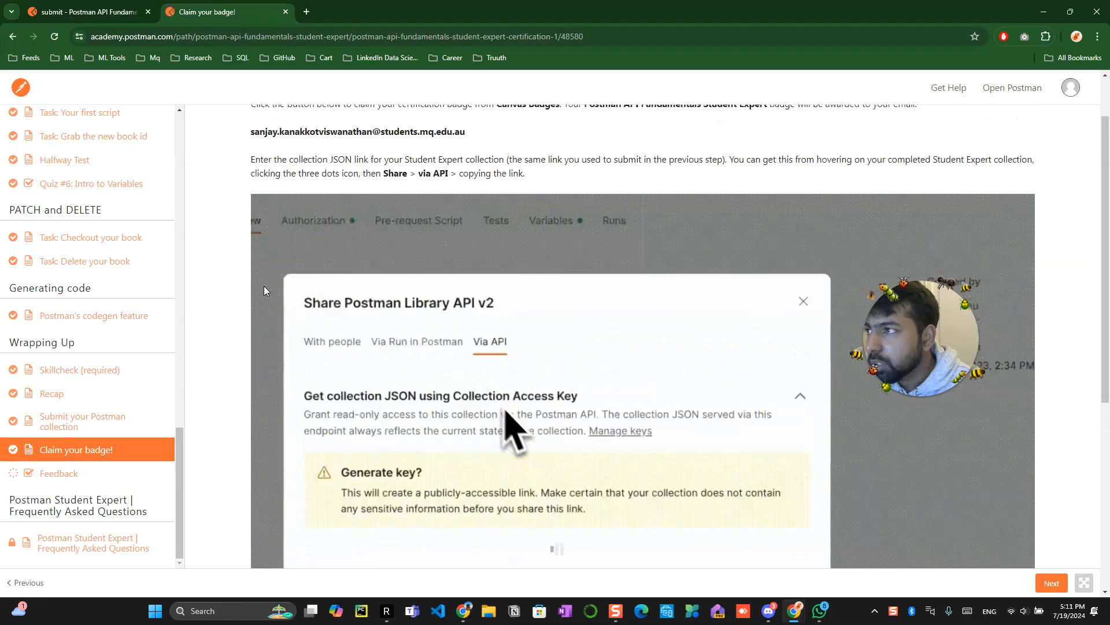
{"action": "scroll", "scroll_direction": "up", "scroll_amount": 3}
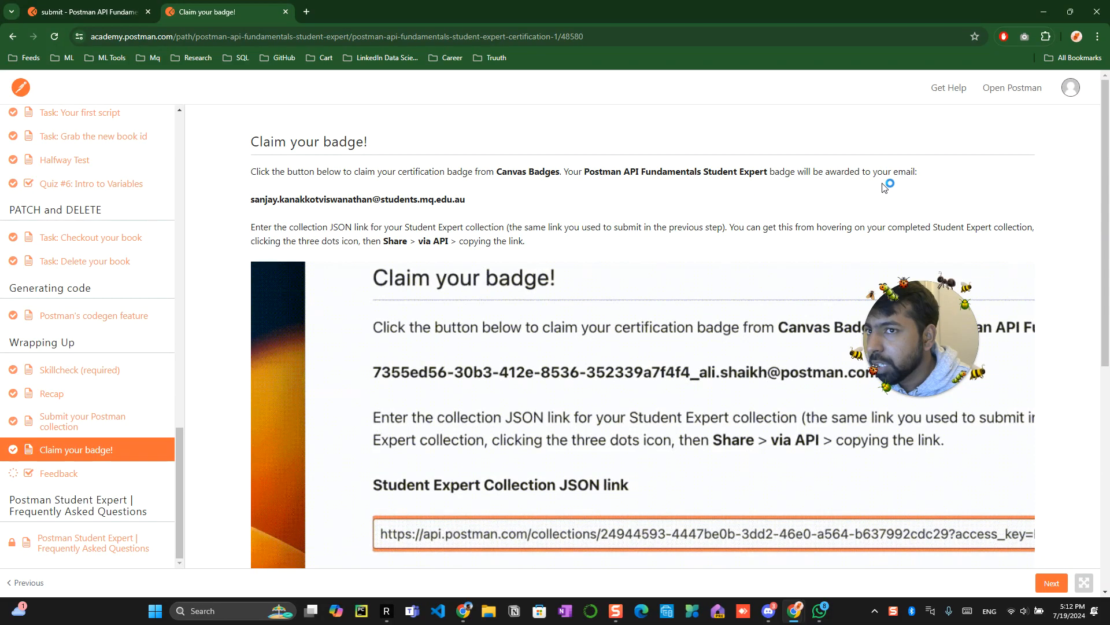
{"action": "mouse_move", "coordinate": [301, 237]}
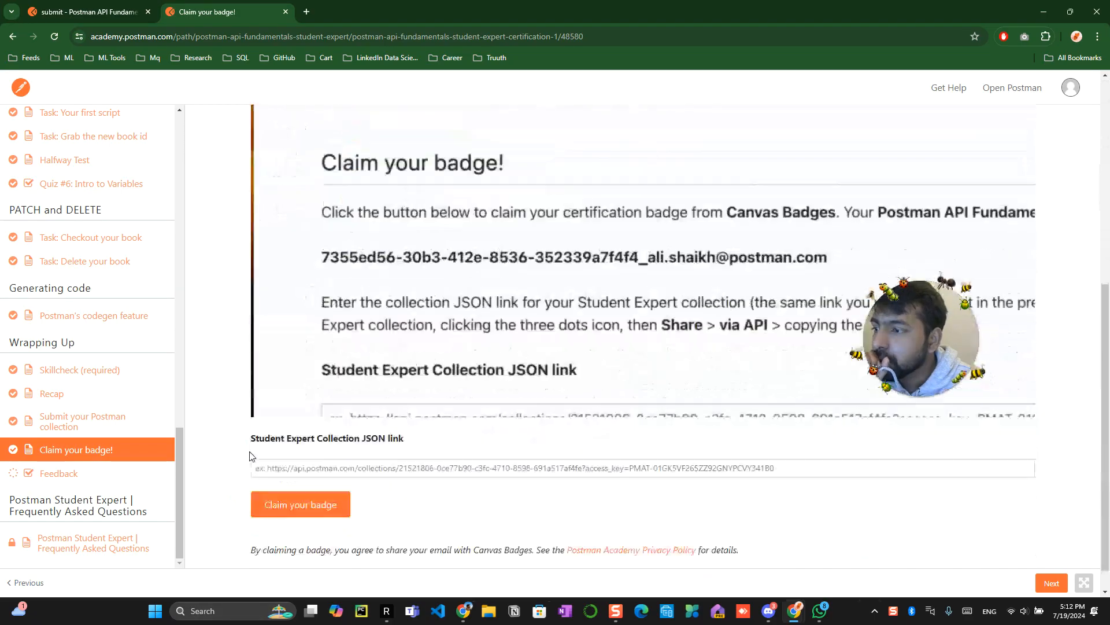
{"action": "scroll", "scroll_direction": "down", "scroll_amount": 3}
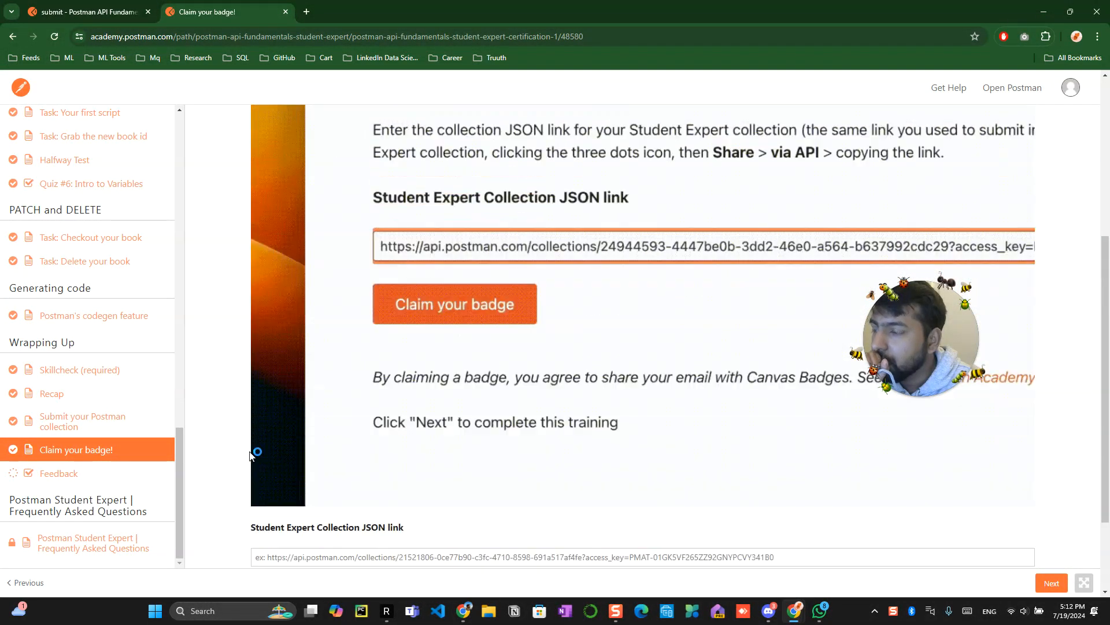
{"action": "scroll", "scroll_direction": "up", "scroll_amount": 3}
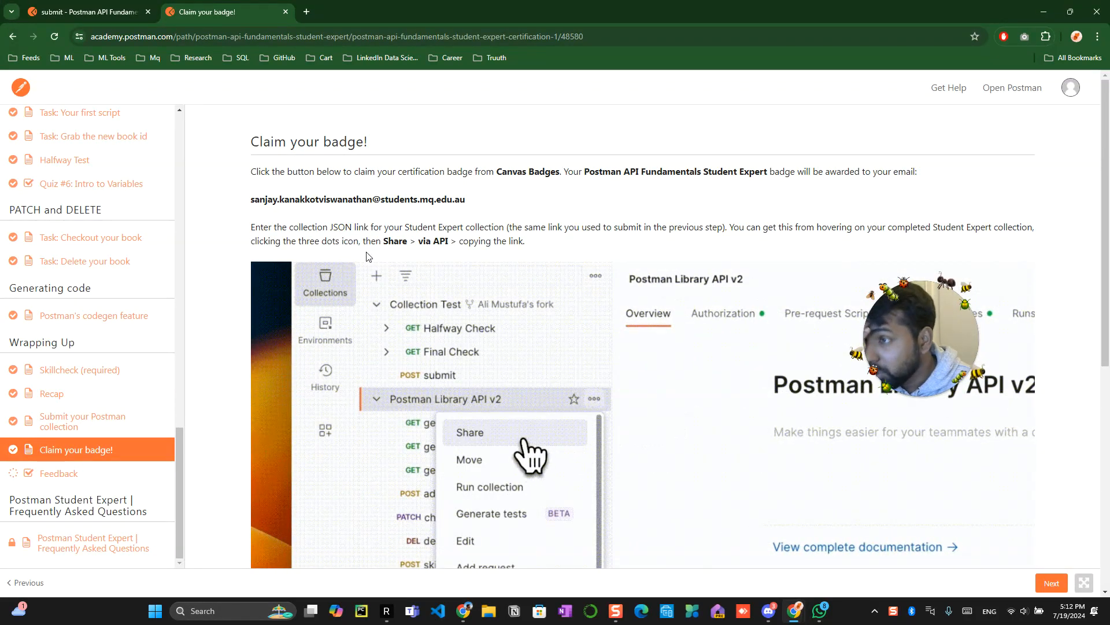
{"action": "left_click", "coordinate": [470, 432]}
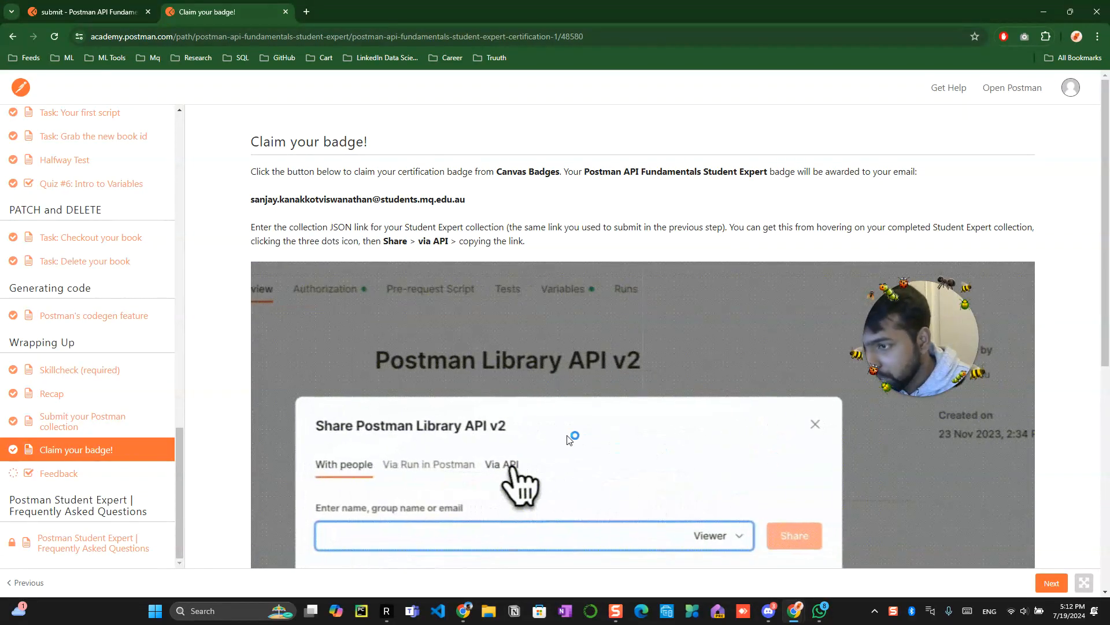
Step: Share the Postman Library API v2 collection Via API, copy its JSON link, and return to the lesson
{"action": "left_click", "coordinate": [85, 12]}
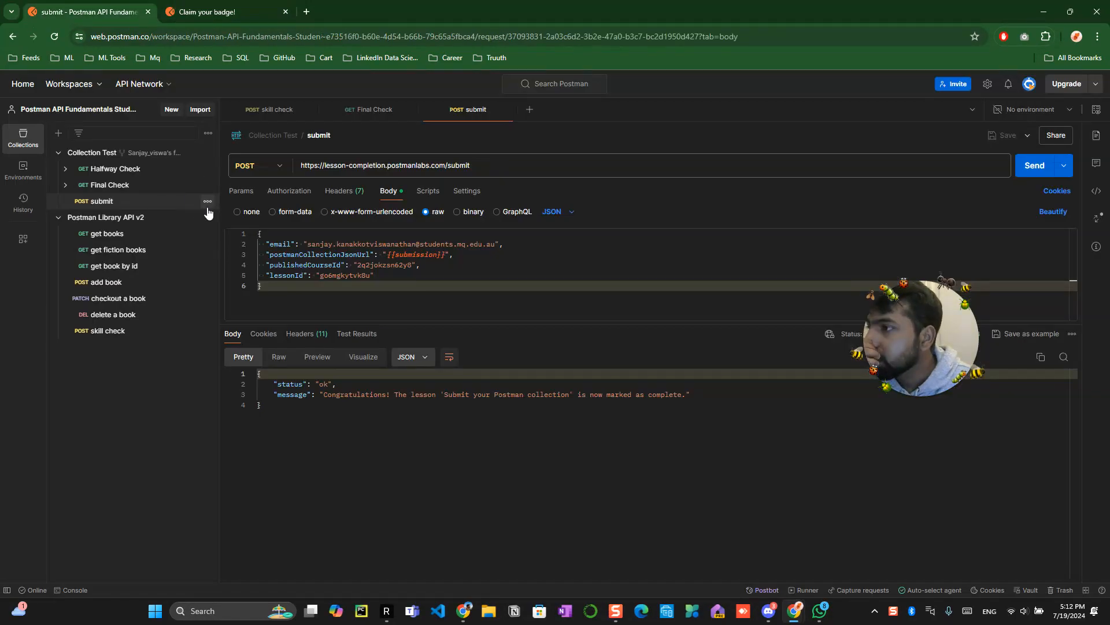
{"action": "left_click", "coordinate": [208, 217]}
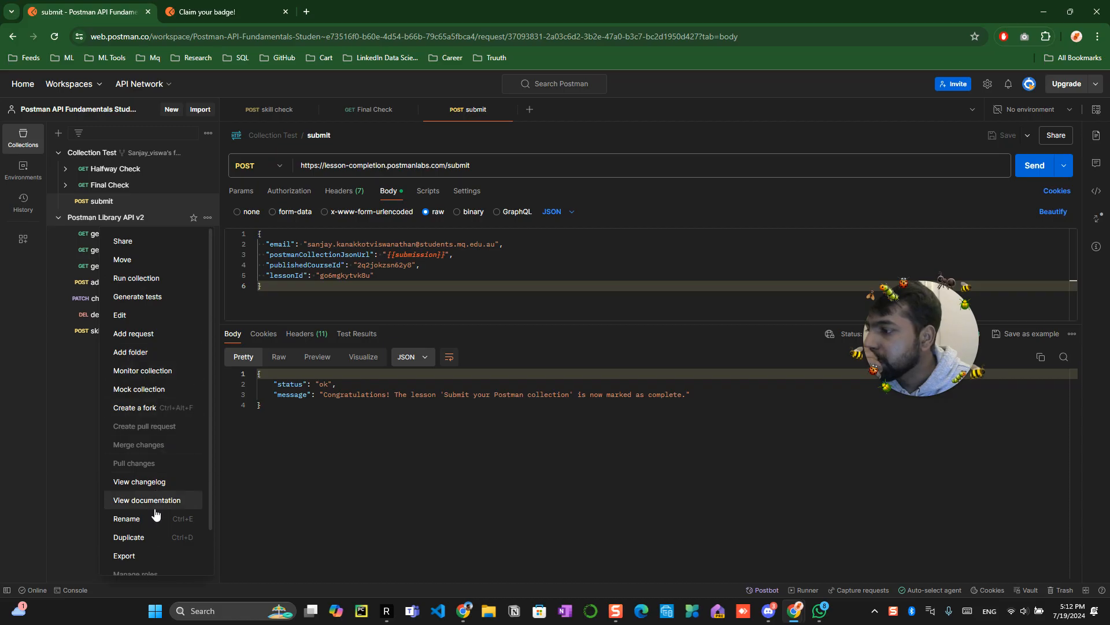
{"action": "mouse_move", "coordinate": [174, 245]}
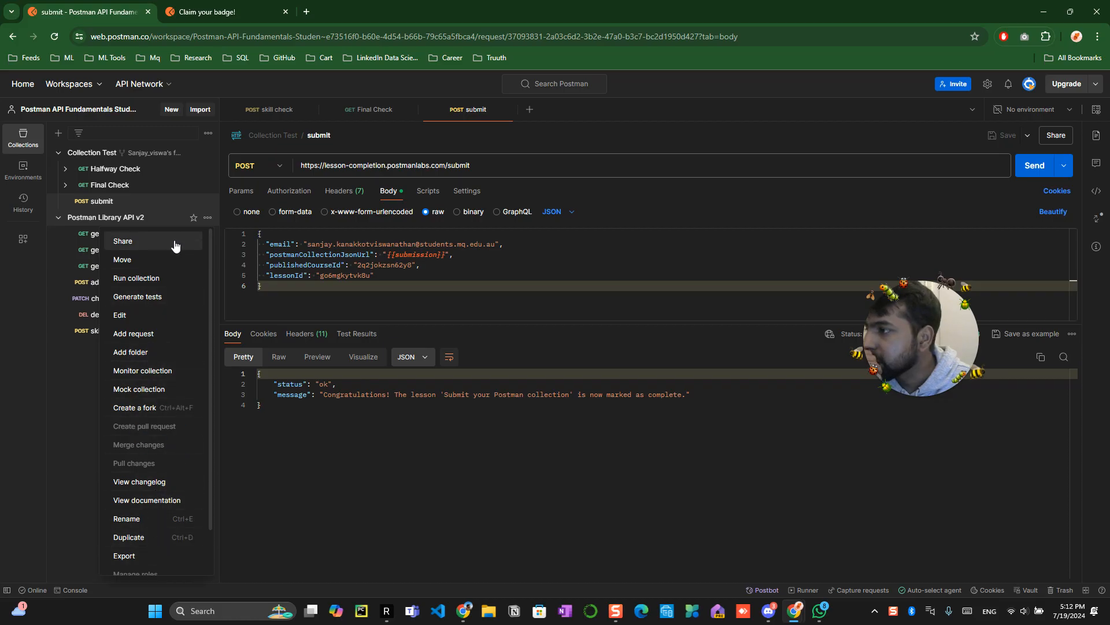
{"action": "left_click", "coordinate": [123, 241]}
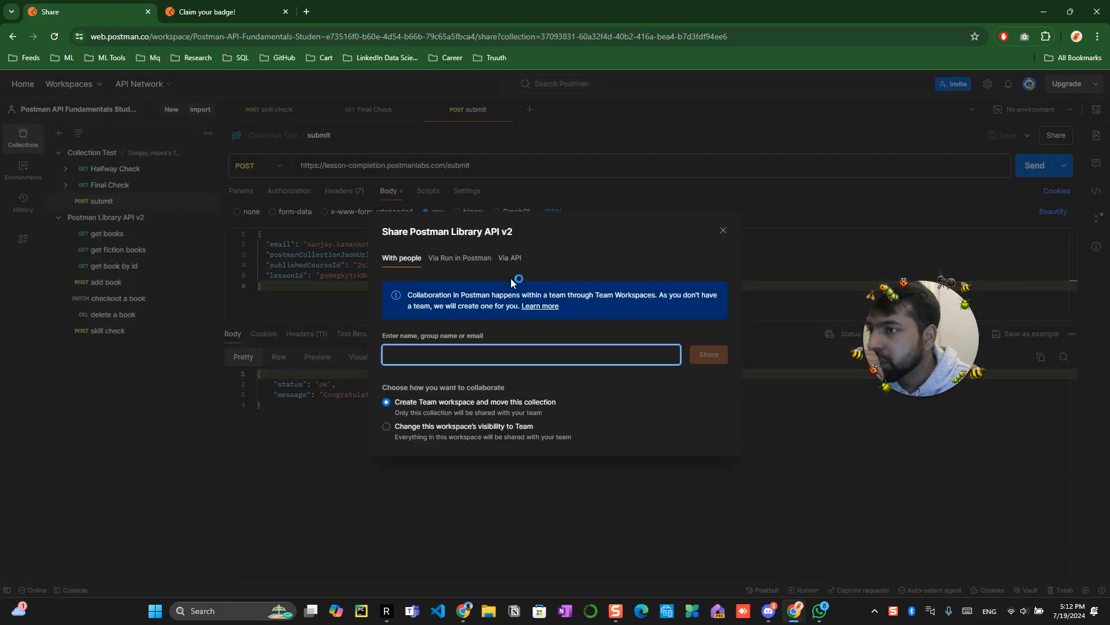
{"action": "left_click", "coordinate": [509, 257]}
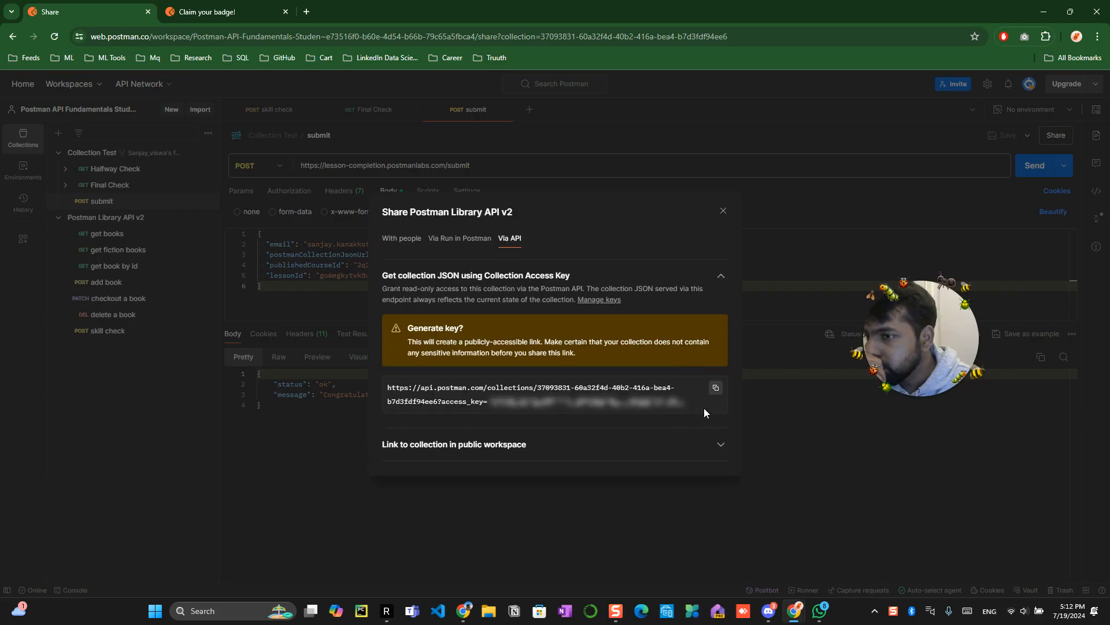
{"action": "left_click", "coordinate": [715, 388]}
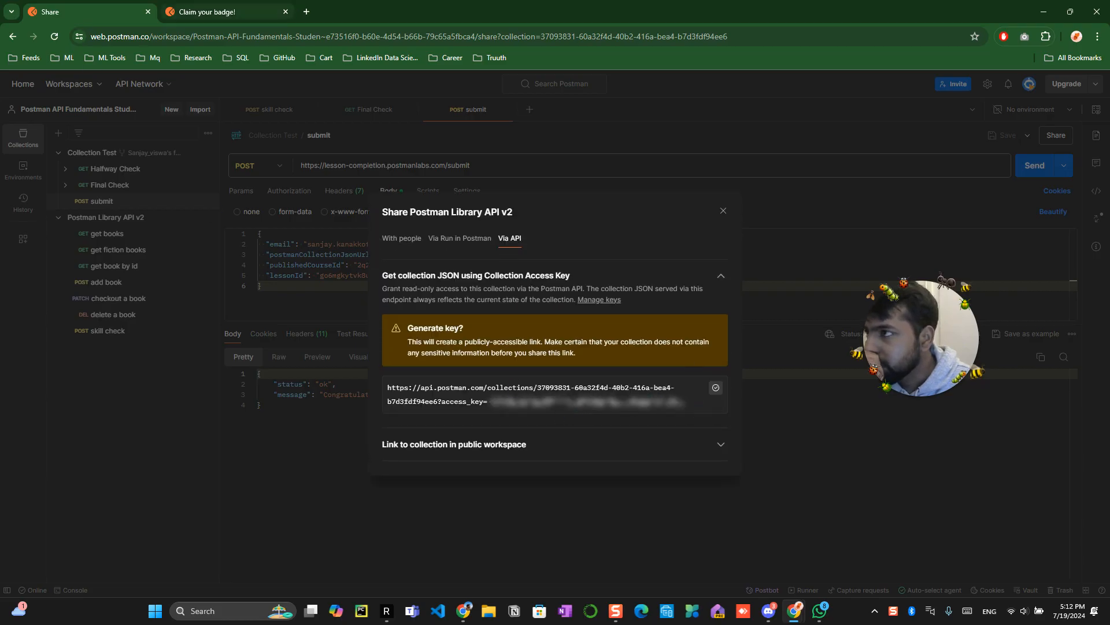
{"action": "left_click", "coordinate": [226, 11]}
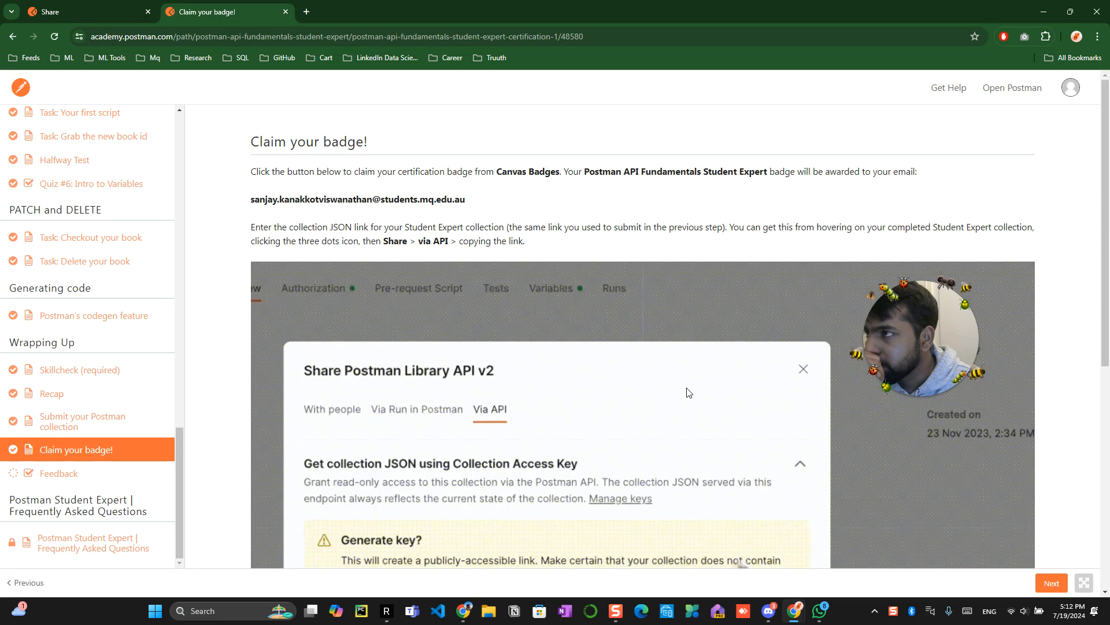
Step: Paste the link into the Student Expert Collection JSON link field and claim the badge
{"action": "scroll", "scroll_direction": "down", "scroll_amount": 3}
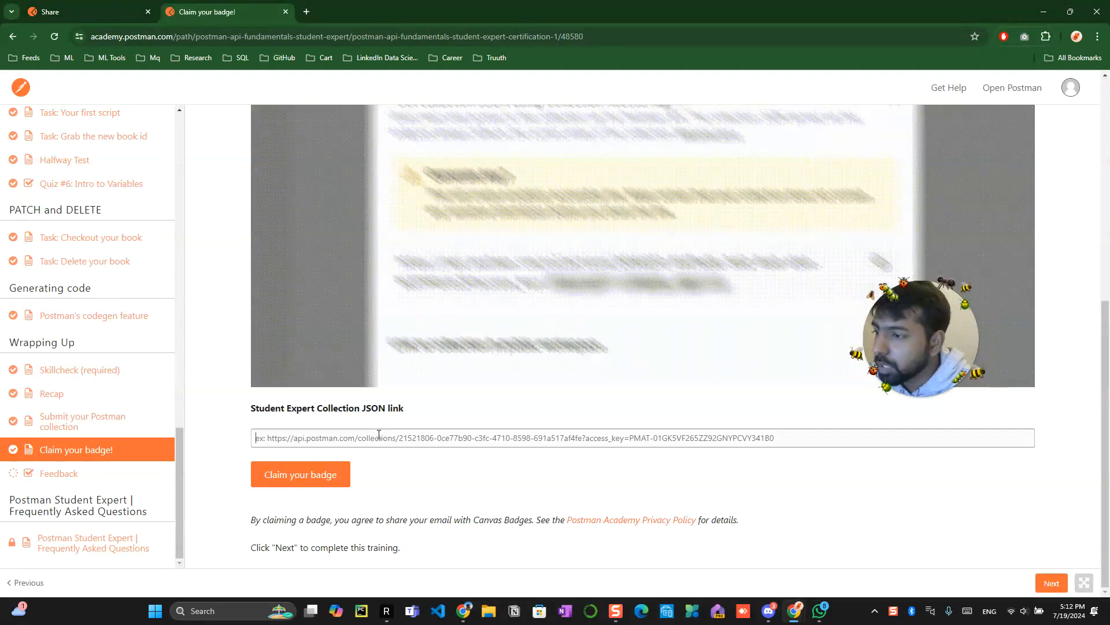
{"action": "left_click", "coordinate": [299, 474]}
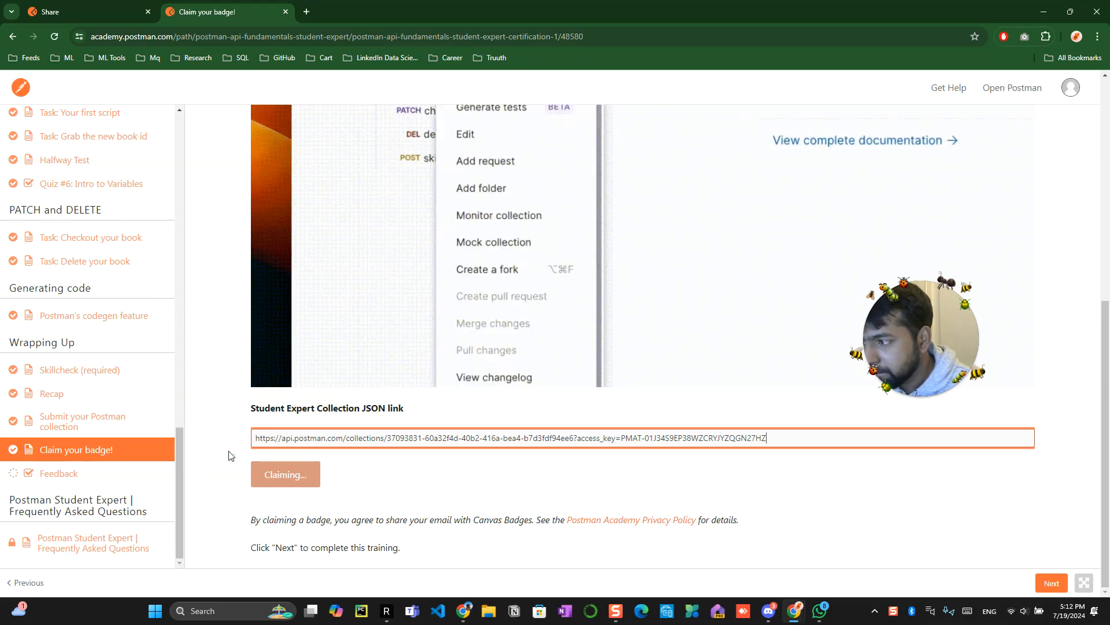
{"action": "left_click", "coordinate": [284, 474]}
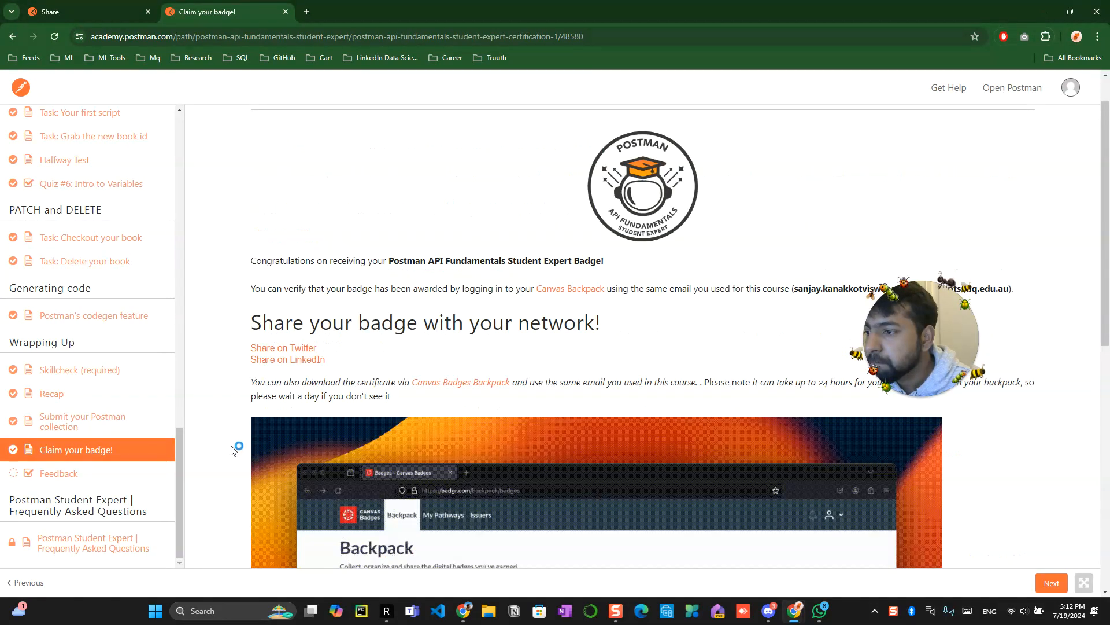
{"action": "scroll", "scroll_direction": "down", "scroll_amount": 3}
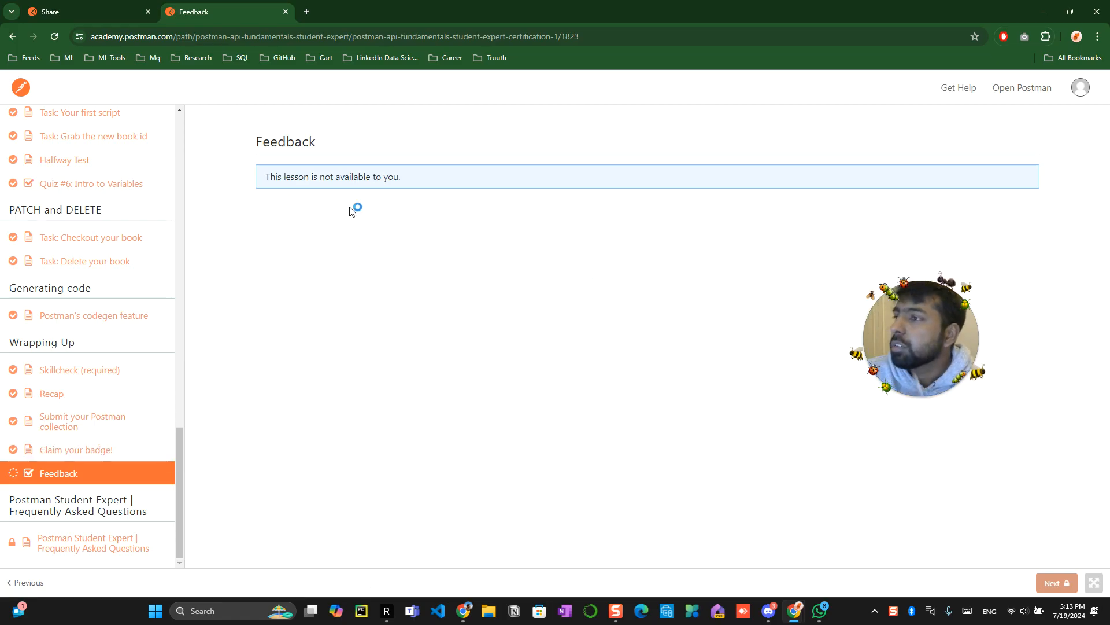
{"action": "mouse_move", "coordinate": [183, 405]}
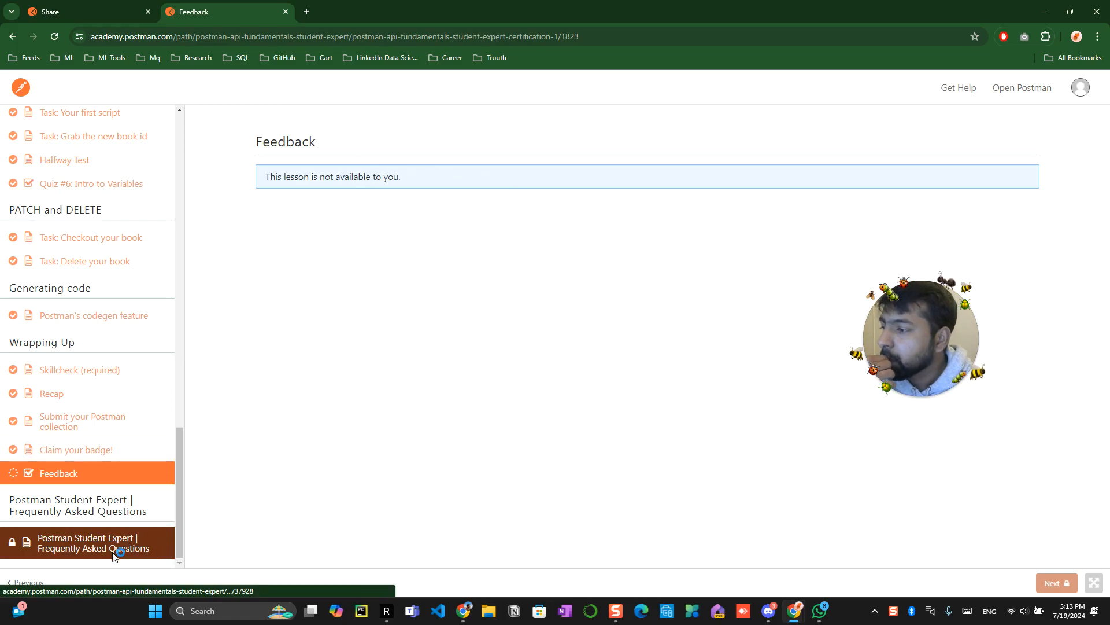
{"action": "mouse_move", "coordinate": [126, 449]}
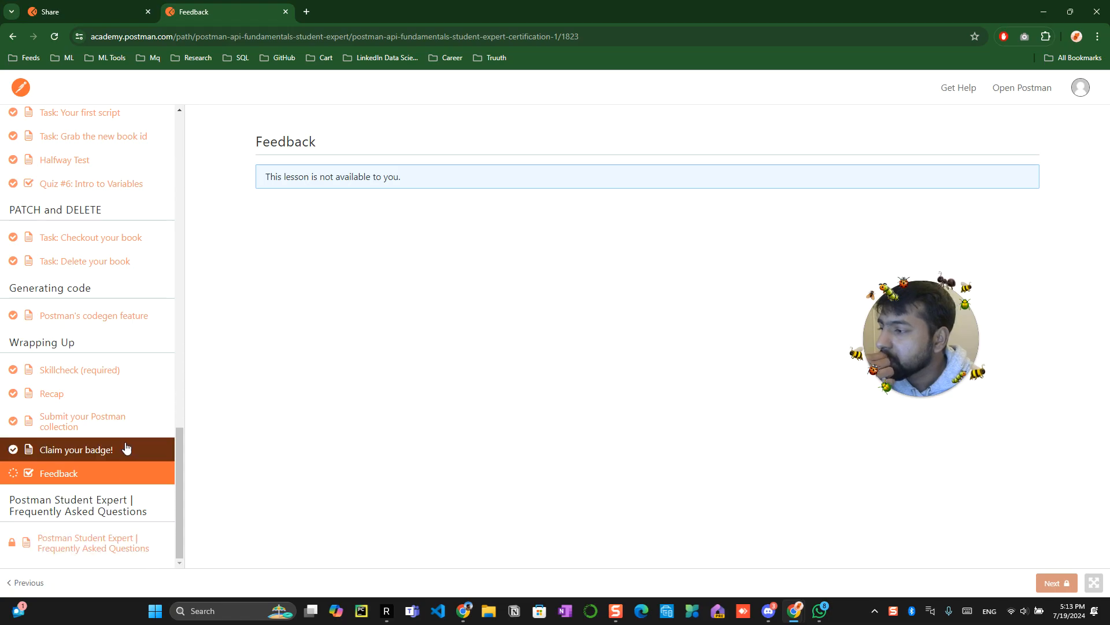
{"action": "mouse_move", "coordinate": [1087, 590]}
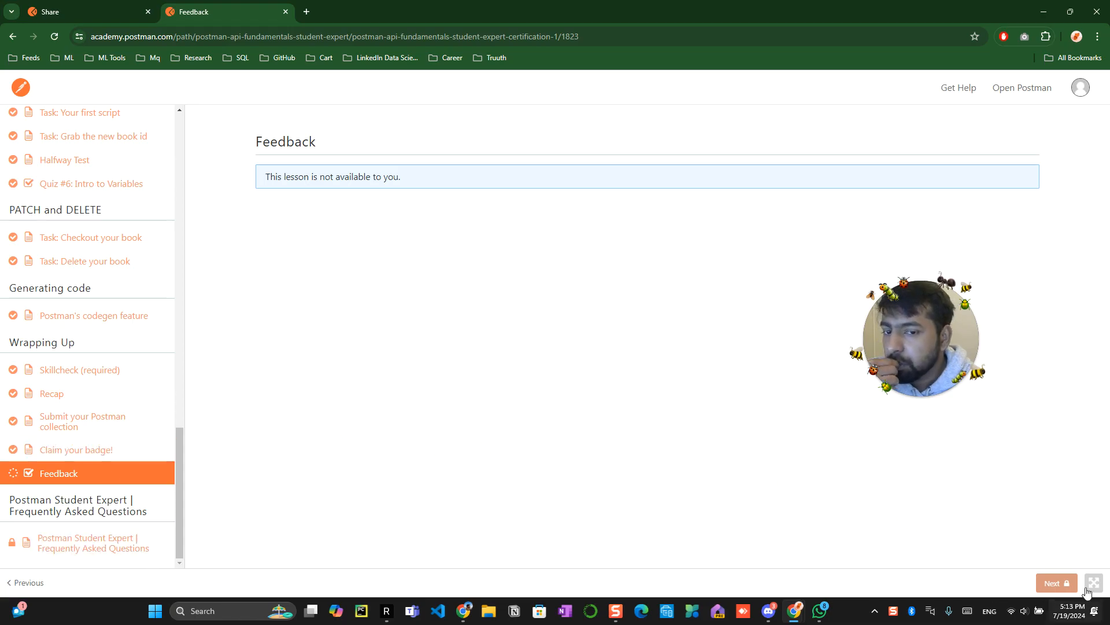
Step: Check the course curriculum shows 37 of 37 lessons complete, then switch to the badge email in Gmail
{"action": "left_click", "coordinate": [53, 36]}
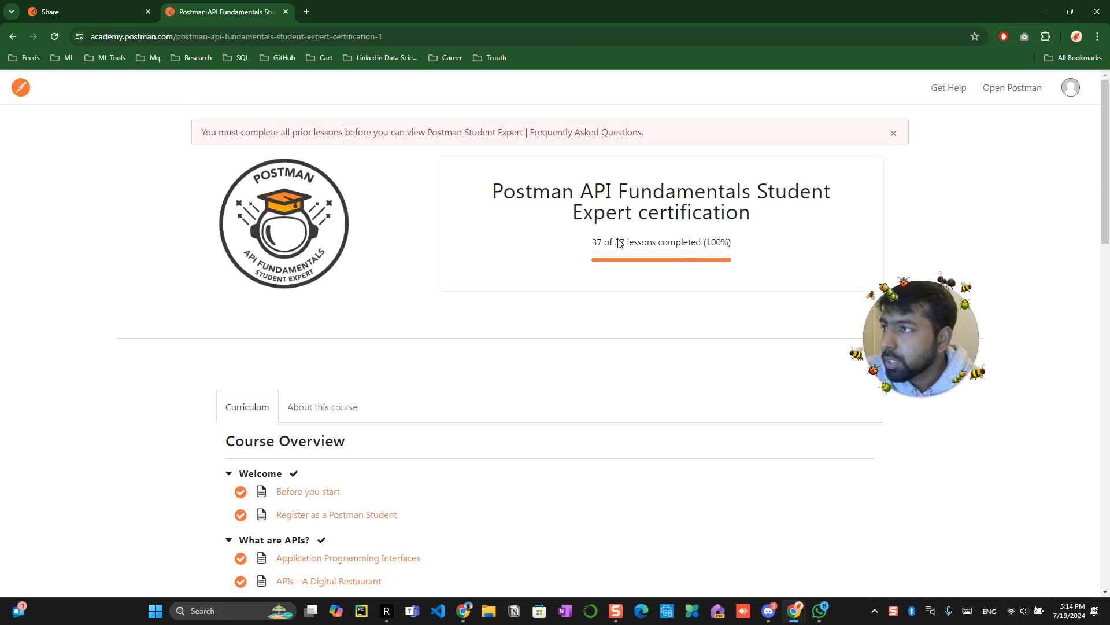
{"action": "scroll", "scroll_direction": "down", "scroll_amount": 3}
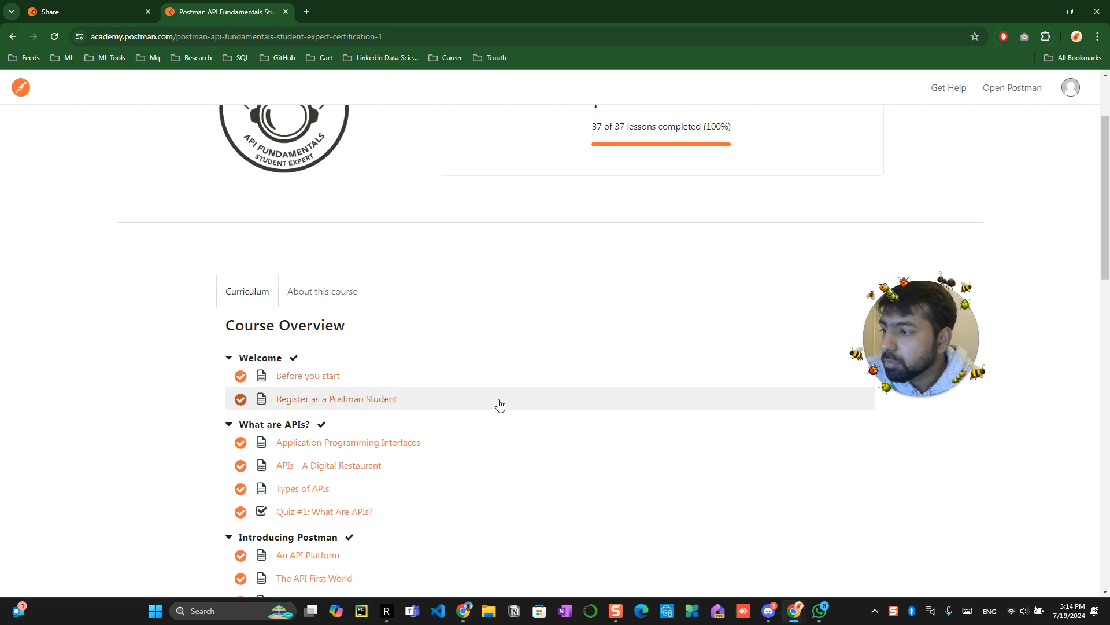
{"action": "scroll", "scroll_direction": "down", "scroll_amount": 3}
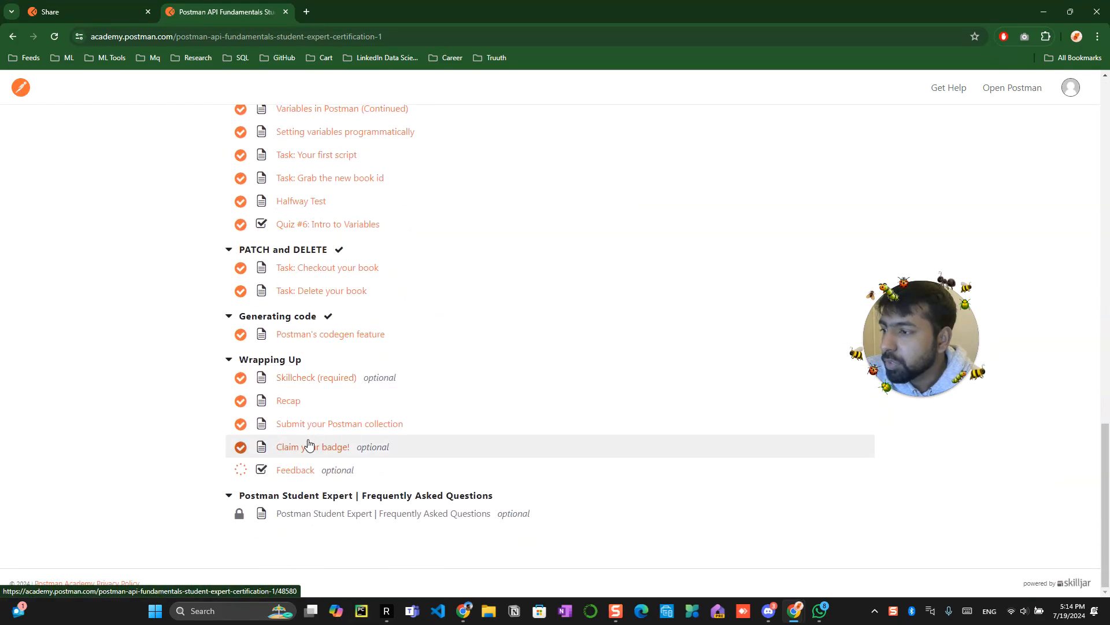
{"action": "mouse_move", "coordinate": [338, 452]}
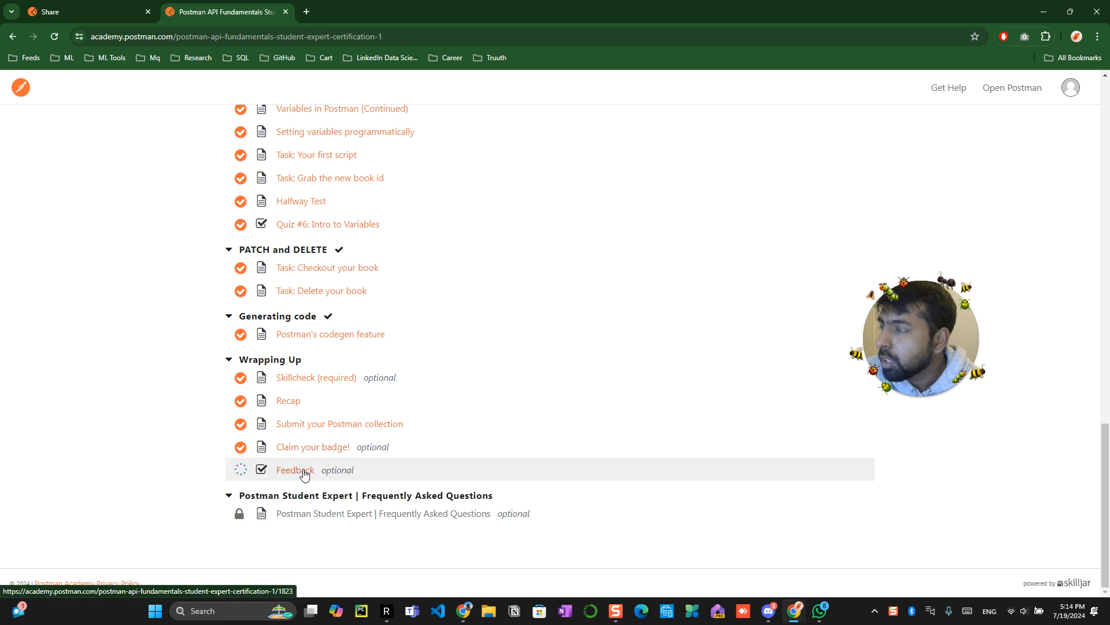
{"action": "mouse_move", "coordinate": [929, 147]}
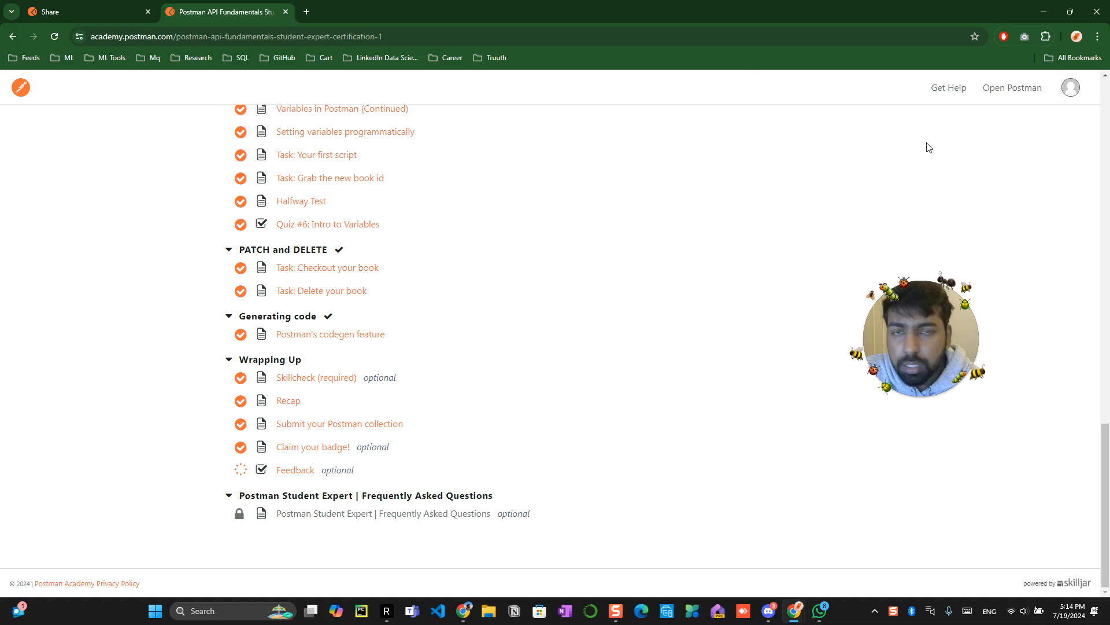
{"action": "left_click", "coordinate": [364, 12]}
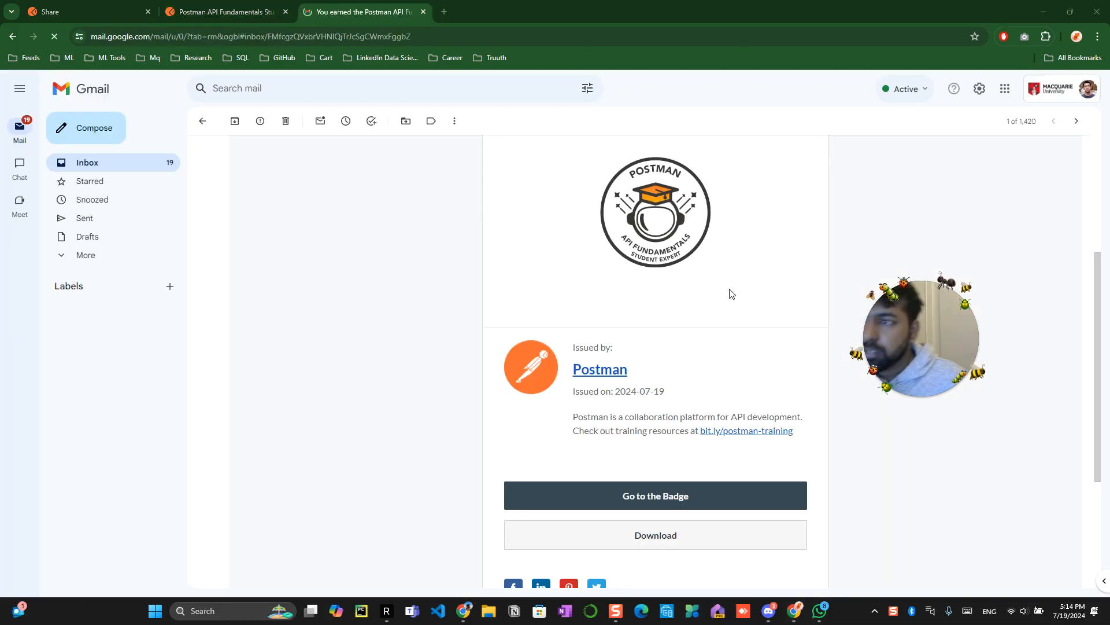
Step: Read through the Student Expert badge email and use its Download button to open the badge page
{"action": "scroll", "scroll_direction": "up", "scroll_amount": 3}
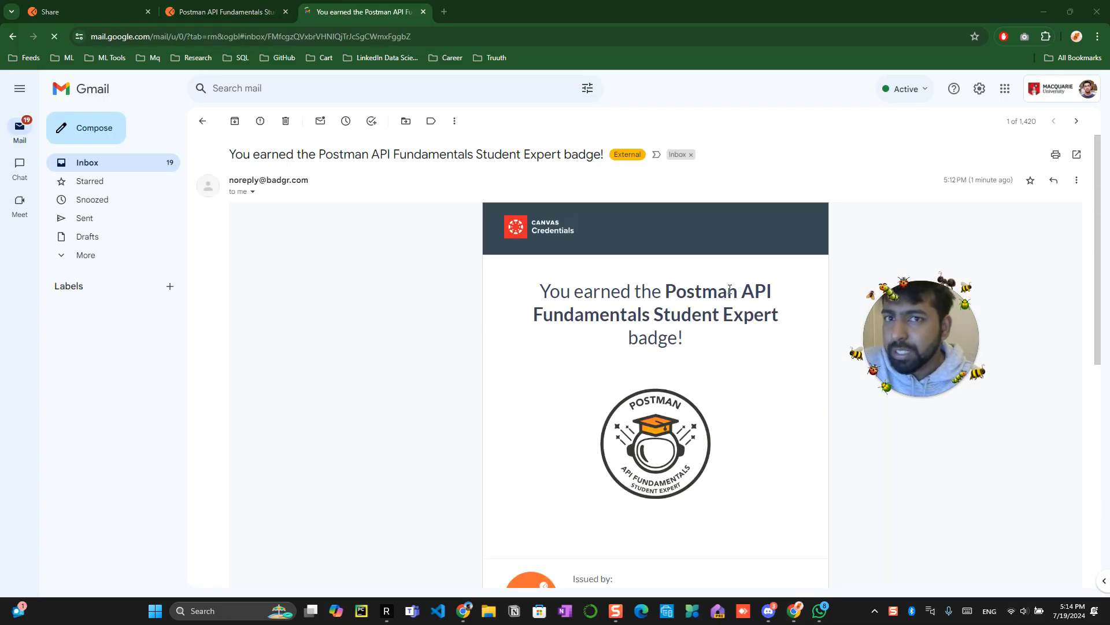
{"action": "scroll", "scroll_direction": "down", "scroll_amount": 3}
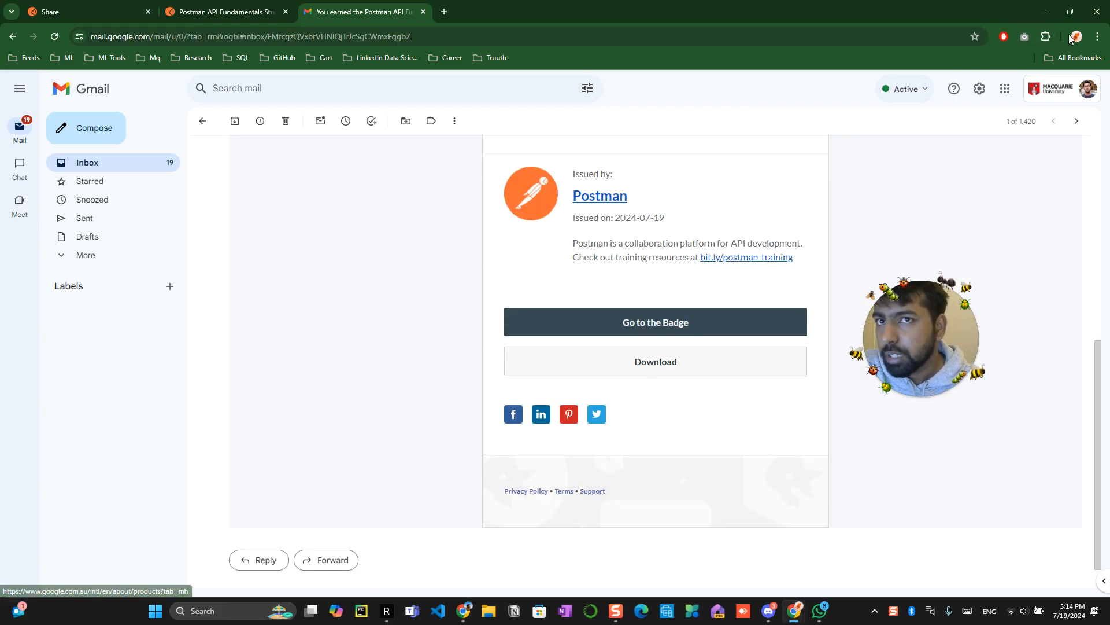
{"action": "left_click", "coordinate": [655, 321]}
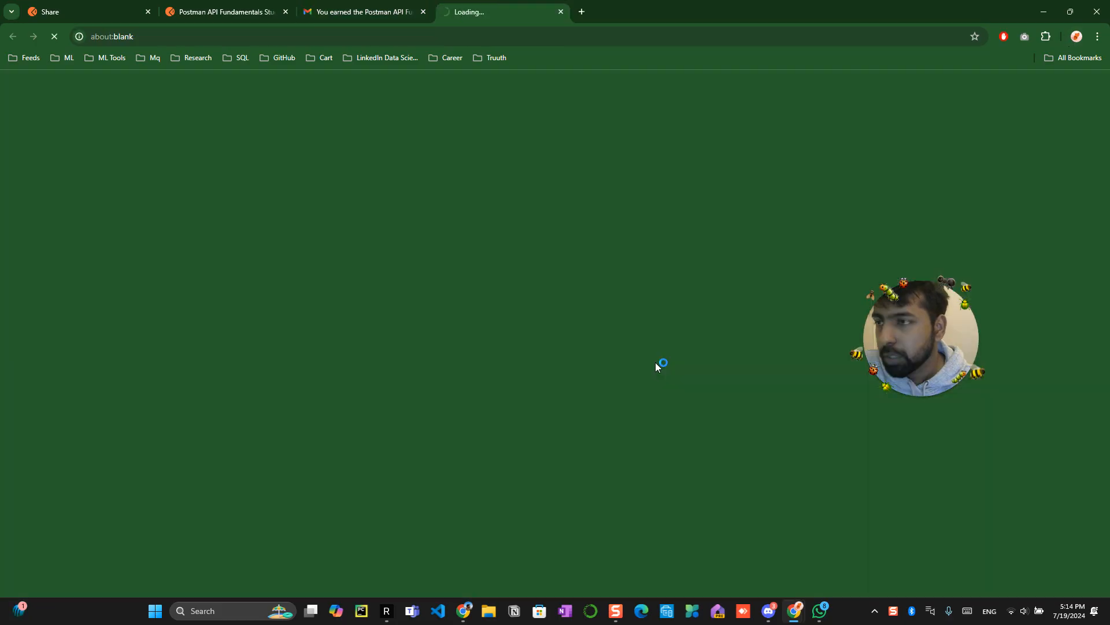
{"action": "mouse_move", "coordinate": [581, 172]}
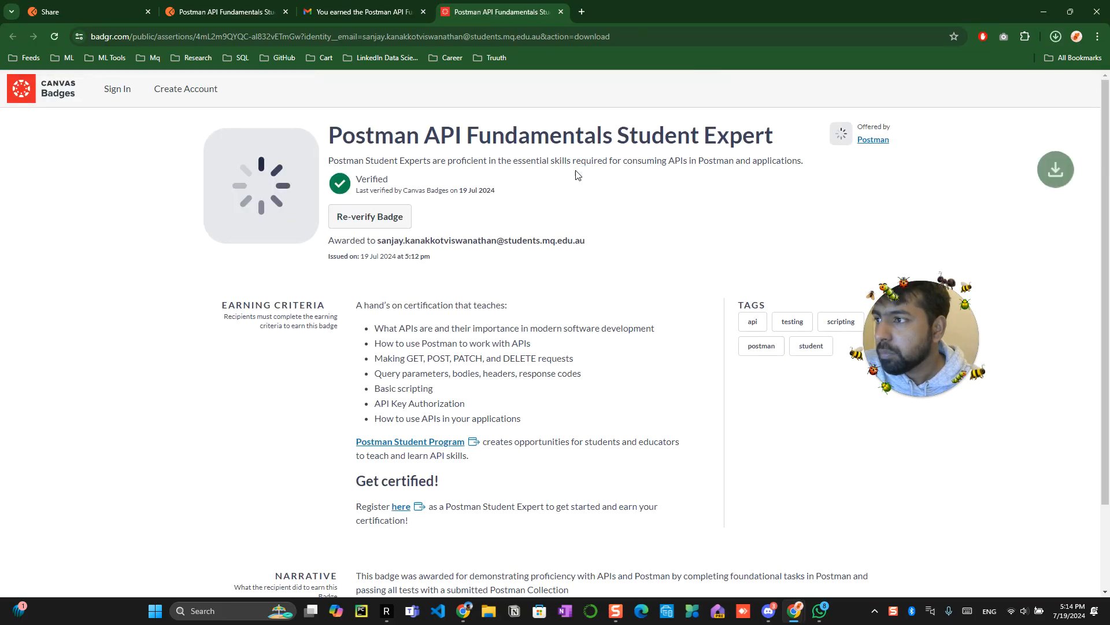
Step: View the downloaded badge PNG, close the viewer, and review the verified badge details on Canvas Badges
{"action": "left_click", "coordinate": [1056, 169]}
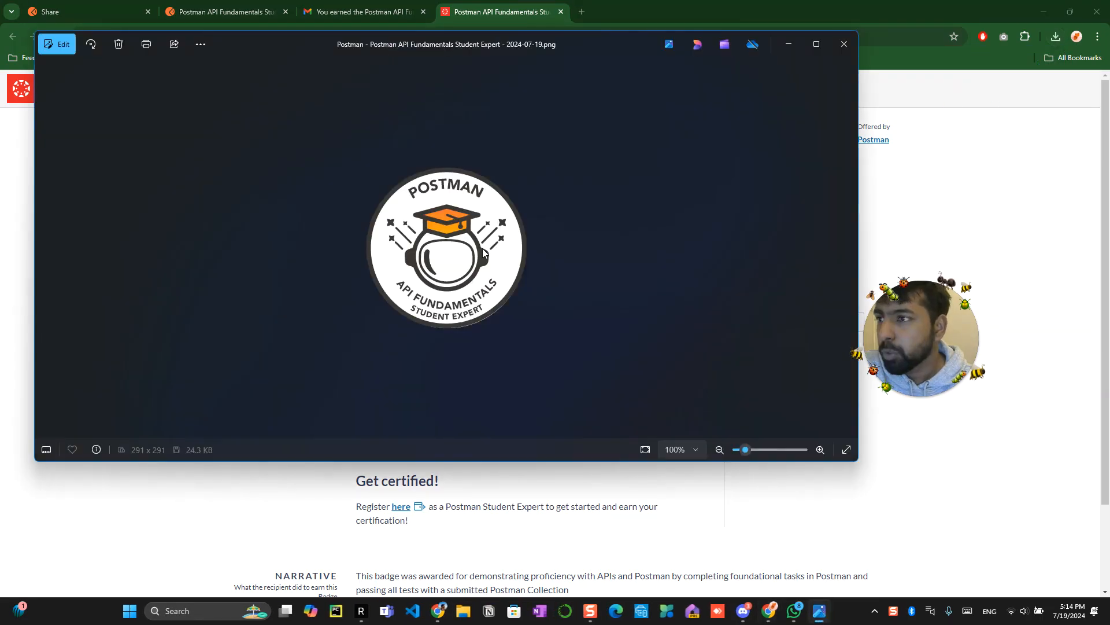
{"action": "left_click", "coordinate": [844, 44]}
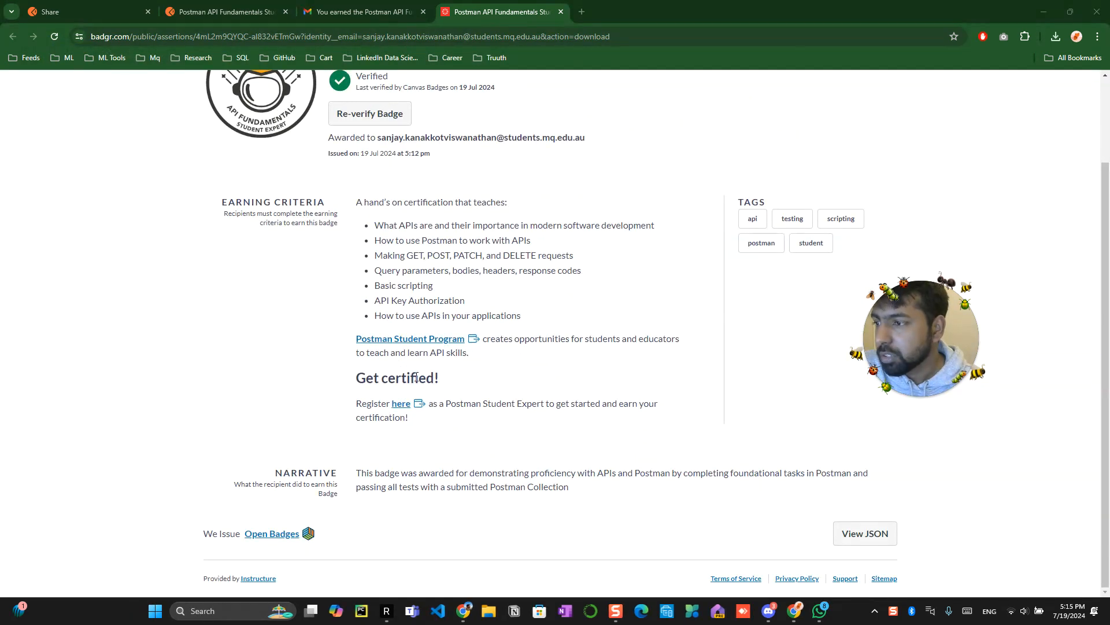
{"action": "mouse_move", "coordinate": [401, 404]}
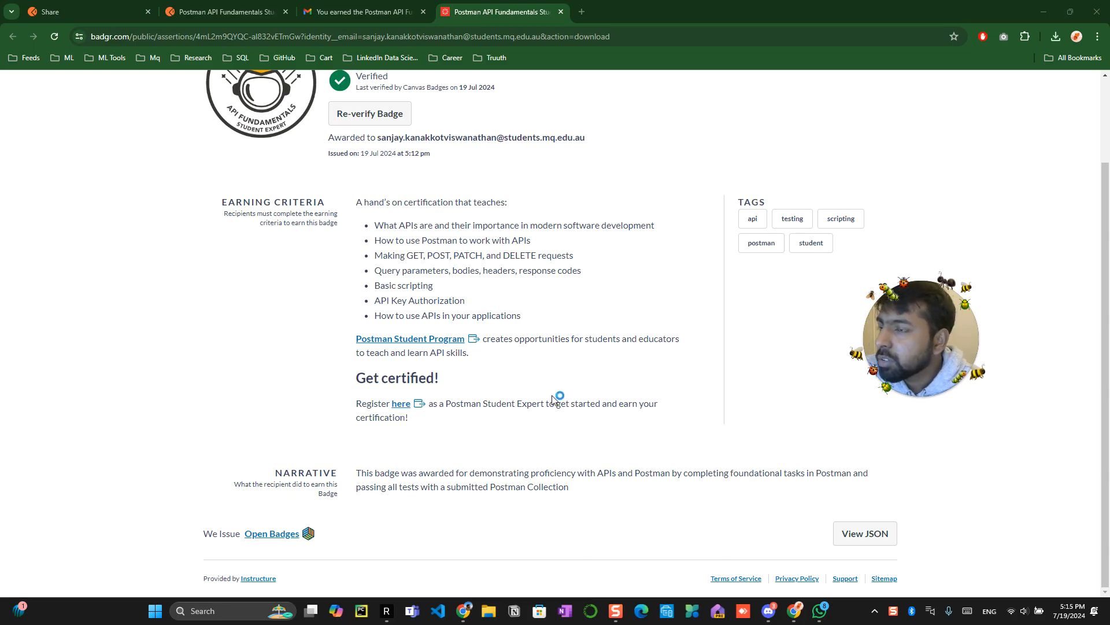
{"action": "scroll", "scroll_direction": "up", "scroll_amount": 3}
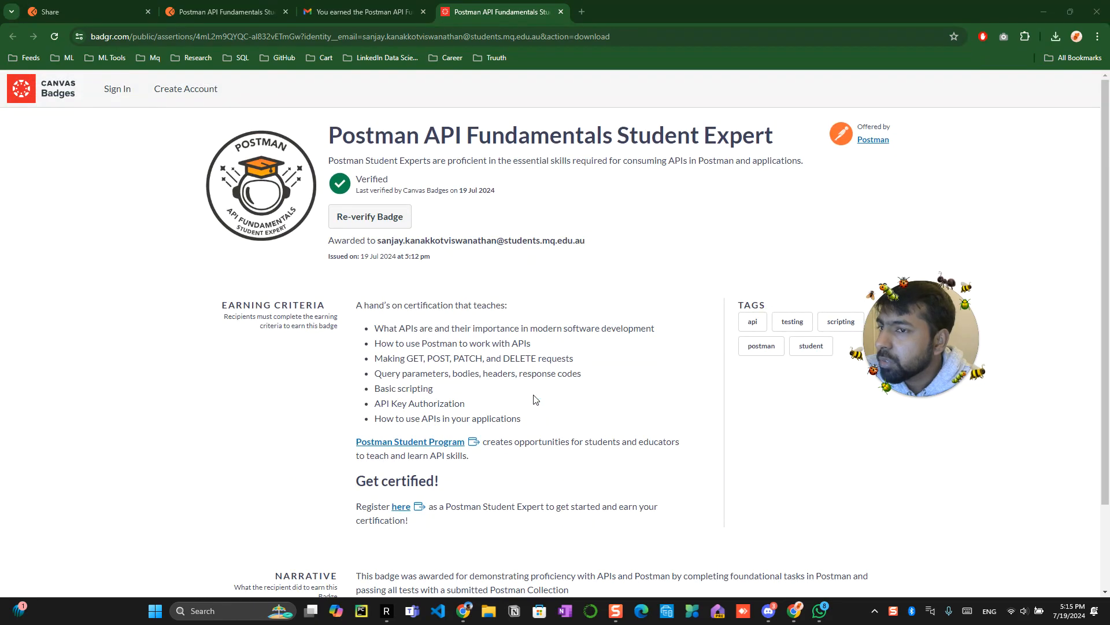
{"action": "scroll", "scroll_direction": "down", "scroll_amount": 3}
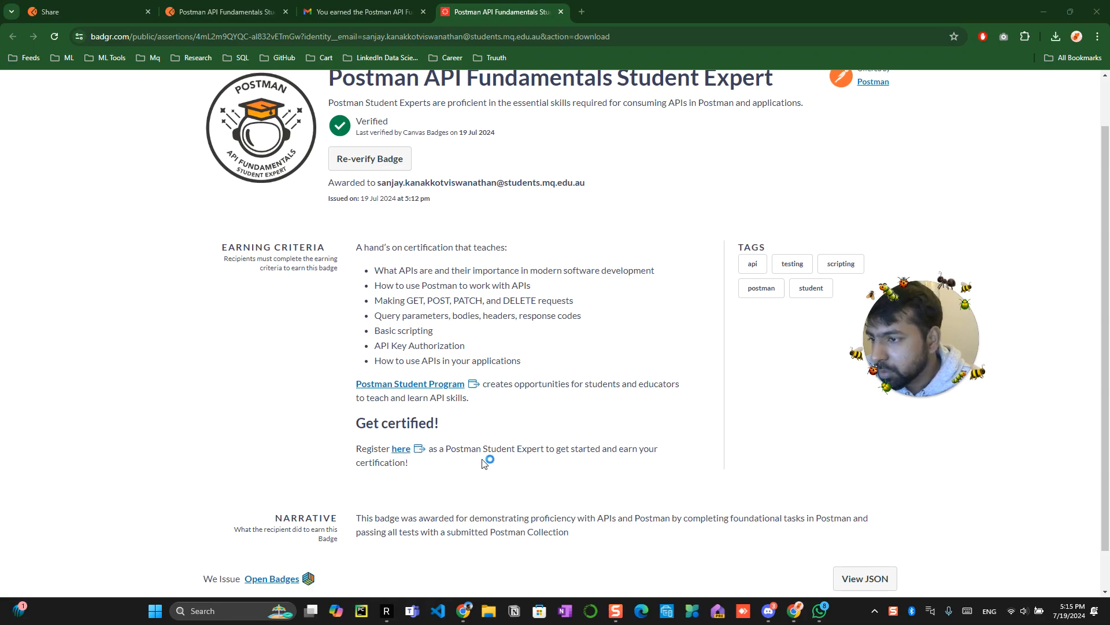
{"action": "mouse_move", "coordinate": [576, 476]}
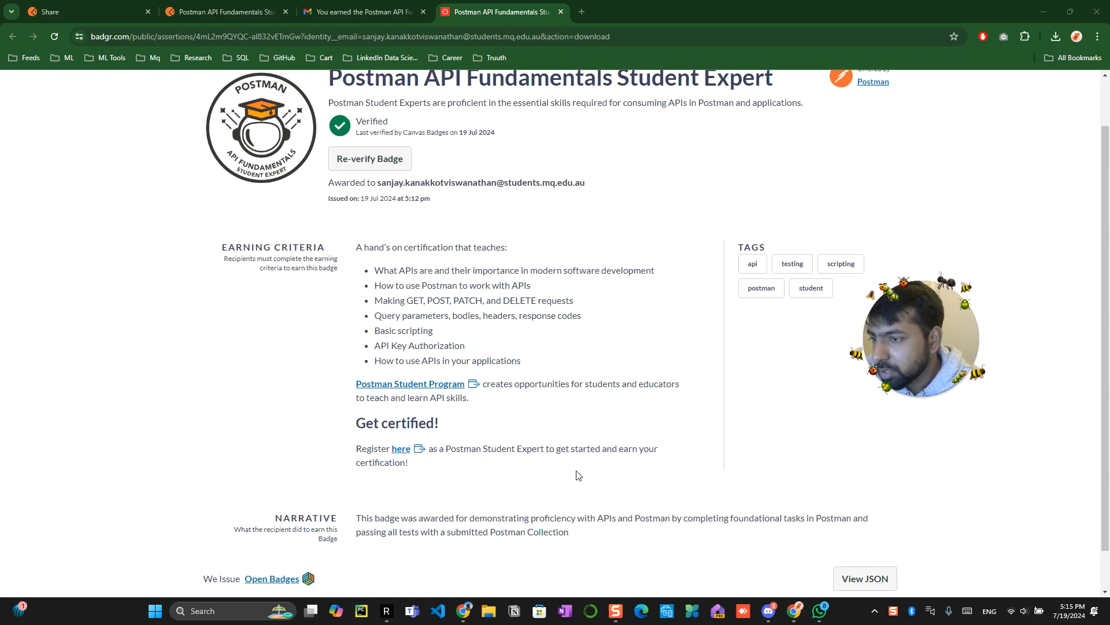
{"action": "scroll", "scroll_direction": "up", "scroll_amount": 3}
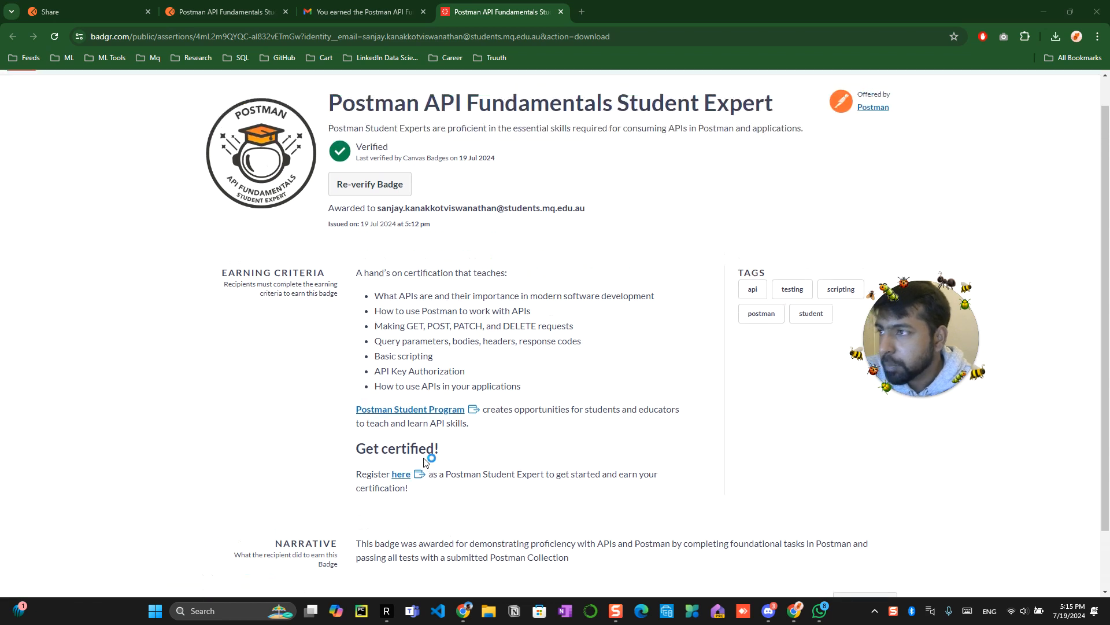
Step: Follow the Get certified 'here' link to Postman's Register as a student form
{"action": "scroll", "scroll_direction": "up", "scroll_amount": 3}
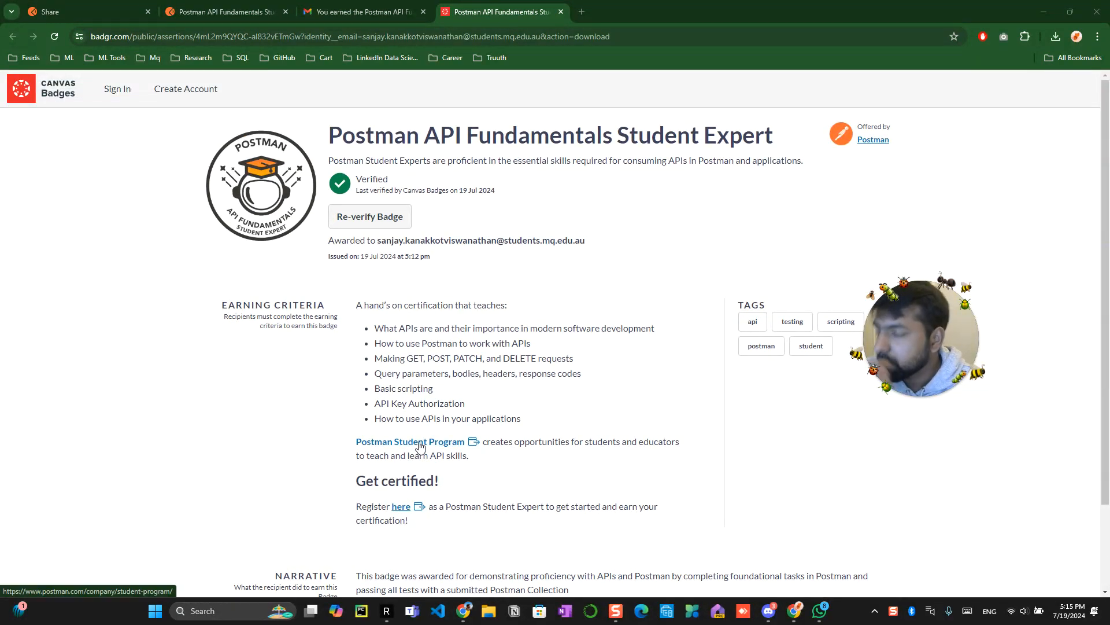
{"action": "scroll", "scroll_direction": "down", "scroll_amount": 3}
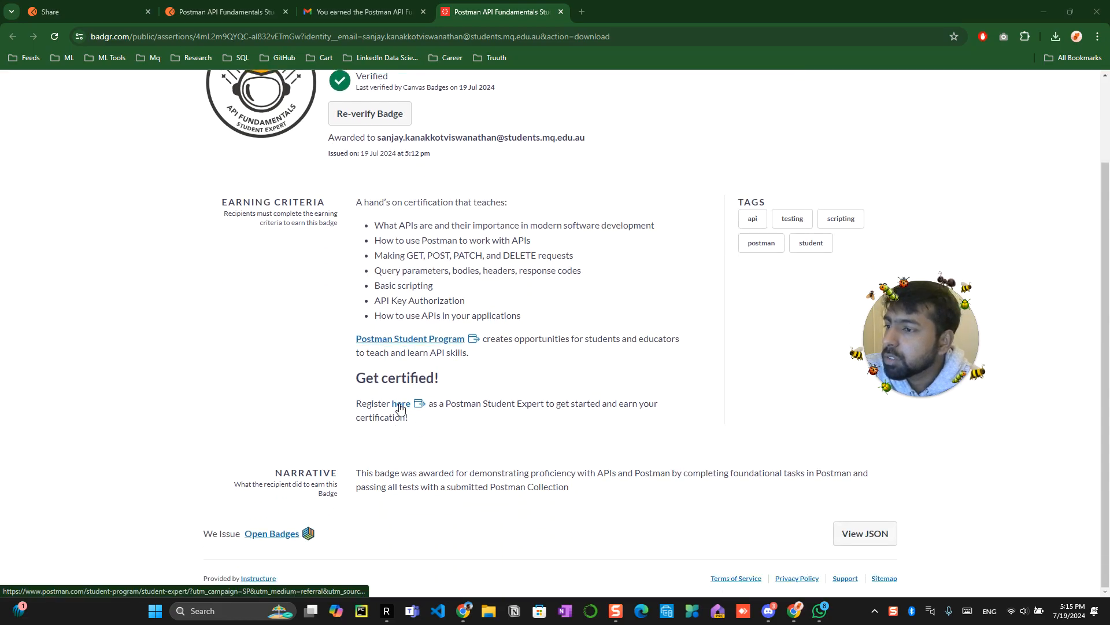
{"action": "left_click", "coordinate": [393, 402]}
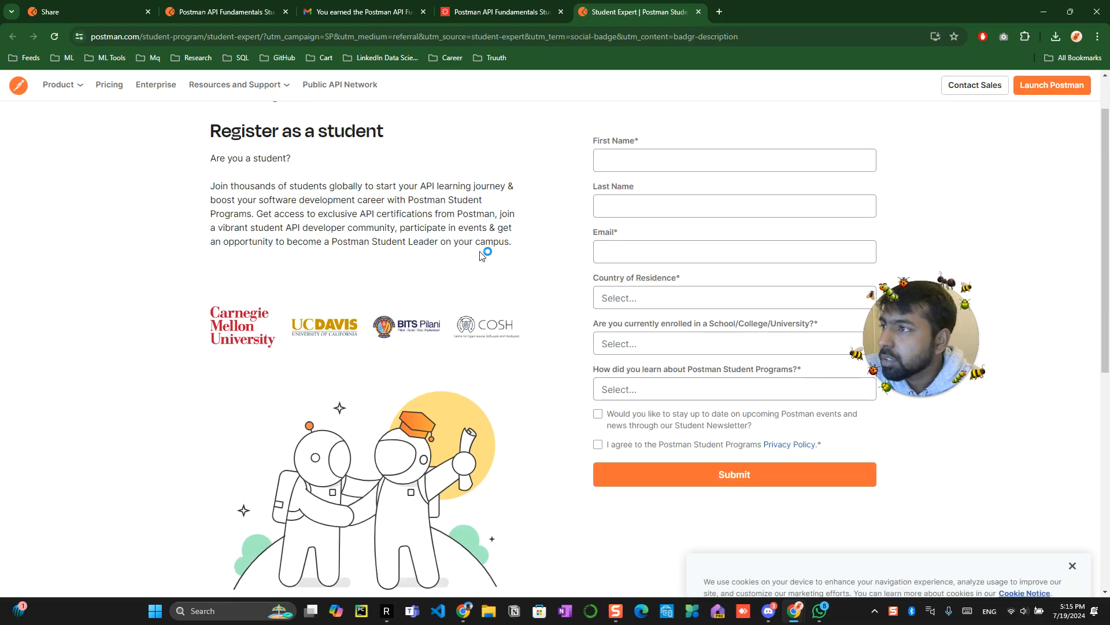
Step: Focus the First Name field, glance at the badge email, and return to the registration form
{"action": "left_click", "coordinate": [733, 160]}
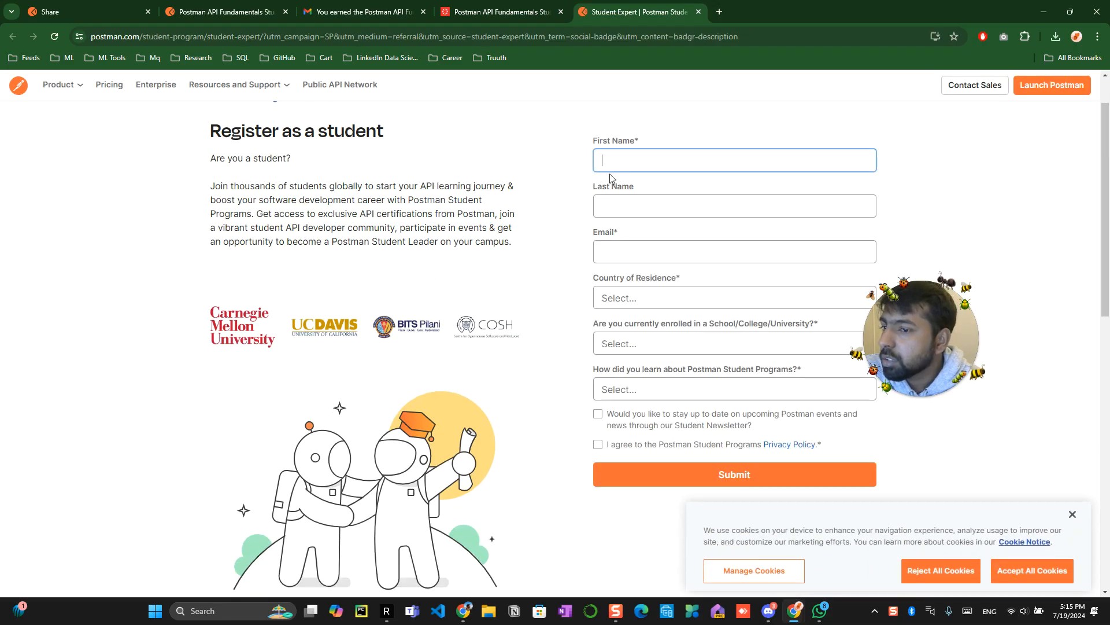
{"action": "left_click", "coordinate": [363, 11]}
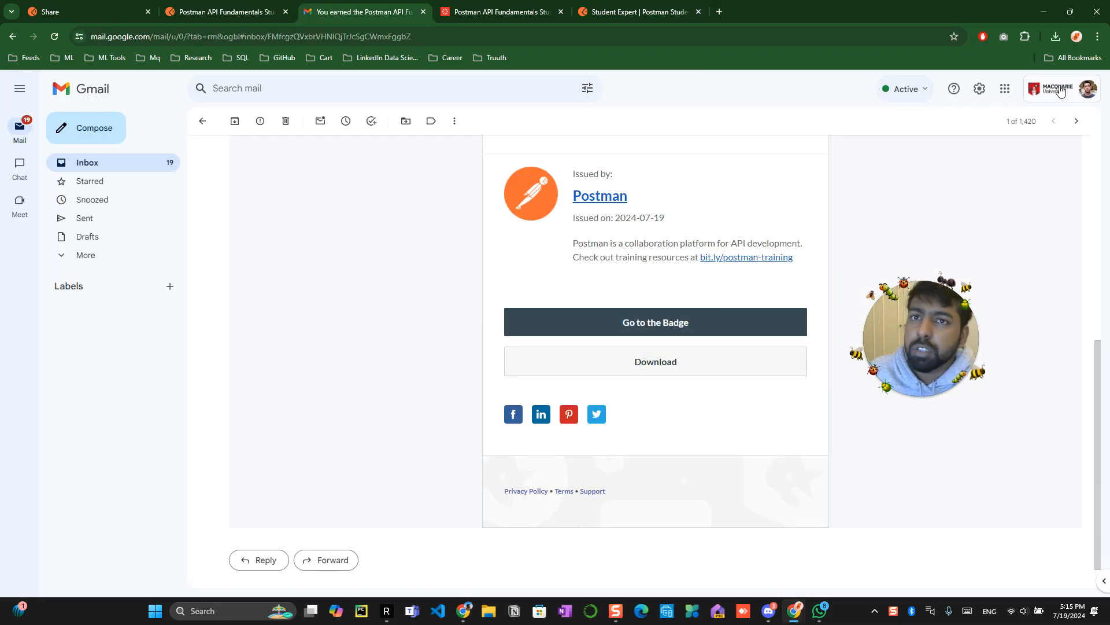
{"action": "left_click", "coordinate": [1088, 88]}
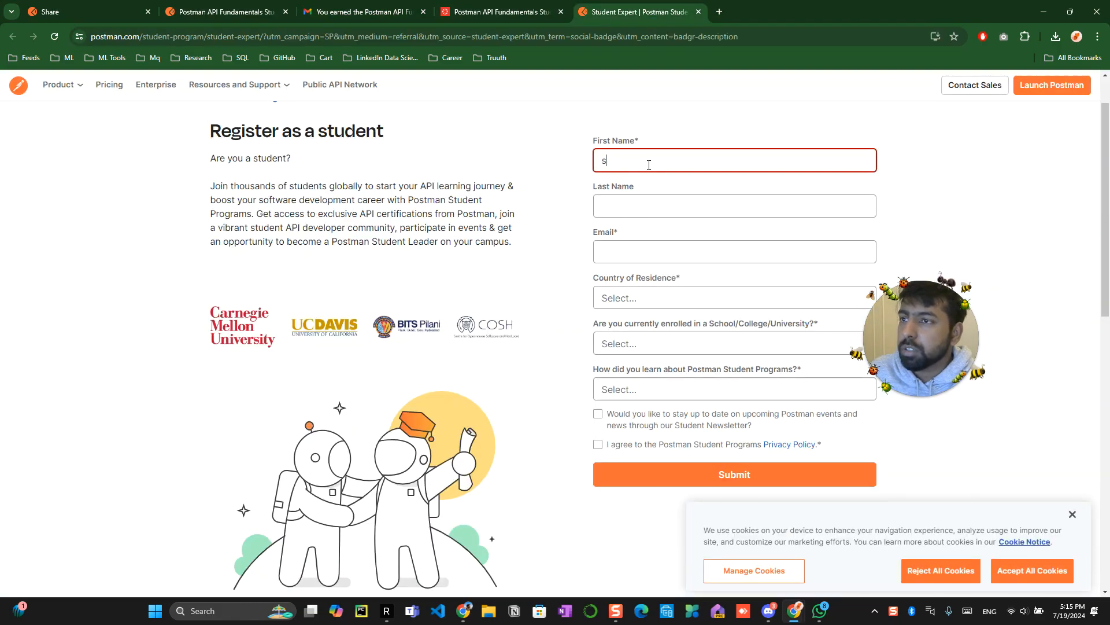
Step: Finish the first name, choose Australia as country of residence and answer No to currently enrolled
{"action": "type", "text": "anjay"}
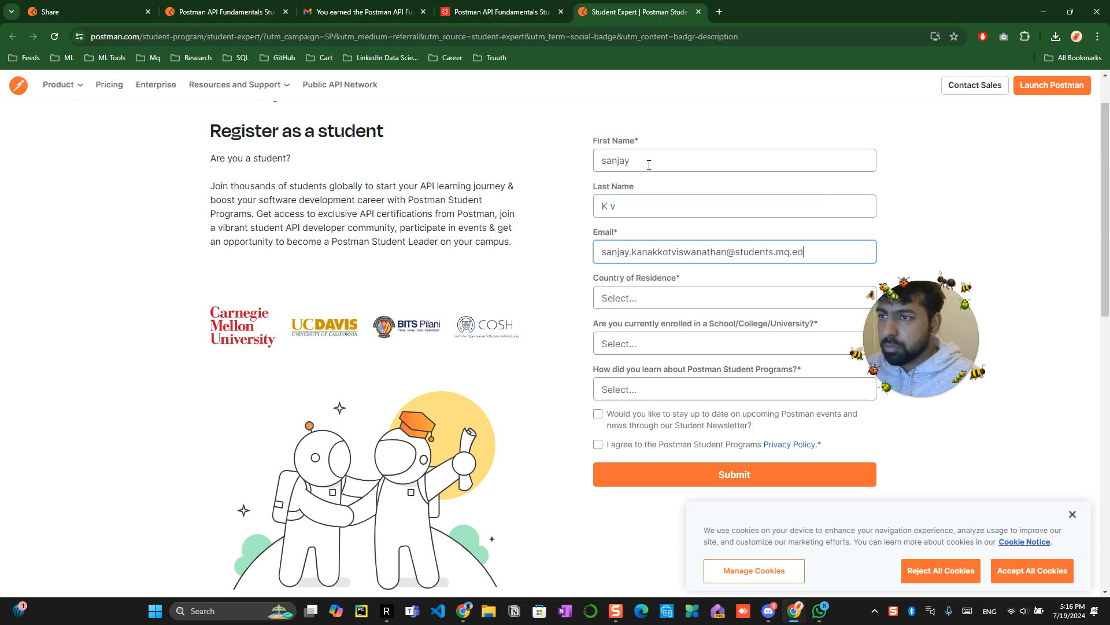
{"action": "left_click", "coordinate": [734, 297]}
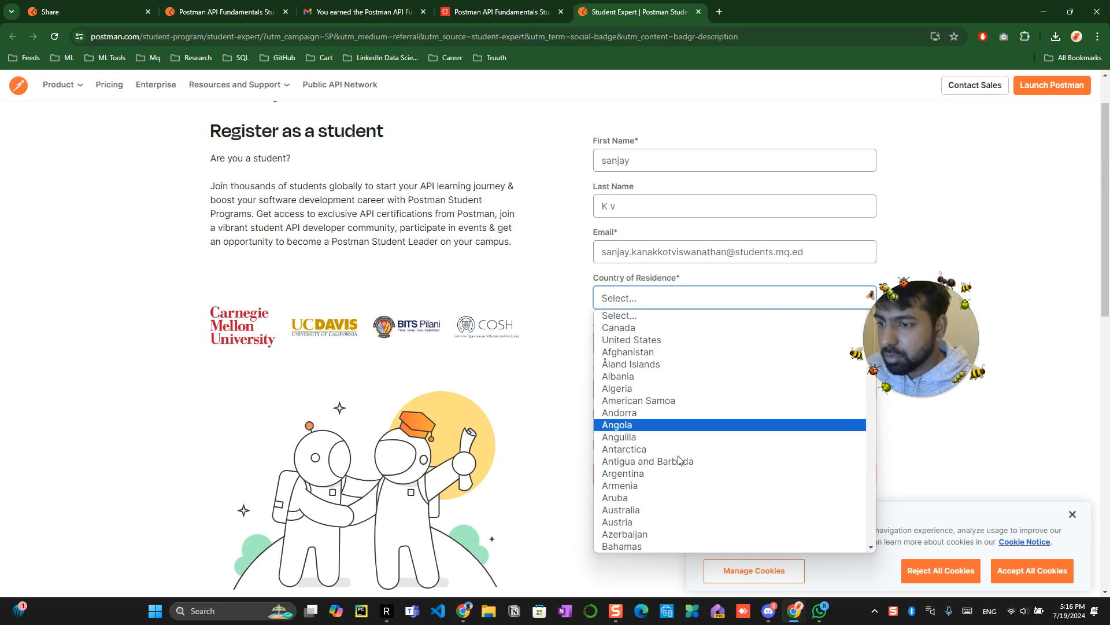
{"action": "left_click", "coordinate": [620, 509]}
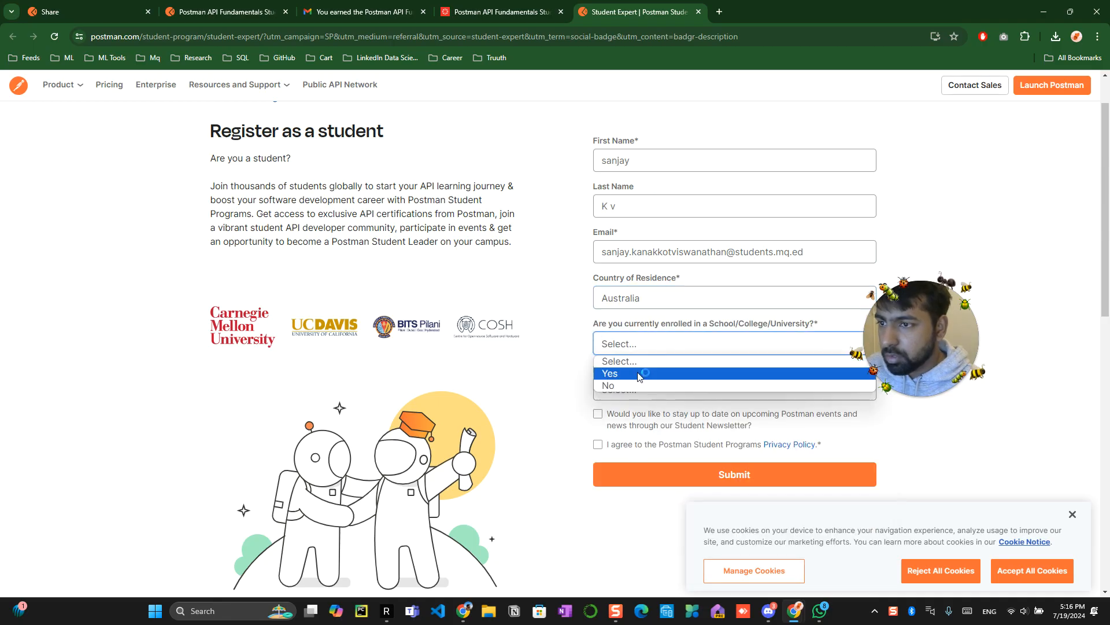
{"action": "left_click", "coordinate": [611, 373]}
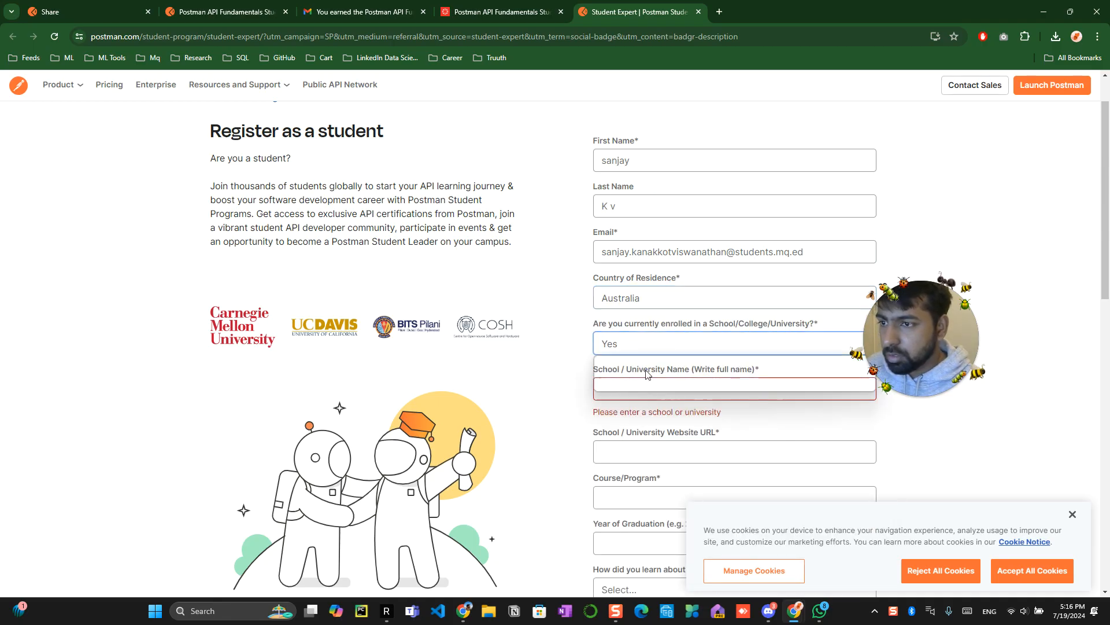
{"action": "left_click", "coordinate": [735, 344]}
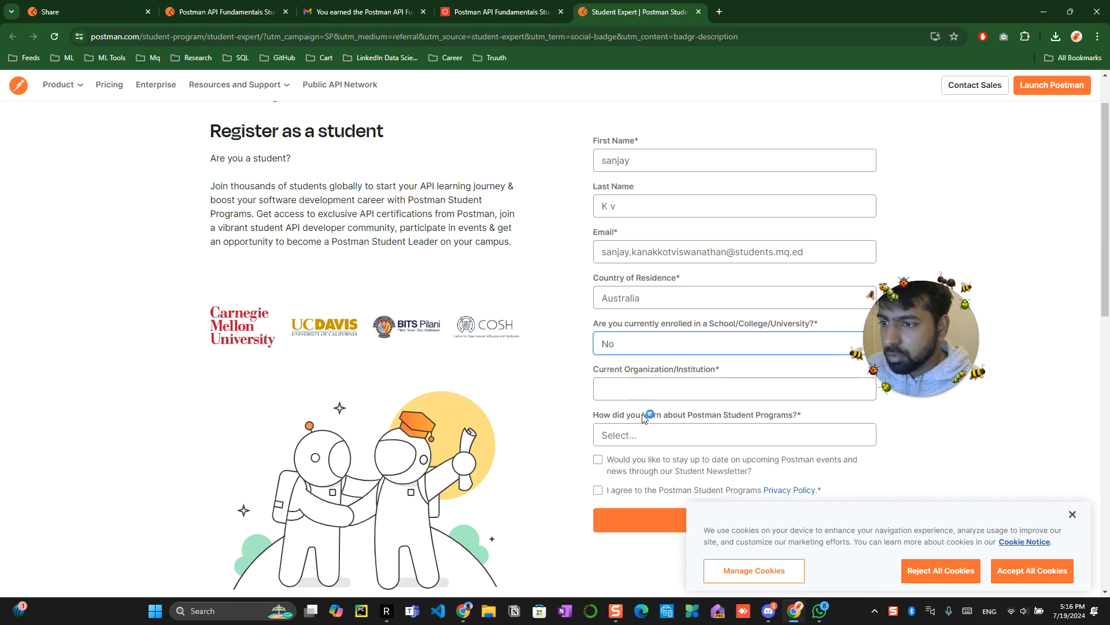
Step: Enter Macquarie university as institution, pick Other as referral source, accept the Privacy Policy and submit
{"action": "type", "text": "Macquarie"}
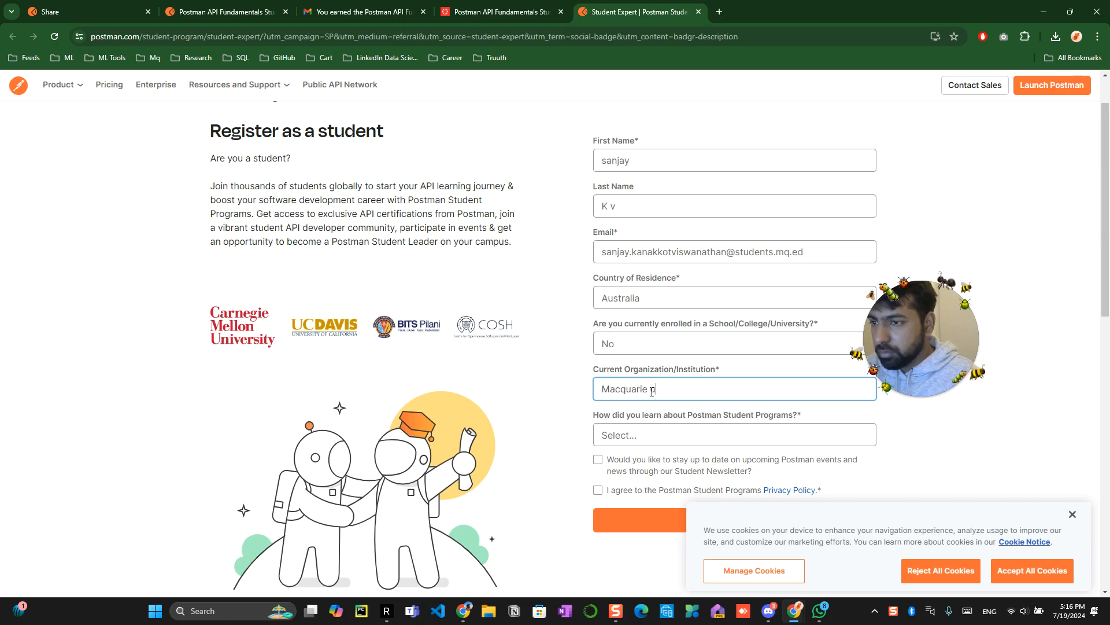
{"action": "type", "text": "universt"}
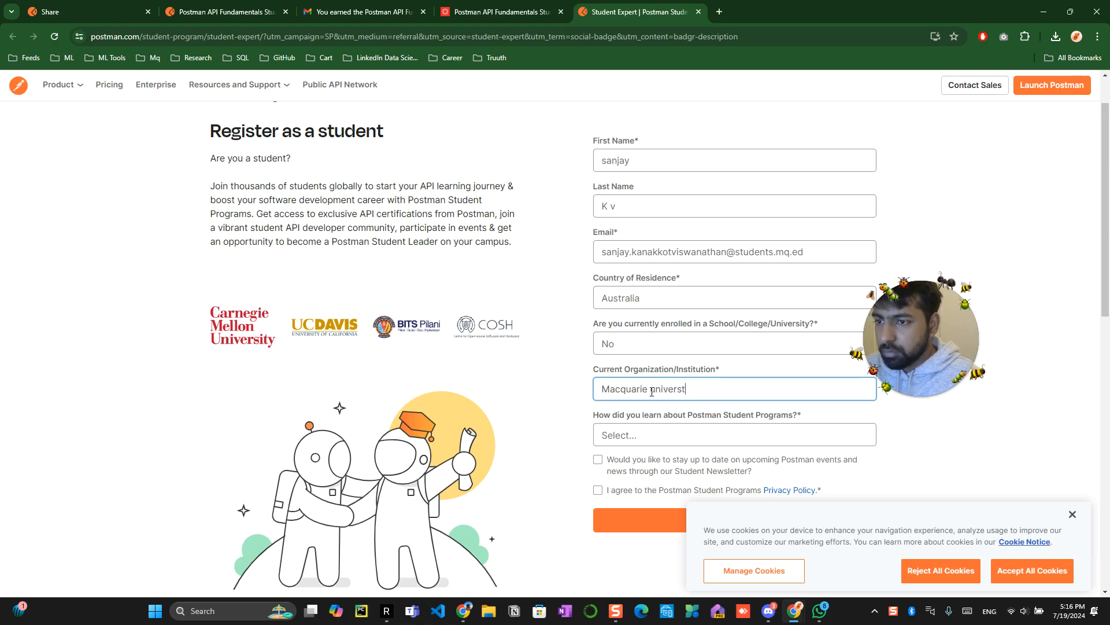
{"action": "type", "text": "ity"}
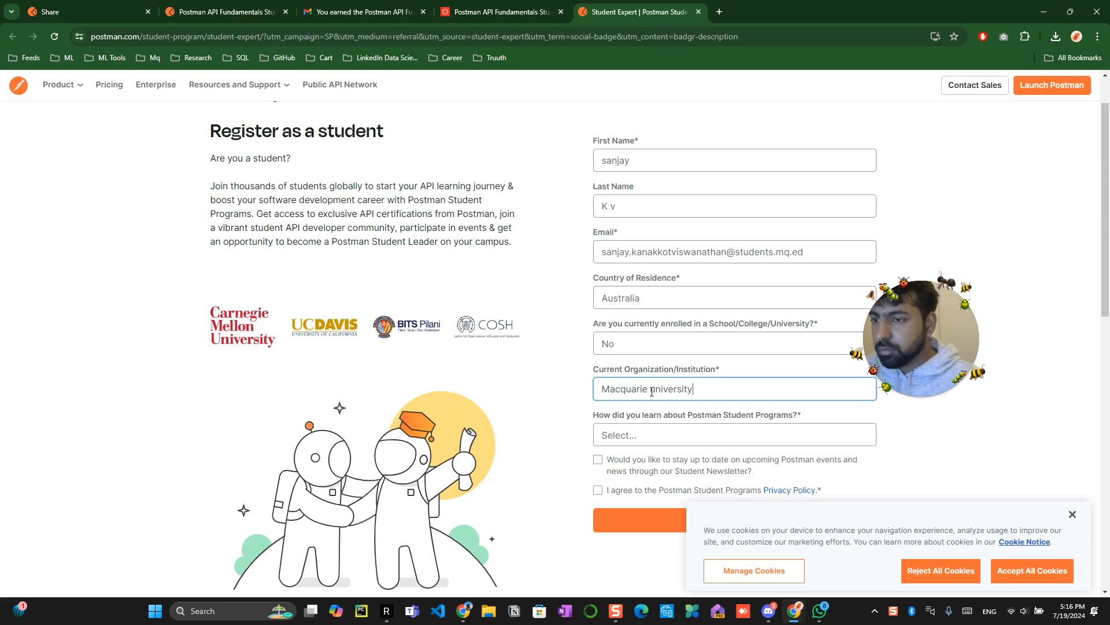
{"action": "left_click", "coordinate": [733, 434]}
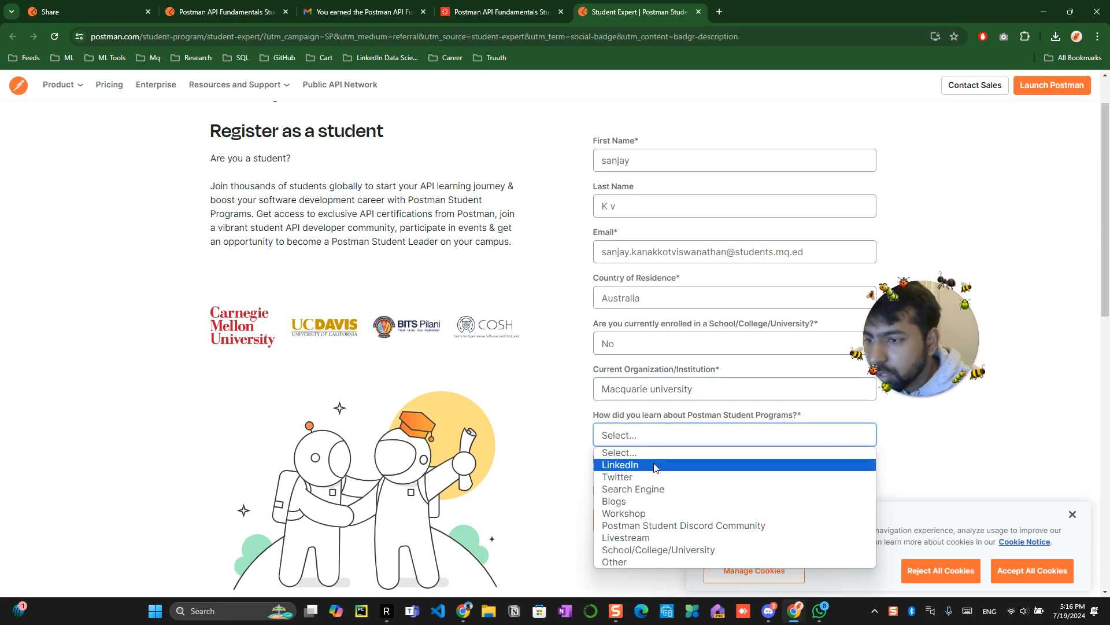
{"action": "left_click", "coordinate": [683, 525]}
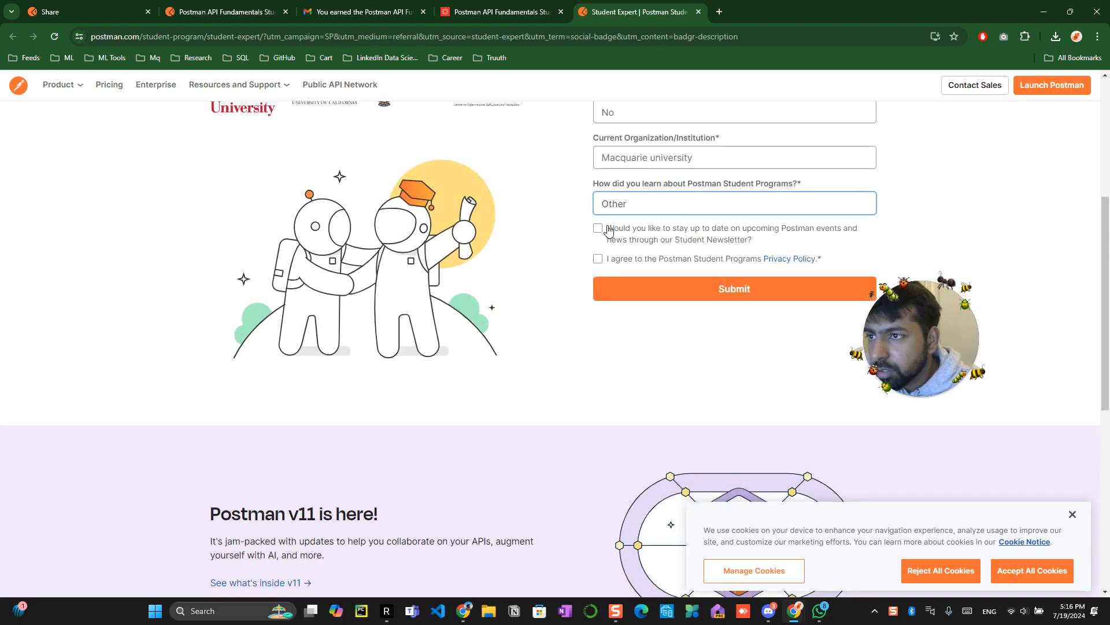
{"action": "left_click", "coordinate": [598, 258]}
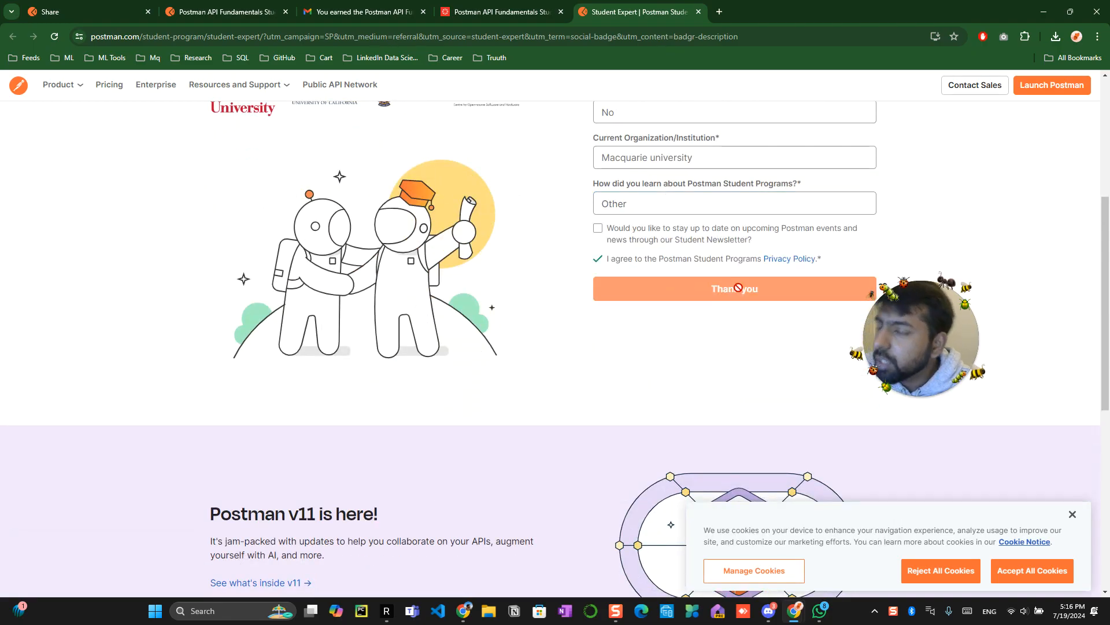
{"action": "left_click", "coordinate": [733, 288]}
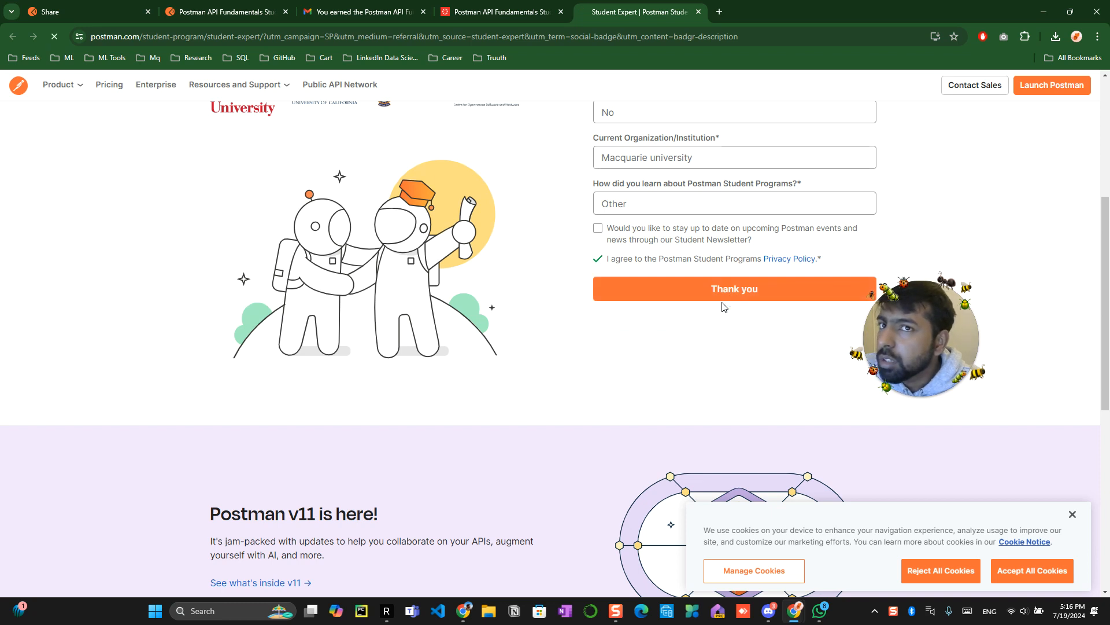
{"action": "left_click", "coordinate": [733, 288]}
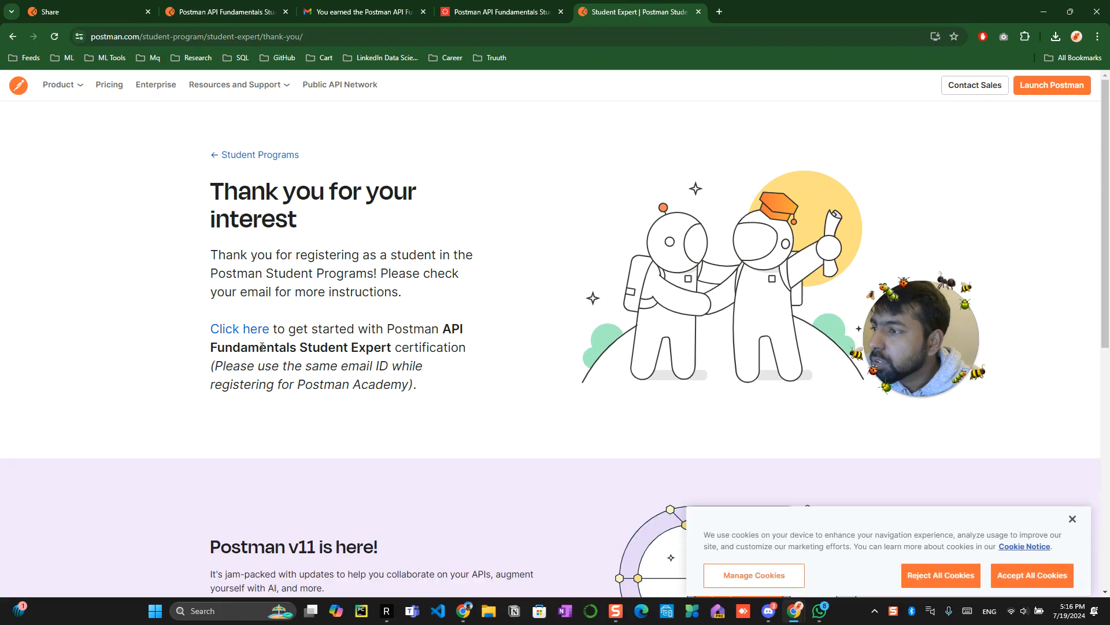
Step: Show the completed course overview and reopen the 'Claim your badge!' congratulations lesson
{"action": "left_click", "coordinate": [240, 330]}
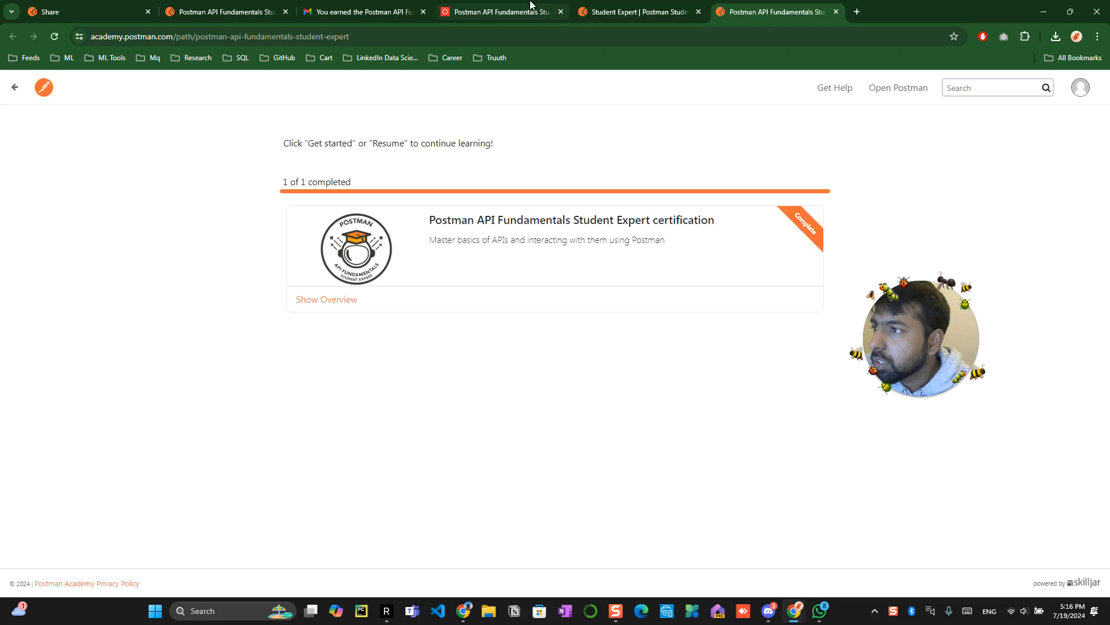
{"action": "left_click", "coordinate": [326, 298]}
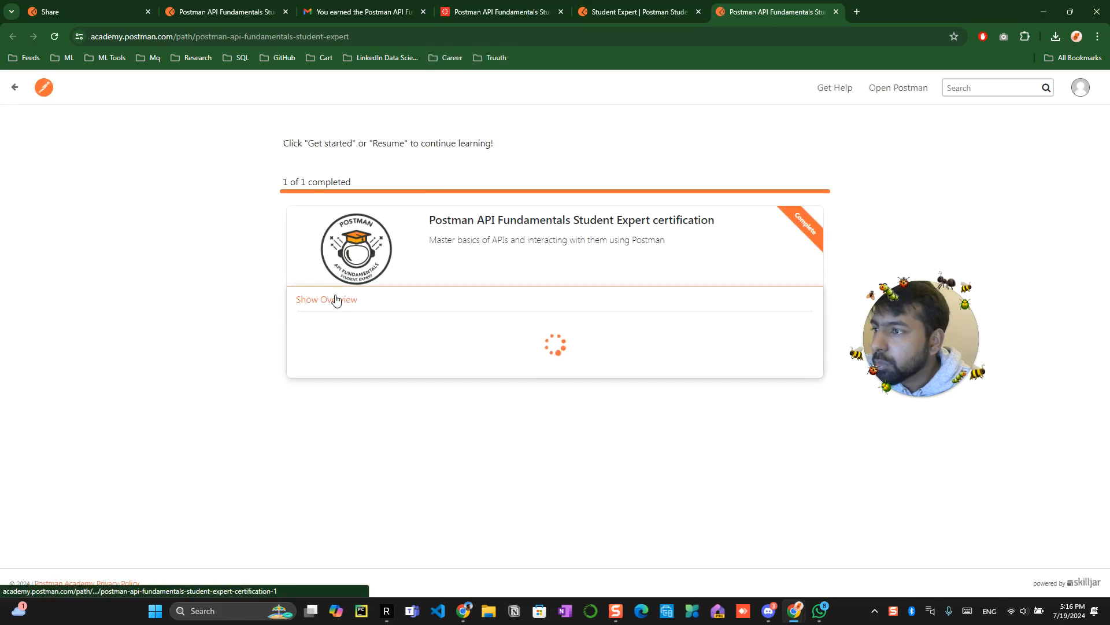
{"action": "left_click", "coordinate": [327, 298]}
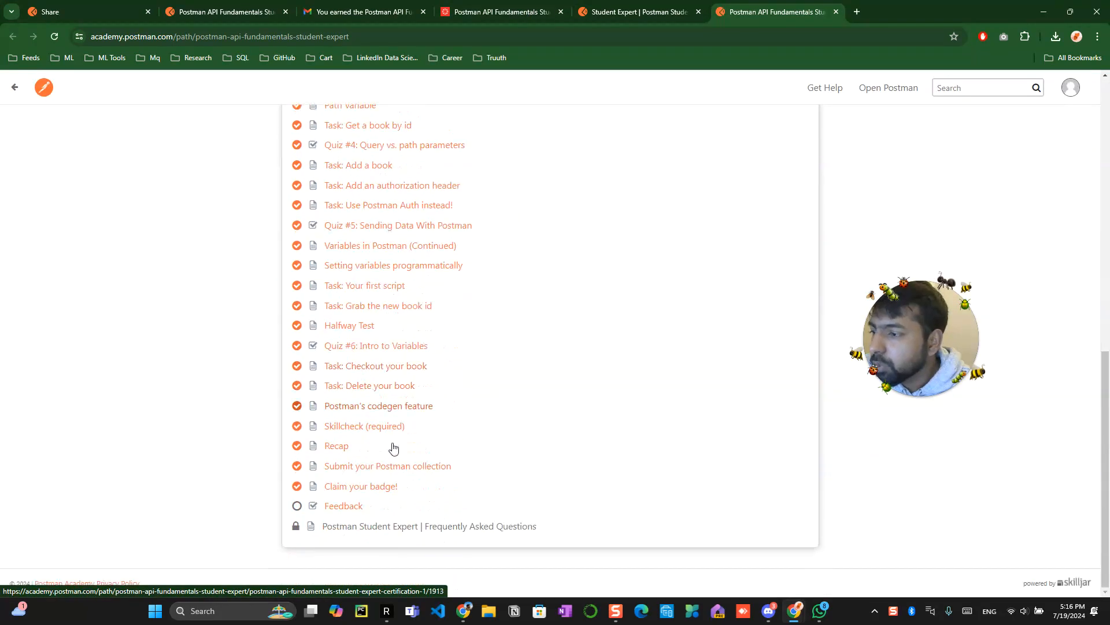
{"action": "mouse_move", "coordinate": [361, 486]}
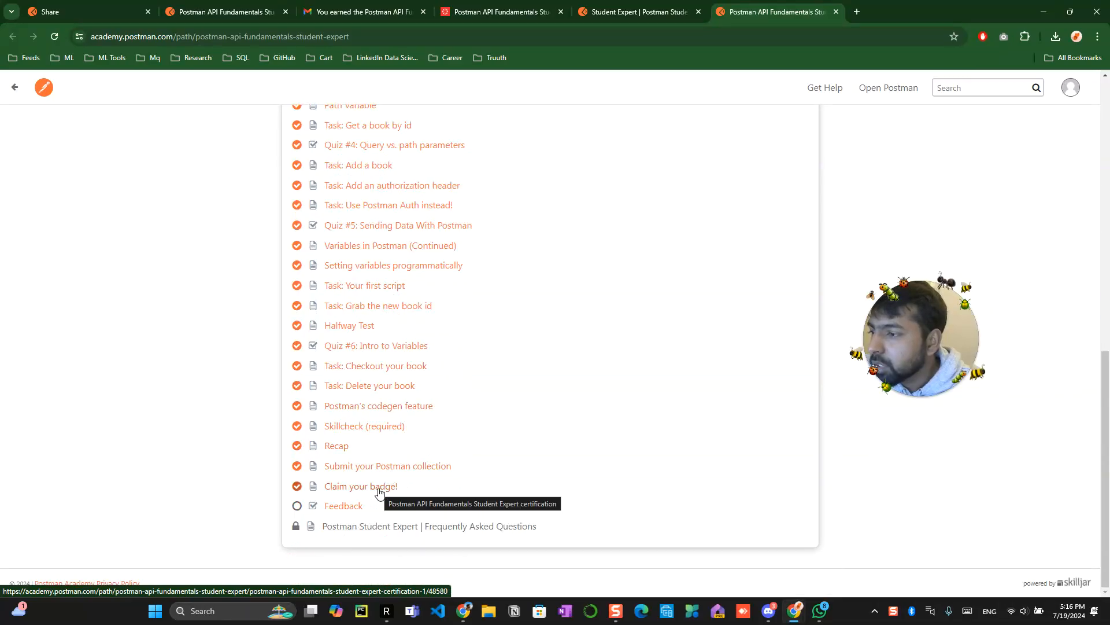
{"action": "left_click", "coordinate": [361, 486]}
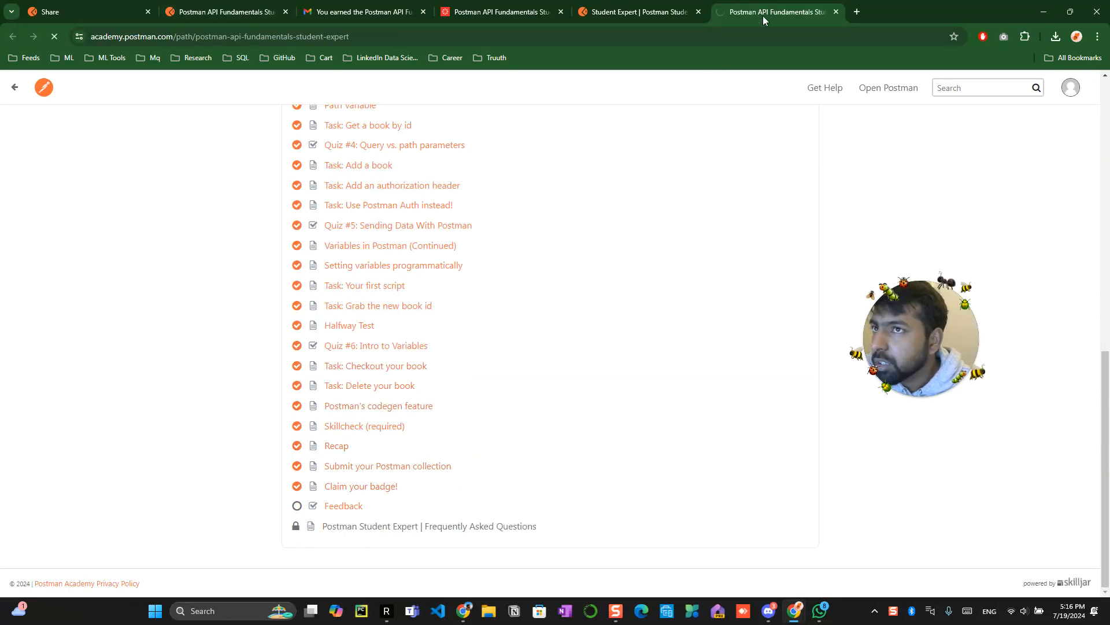
{"action": "left_click", "coordinate": [361, 486]}
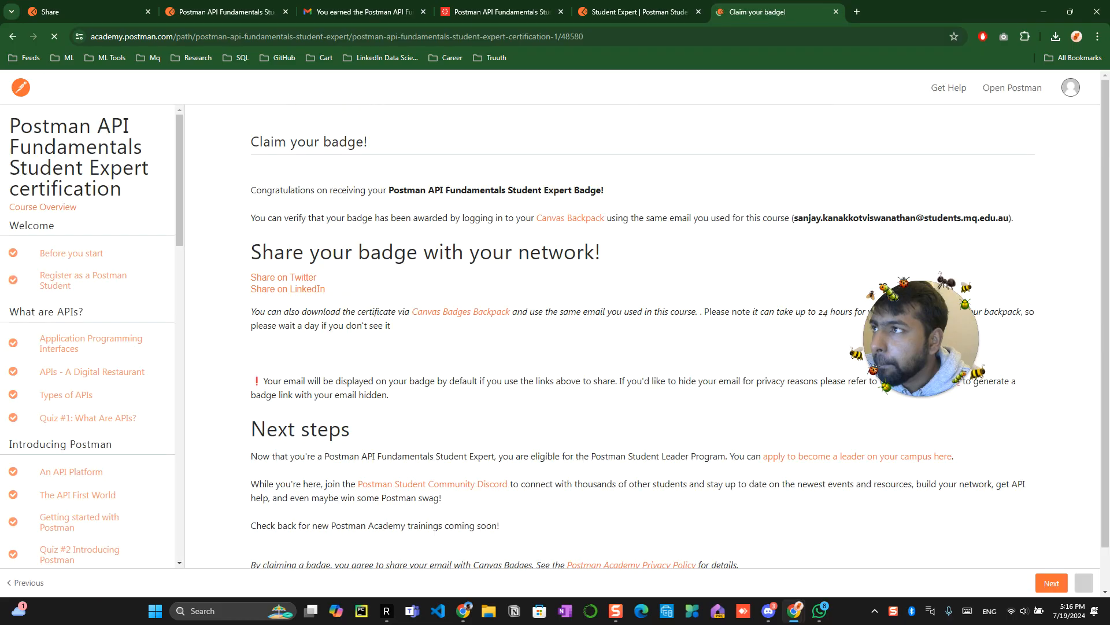
Step: Download the badge from the newer Gmail email, reopening its verified Canvas Badges page
{"action": "left_click", "coordinate": [361, 11]}
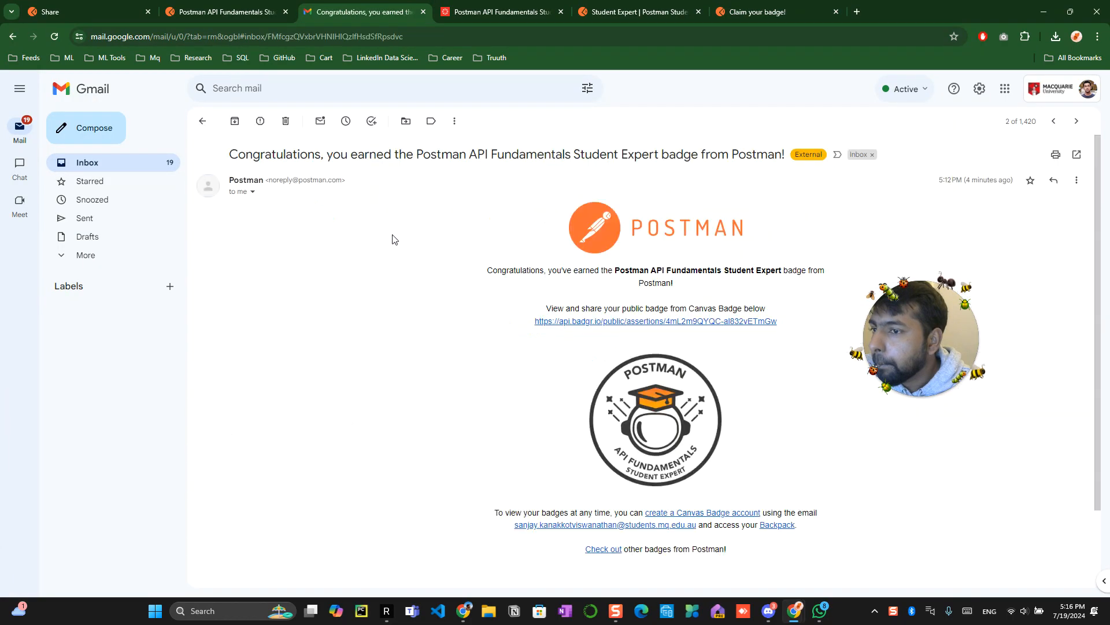
{"action": "scroll", "scroll_direction": "down", "scroll_amount": 3}
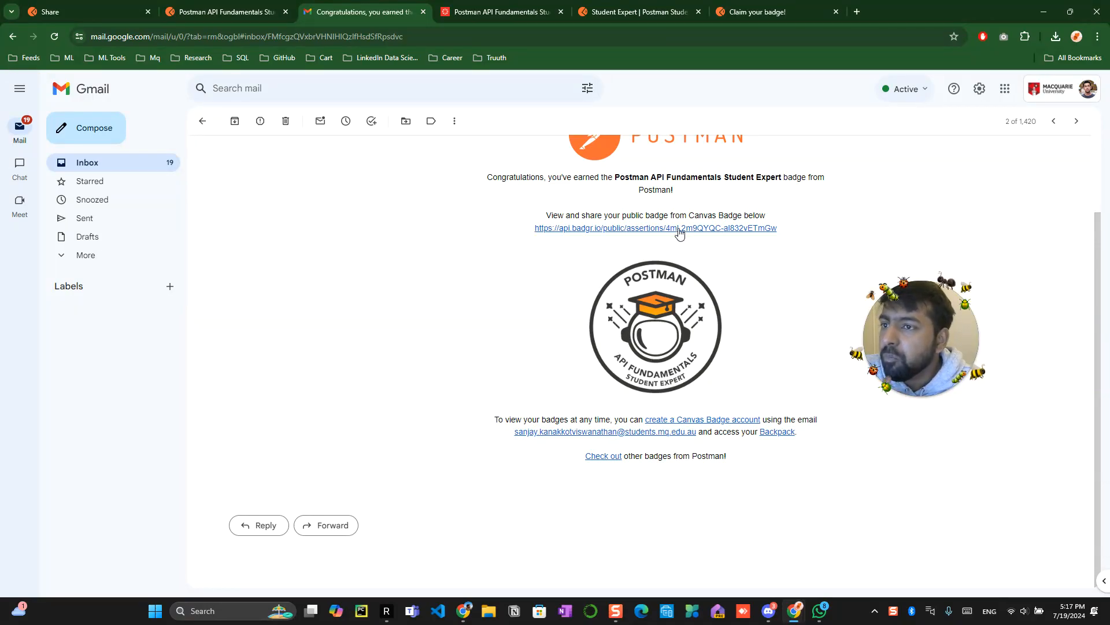
{"action": "mouse_move", "coordinate": [419, 328]}
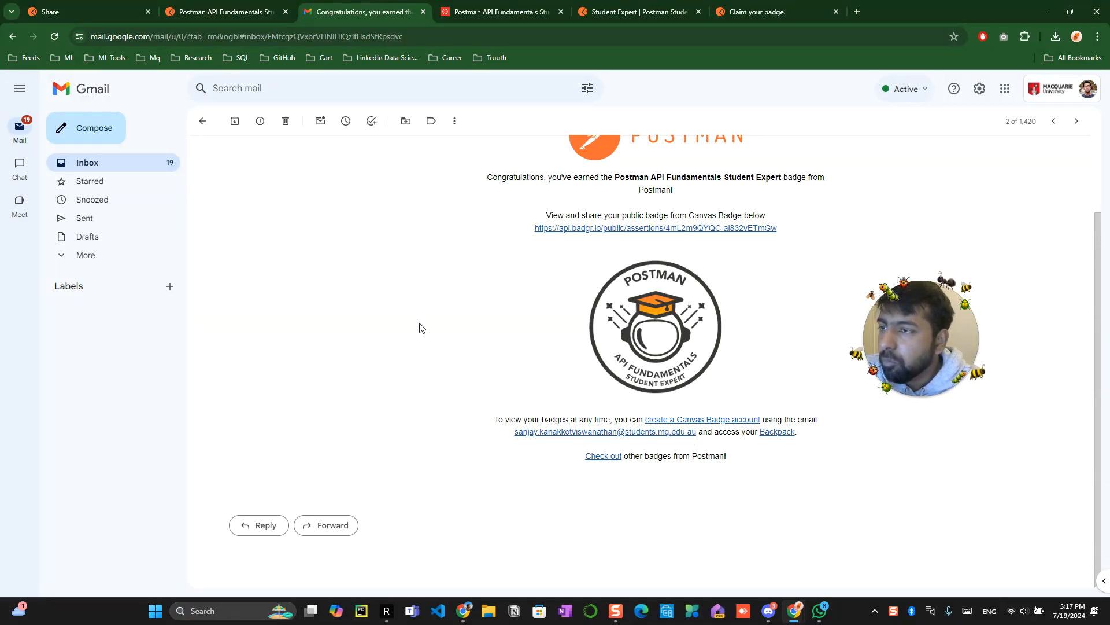
{"action": "left_click", "coordinate": [202, 122]}
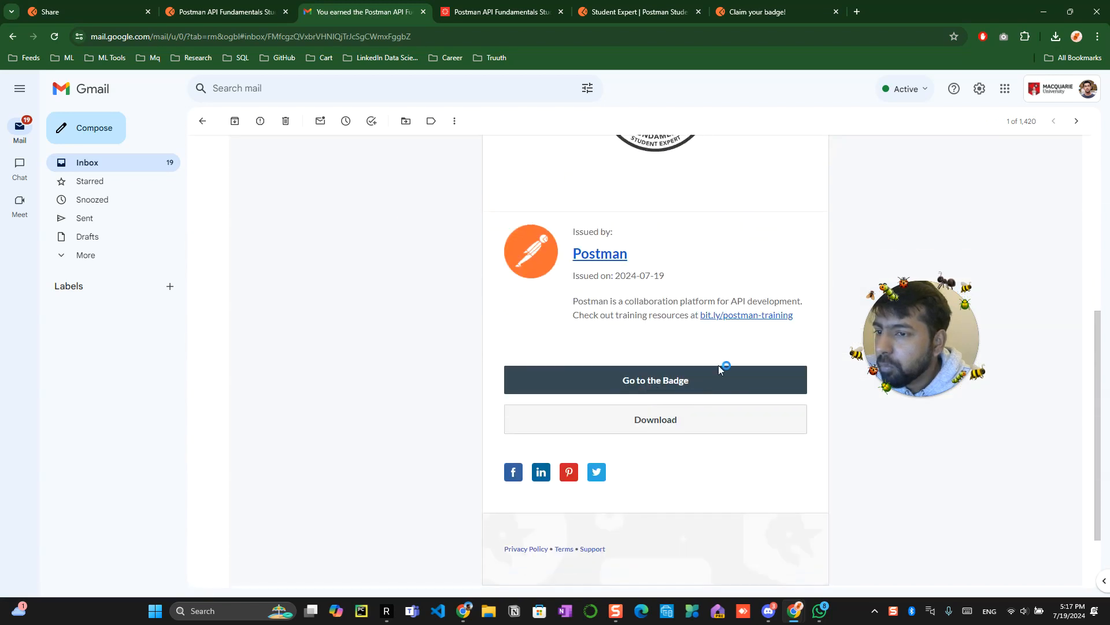
{"action": "mouse_move", "coordinate": [655, 418]}
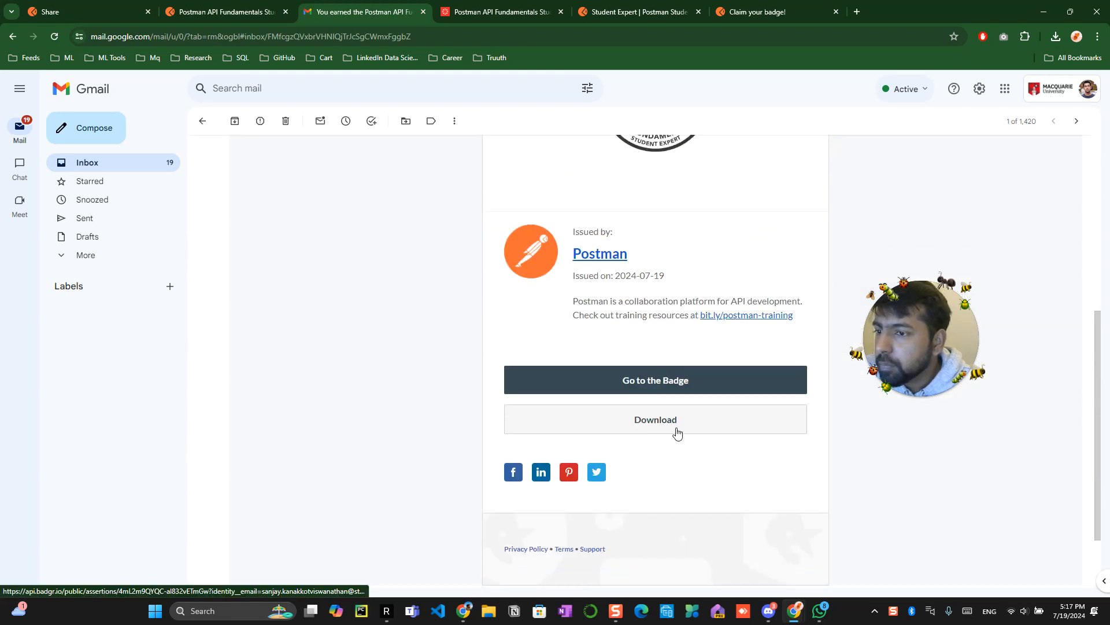
{"action": "left_click", "coordinate": [654, 419]}
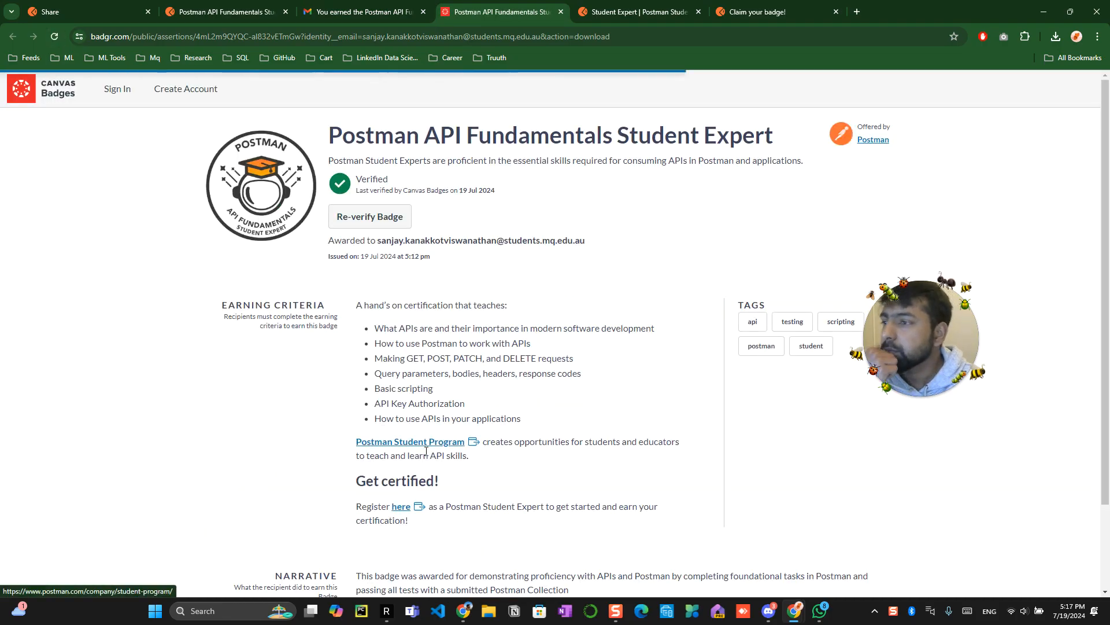
Step: Save the badge PNG and follow the Get certified 'here' link to the registration page
{"action": "left_click", "coordinate": [1055, 36]}
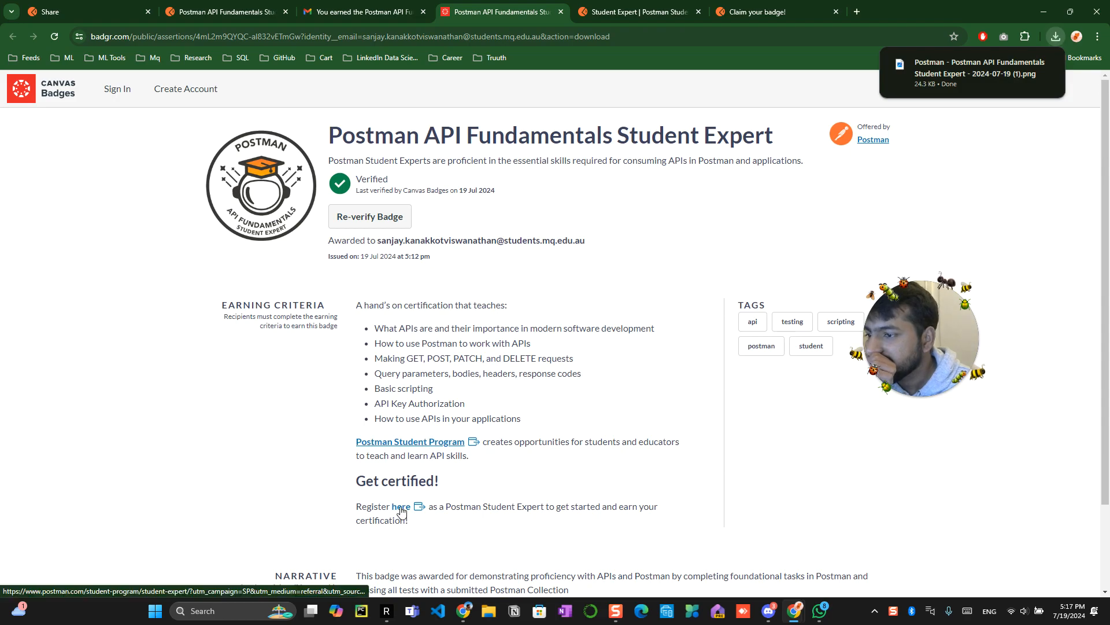
{"action": "left_click", "coordinate": [401, 506]}
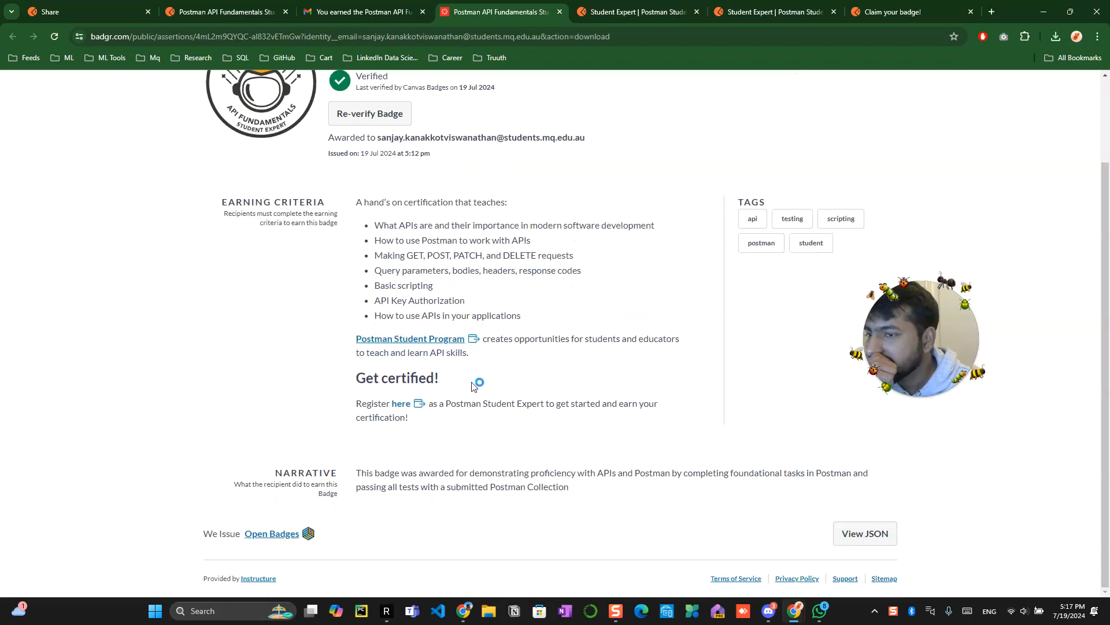
{"action": "mouse_move", "coordinate": [490, 389]}
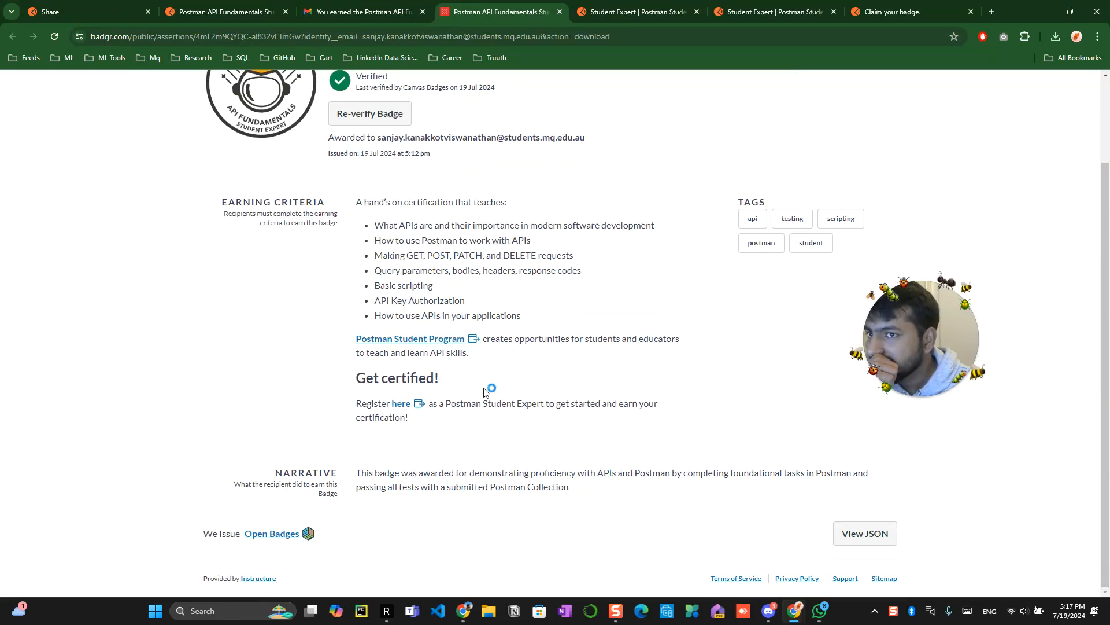
{"action": "scroll", "scroll_direction": "up", "scroll_amount": 3}
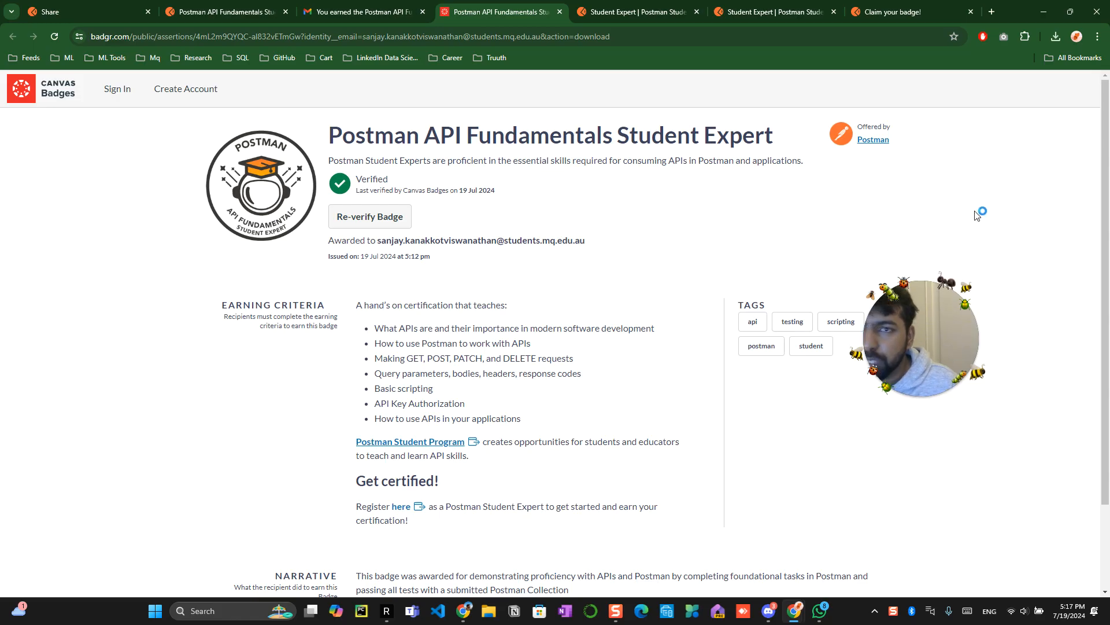
{"action": "mouse_move", "coordinate": [1055, 246]}
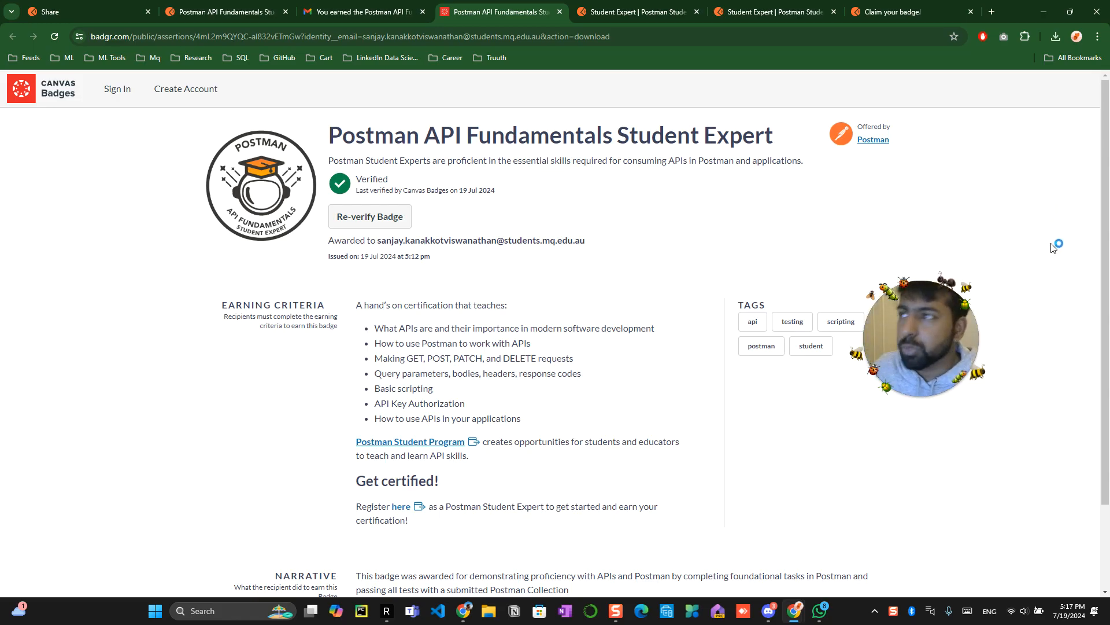
{"action": "mouse_move", "coordinate": [1079, 210]}
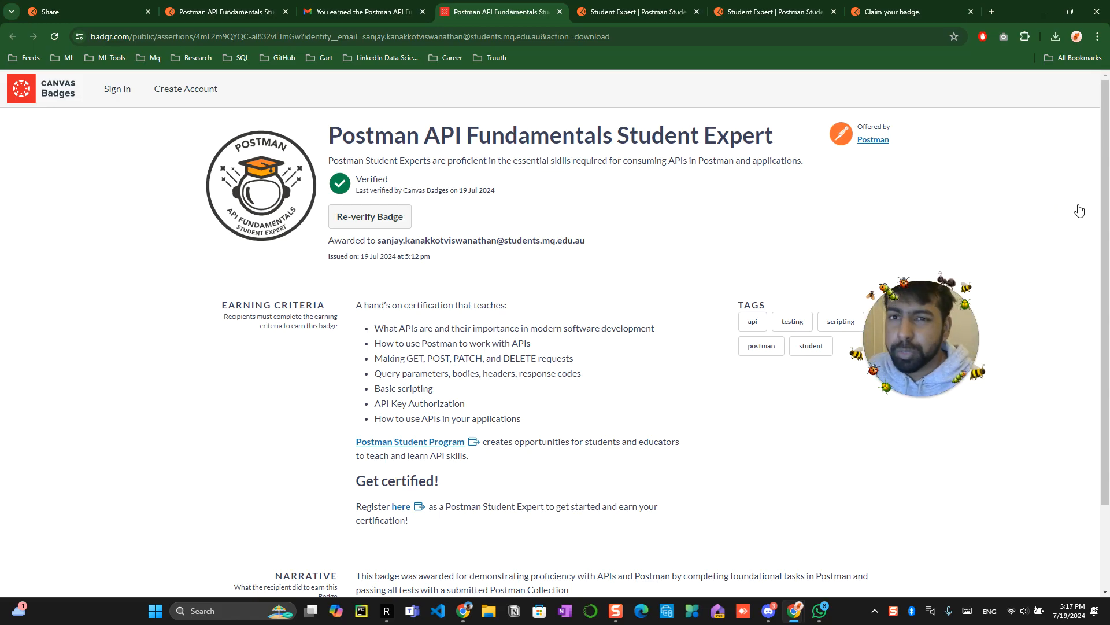